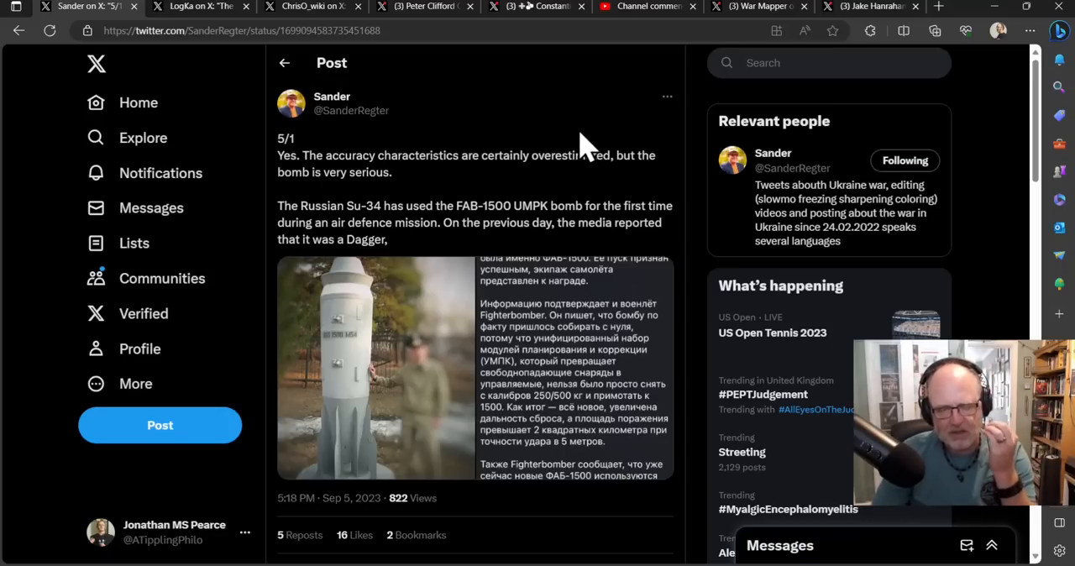
pyautogui.moveTo(464, 188)
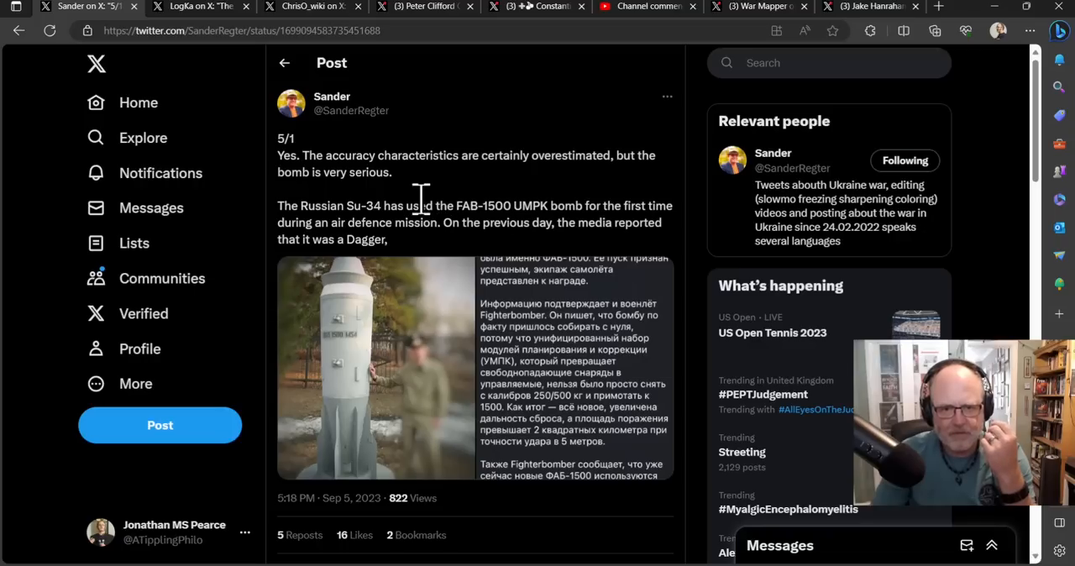
pyautogui.moveTo(429, 215)
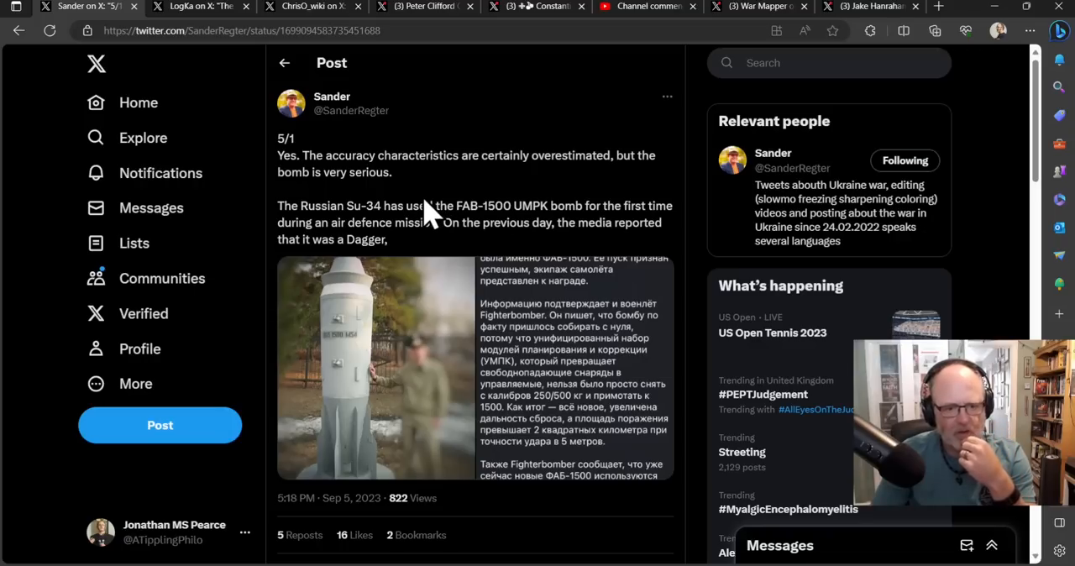
# Scroll Sander's FAB-1500 thread past the first post's image to replies 5/2 through 5/4.
pyautogui.scroll(-3)
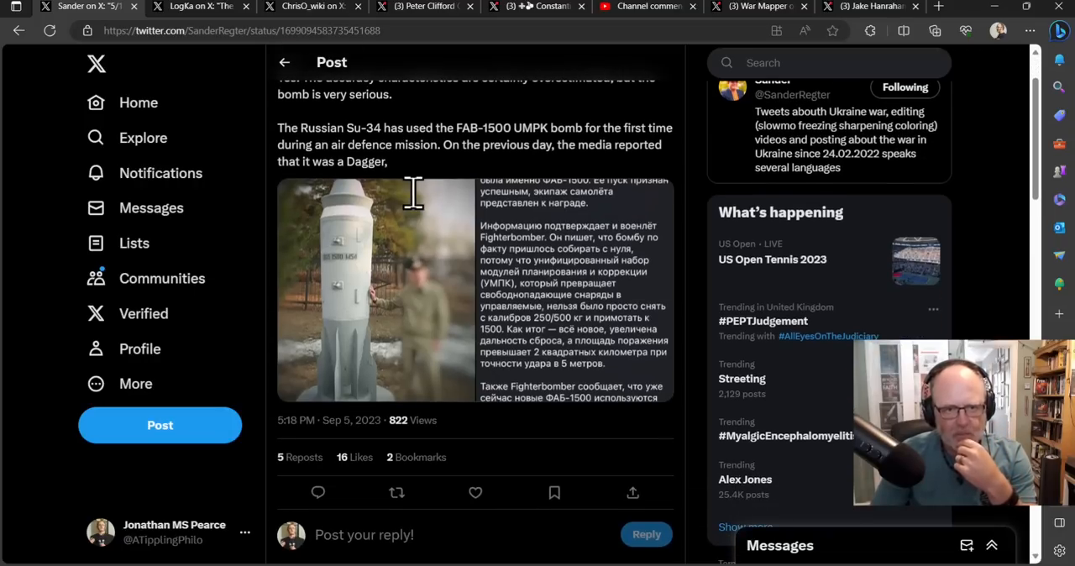
pyautogui.scroll(3)
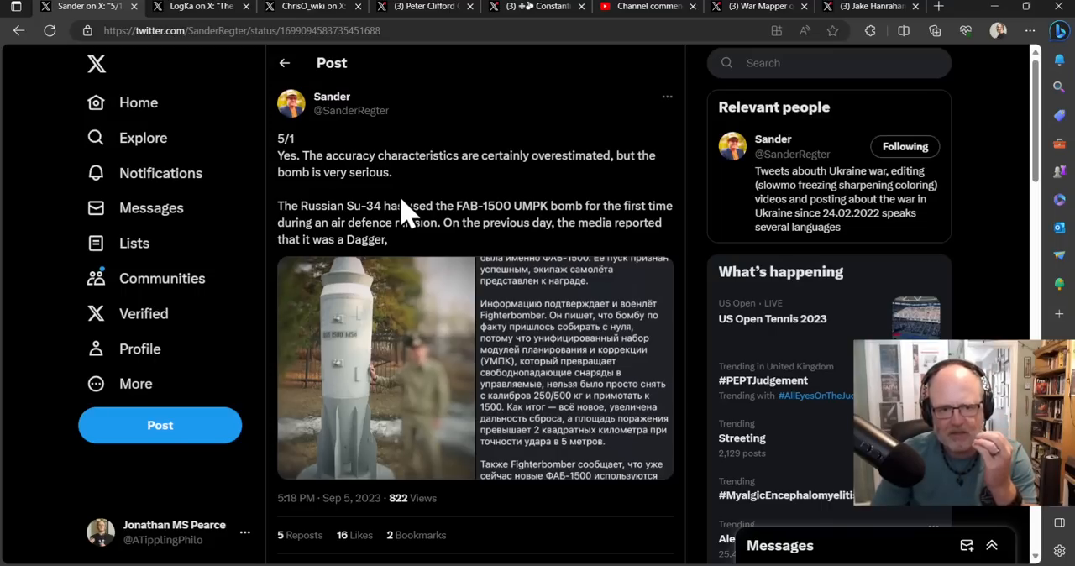
pyautogui.moveTo(423, 202)
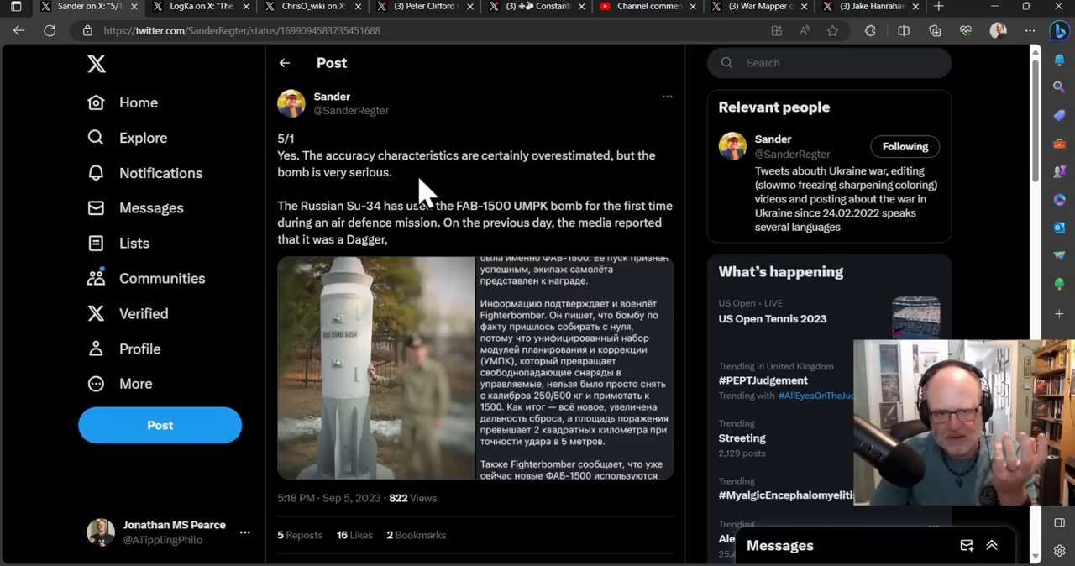
pyautogui.moveTo(412, 181)
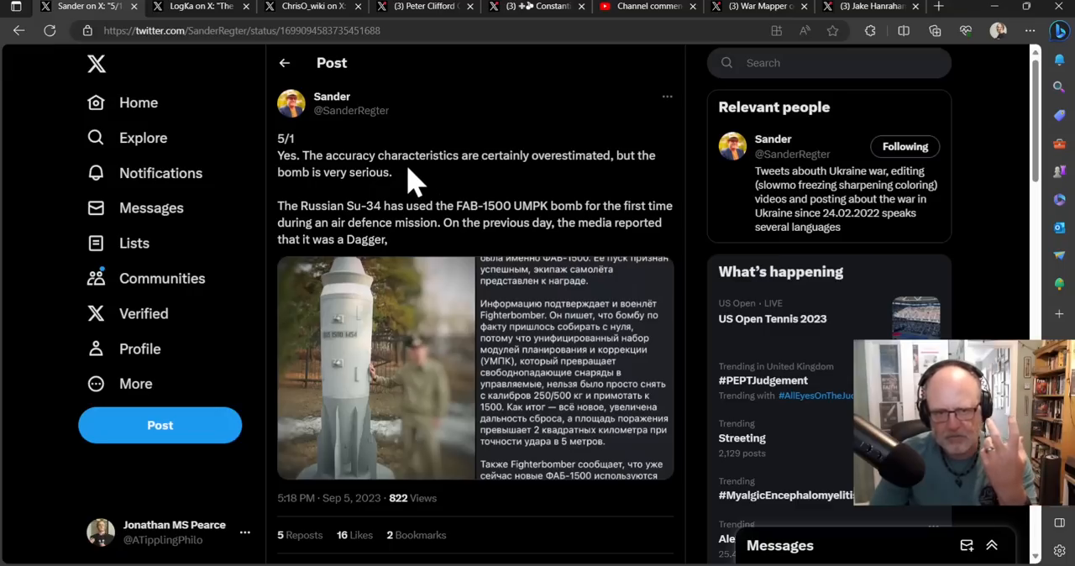
pyautogui.scroll(-3)
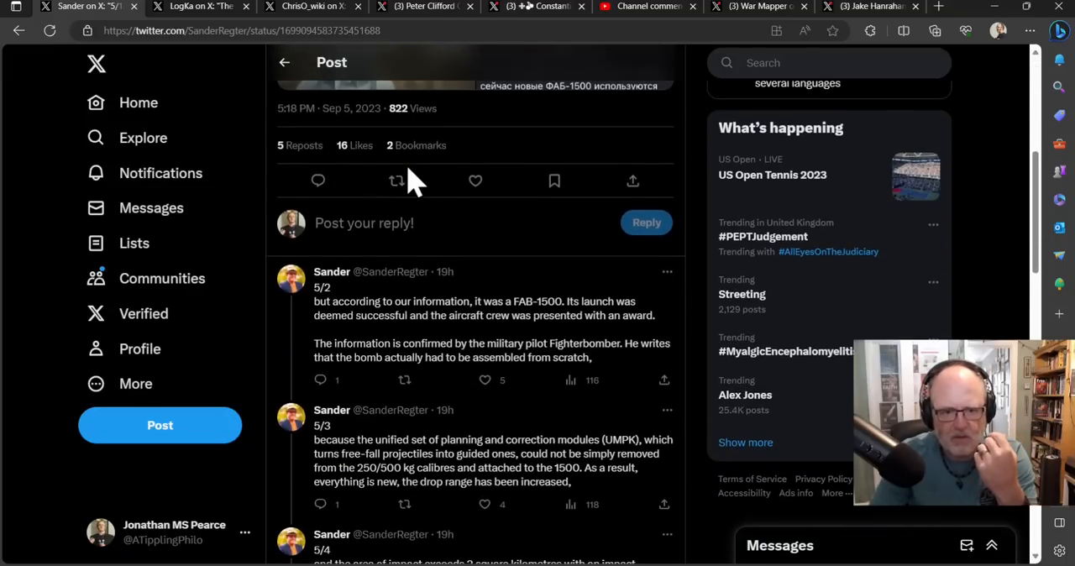
pyautogui.scroll(-3)
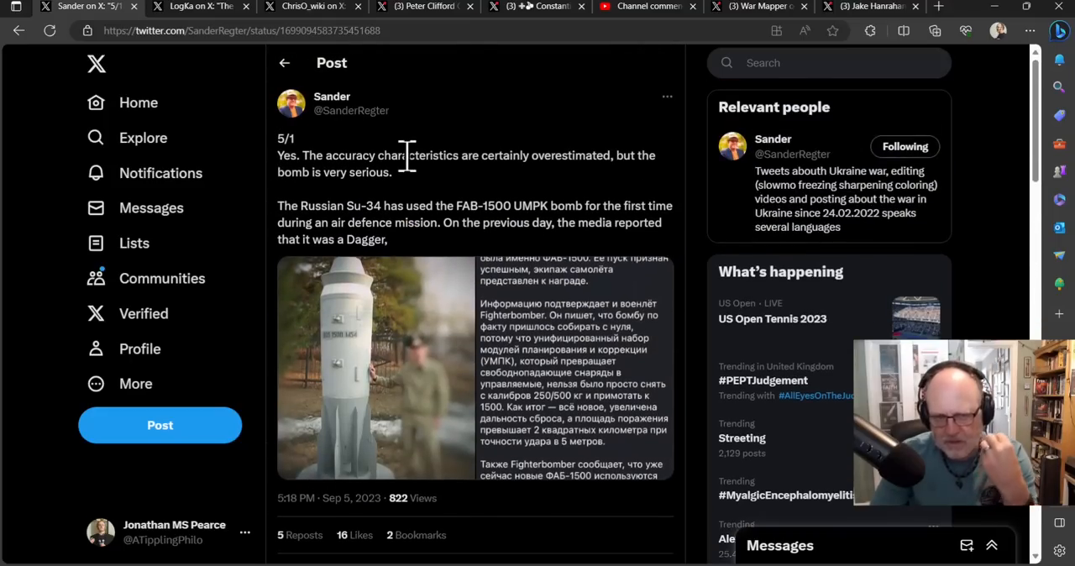
pyautogui.moveTo(420, 205)
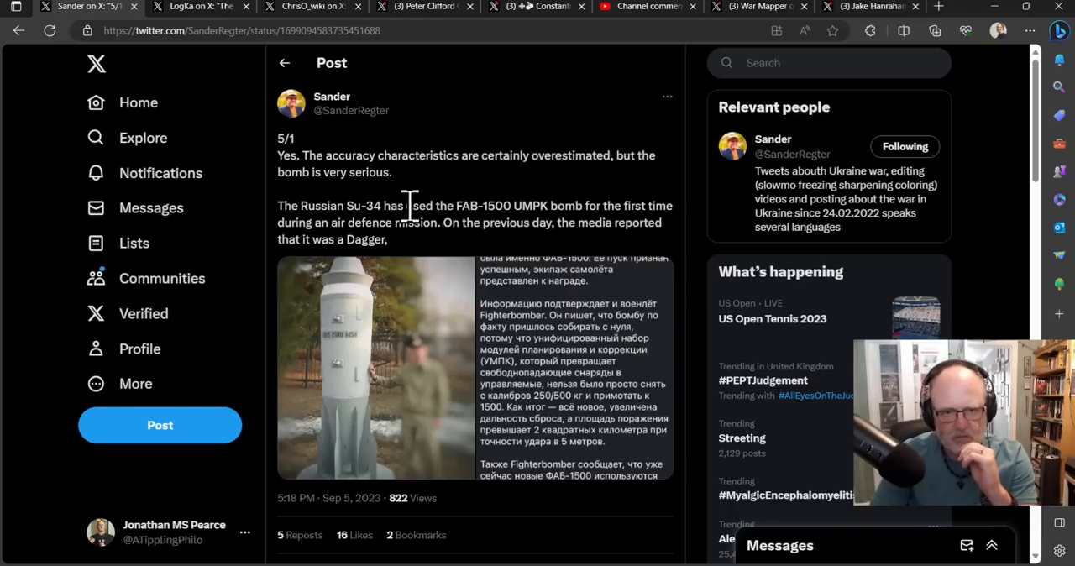
pyautogui.moveTo(390, 151)
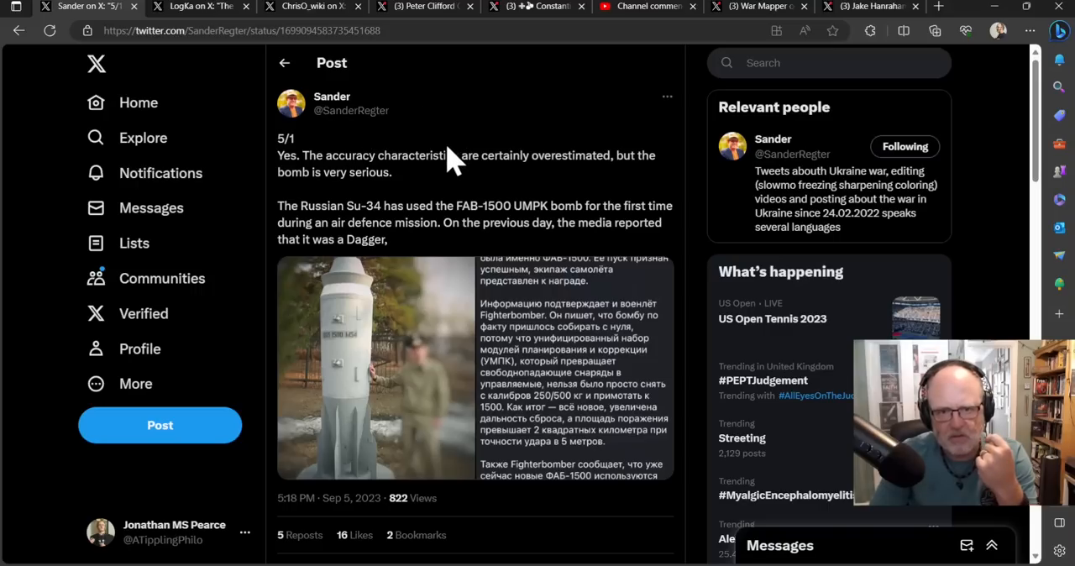
pyautogui.moveTo(496, 131)
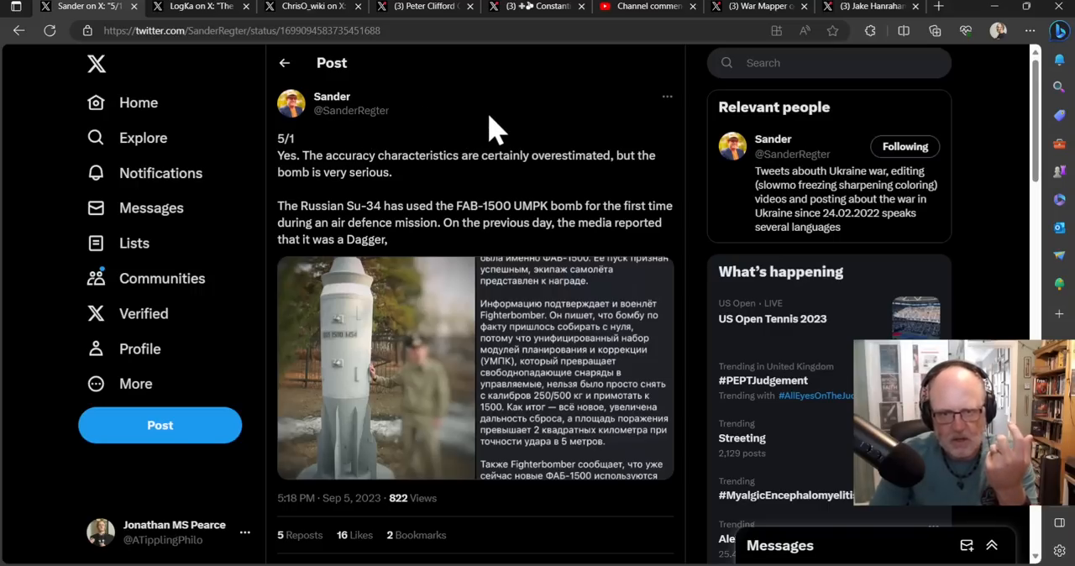
pyautogui.moveTo(428, 160)
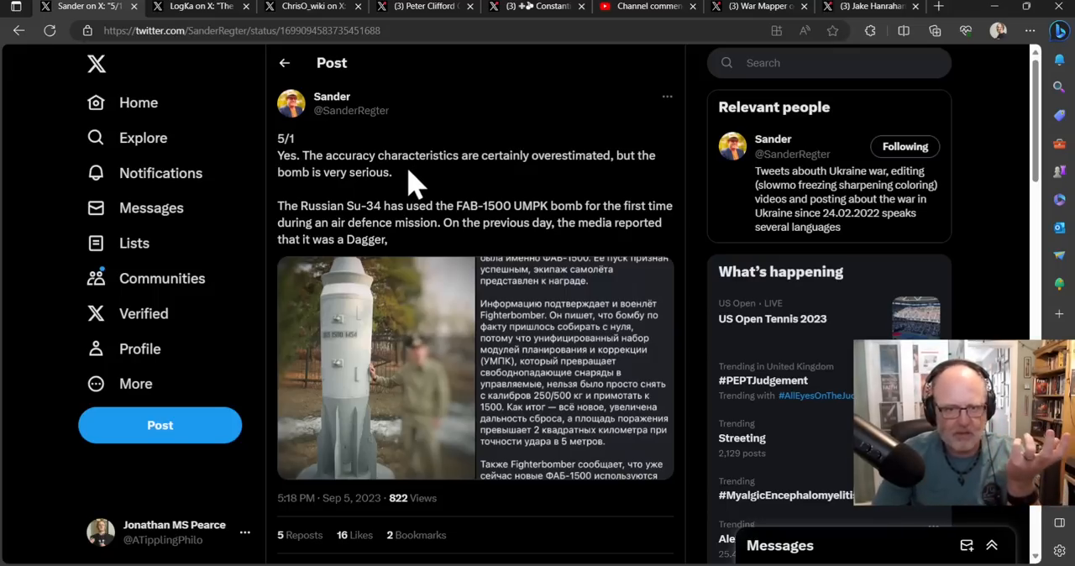
pyautogui.scroll(-3)
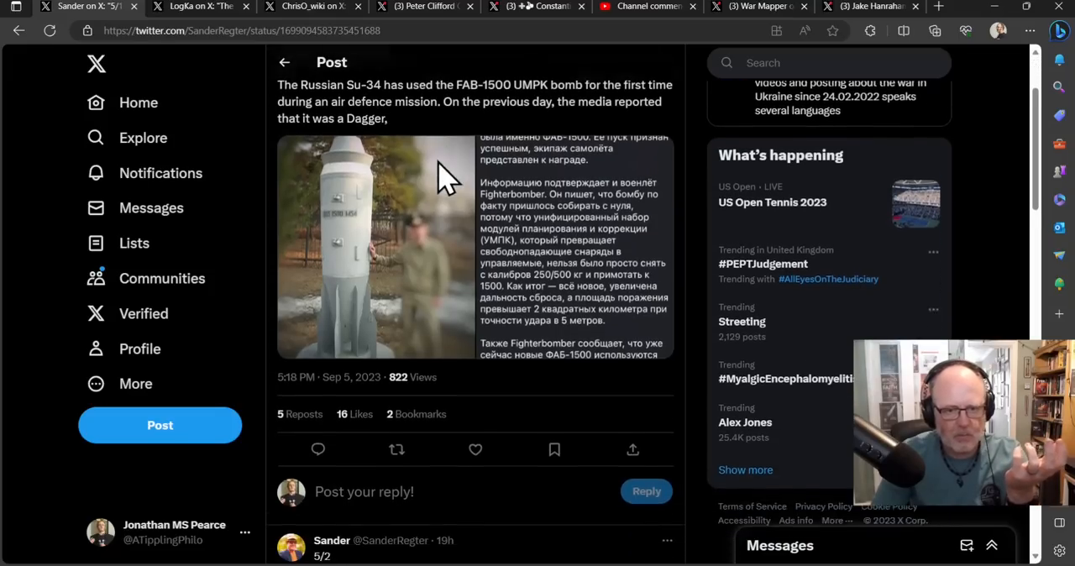
pyautogui.scroll(-3)
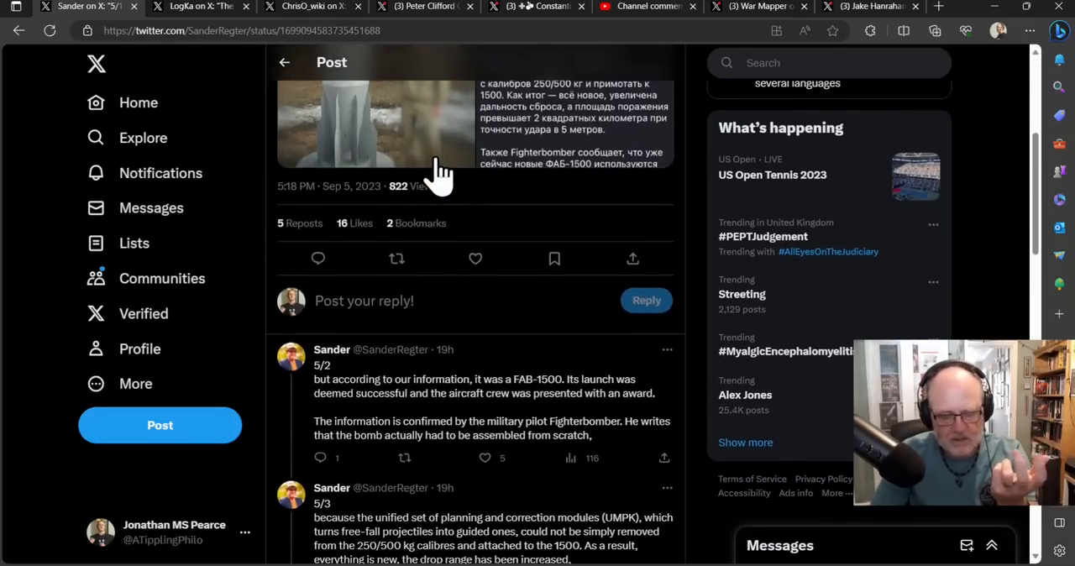
pyautogui.scroll(-3)
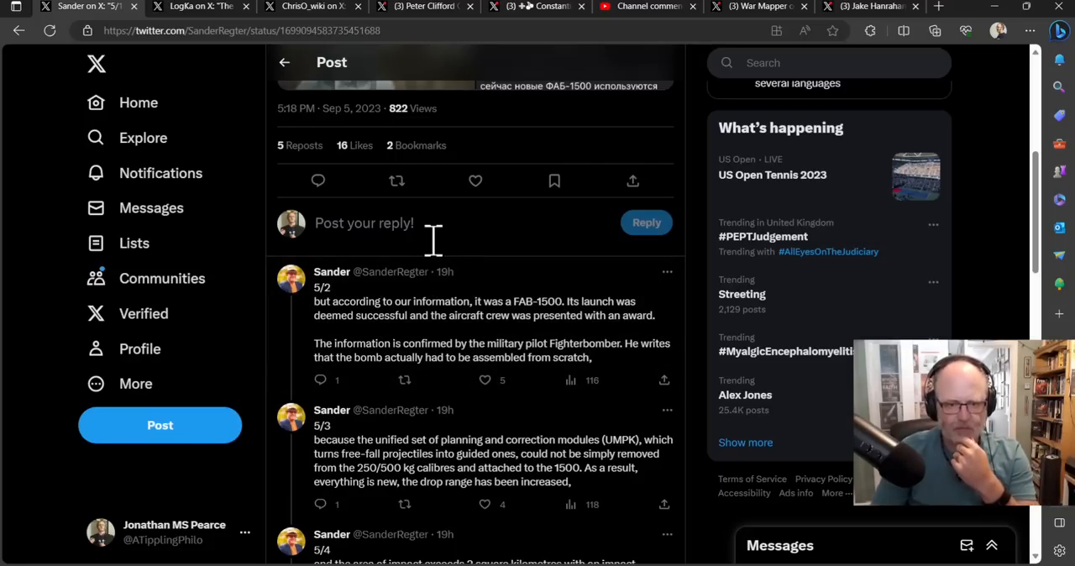
pyautogui.moveTo(433, 266)
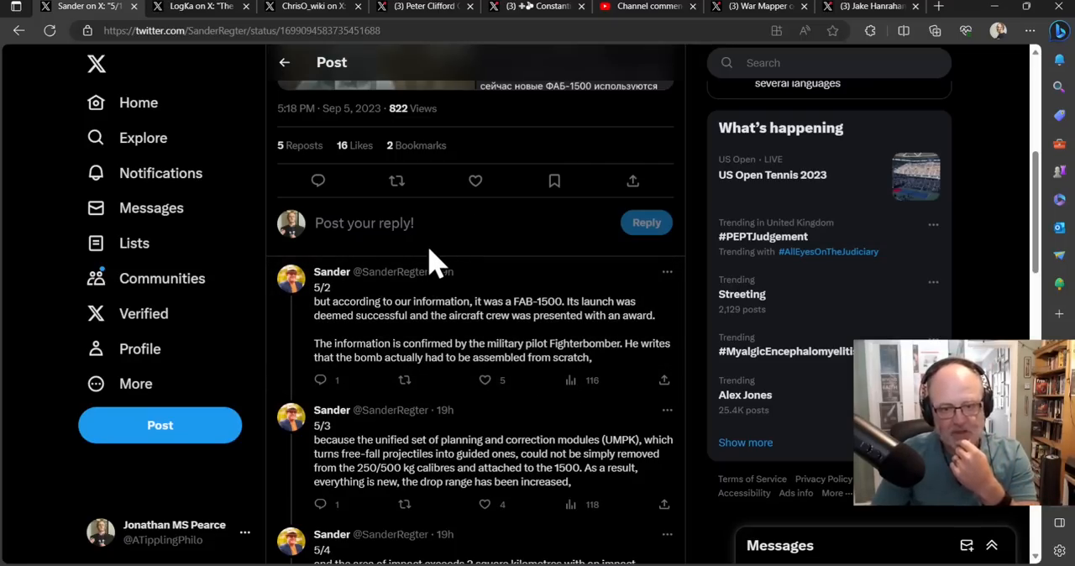
pyautogui.moveTo(428, 252)
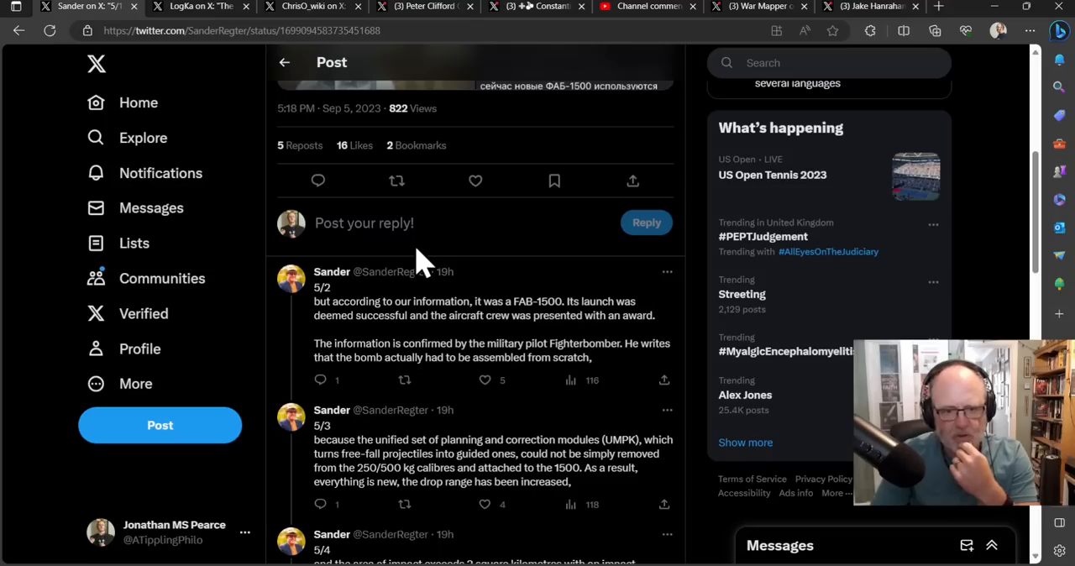
pyautogui.moveTo(419, 277)
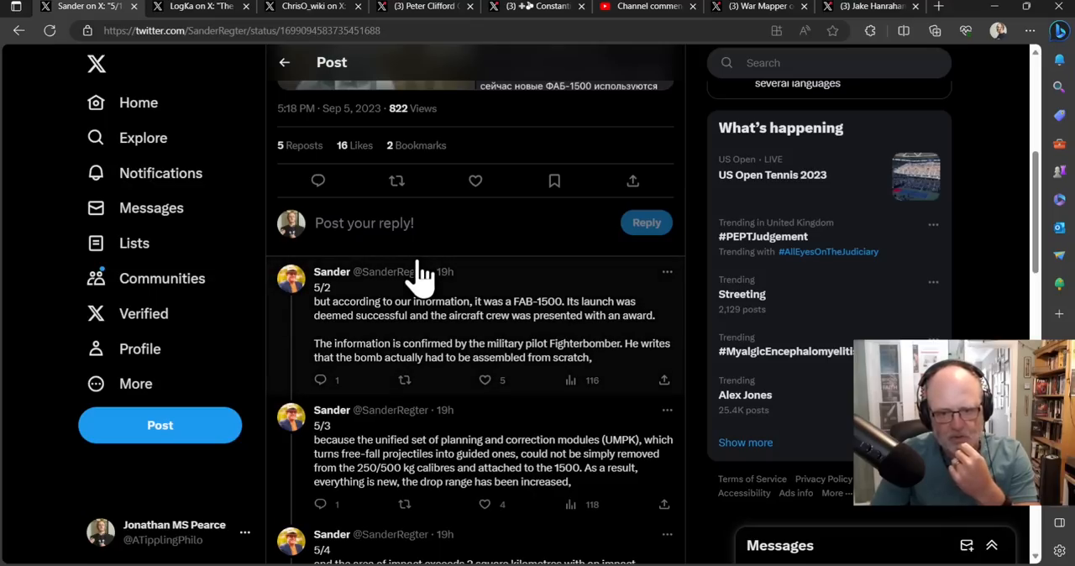
pyautogui.moveTo(557, 282)
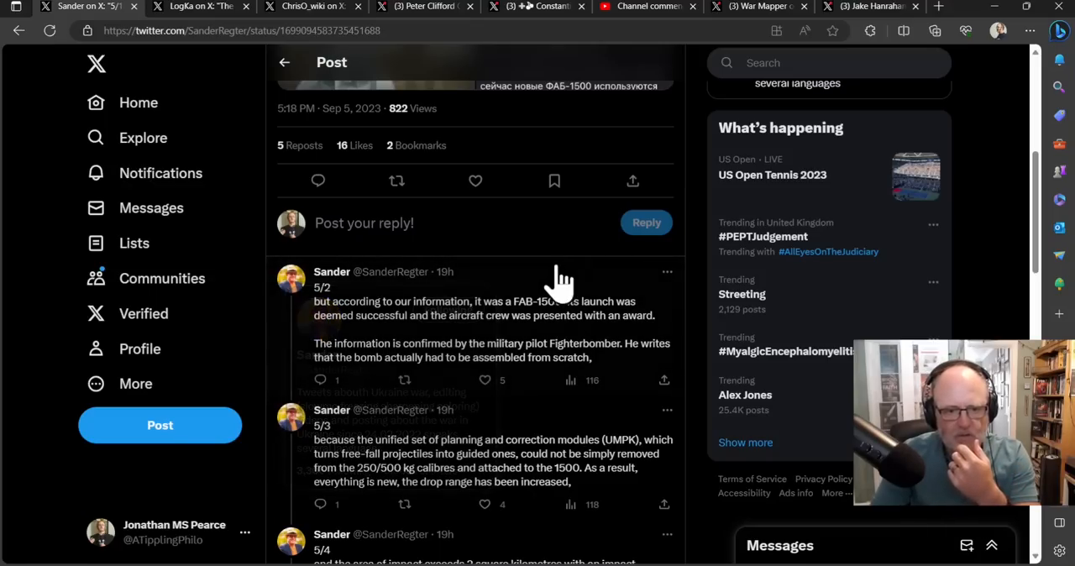
pyautogui.scroll(-3)
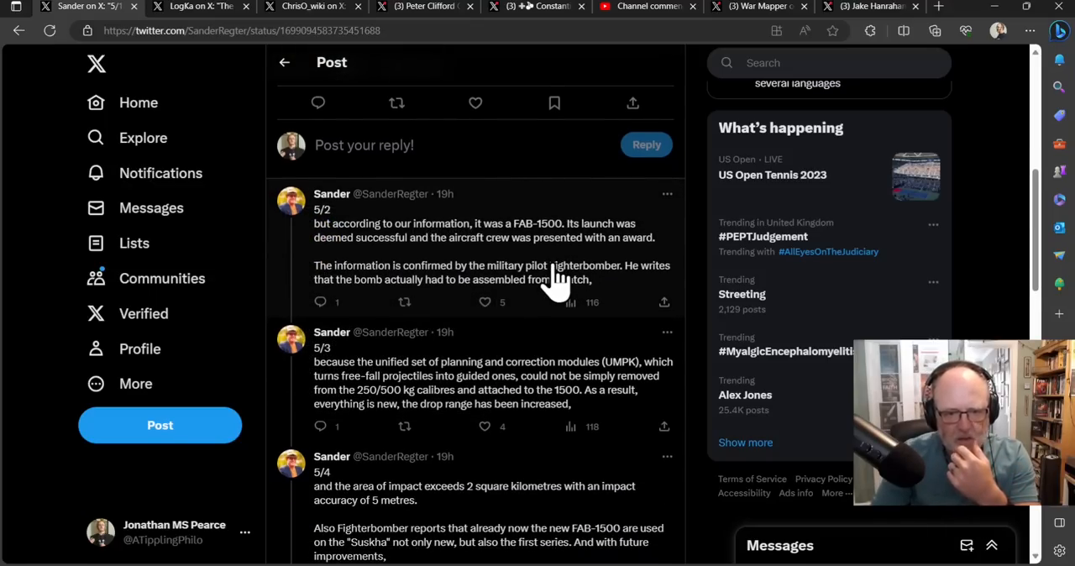
pyautogui.scroll(-3)
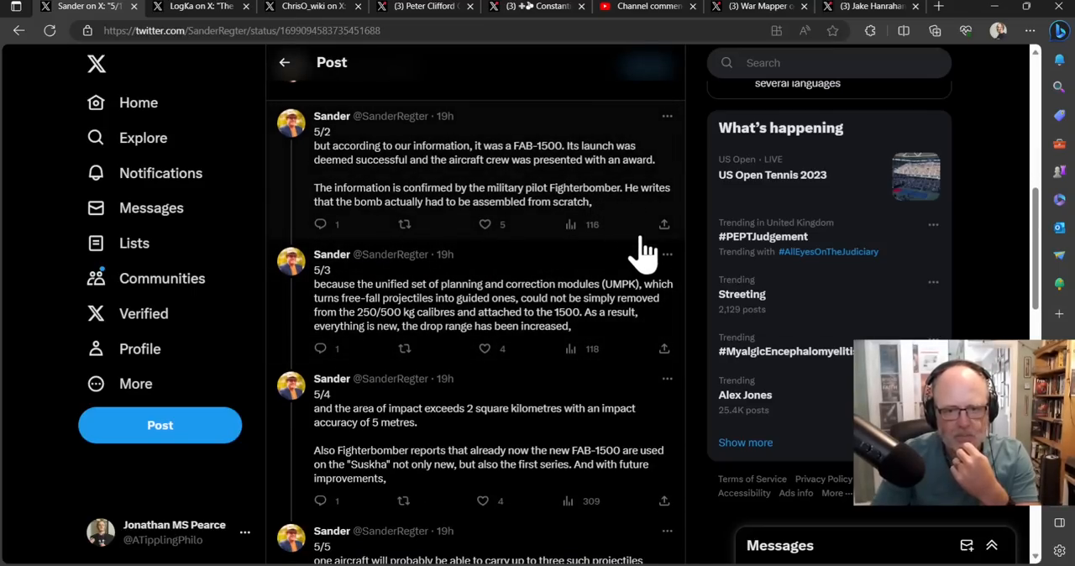
pyautogui.moveTo(571, 255)
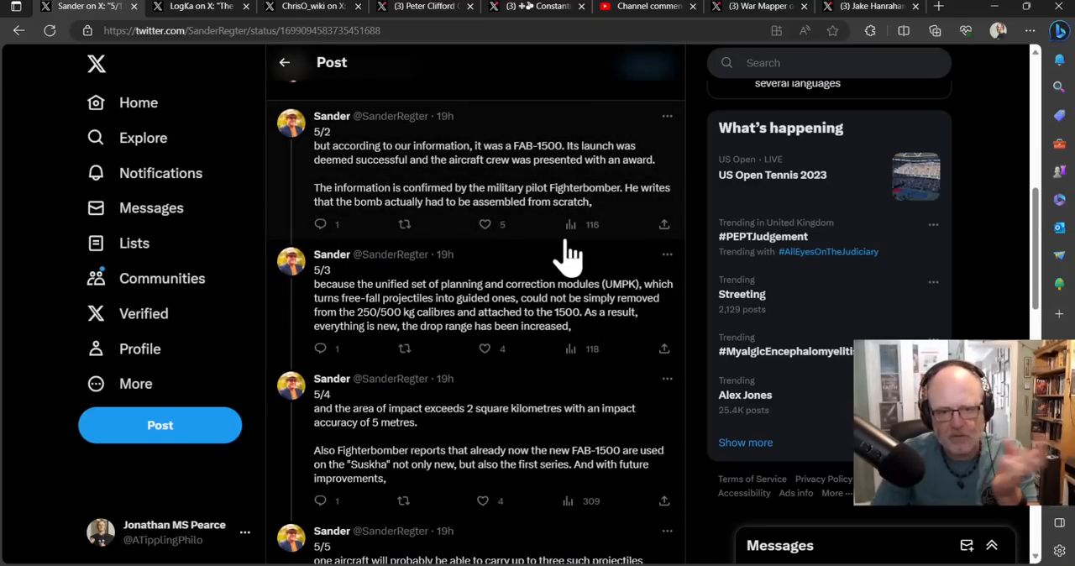
pyautogui.moveTo(580, 262)
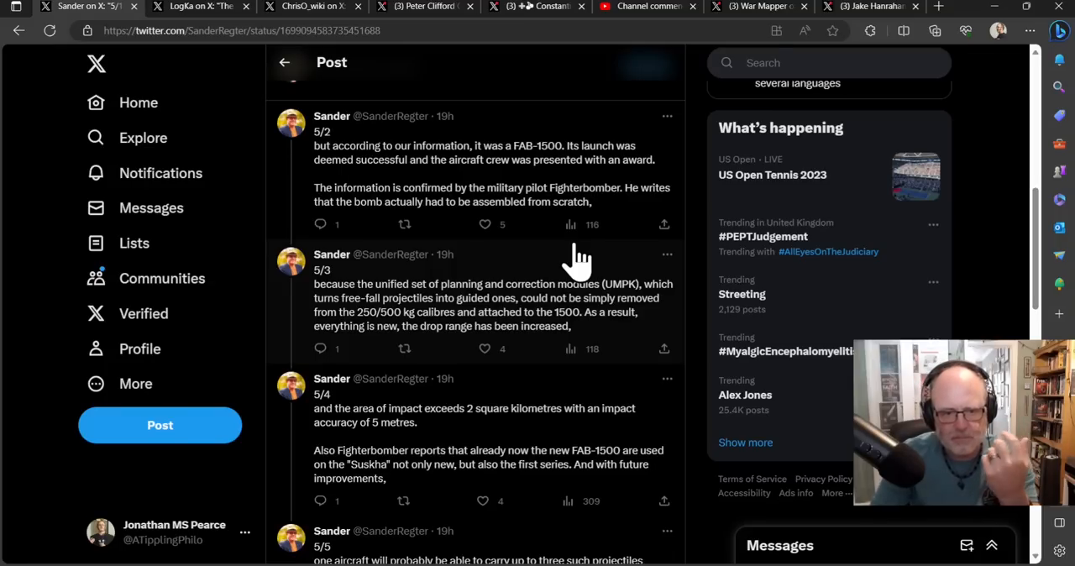
pyautogui.moveTo(556, 261)
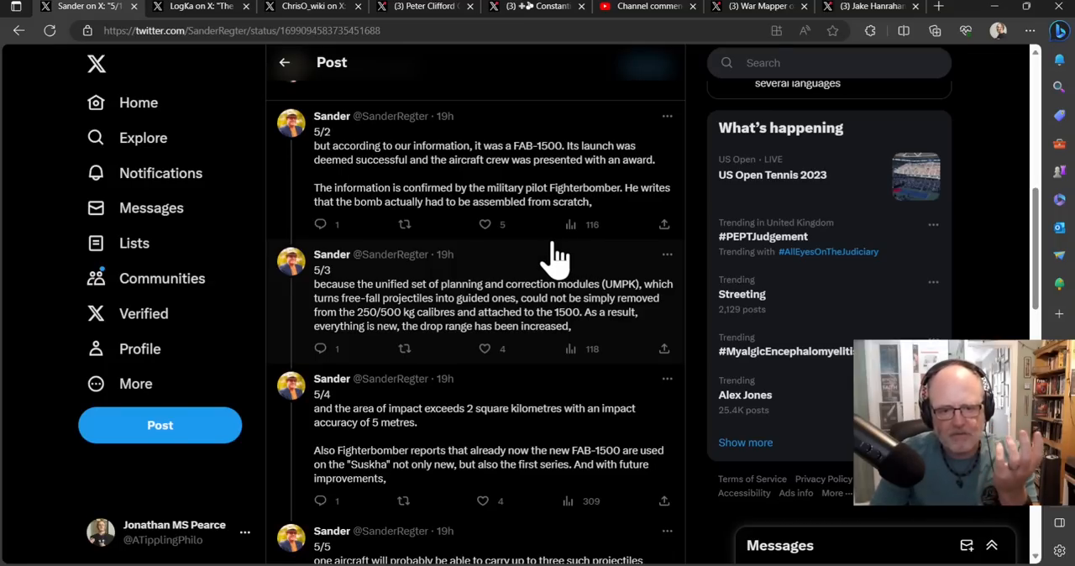
pyautogui.moveTo(551, 277)
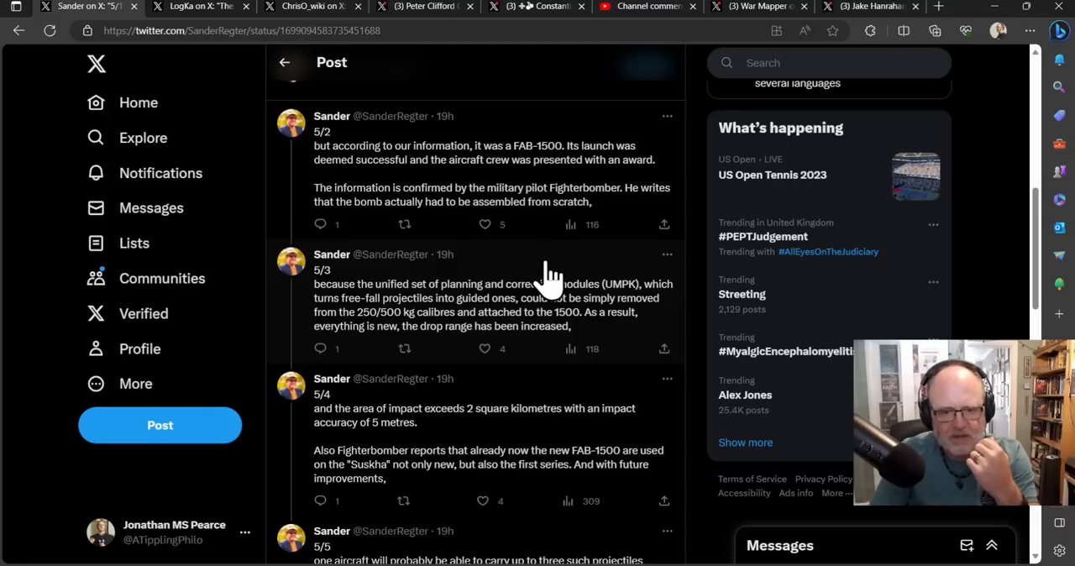
pyautogui.moveTo(495, 344)
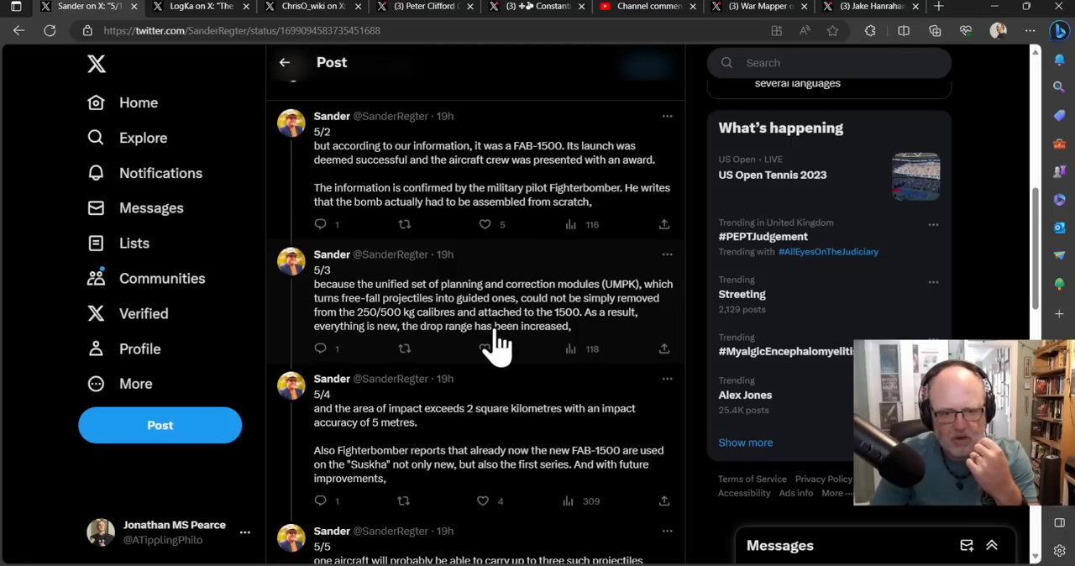
pyautogui.moveTo(437, 350)
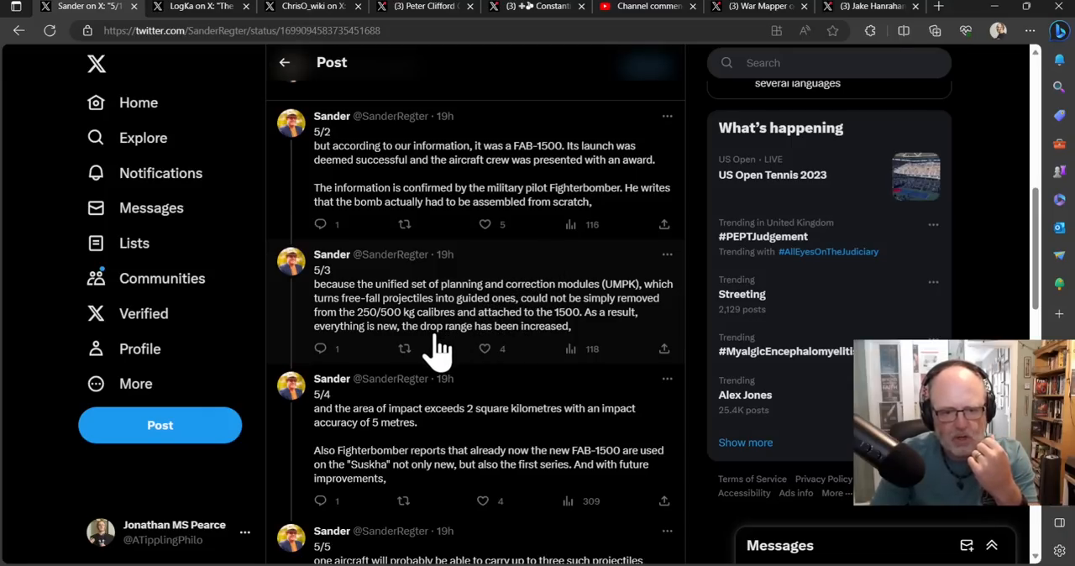
pyautogui.scroll(-3)
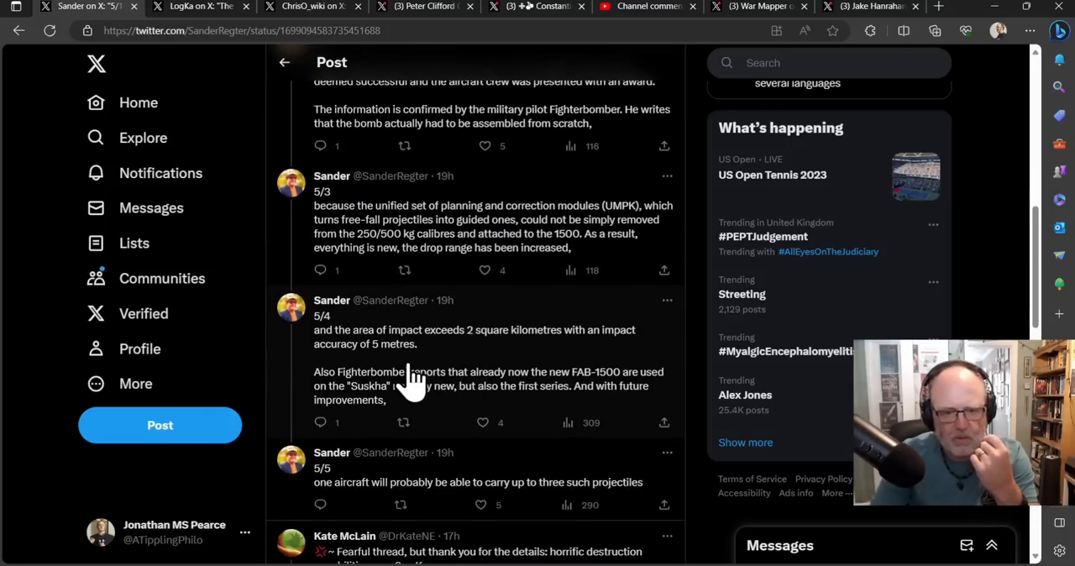
pyautogui.moveTo(340, 390)
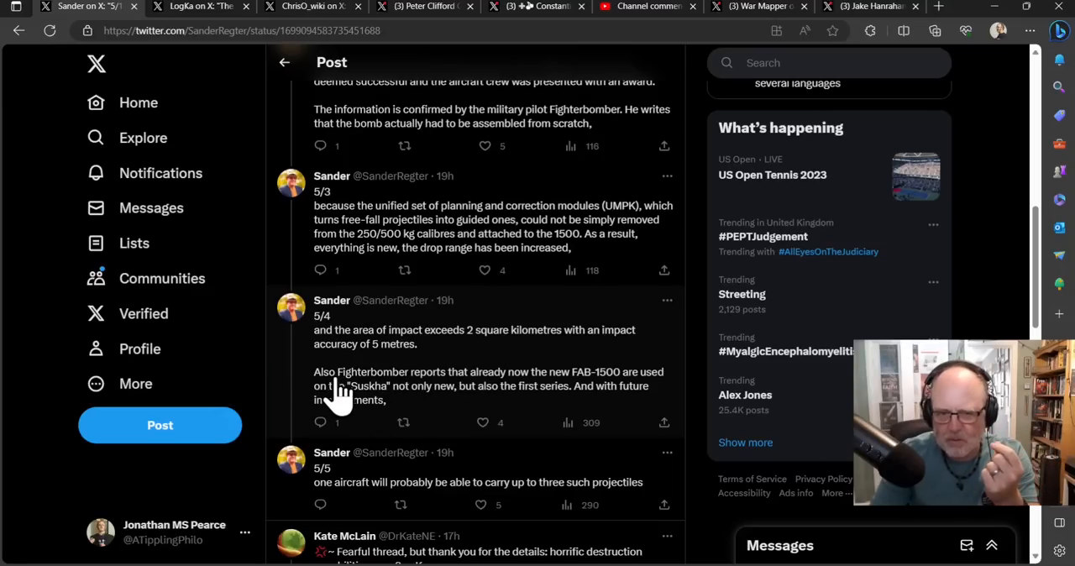
pyautogui.moveTo(387, 403)
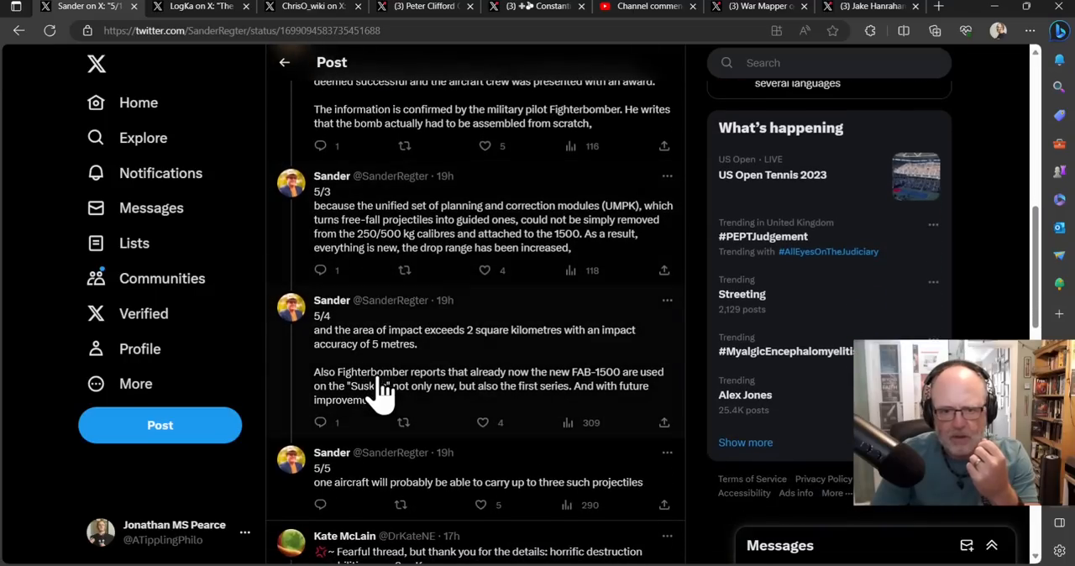
pyautogui.moveTo(440, 407)
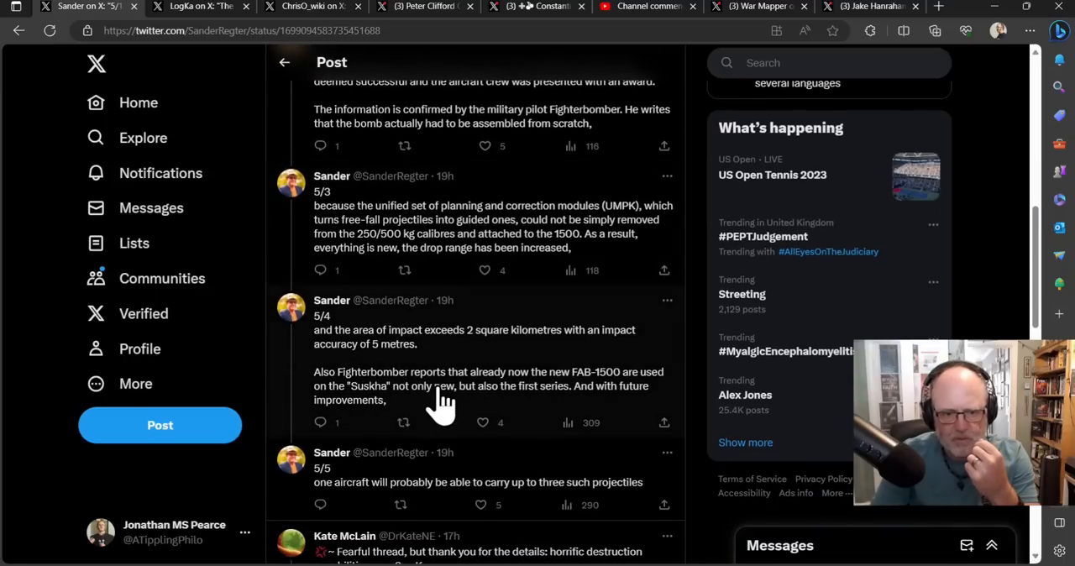
pyautogui.scroll(-3)
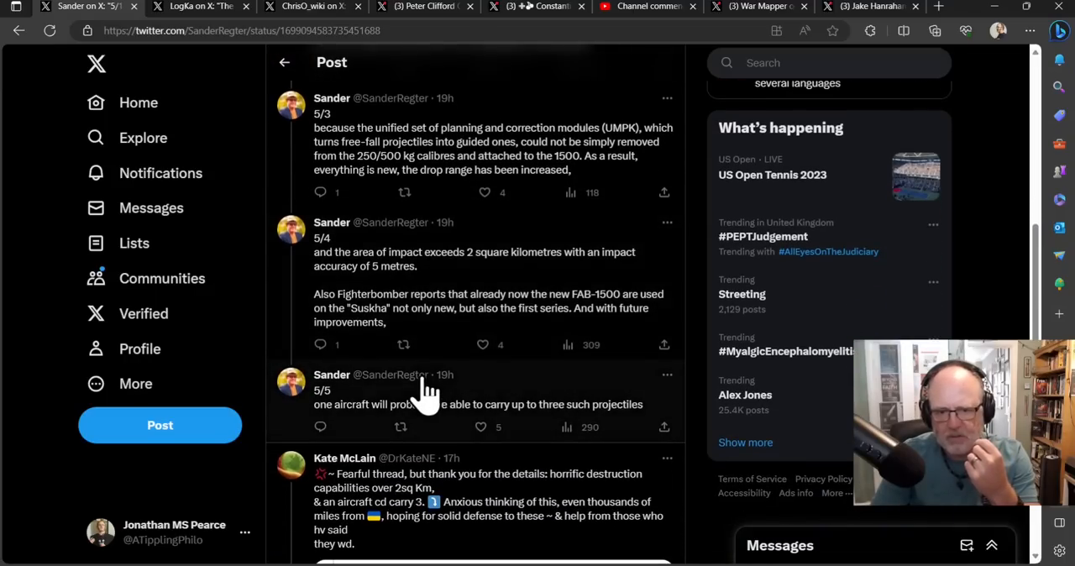
pyautogui.moveTo(243, 14)
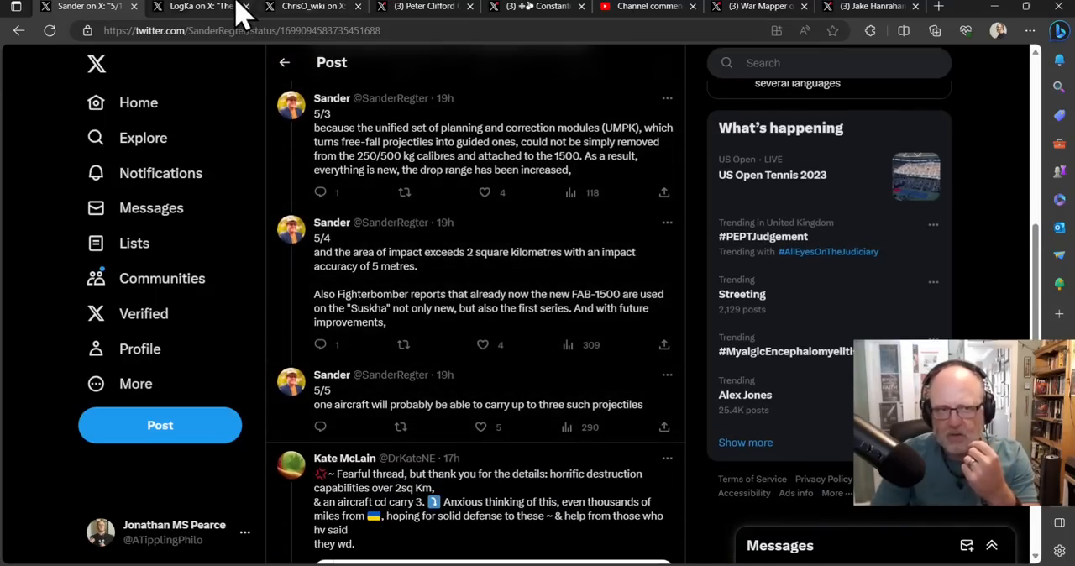
# Switch to LogKa's post describing FAB-1500 high-drag and low-drag variants with 65 km range.
pyautogui.click(201, 6)
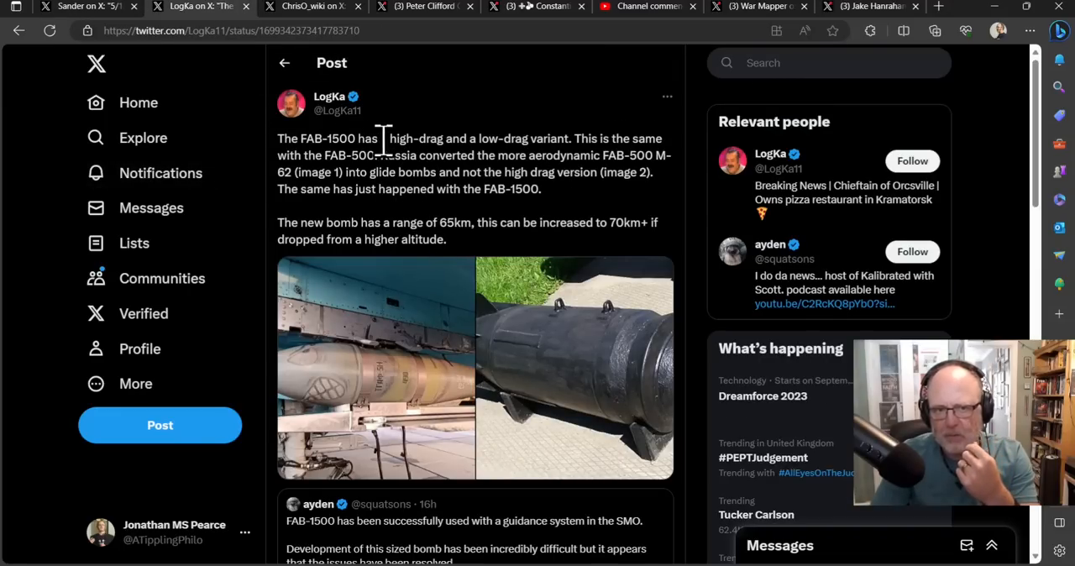
pyautogui.moveTo(517, 109)
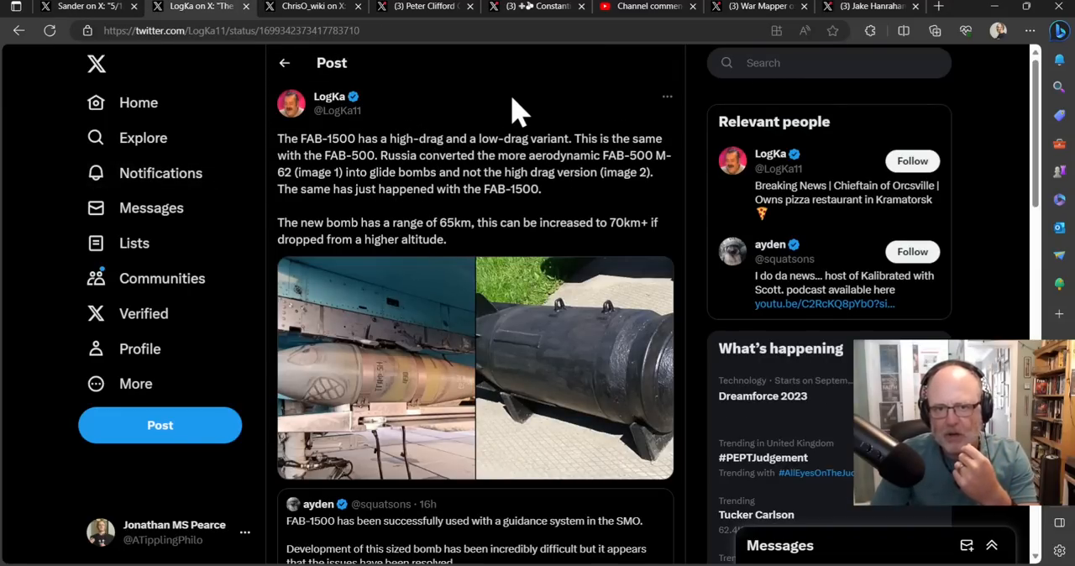
pyautogui.moveTo(464, 126)
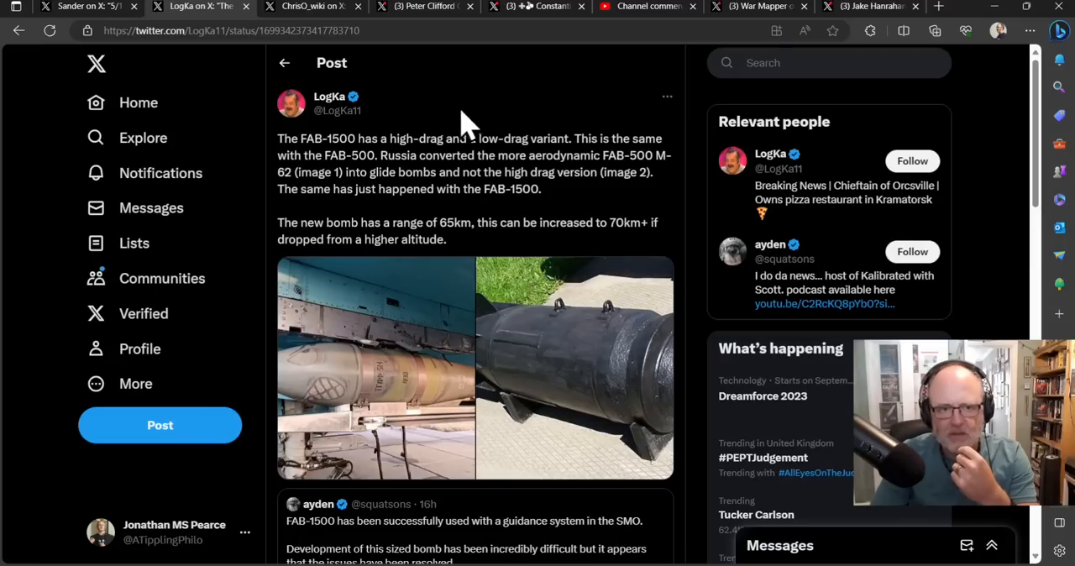
pyautogui.moveTo(467, 114)
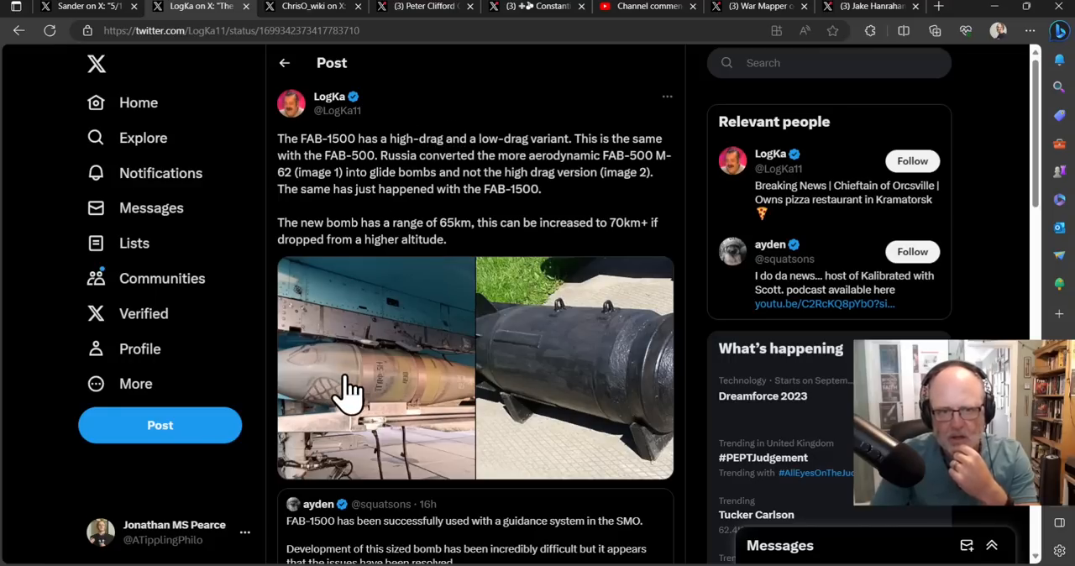
pyautogui.moveTo(373, 369)
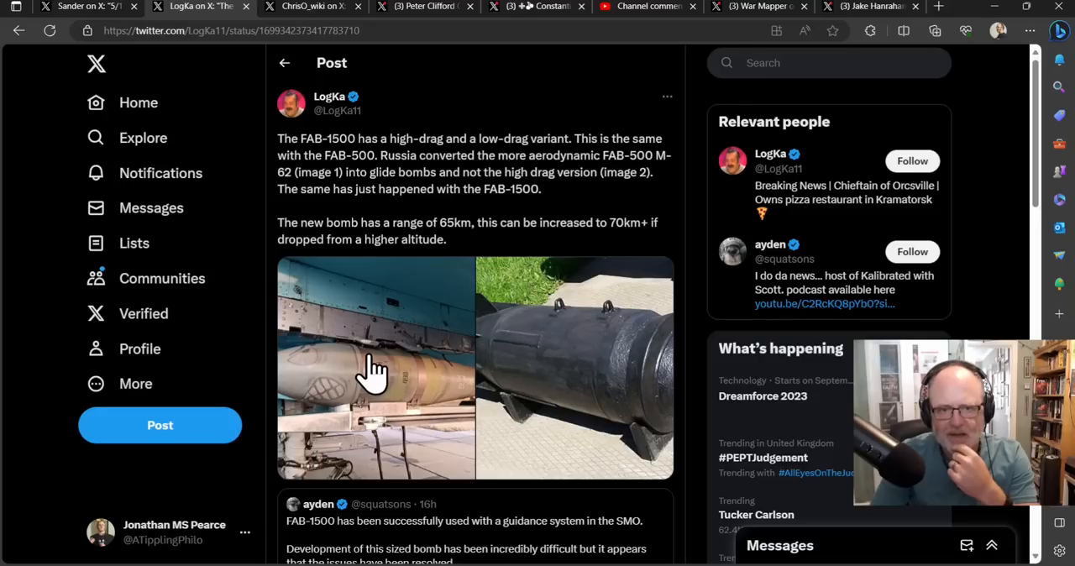
pyautogui.moveTo(373, 349)
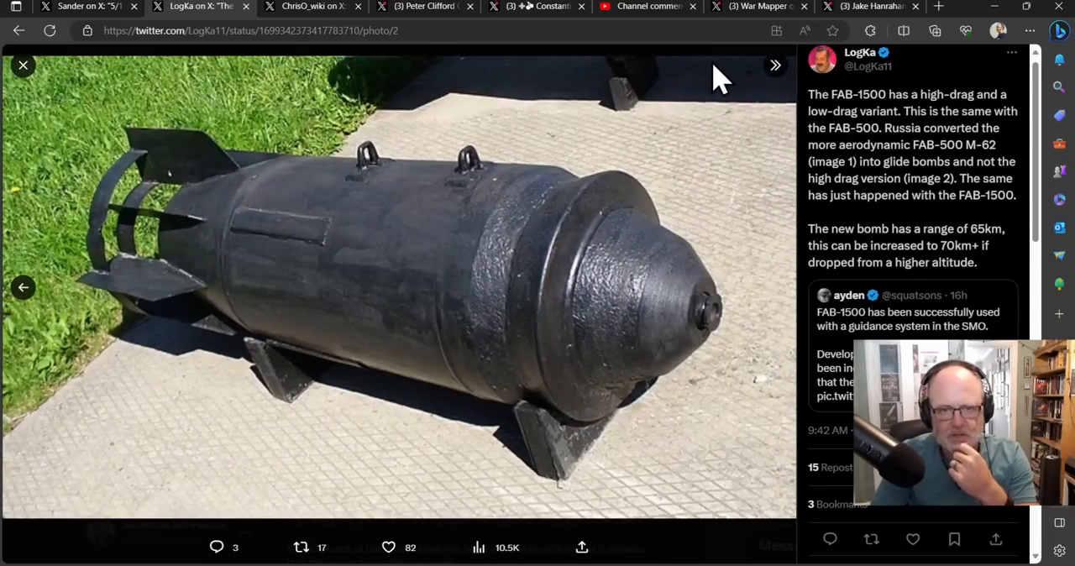
pyautogui.moveTo(910, 252)
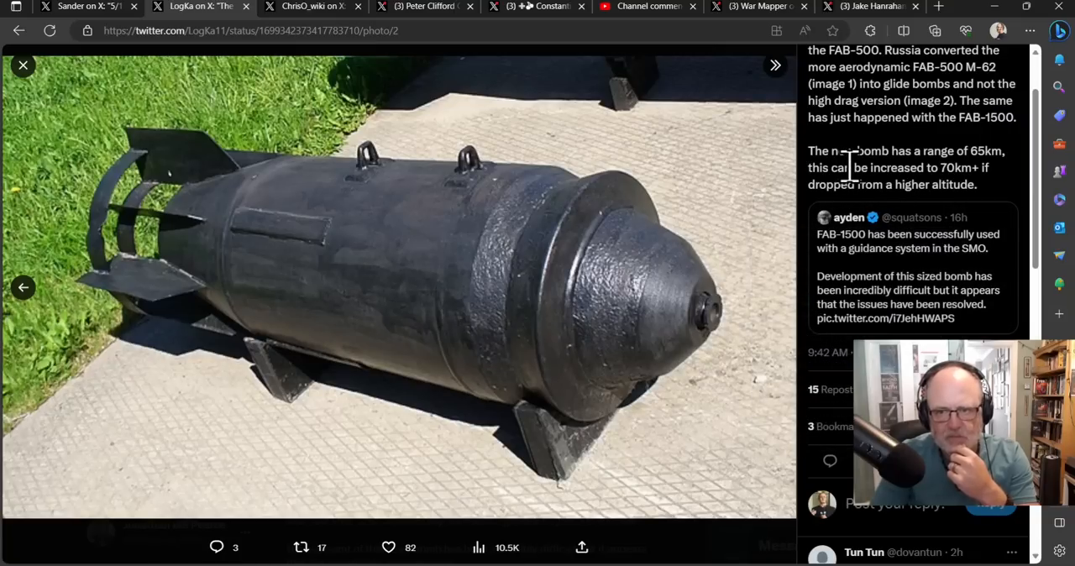
pyautogui.moveTo(210, 135)
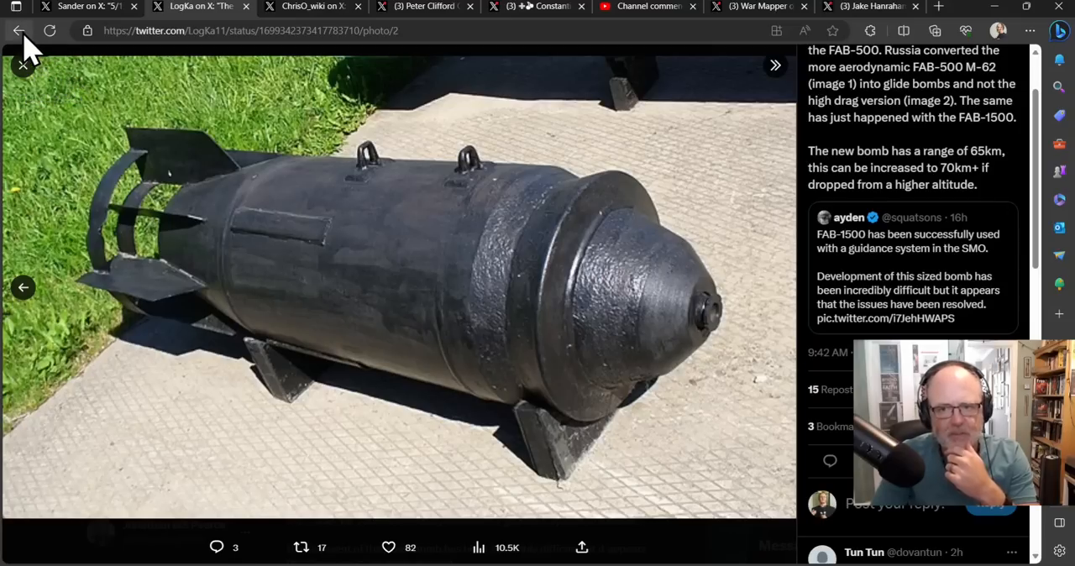
# Close the enlarged bomb photo and bring the quoted ayden post on a guided FAB-1500 into view.
pyautogui.click(20, 31)
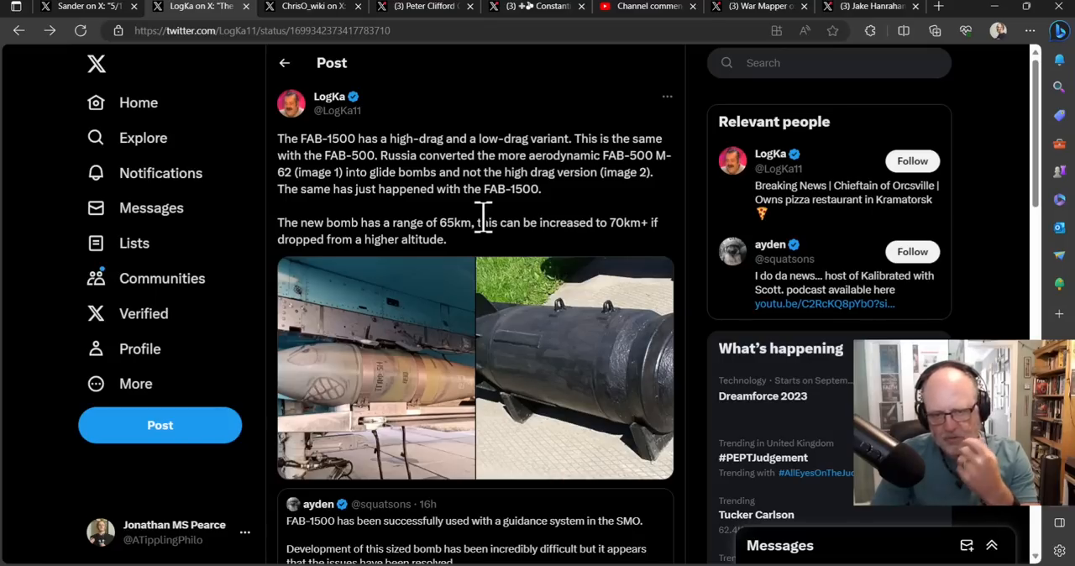
pyautogui.moveTo(504, 222)
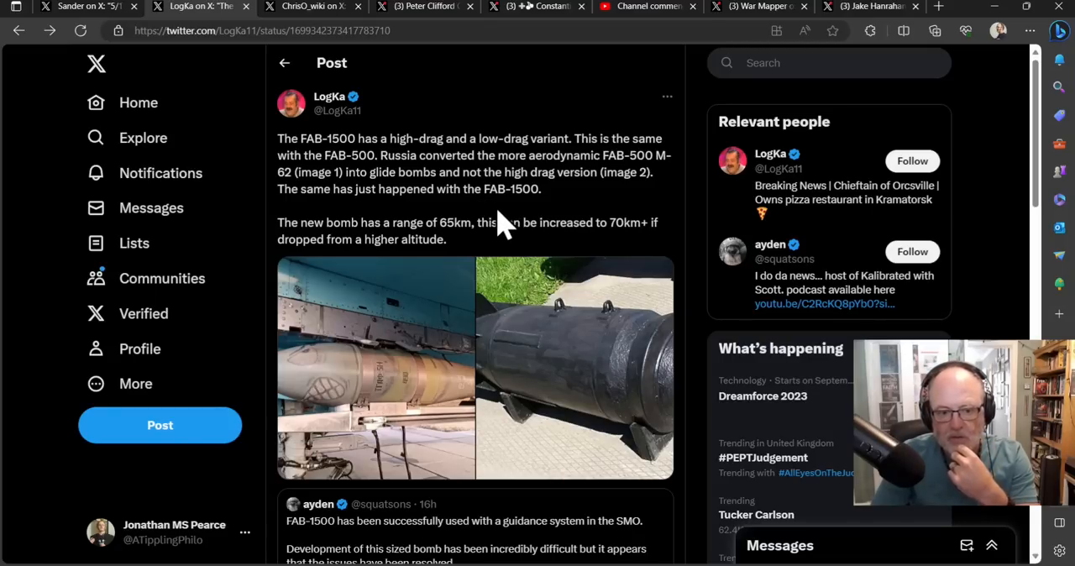
pyautogui.scroll(-3)
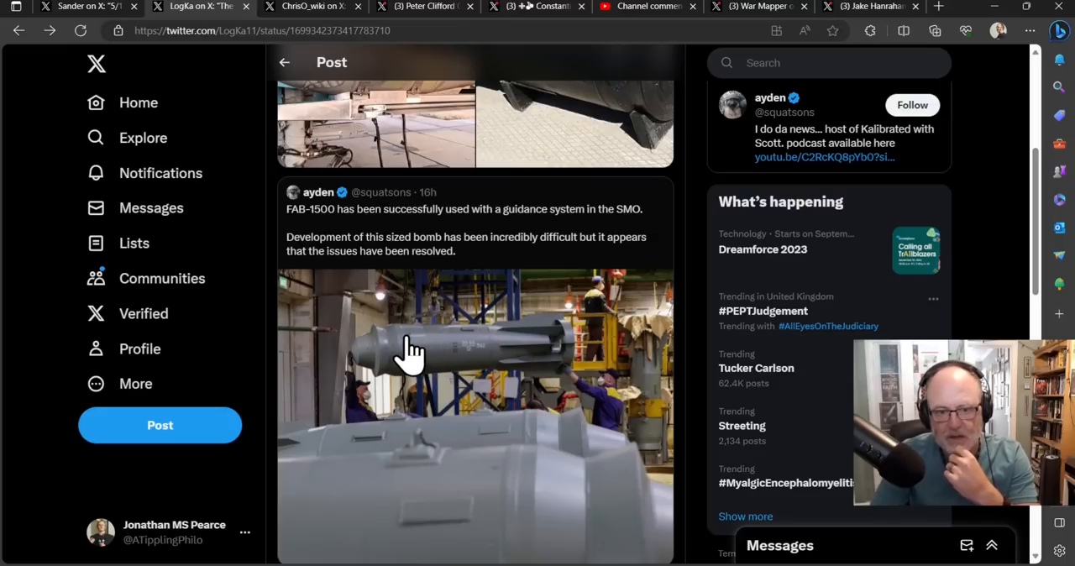
pyautogui.moveTo(407, 370)
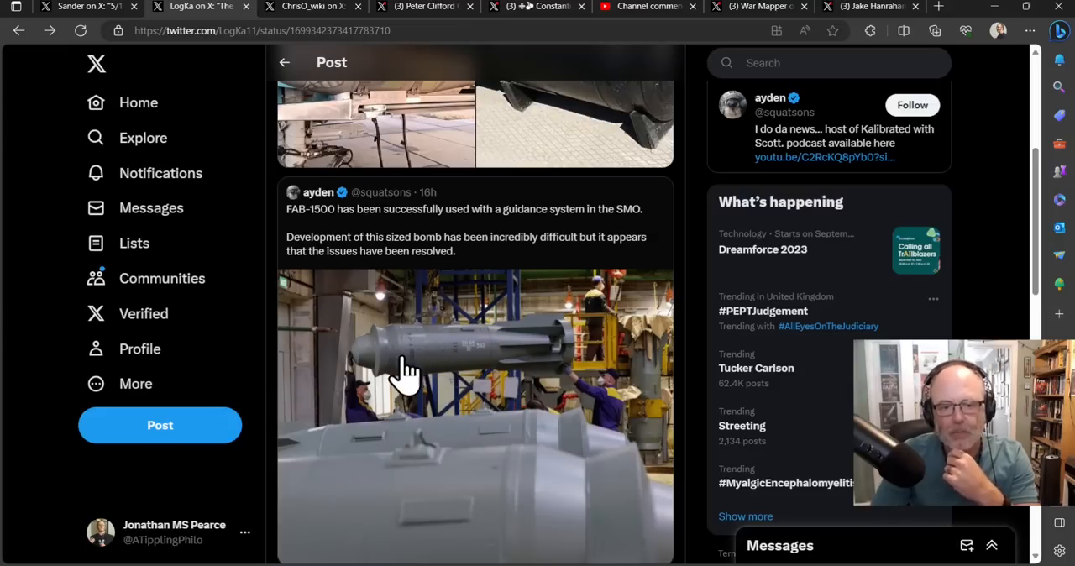
pyautogui.moveTo(16, 16)
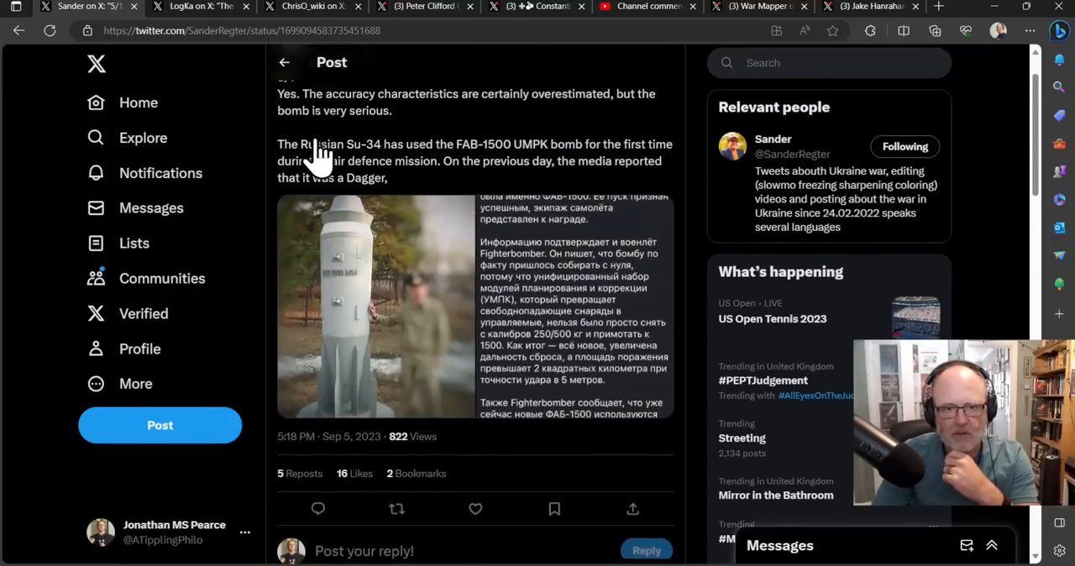
# Return to the top of Sander's 5/1 post and enlarge its photo of the white FAB-1500 M54 bomb.
pyautogui.scroll(3)
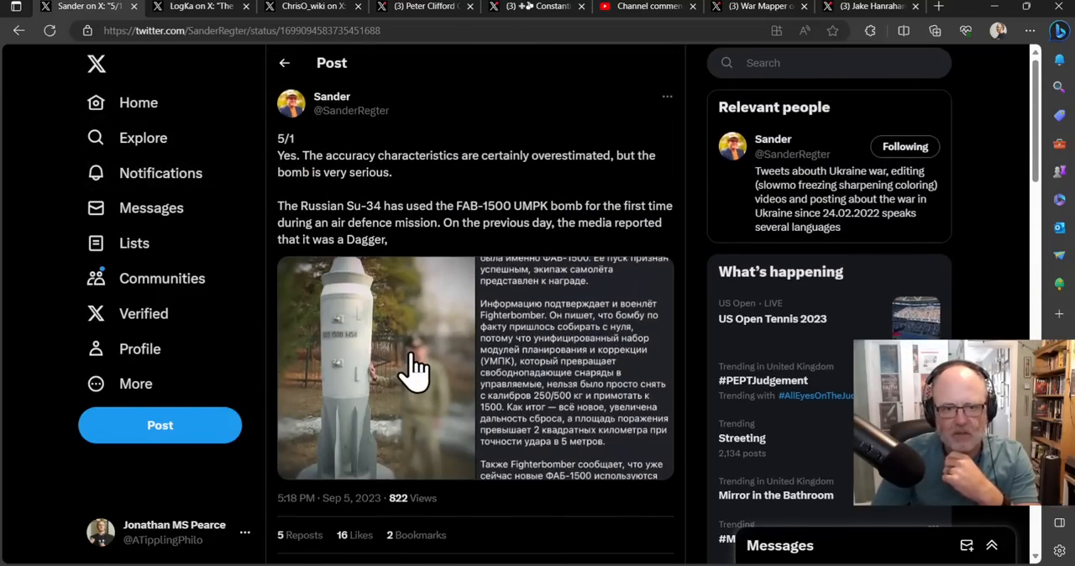
pyautogui.click(376, 366)
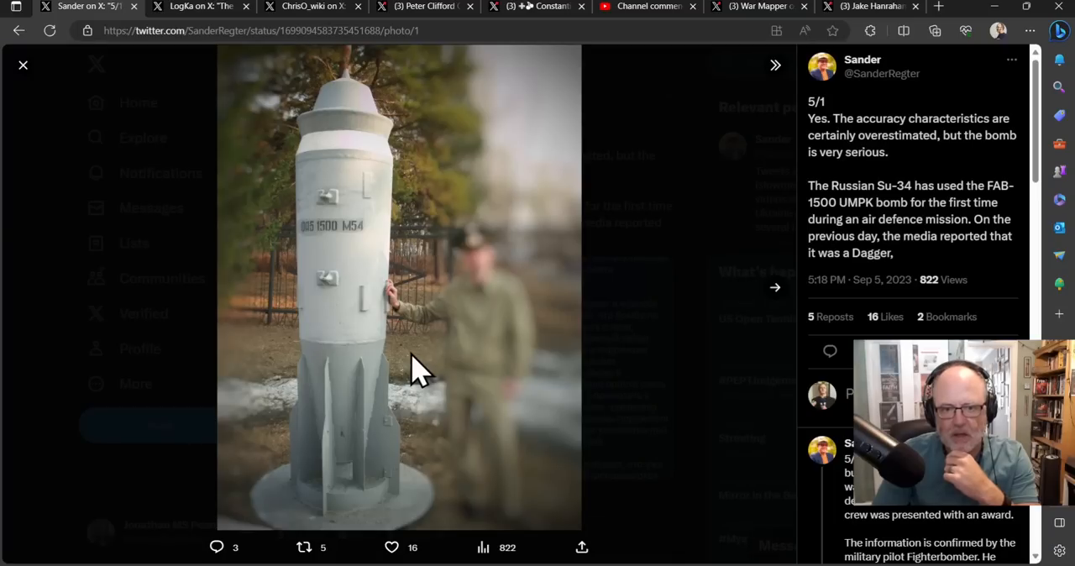
pyautogui.moveTo(445, 277)
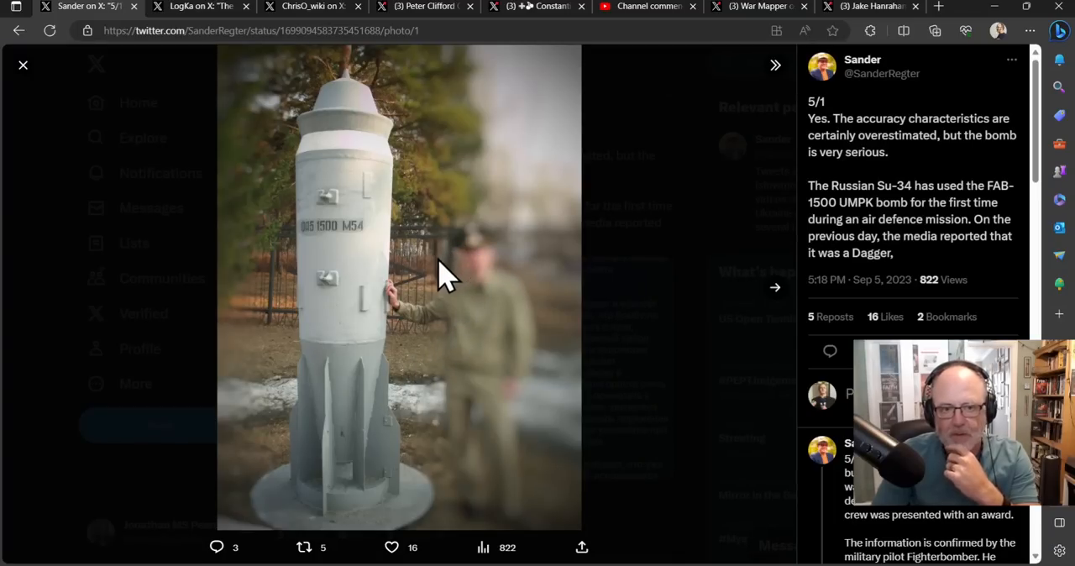
pyautogui.moveTo(282, 272)
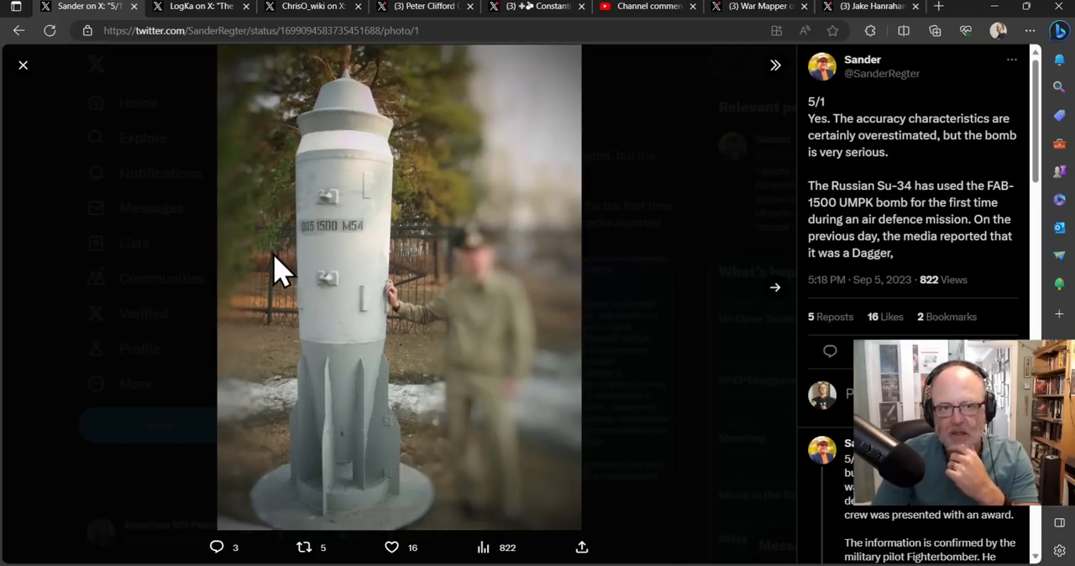
pyautogui.moveTo(302, 261)
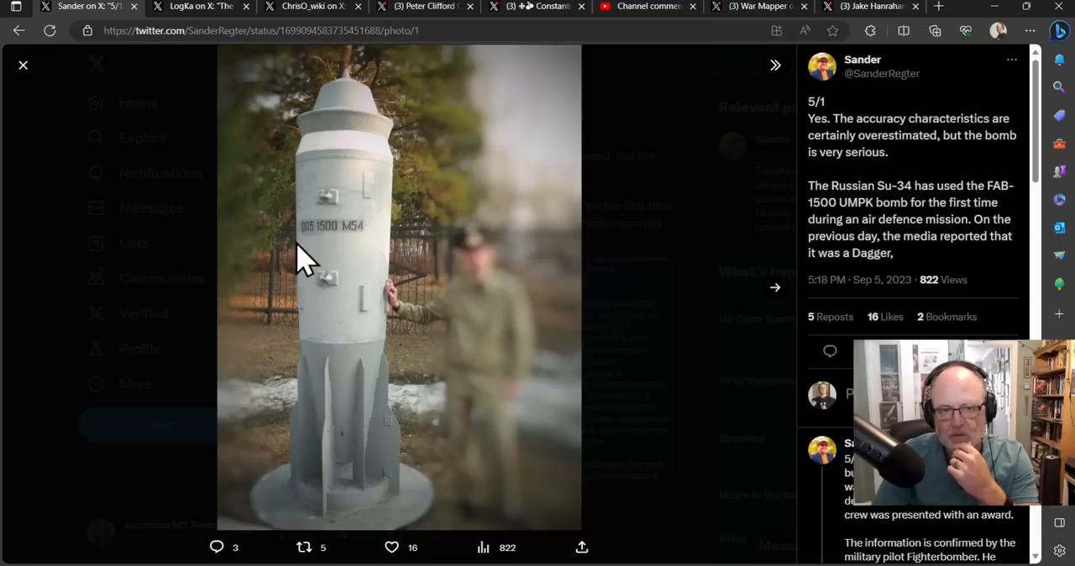
pyautogui.moveTo(205, 131)
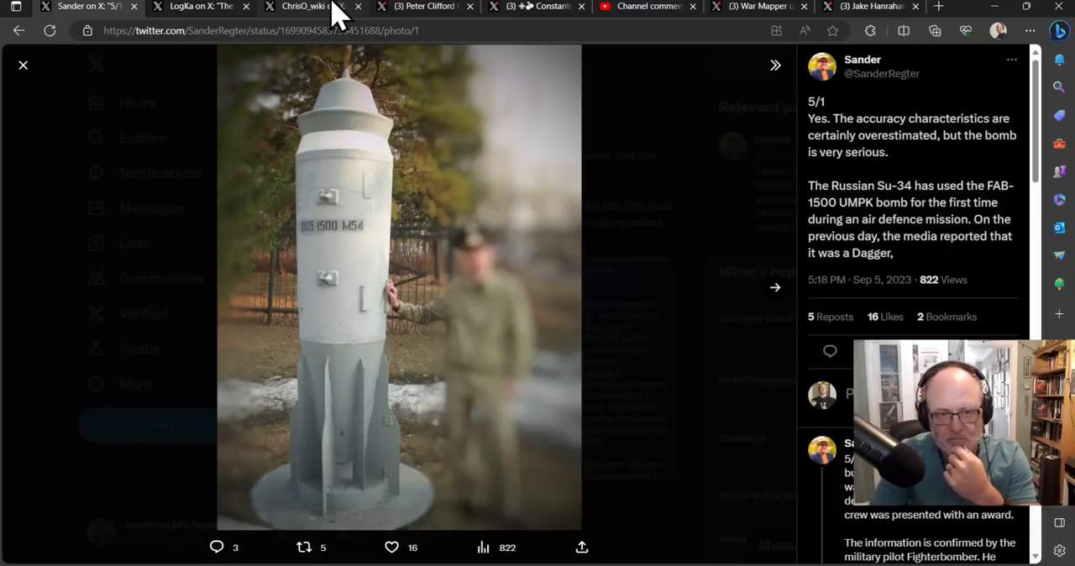
pyautogui.moveTo(328, 17)
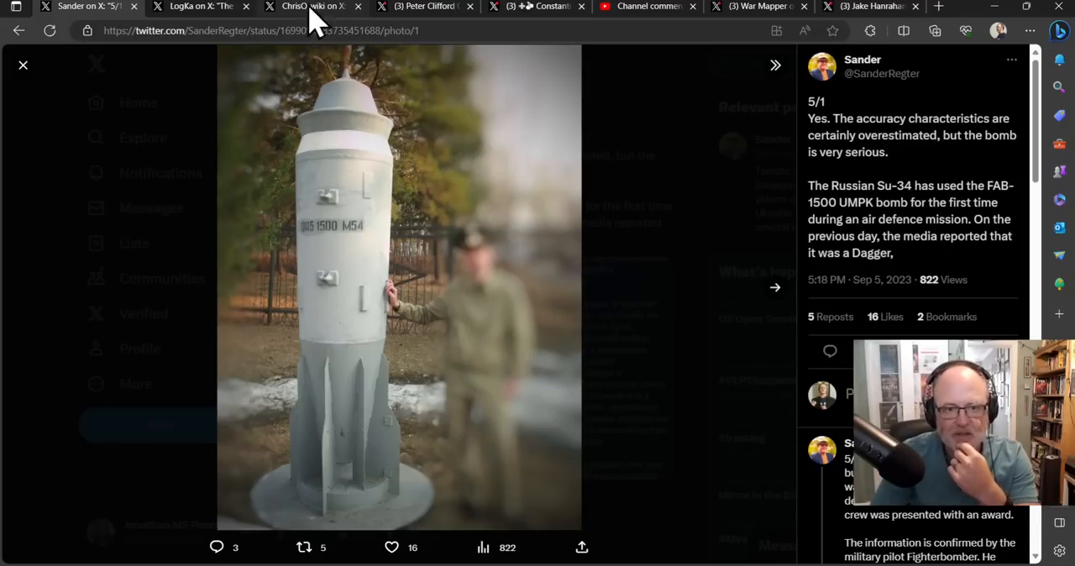
pyautogui.moveTo(303, 65)
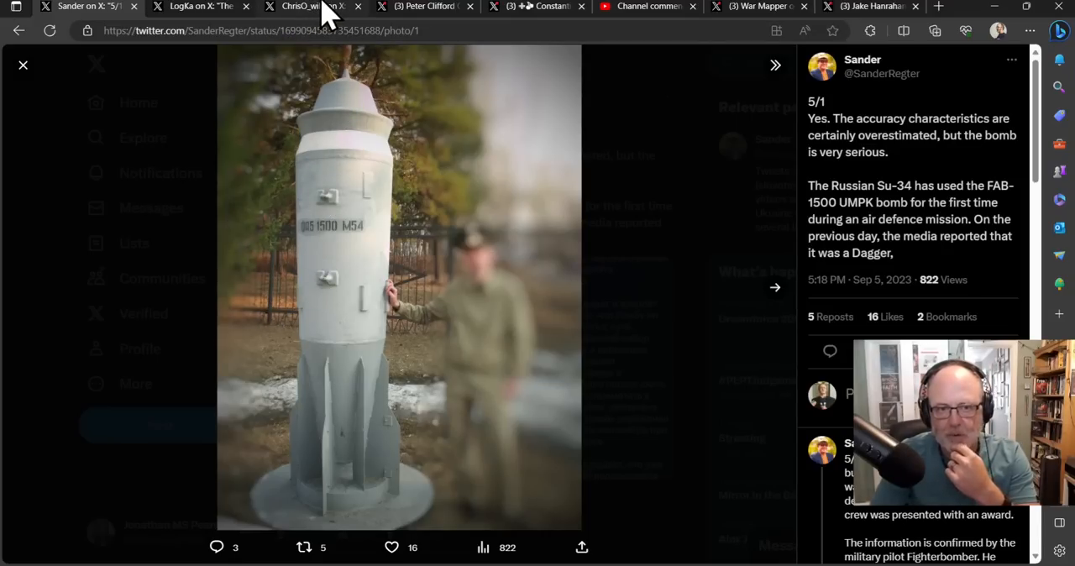
# Switch to ChrisO_wiki's wounded Wagner fighters post and enlarge its photo of a man in bed.
pyautogui.click(311, 7)
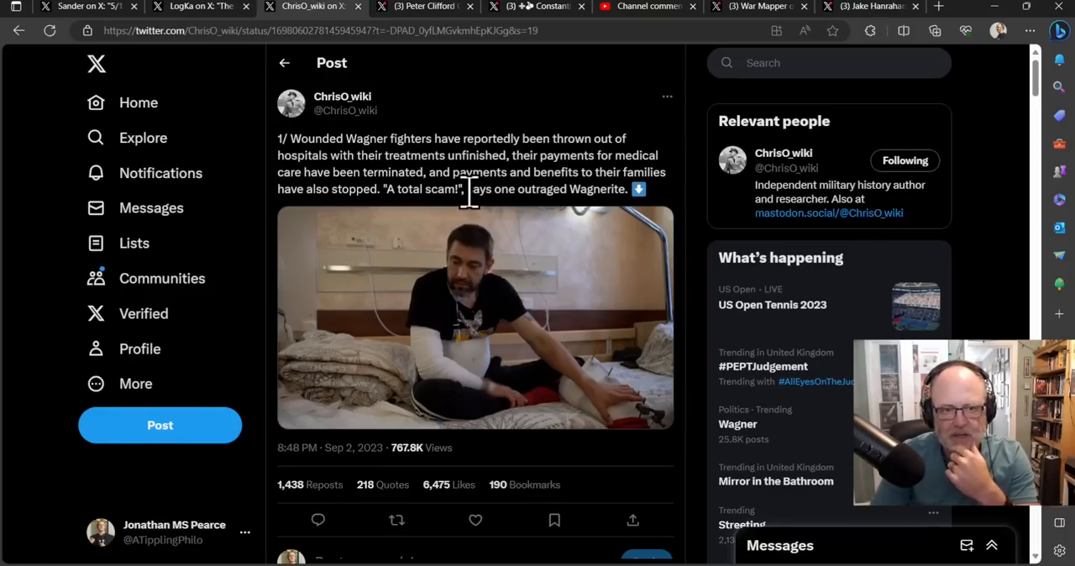
pyautogui.moveTo(496, 285)
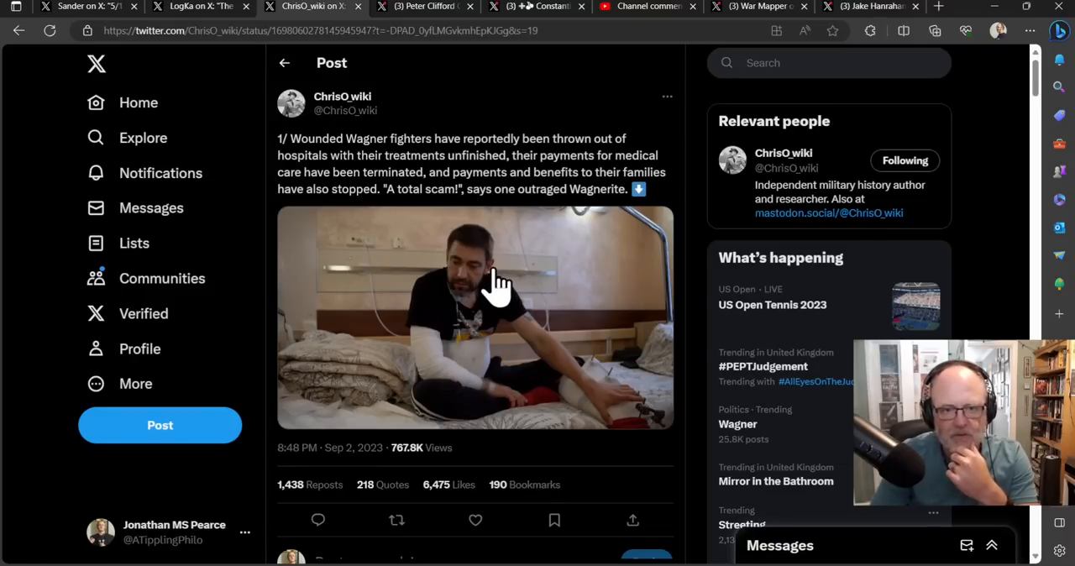
pyautogui.click(473, 318)
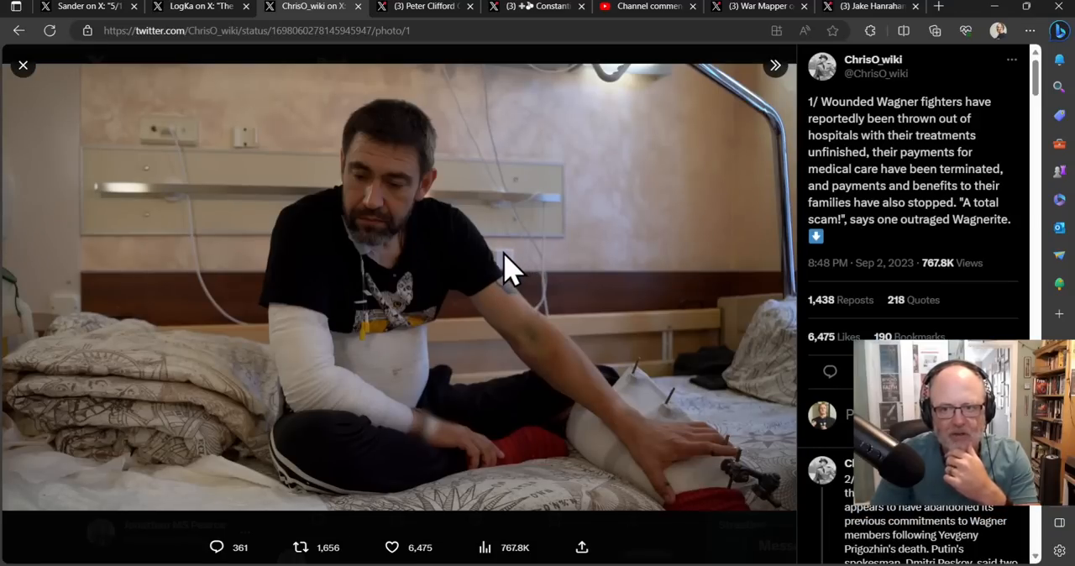
pyautogui.moveTo(890, 218)
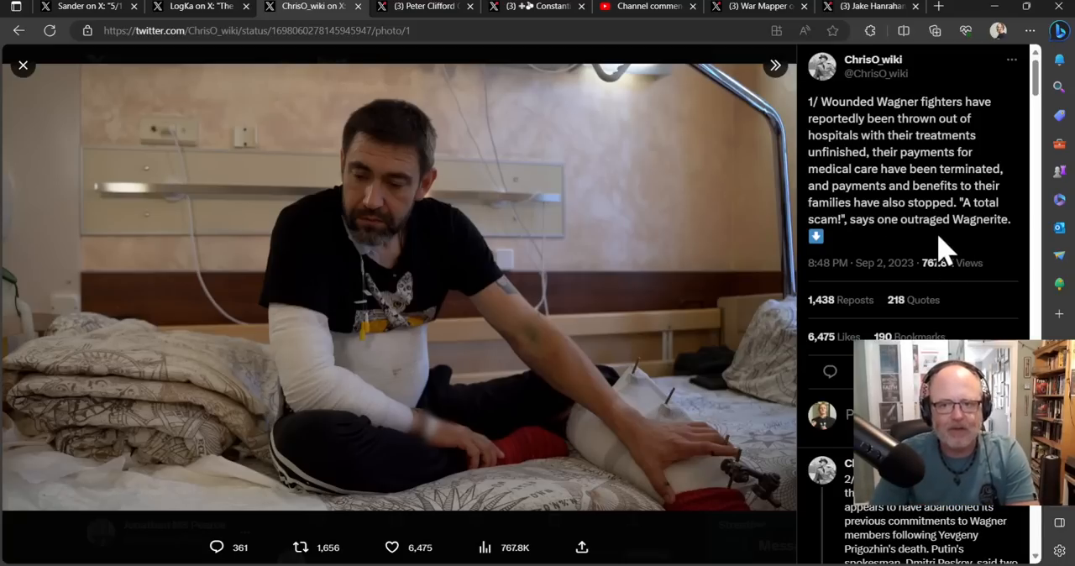
pyautogui.moveTo(970, 115)
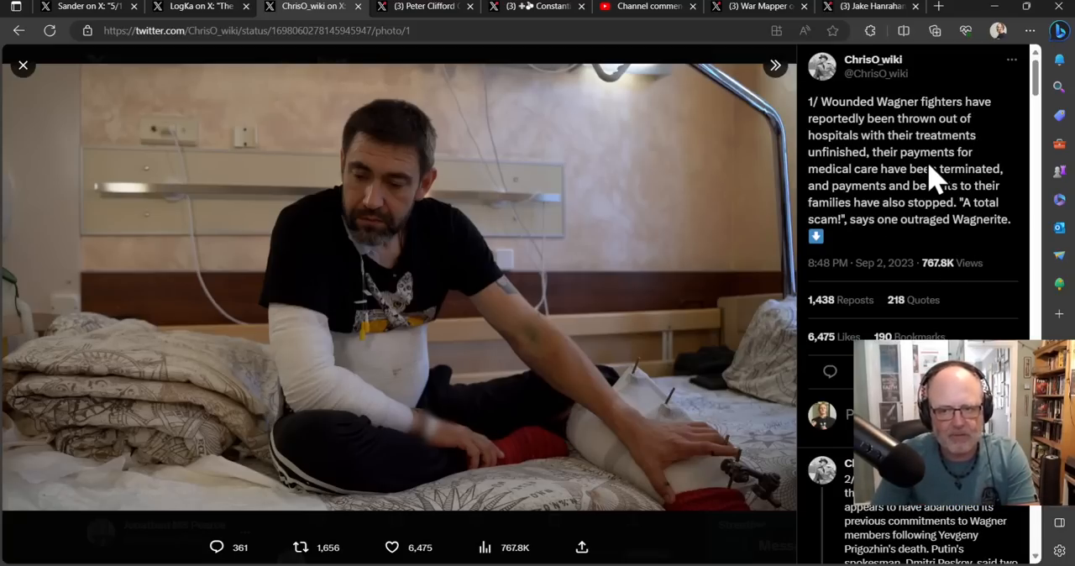
# Read the thread's early replies in the side panel and view post 6's hospital hall photo.
pyautogui.scroll(-3)
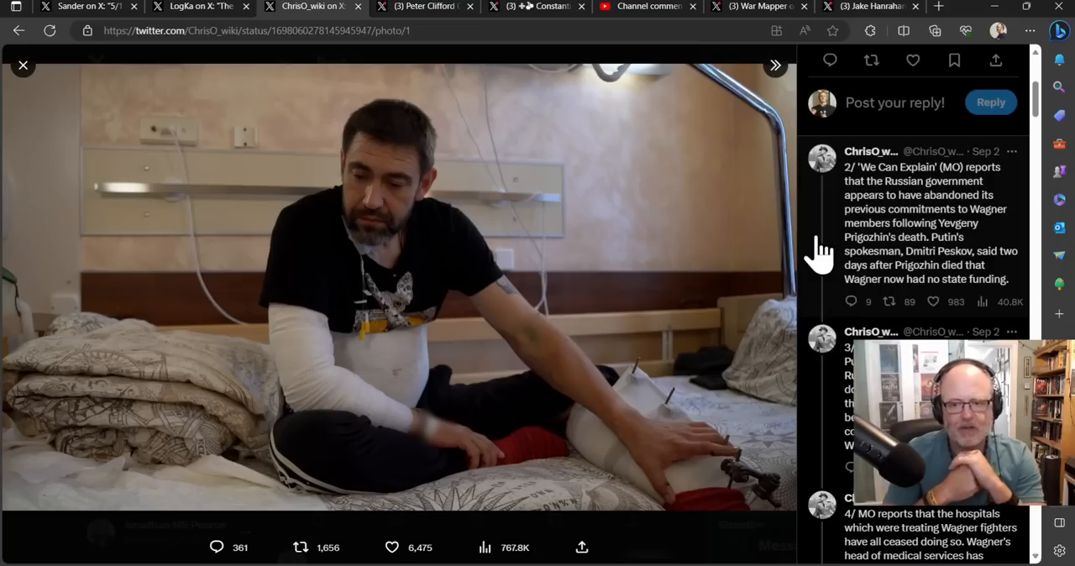
pyautogui.moveTo(705, 299)
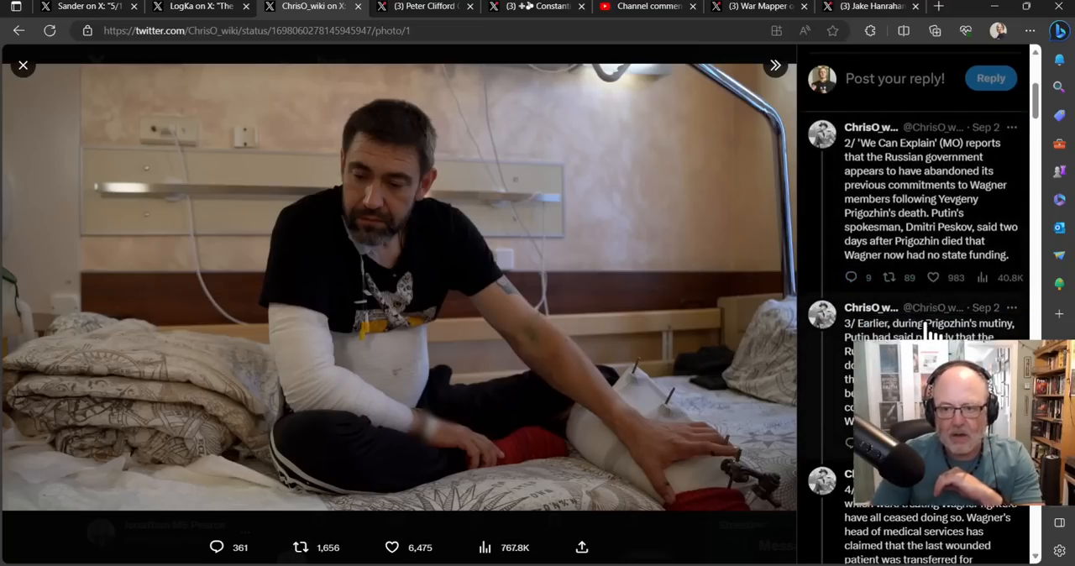
pyautogui.scroll(-3)
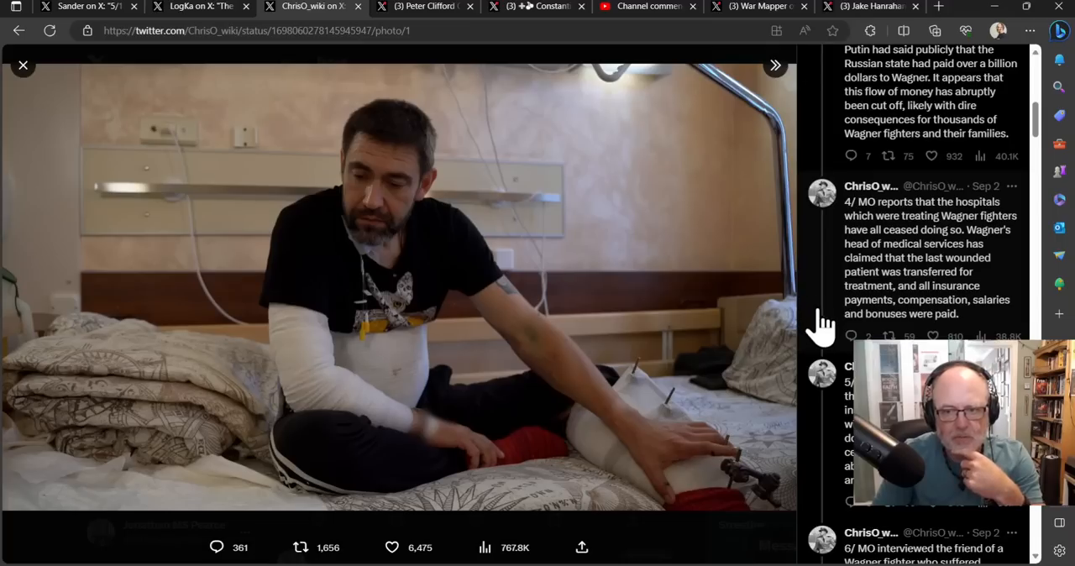
pyautogui.moveTo(817, 344)
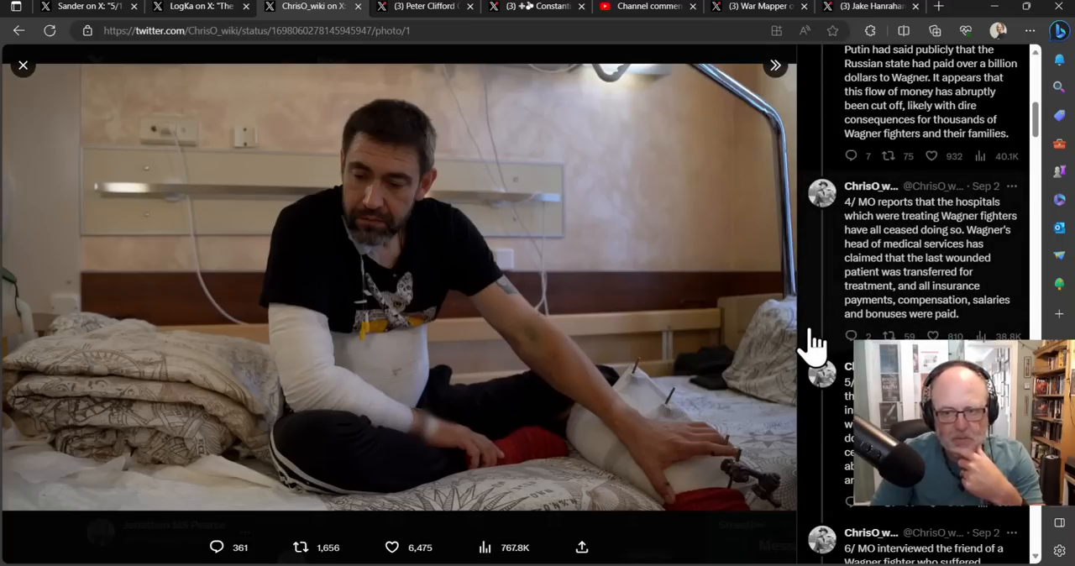
pyautogui.moveTo(810, 350)
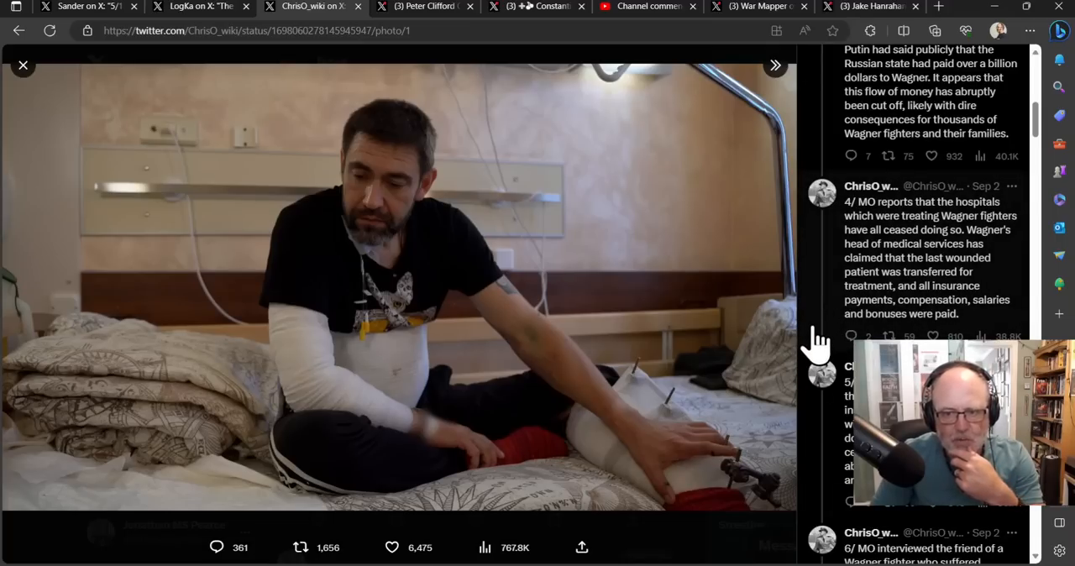
pyautogui.scroll(-3)
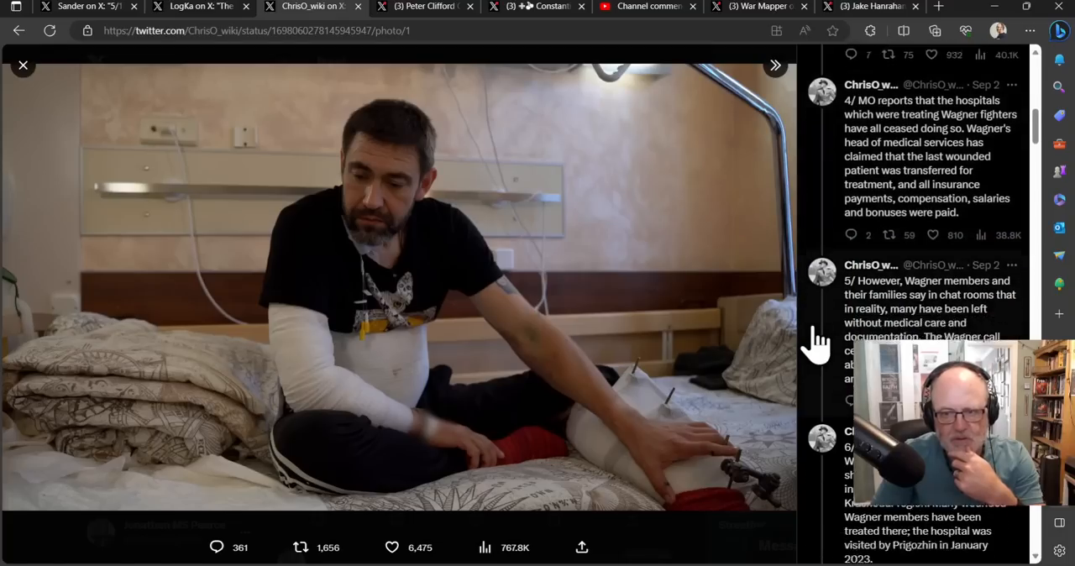
pyautogui.scroll(-3)
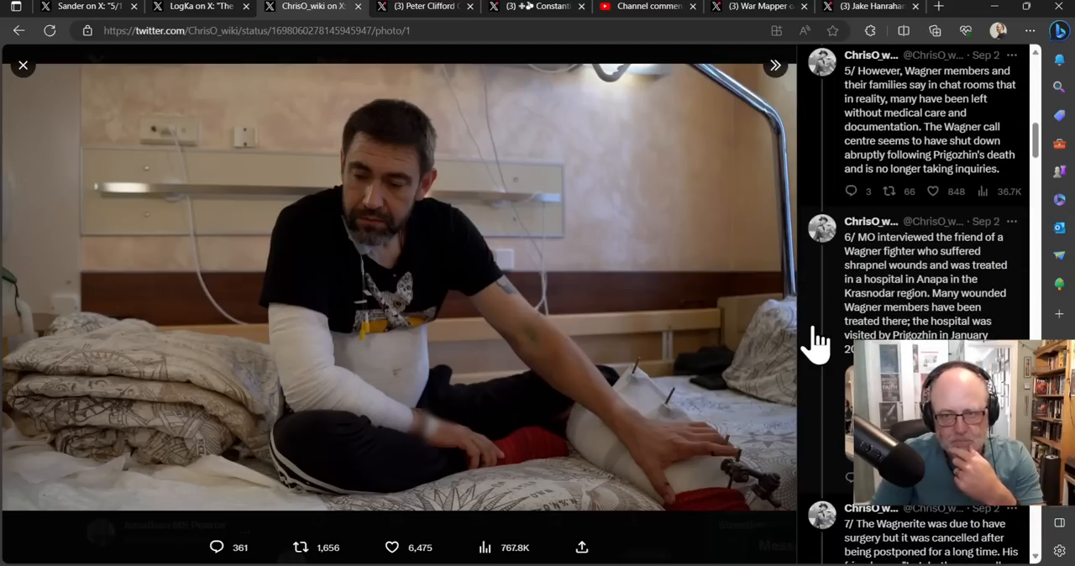
pyautogui.scroll(-3)
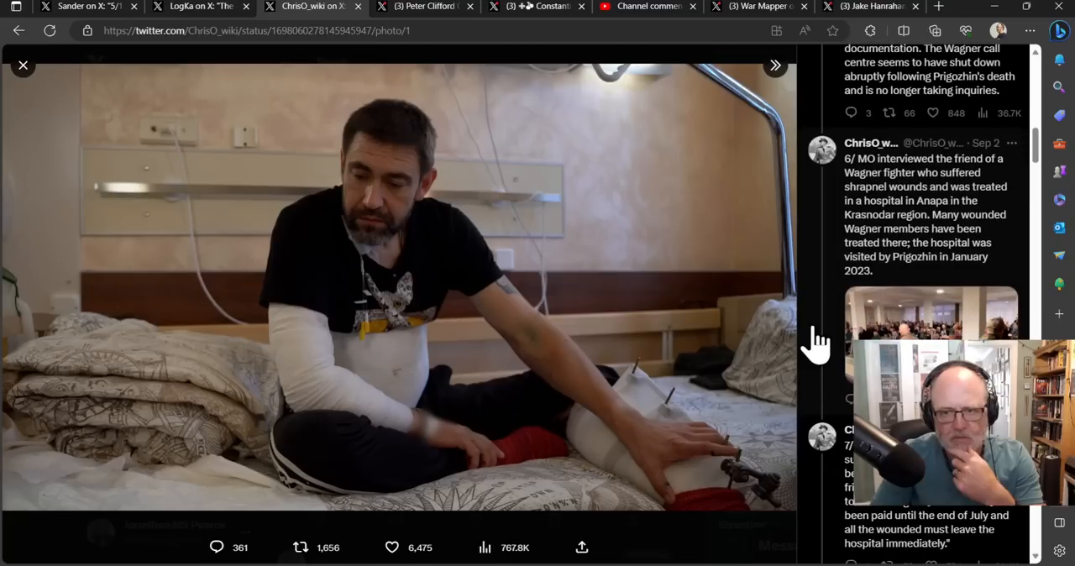
pyautogui.moveTo(840, 351)
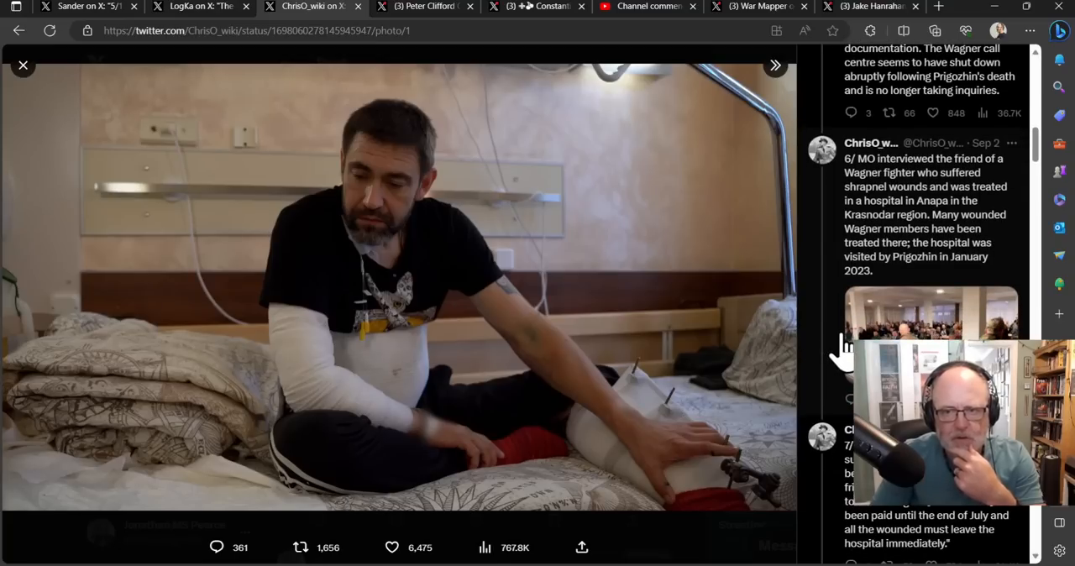
pyautogui.scroll(-3)
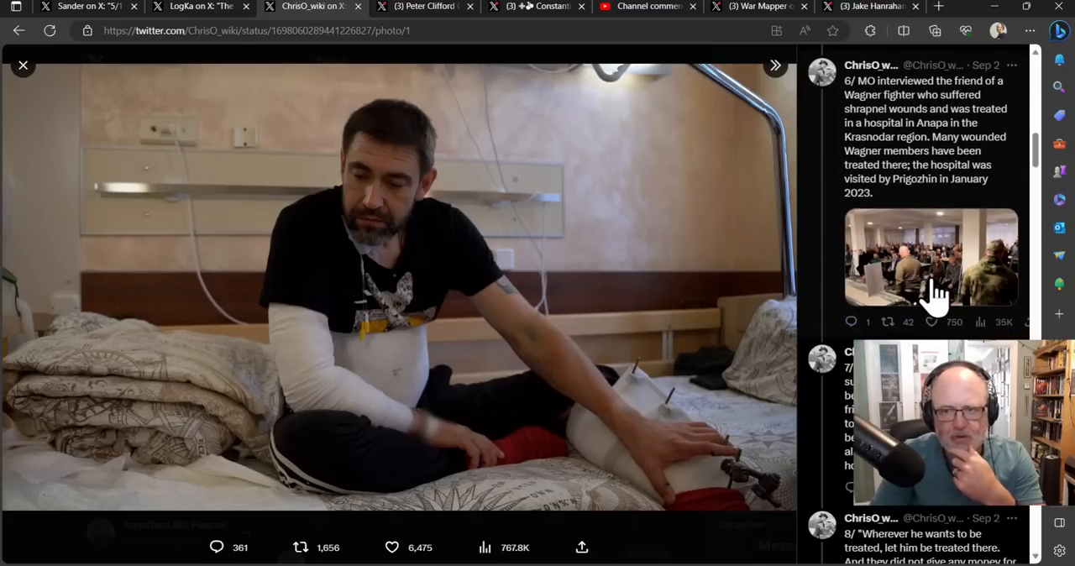
pyautogui.click(930, 260)
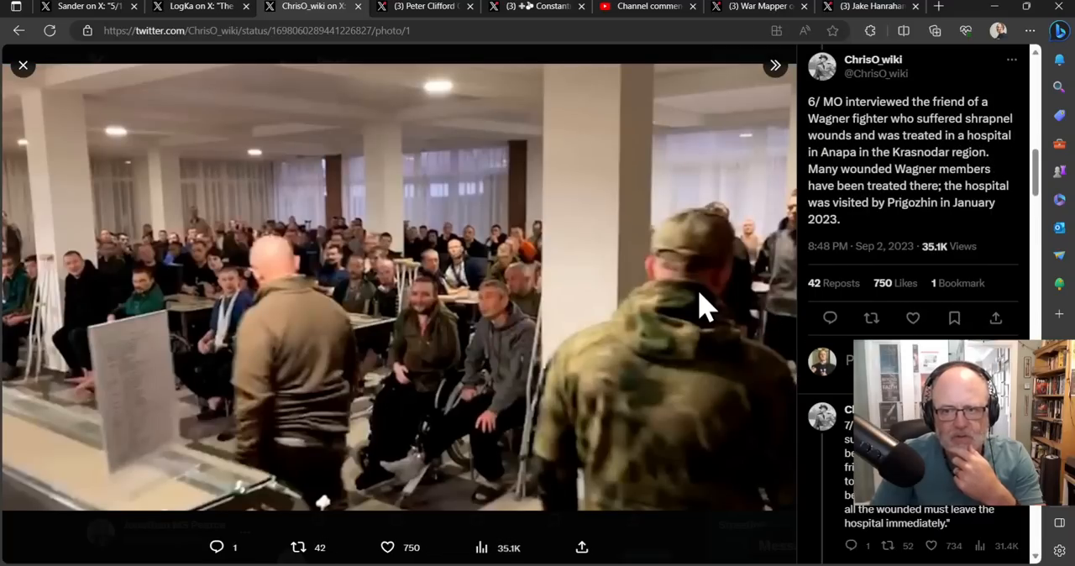
pyautogui.moveTo(853, 337)
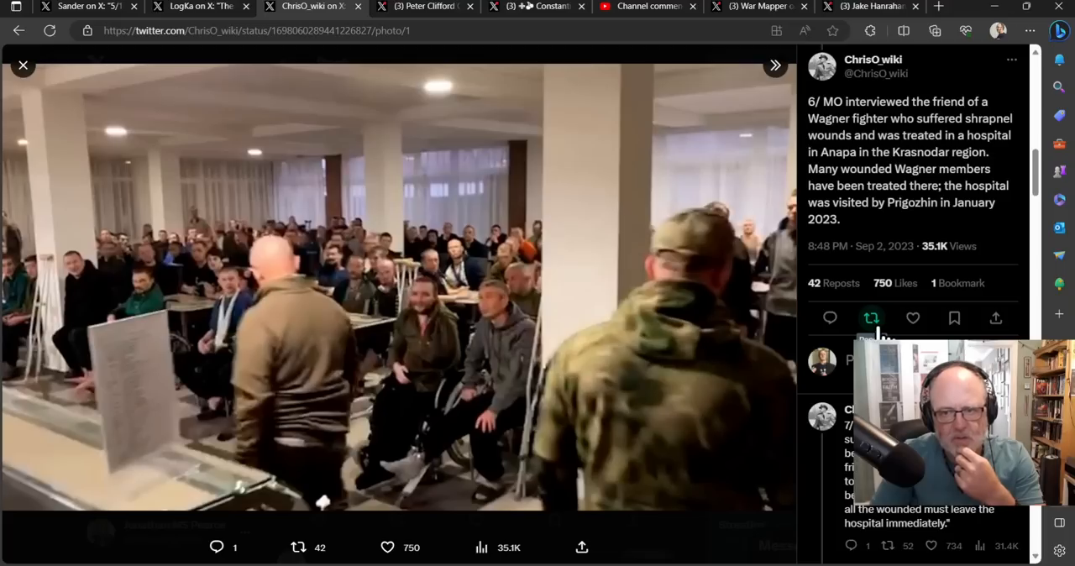
# Continue through the replies to post 10/ and its collage of outraged Wagner chat messages.
pyautogui.scroll(-3)
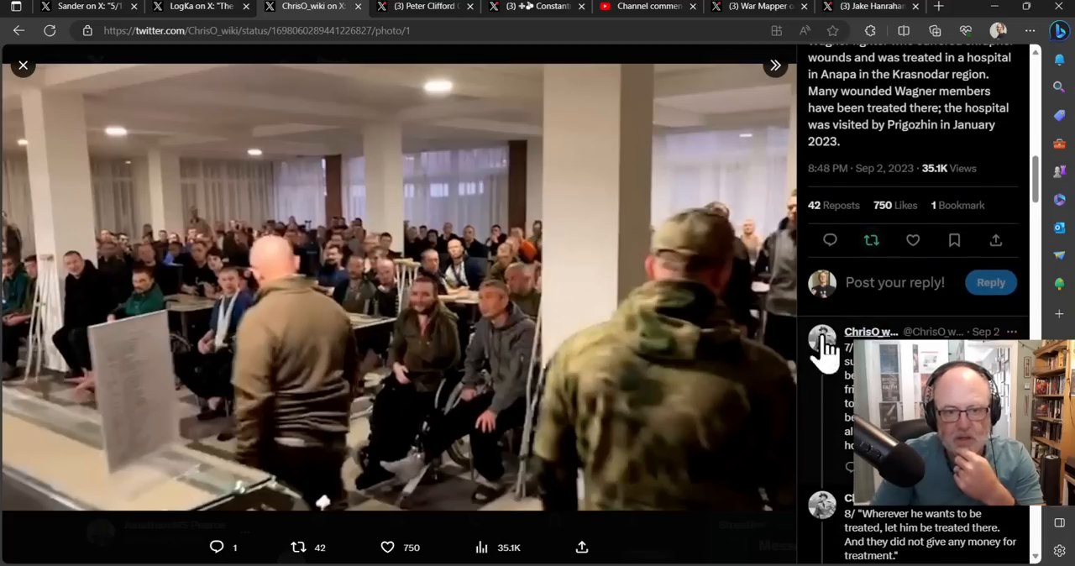
pyautogui.moveTo(823, 353)
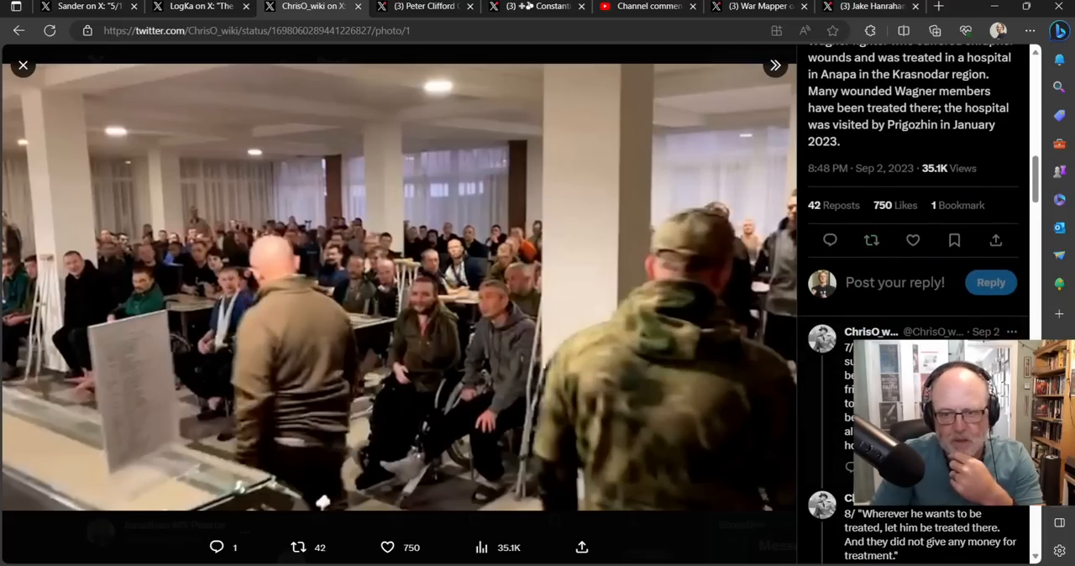
pyautogui.scroll(-3)
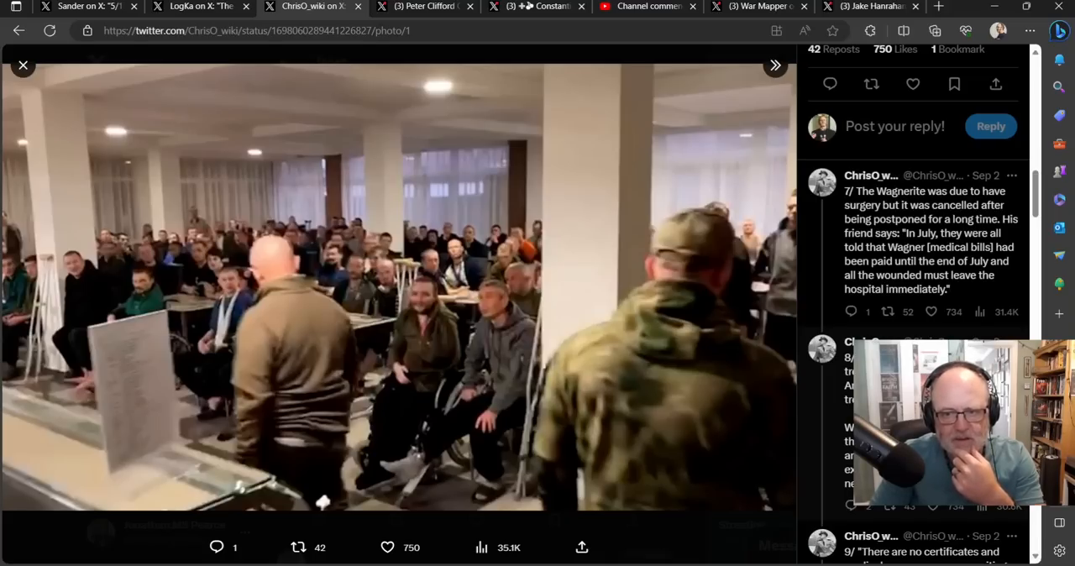
pyautogui.scroll(-3)
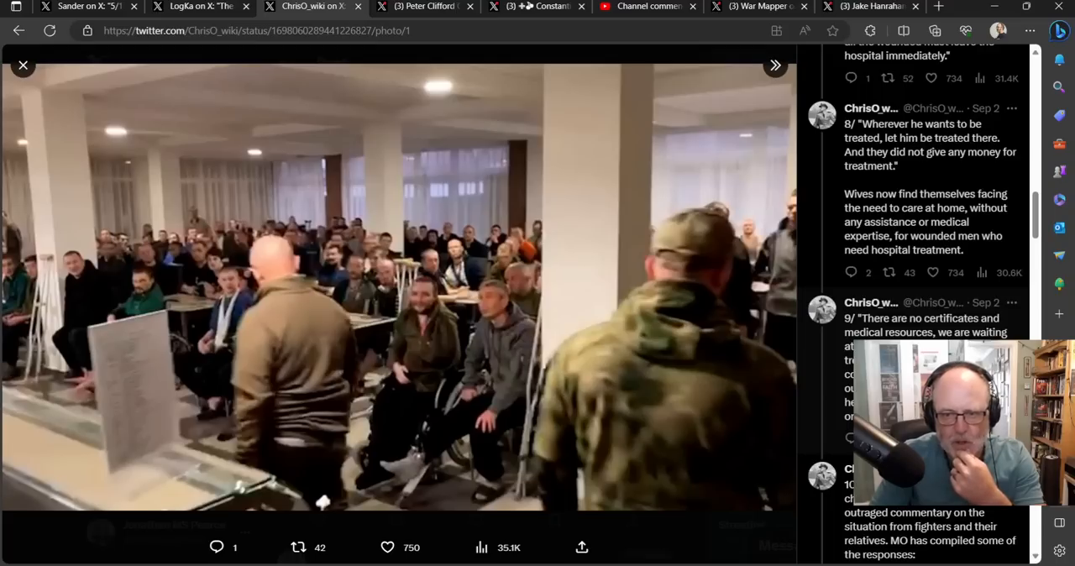
pyautogui.scroll(-3)
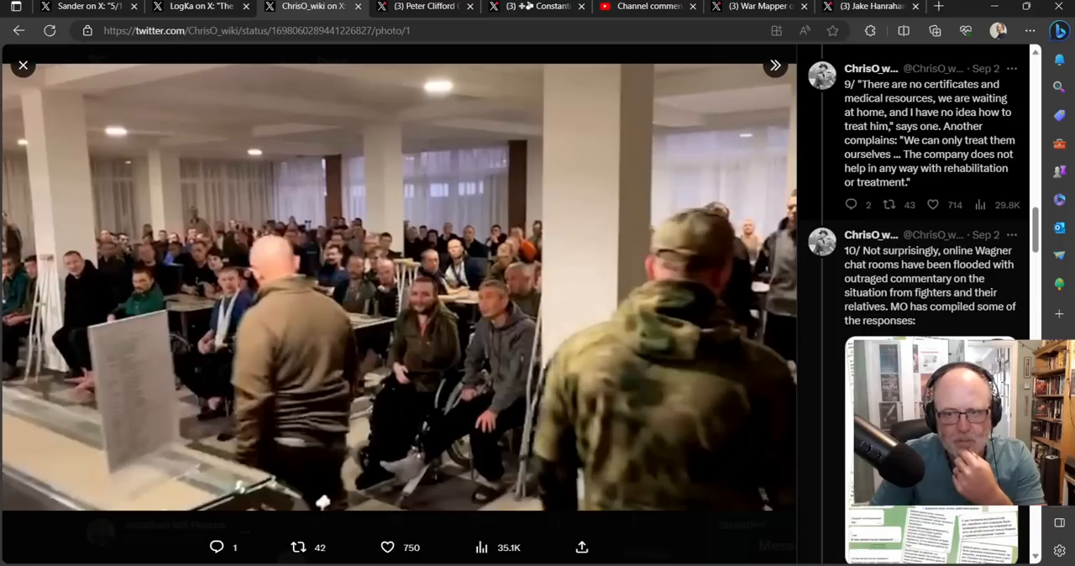
pyautogui.scroll(-3)
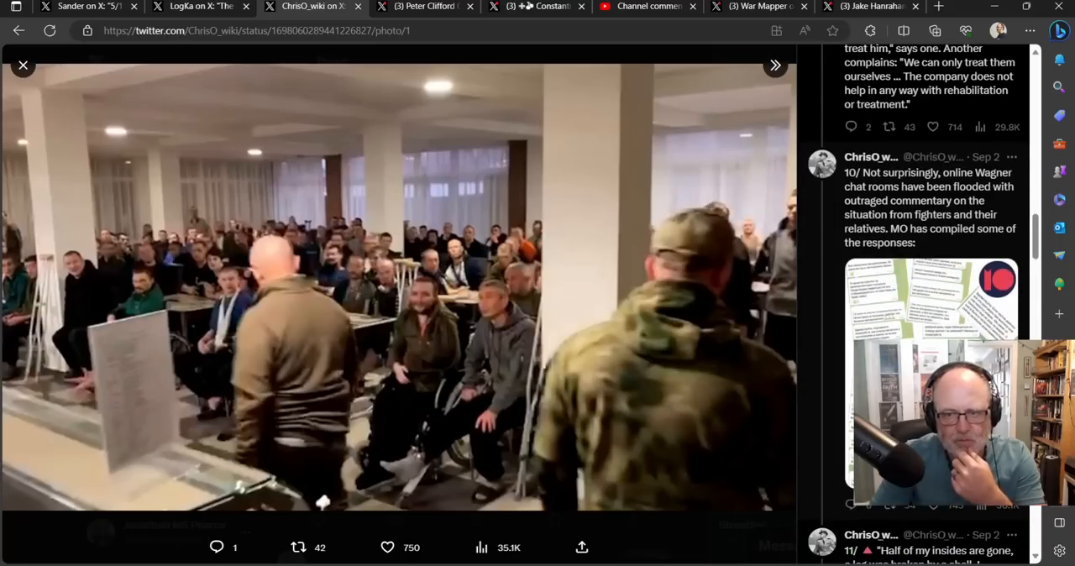
pyautogui.scroll(-3)
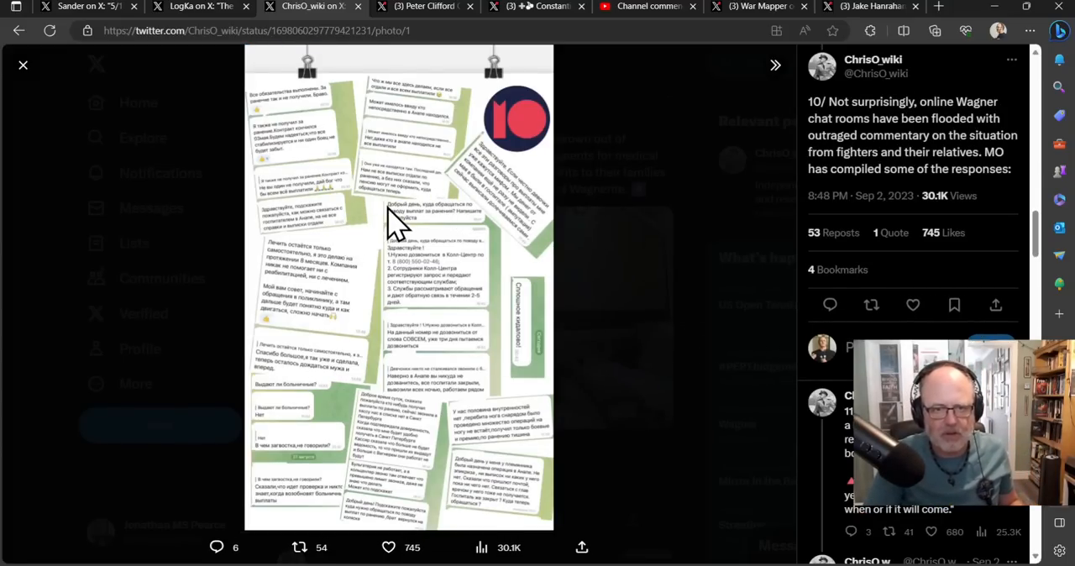
# Scroll the reply panel to posts 13/–15/ on injury money and denied combat-veteran status.
pyautogui.scroll(-3)
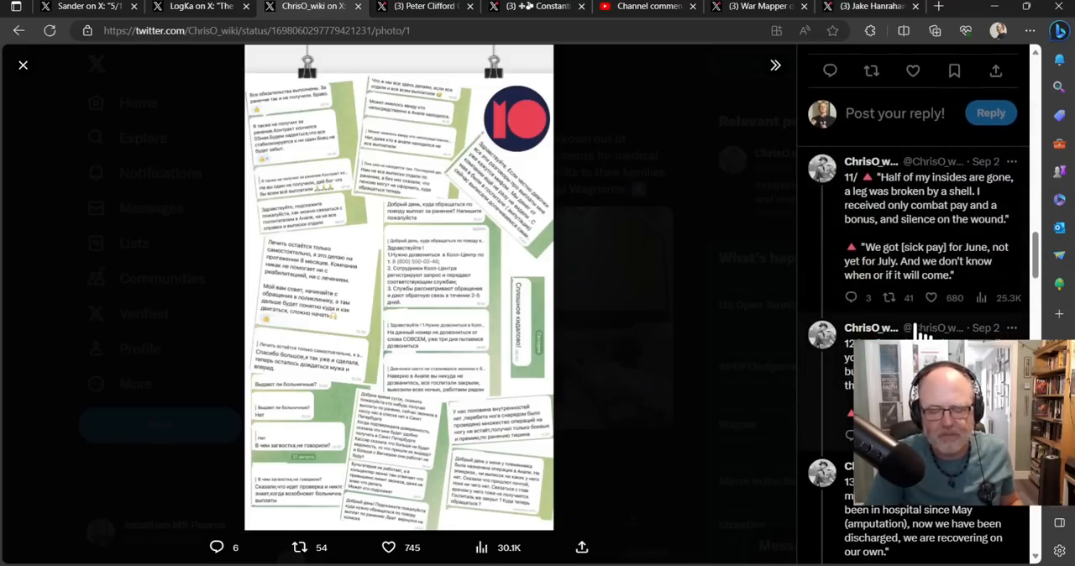
pyautogui.moveTo(736, 366)
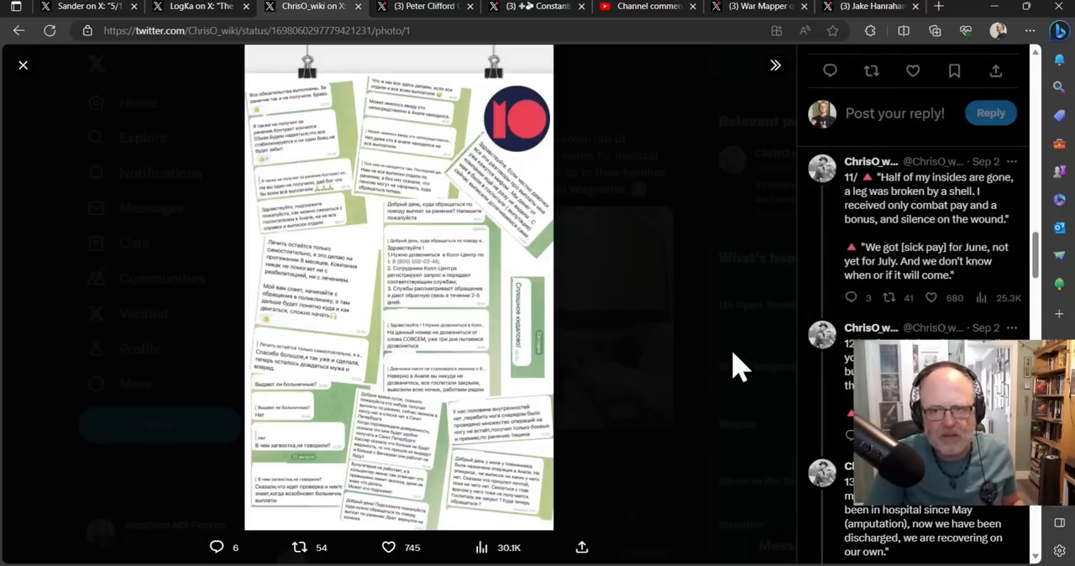
pyautogui.moveTo(742, 367)
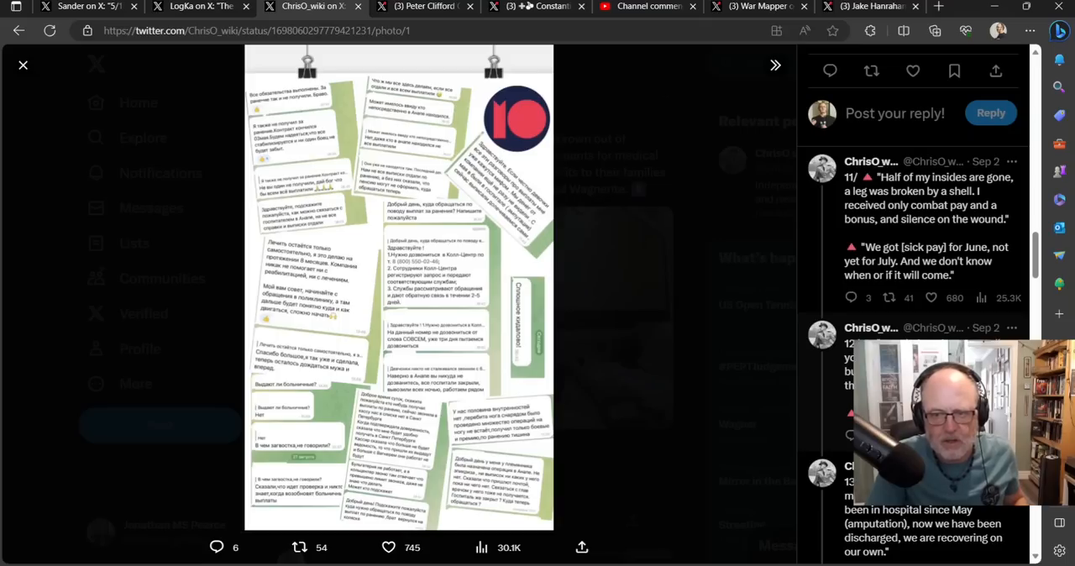
pyautogui.scroll(-3)
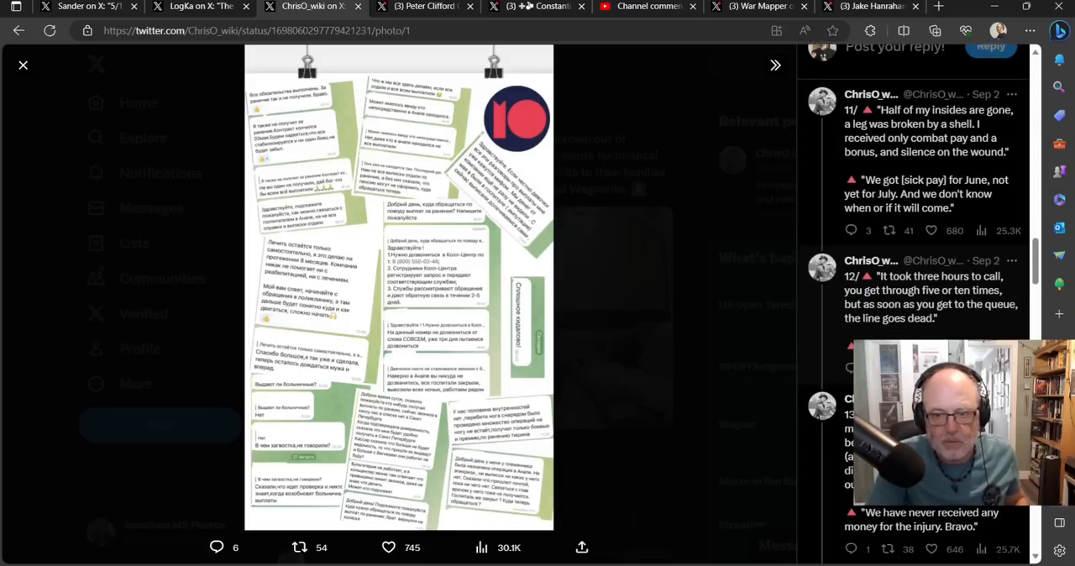
pyautogui.scroll(3)
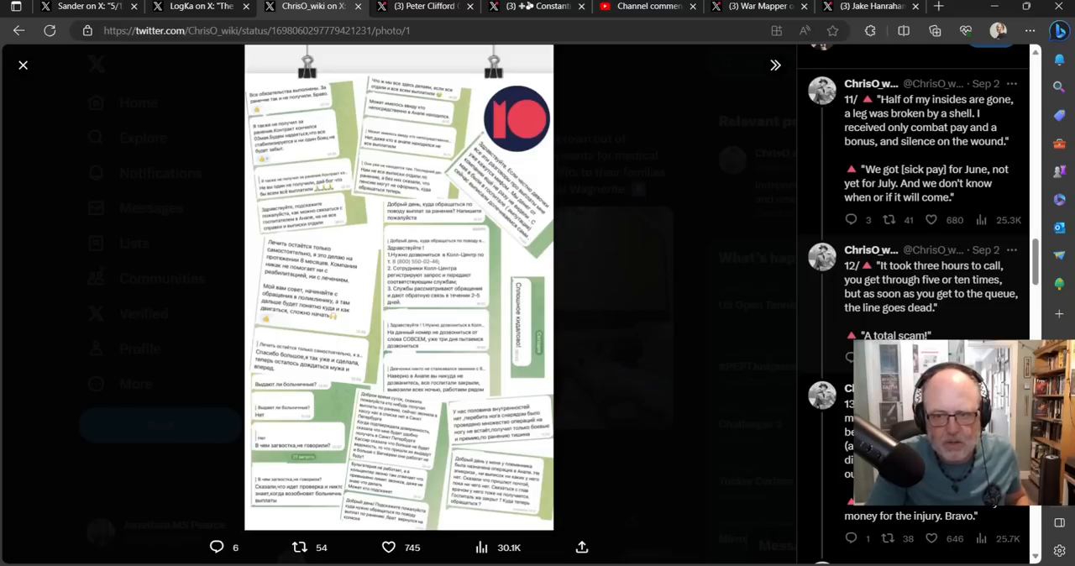
pyautogui.scroll(-3)
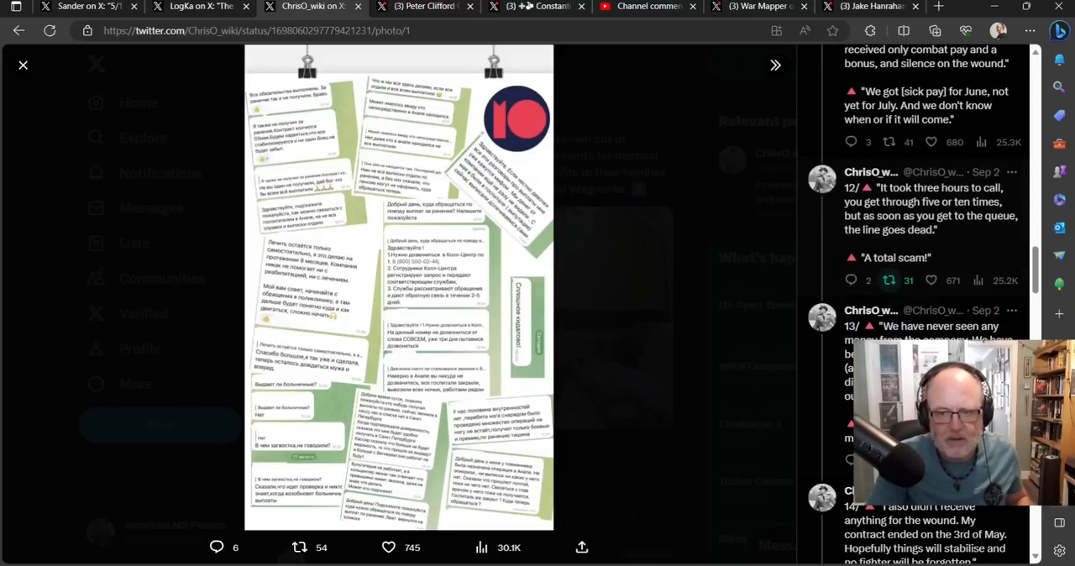
pyautogui.scroll(-3)
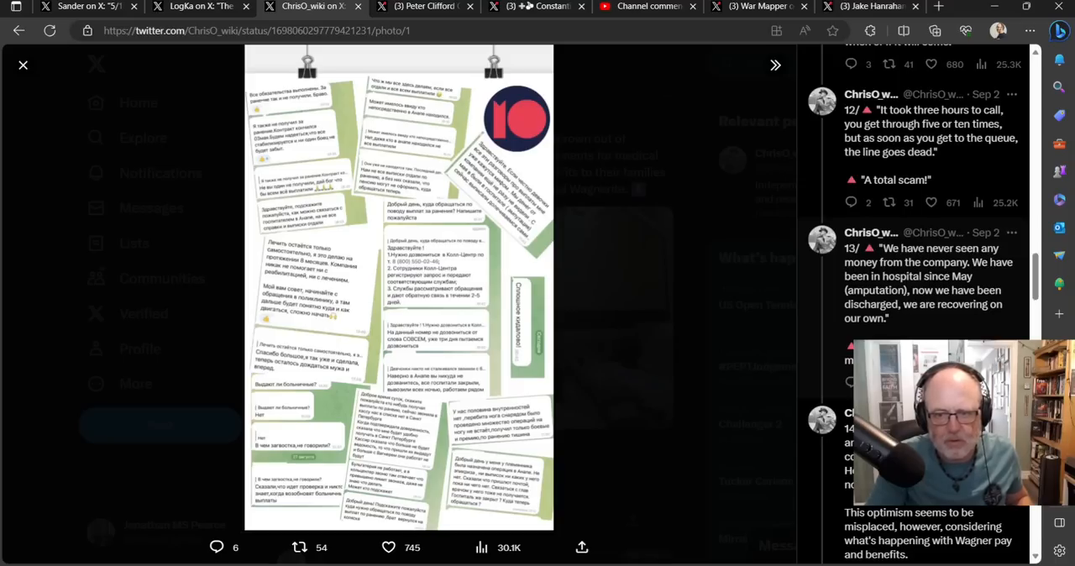
pyautogui.scroll(-3)
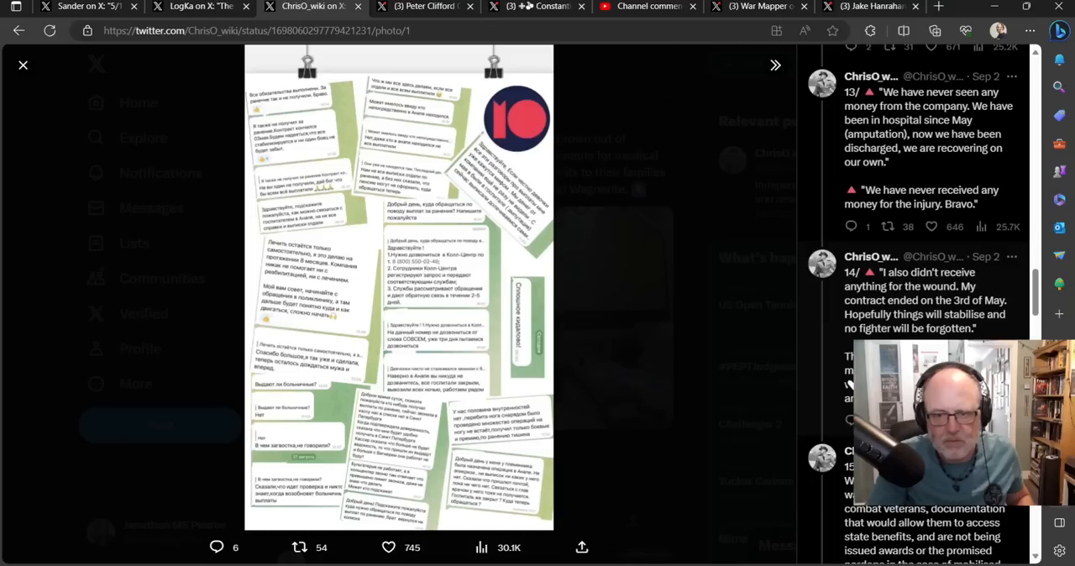
pyautogui.moveTo(765, 349)
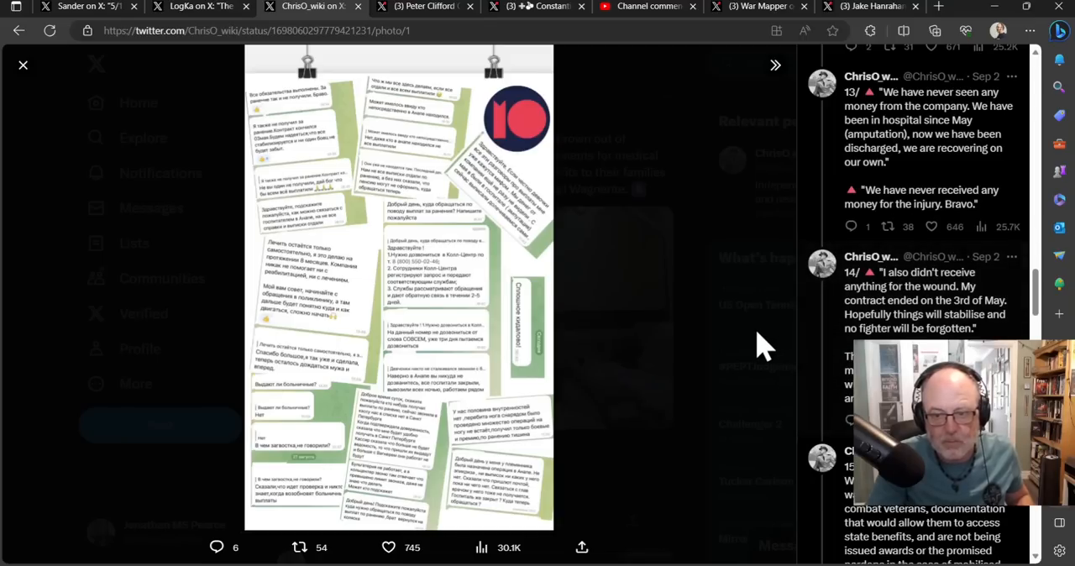
pyautogui.moveTo(743, 356)
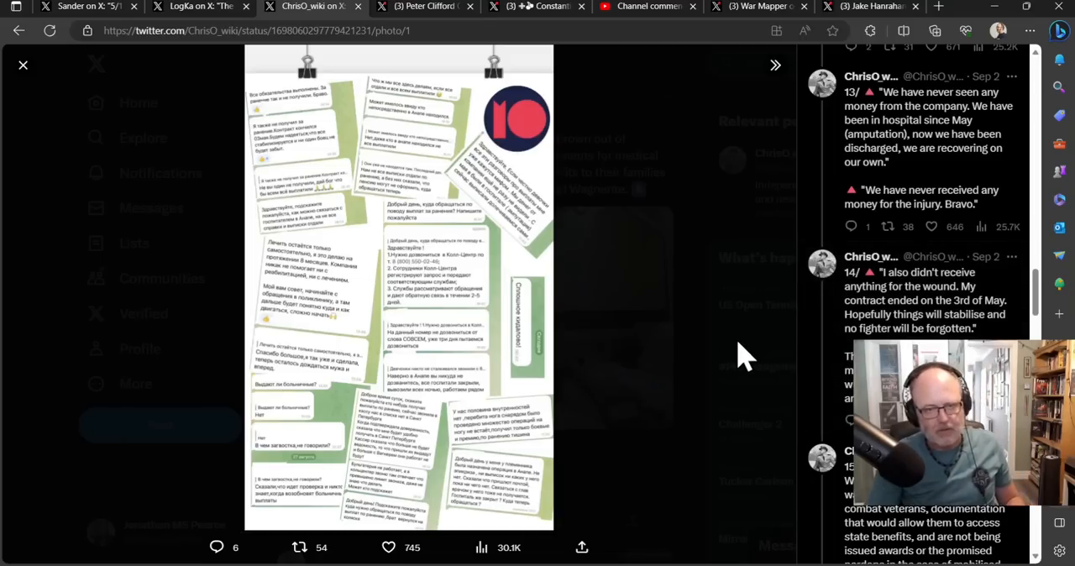
pyautogui.moveTo(789, 382)
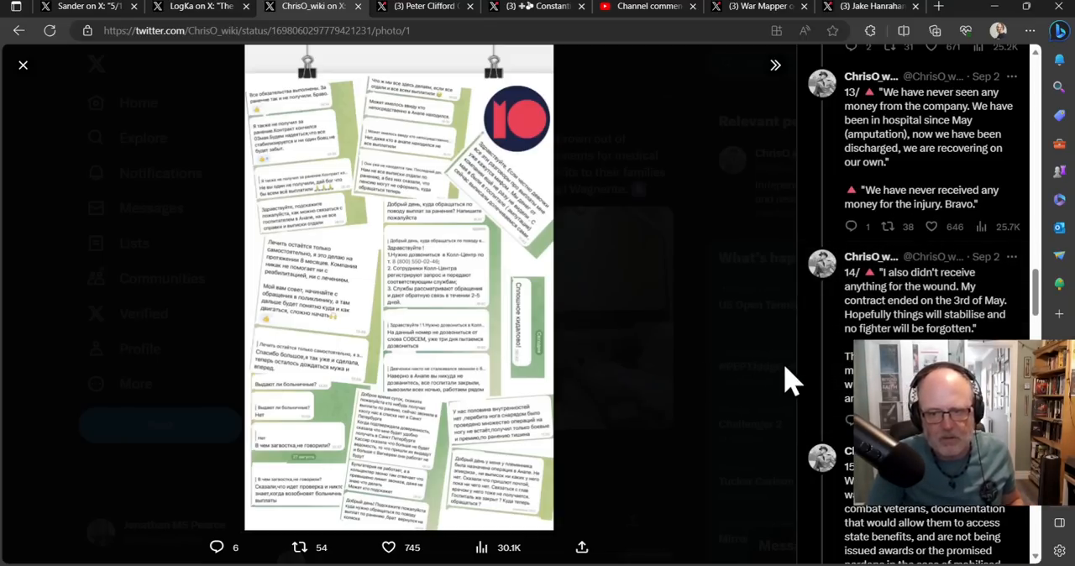
pyautogui.moveTo(831, 412)
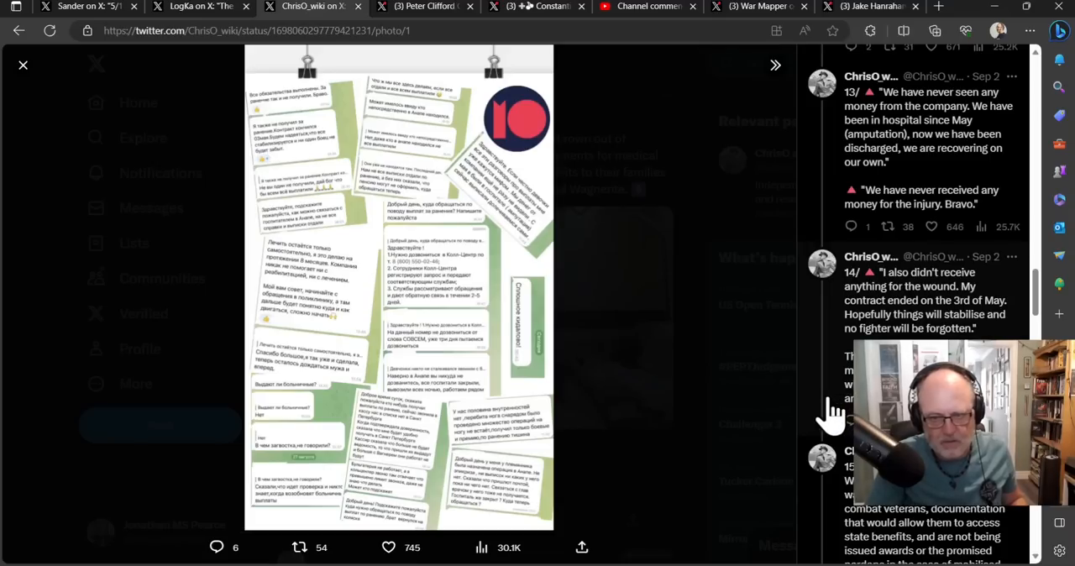
pyautogui.moveTo(823, 416)
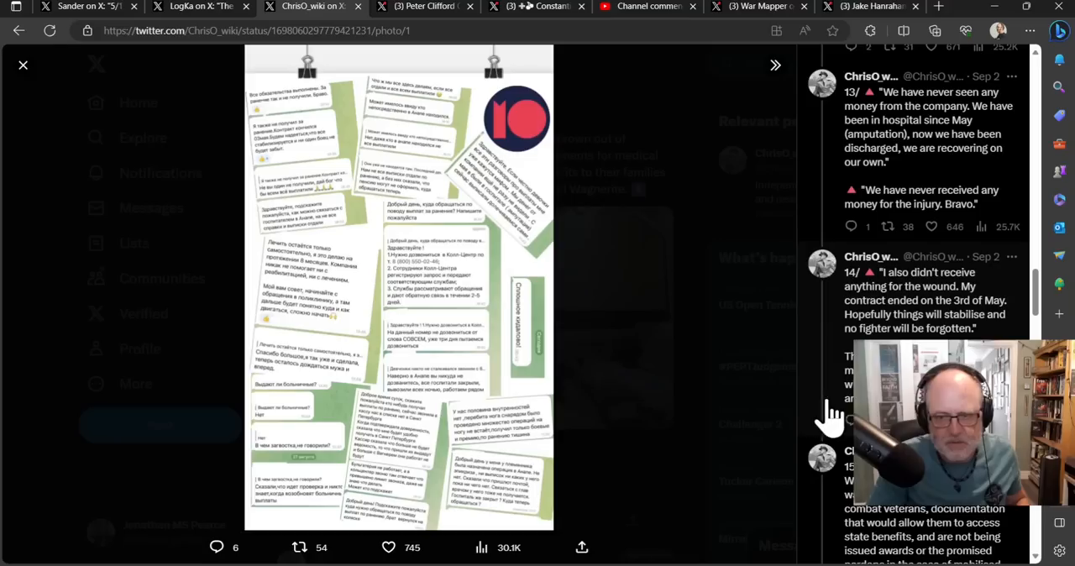
pyautogui.moveTo(829, 420)
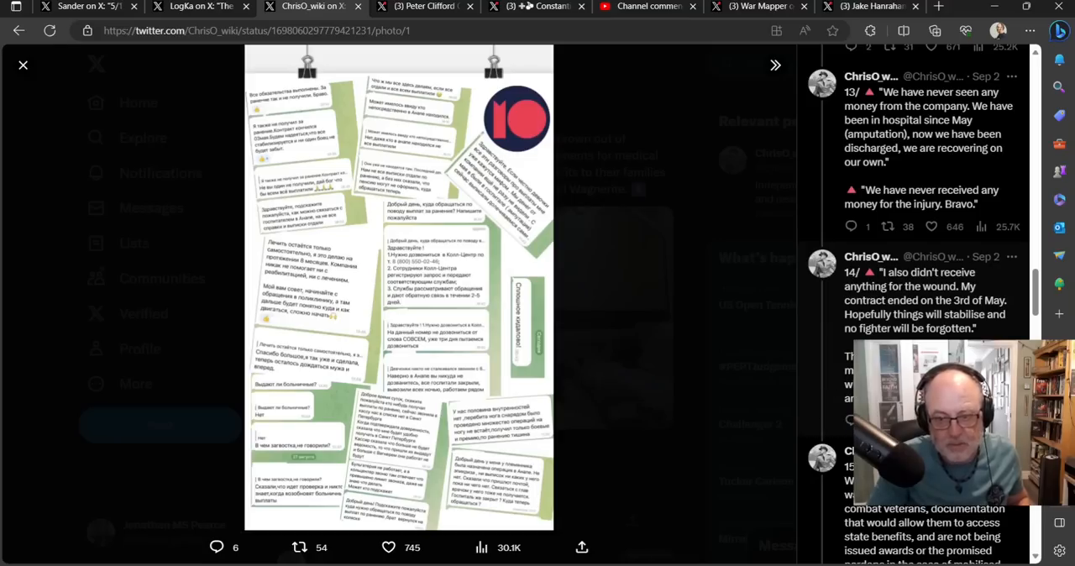
pyautogui.moveTo(831, 423)
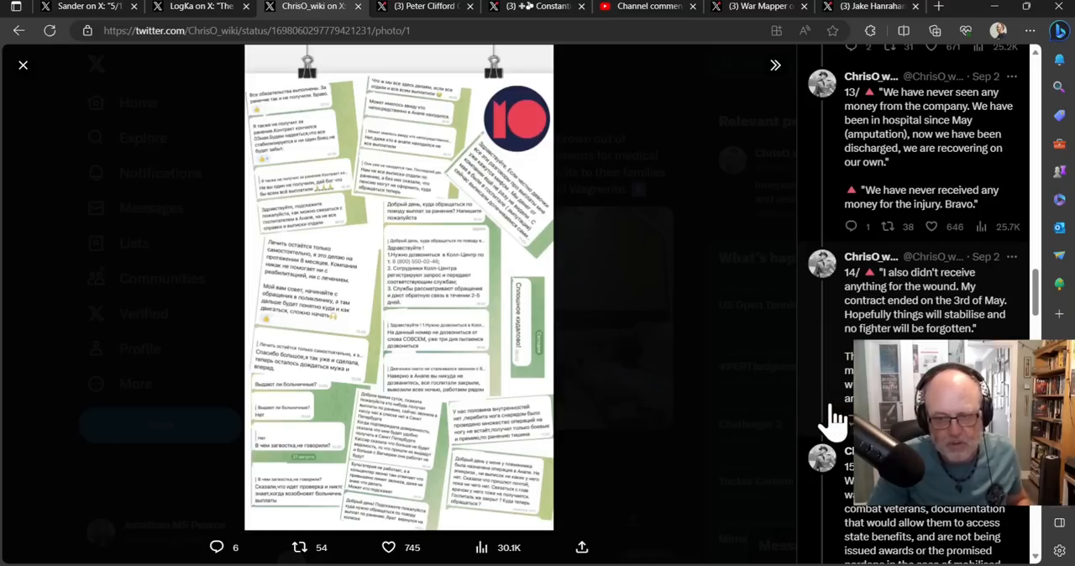
pyautogui.scroll(-3)
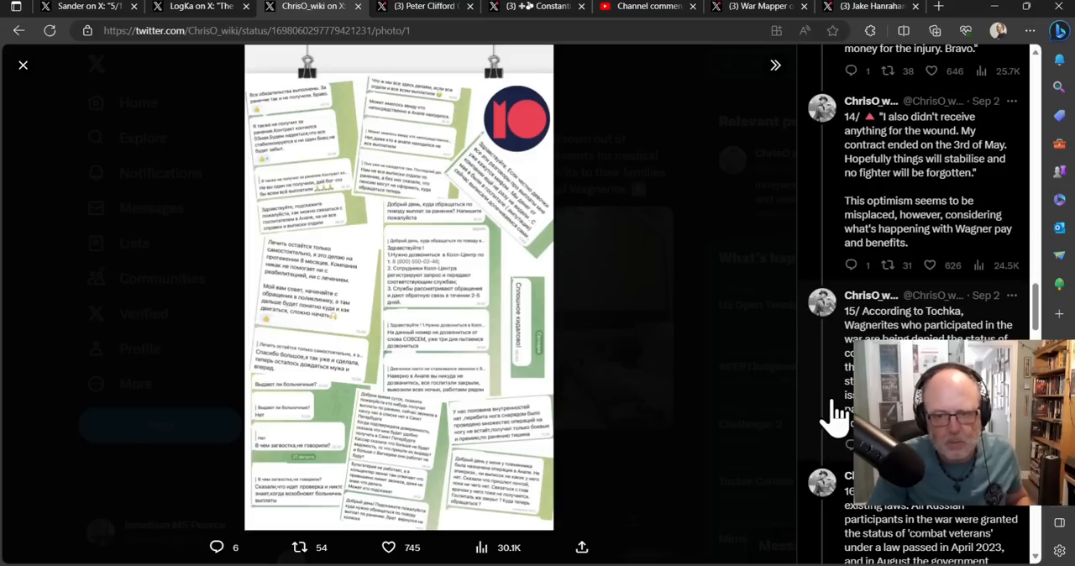
# Read the Wagner thread beside the collage through to its final post 24/ and sources link.
pyautogui.scroll(-3)
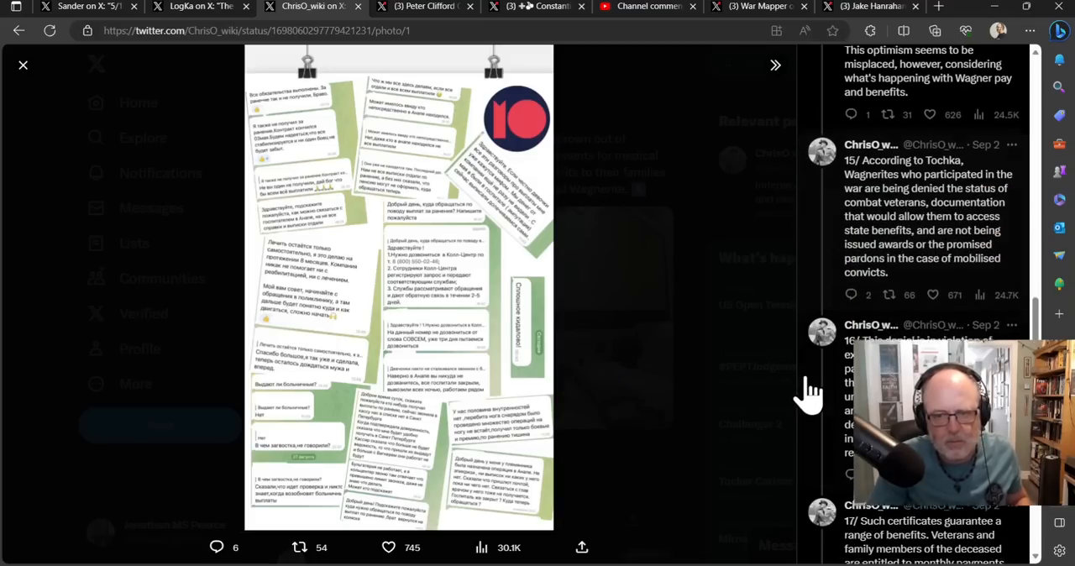
pyautogui.scroll(3)
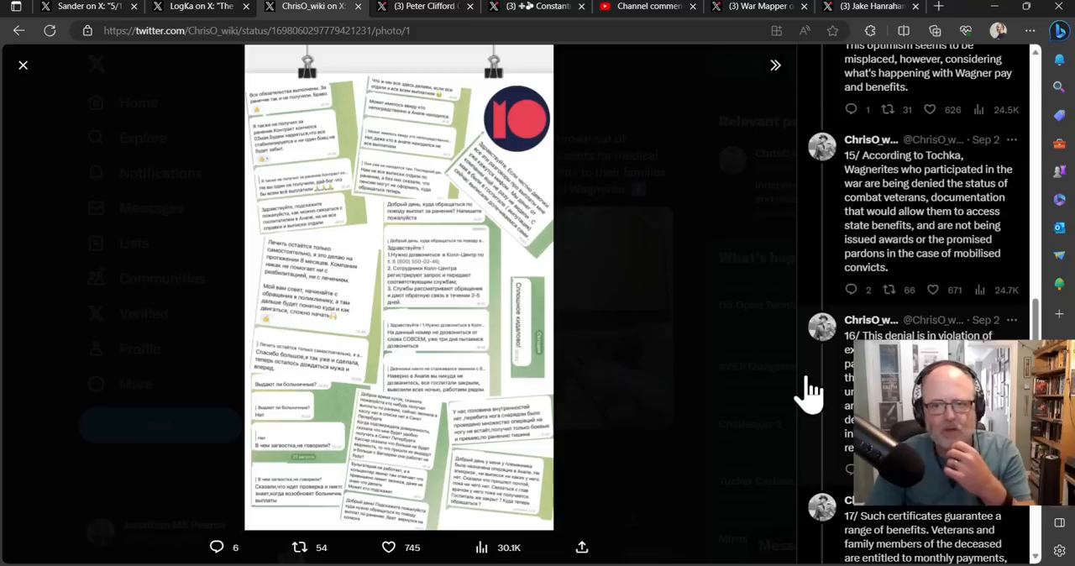
pyautogui.moveTo(798, 395)
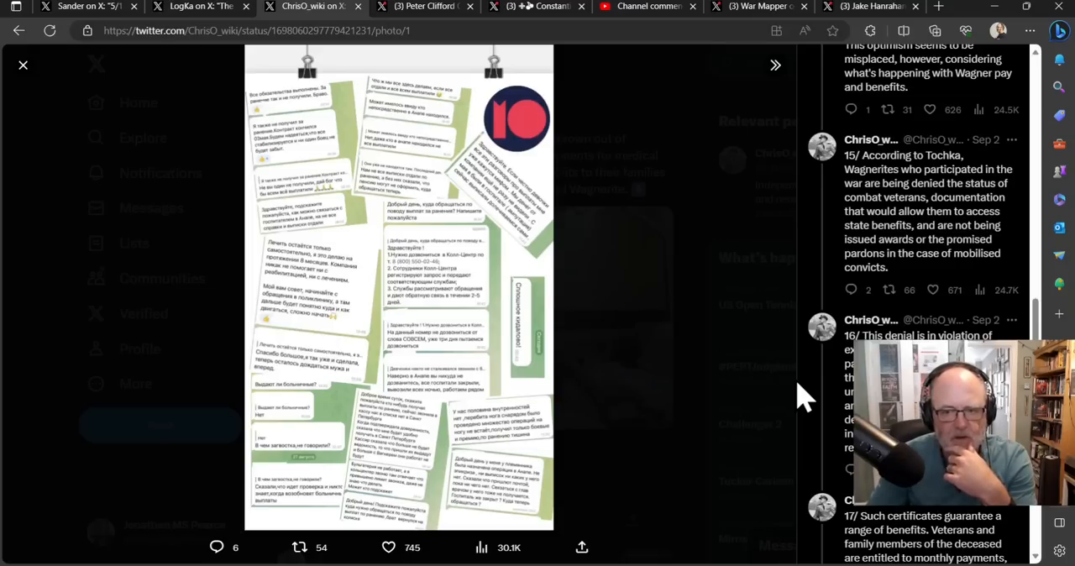
pyautogui.scroll(-3)
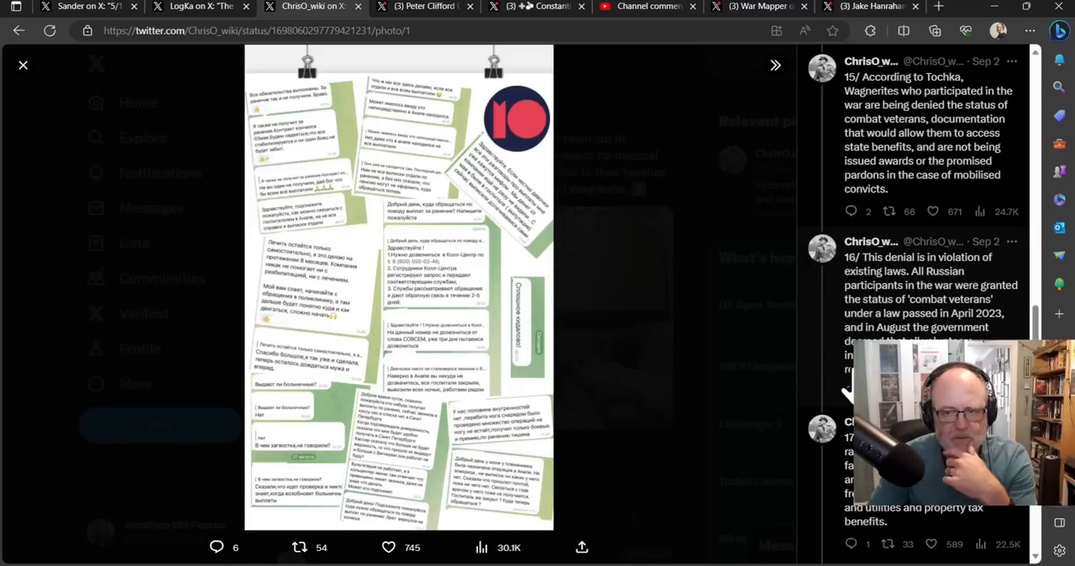
pyautogui.scroll(-3)
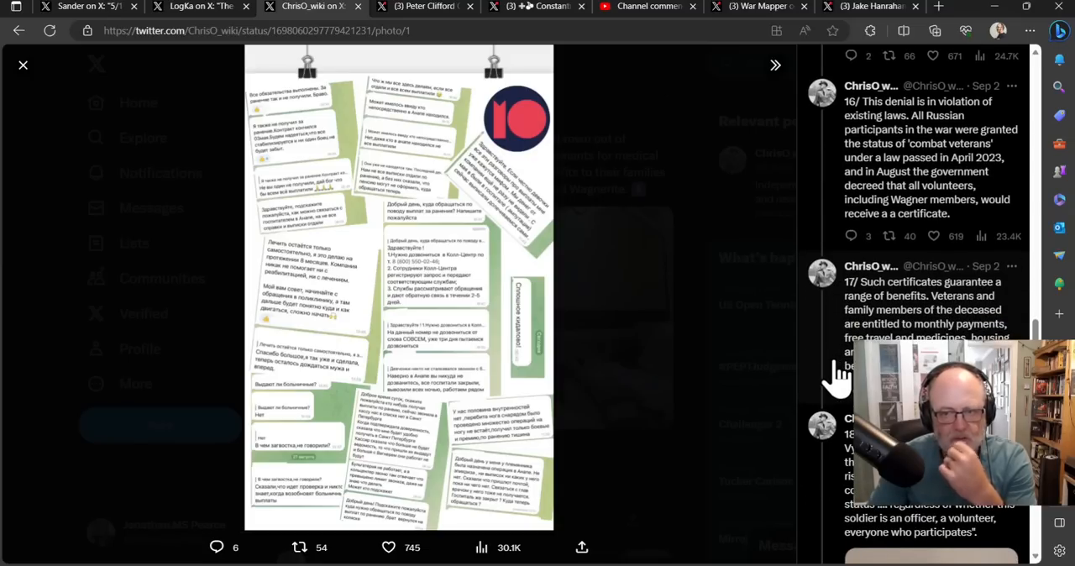
pyautogui.scroll(-3)
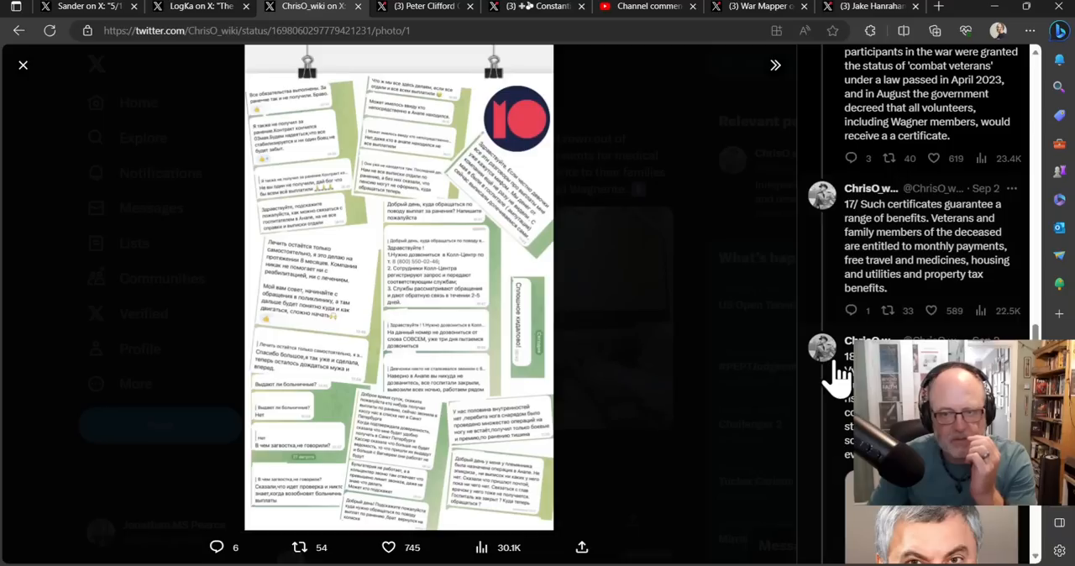
pyautogui.scroll(-3)
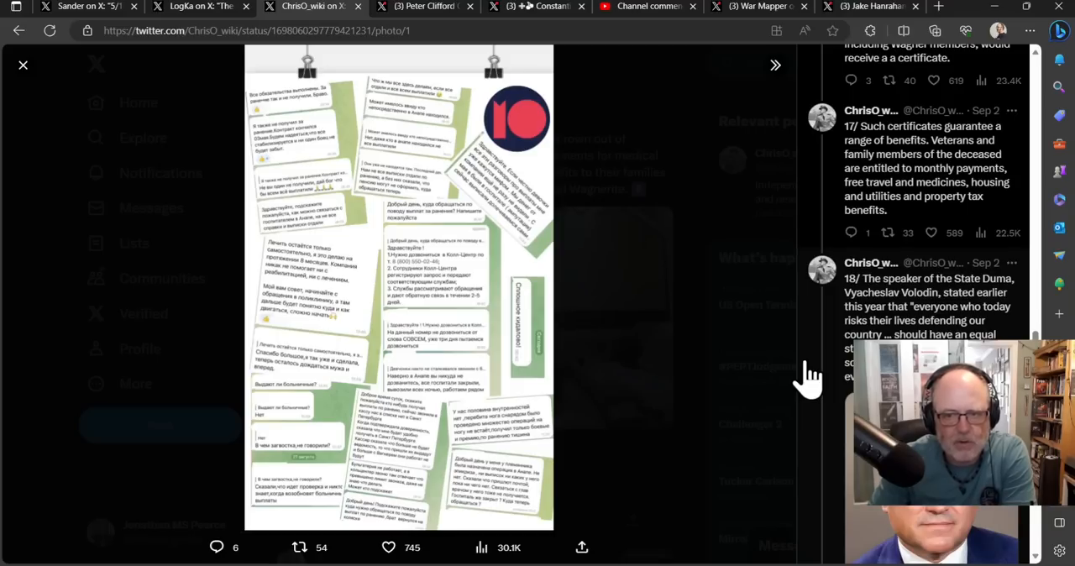
pyautogui.scroll(-3)
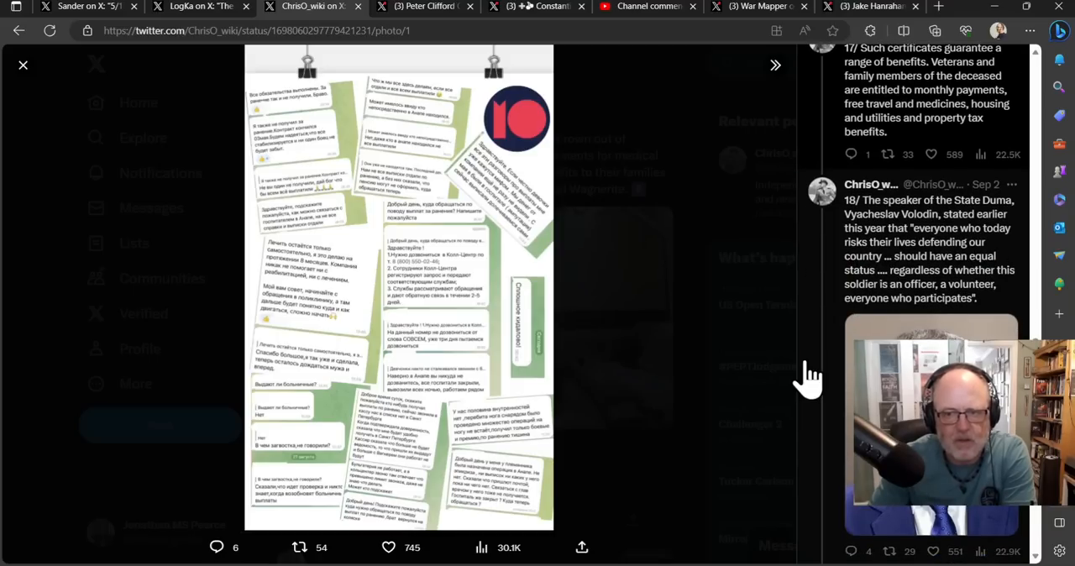
pyautogui.scroll(-3)
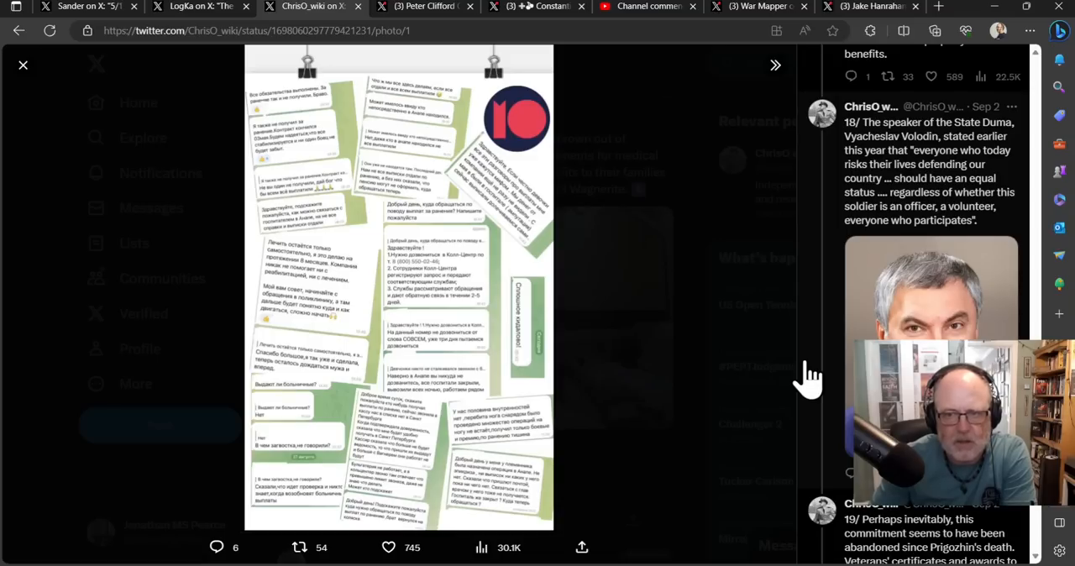
pyautogui.scroll(-3)
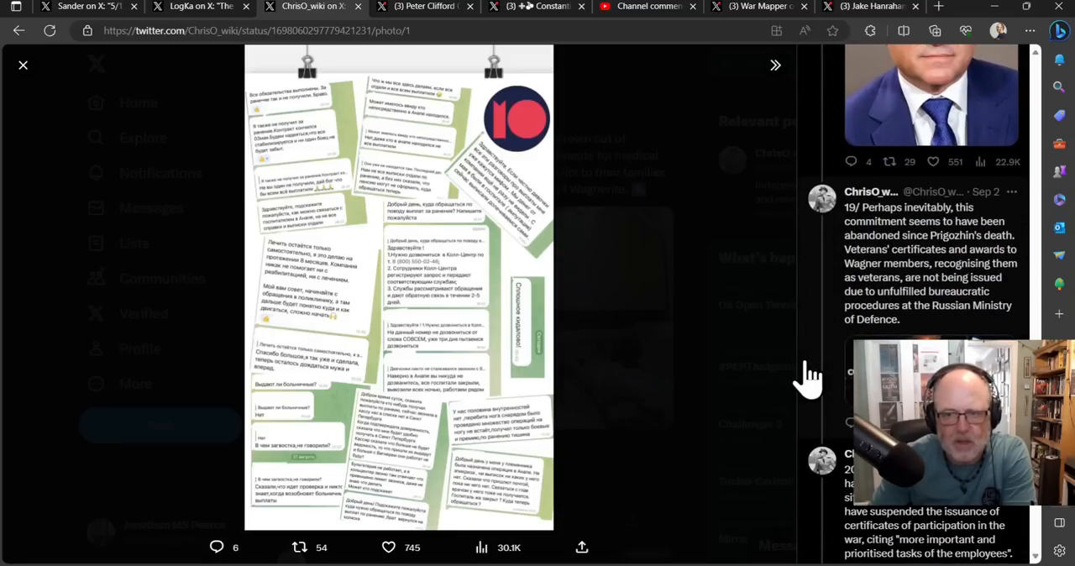
pyautogui.scroll(-3)
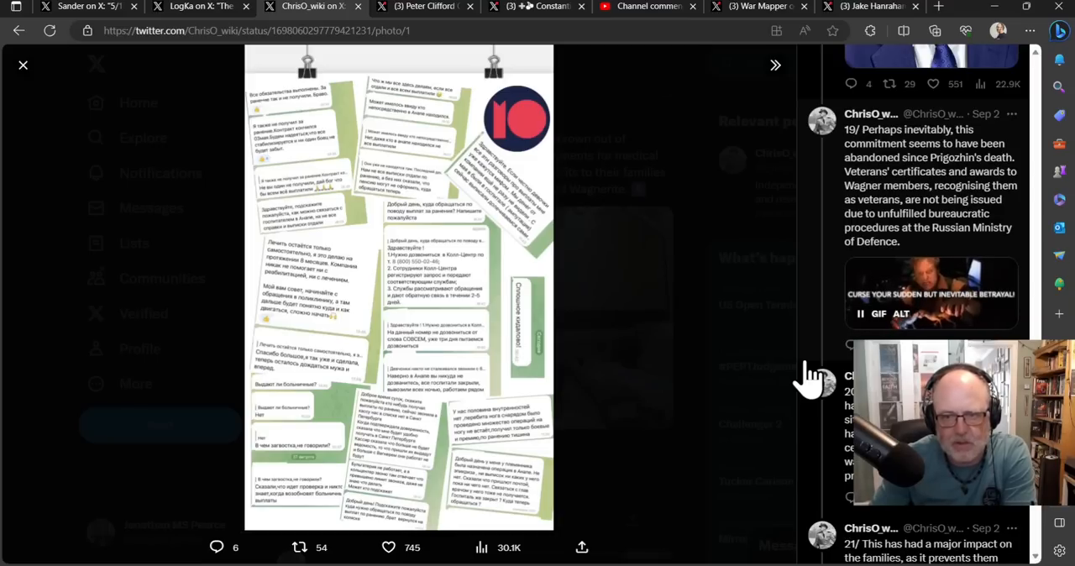
pyautogui.moveTo(642, 353)
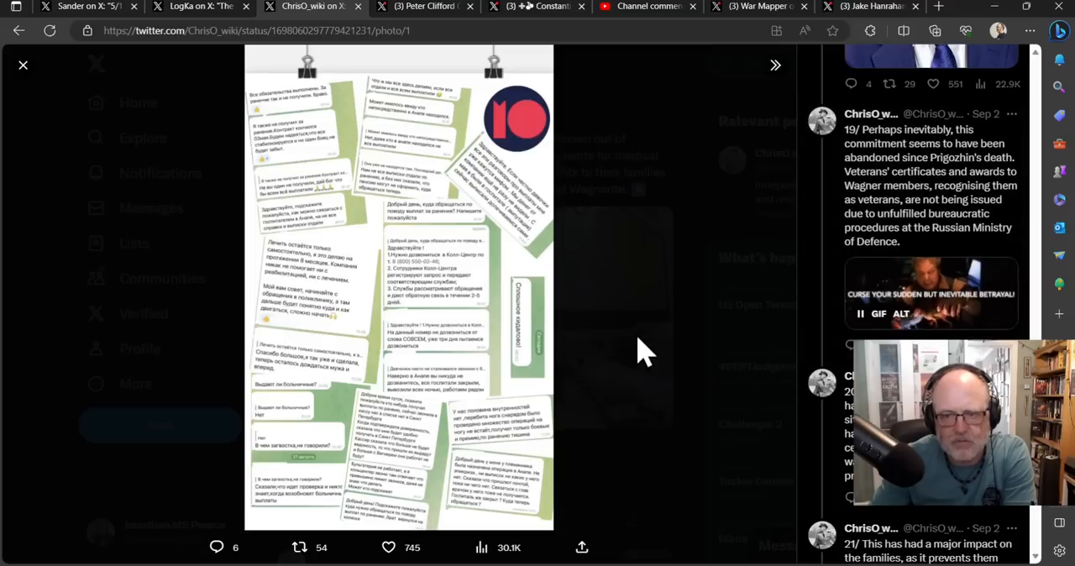
pyautogui.moveTo(786, 349)
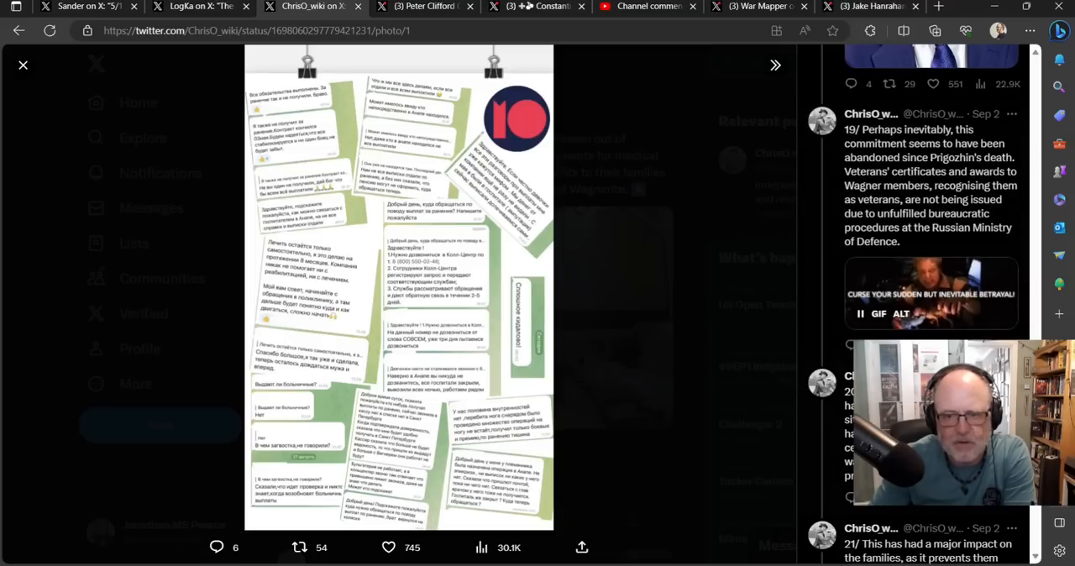
pyautogui.scroll(-3)
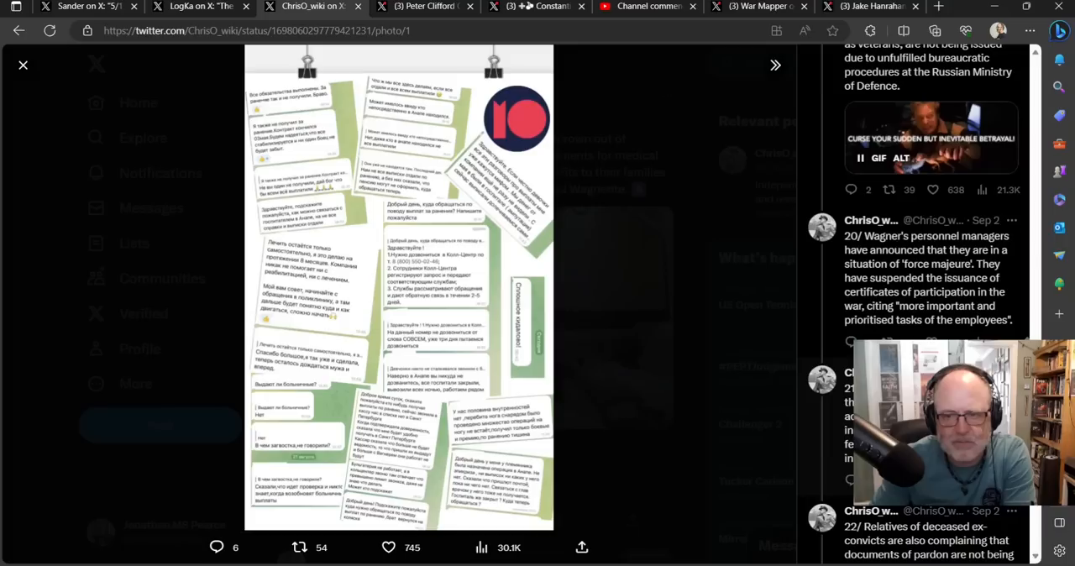
pyautogui.scroll(-3)
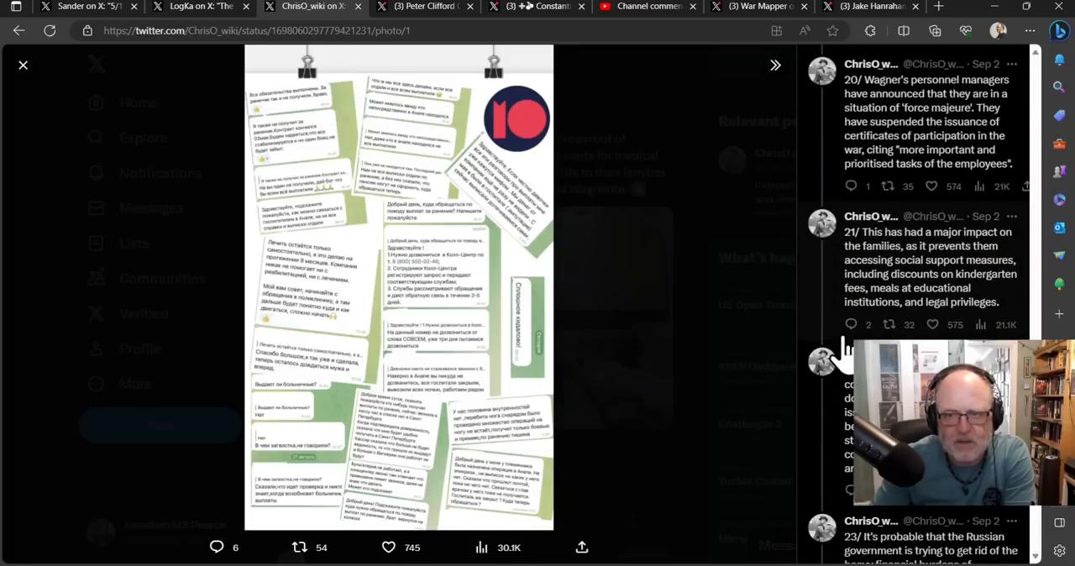
pyautogui.moveTo(839, 269)
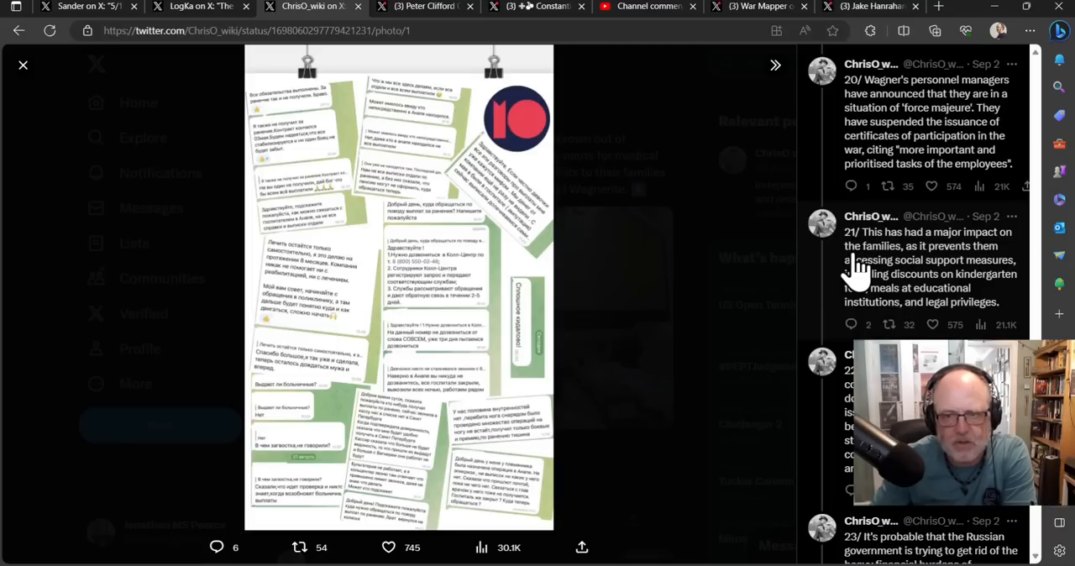
pyautogui.moveTo(860, 267)
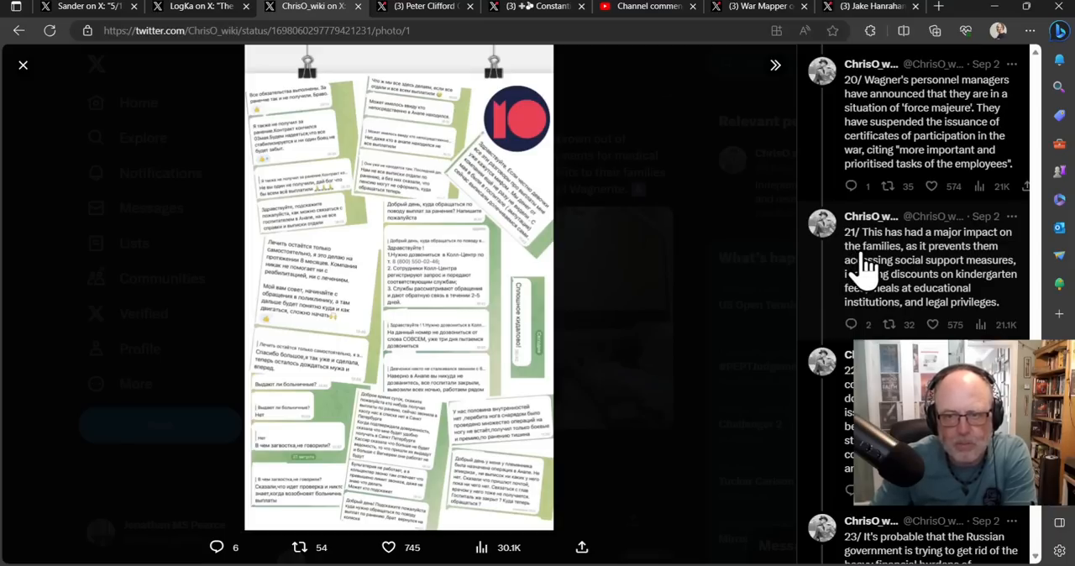
pyautogui.moveTo(873, 272)
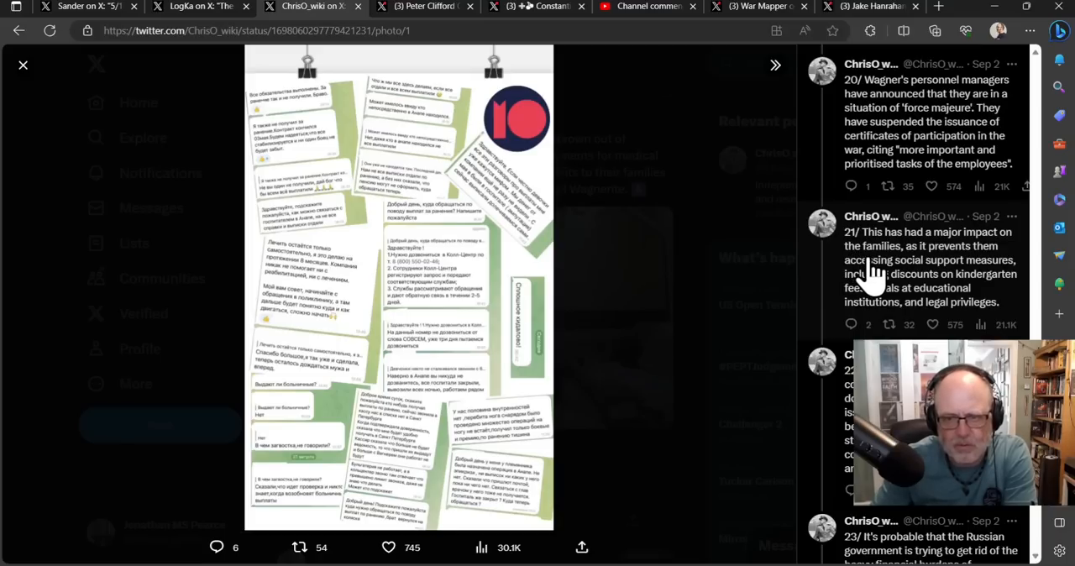
pyautogui.moveTo(870, 289)
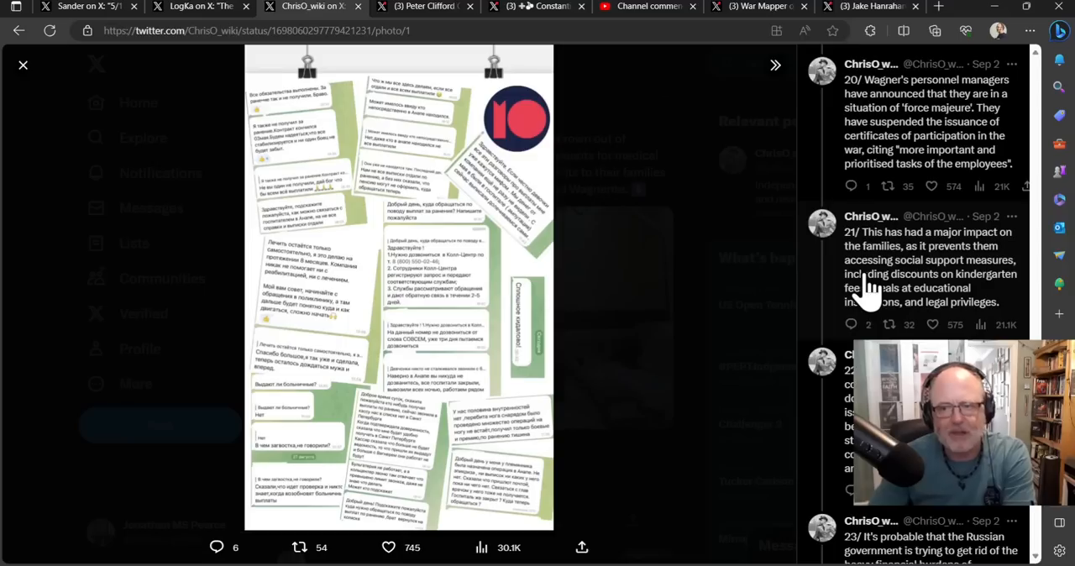
pyautogui.scroll(-3)
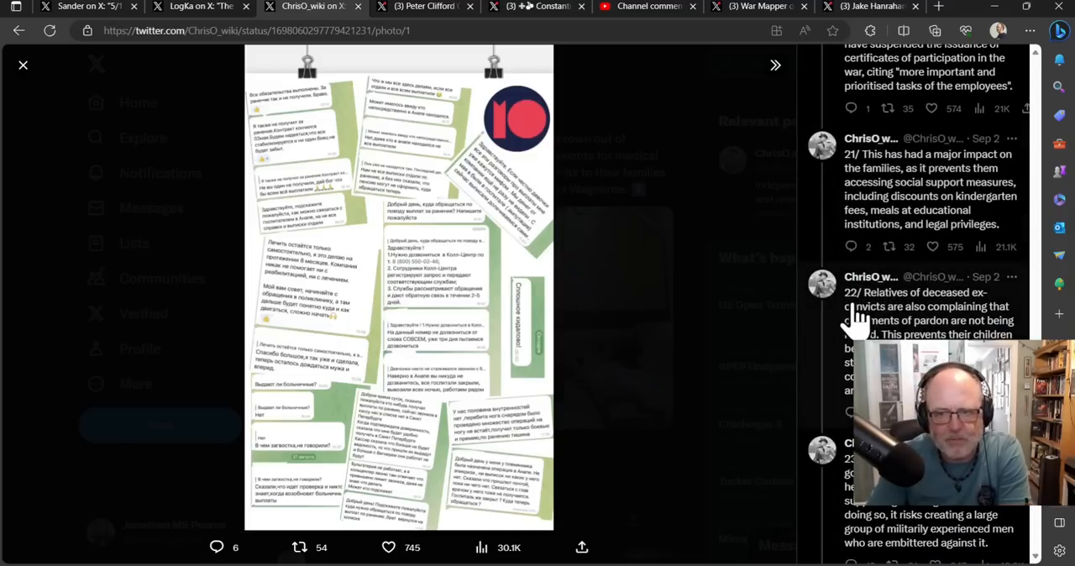
pyautogui.moveTo(846, 339)
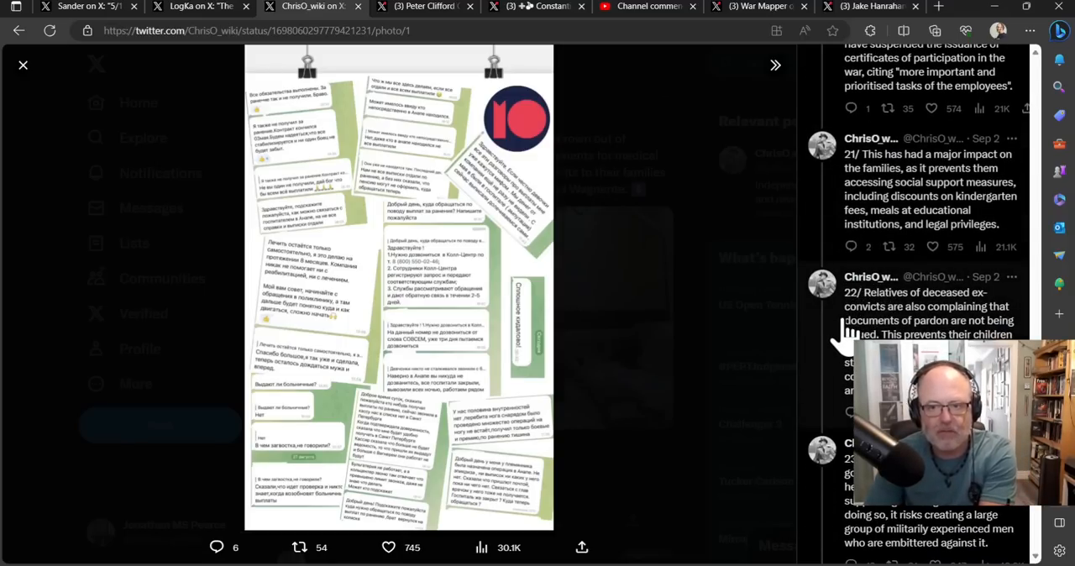
pyautogui.moveTo(836, 336)
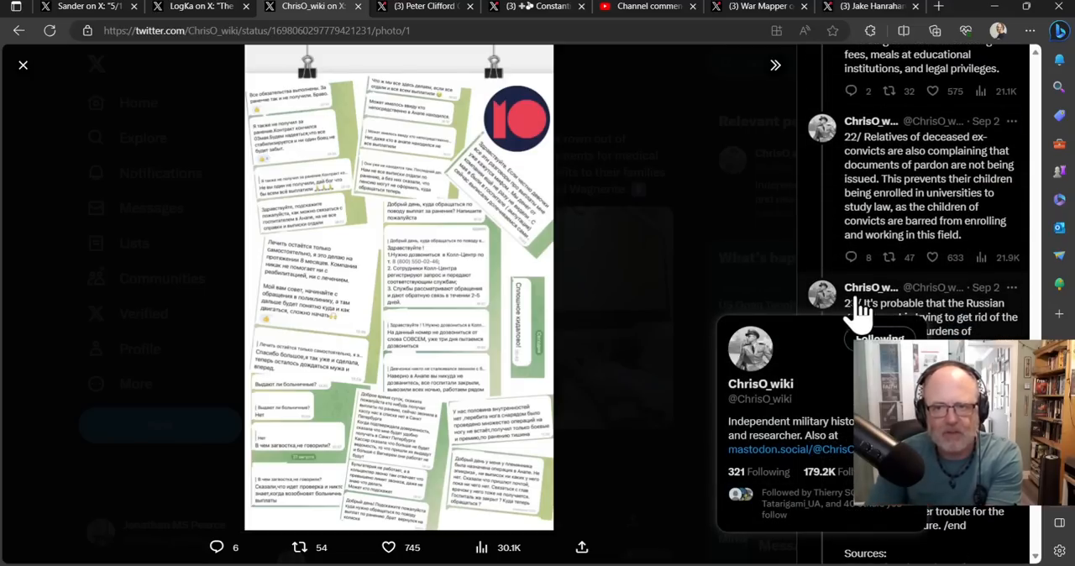
pyautogui.moveTo(923, 327)
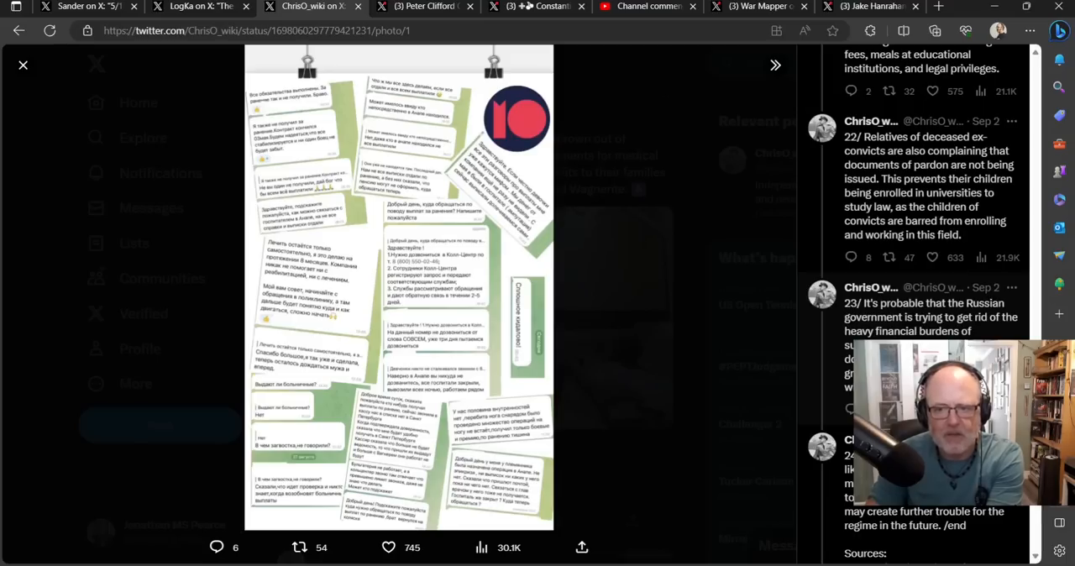
pyautogui.scroll(-3)
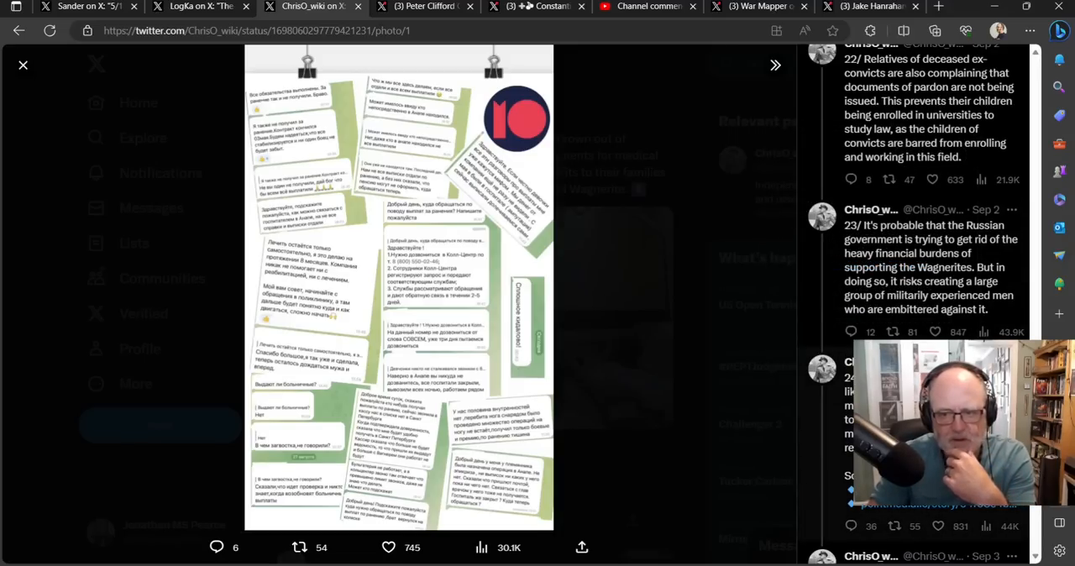
pyautogui.scroll(-3)
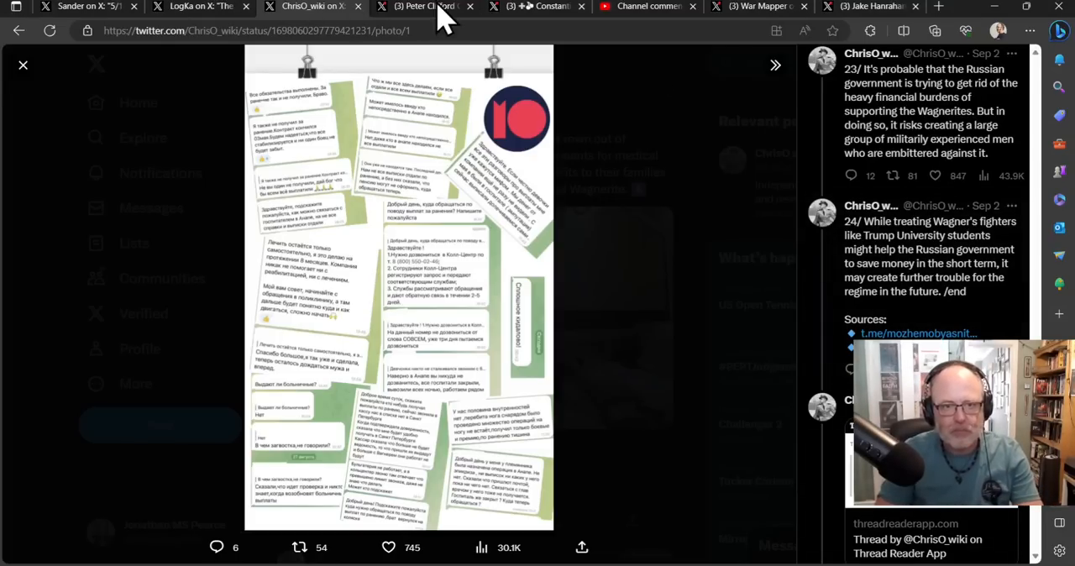
pyautogui.click(420, 6)
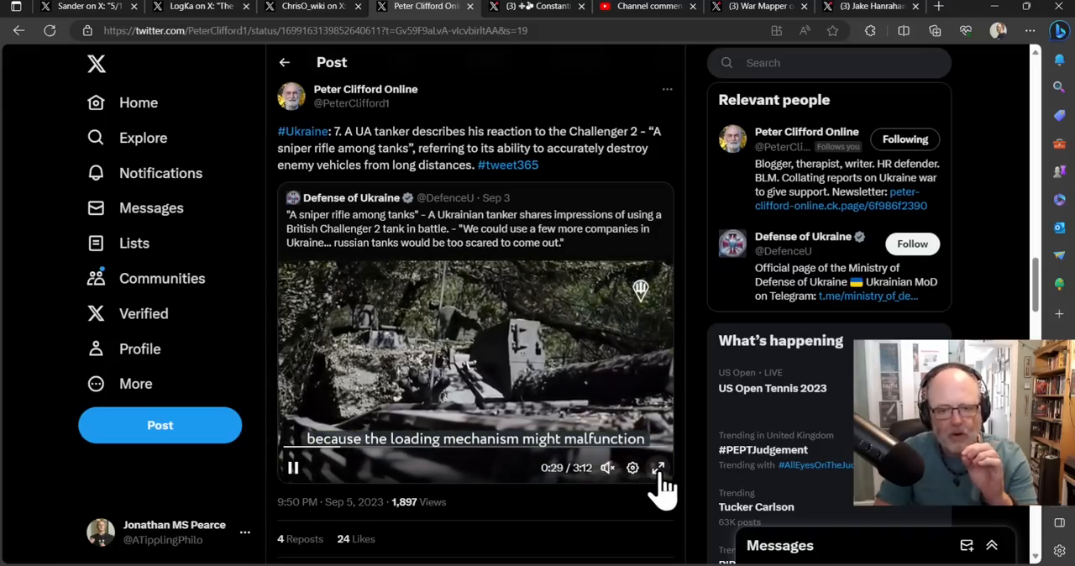
pyautogui.click(658, 467)
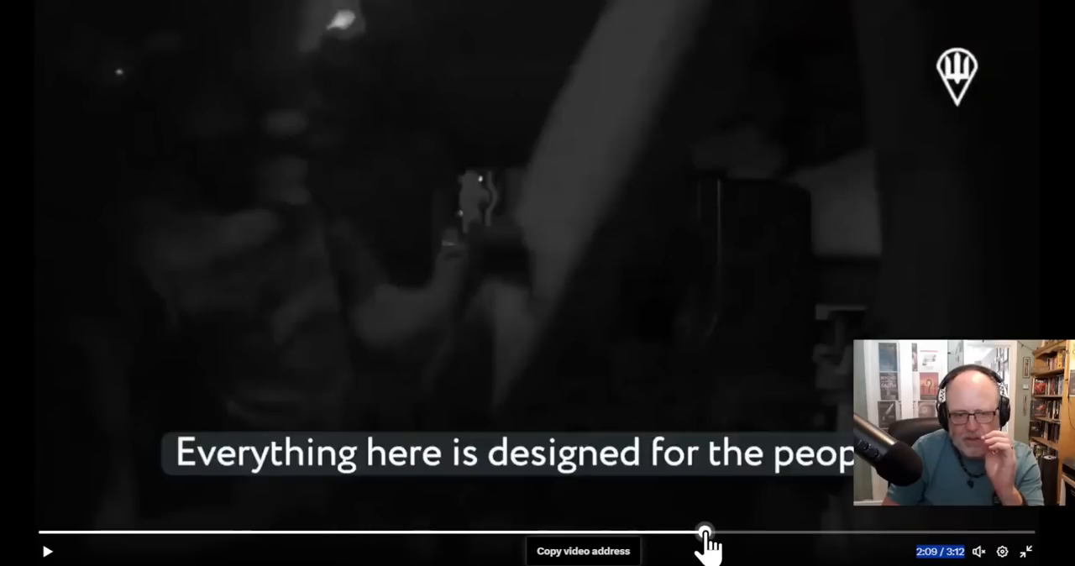
pyautogui.moveTo(745, 548)
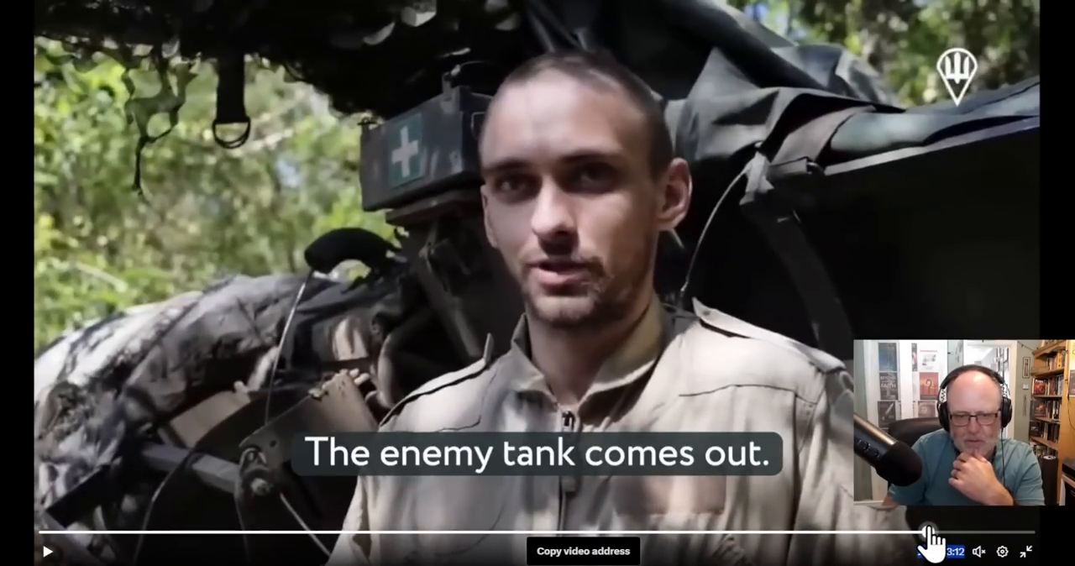
# Skip the Challenger 2 tanker video to its final seconds so it plays to the end.
pyautogui.click(1034, 551)
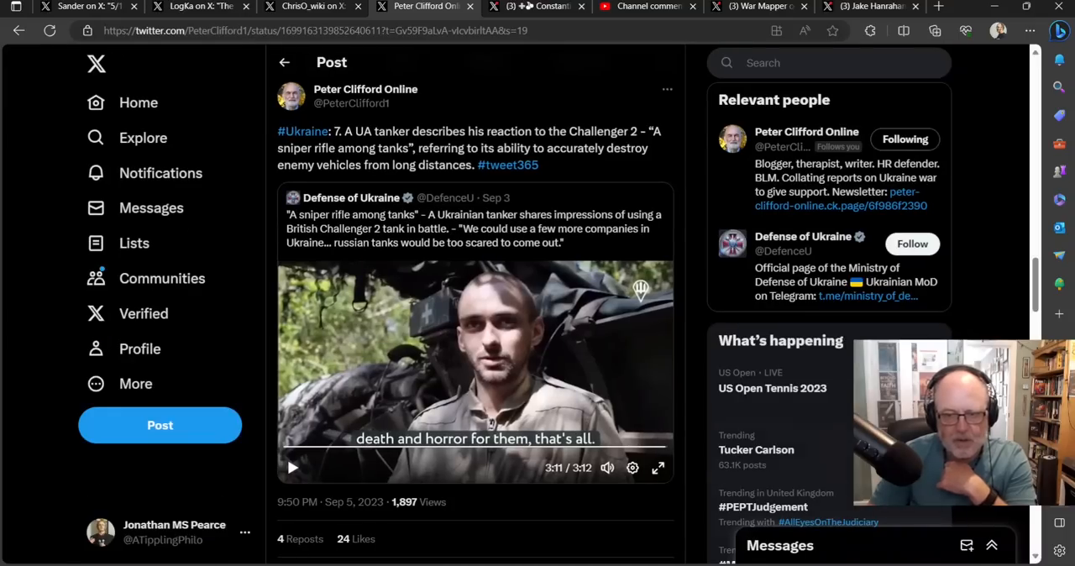
pyautogui.moveTo(353, 25)
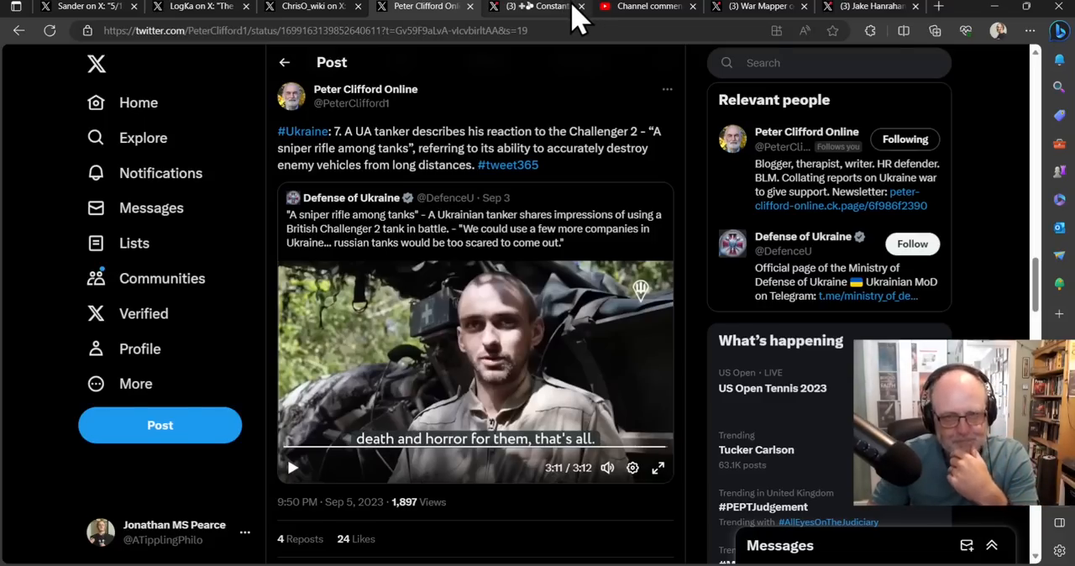
# Bring up Constantine's X post responding to the Kyiv Independent article on NATO training.
pyautogui.click(534, 6)
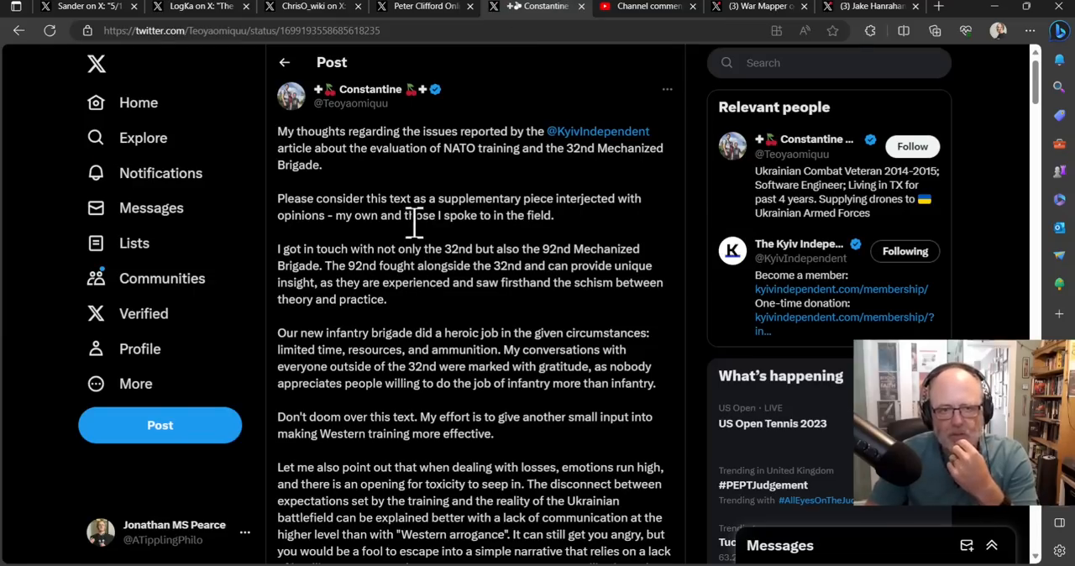
pyautogui.moveTo(462, 143)
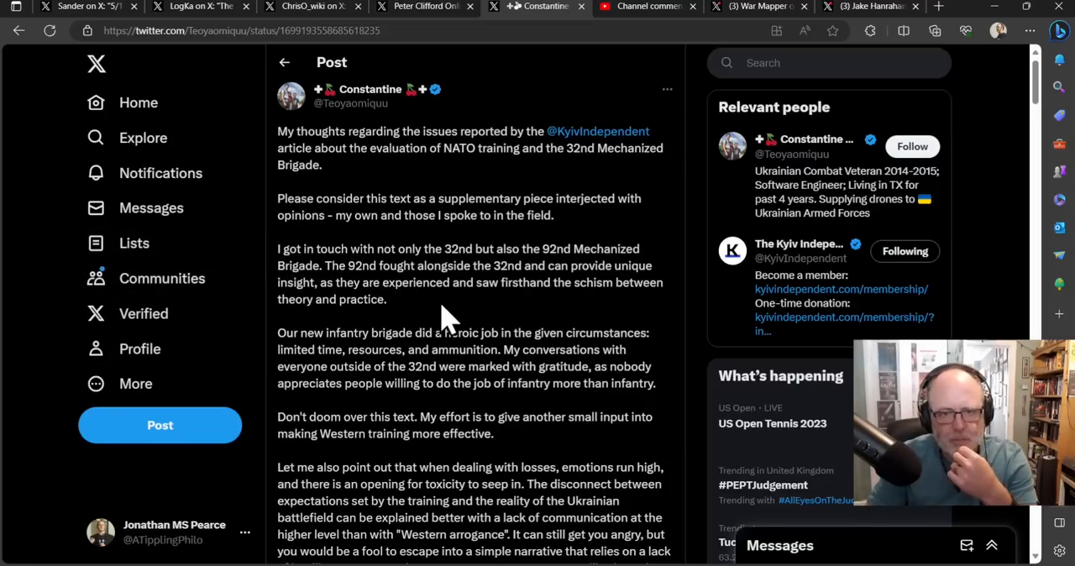
pyautogui.moveTo(403, 277)
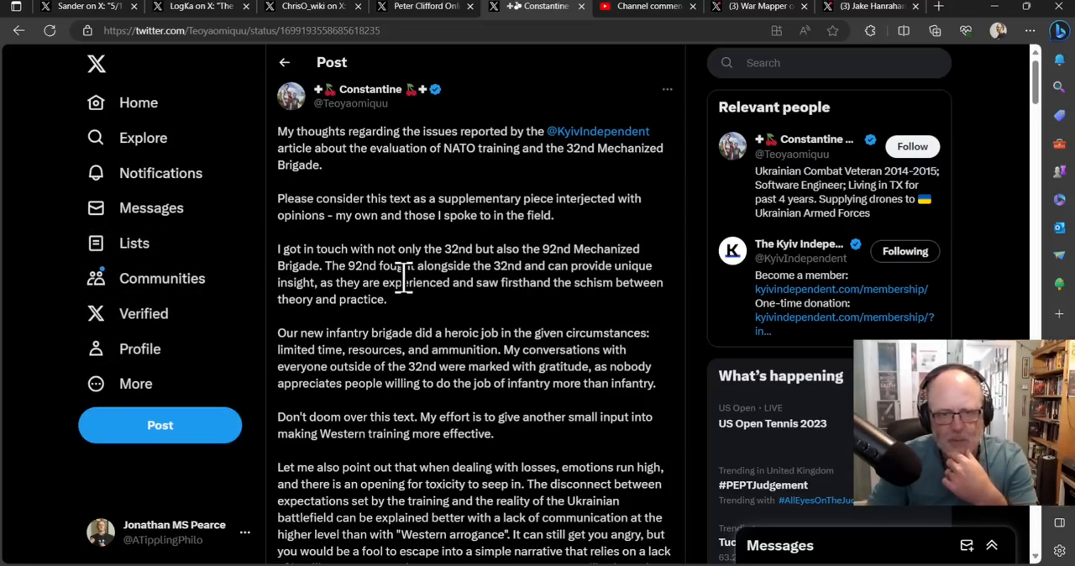
pyautogui.moveTo(410, 299)
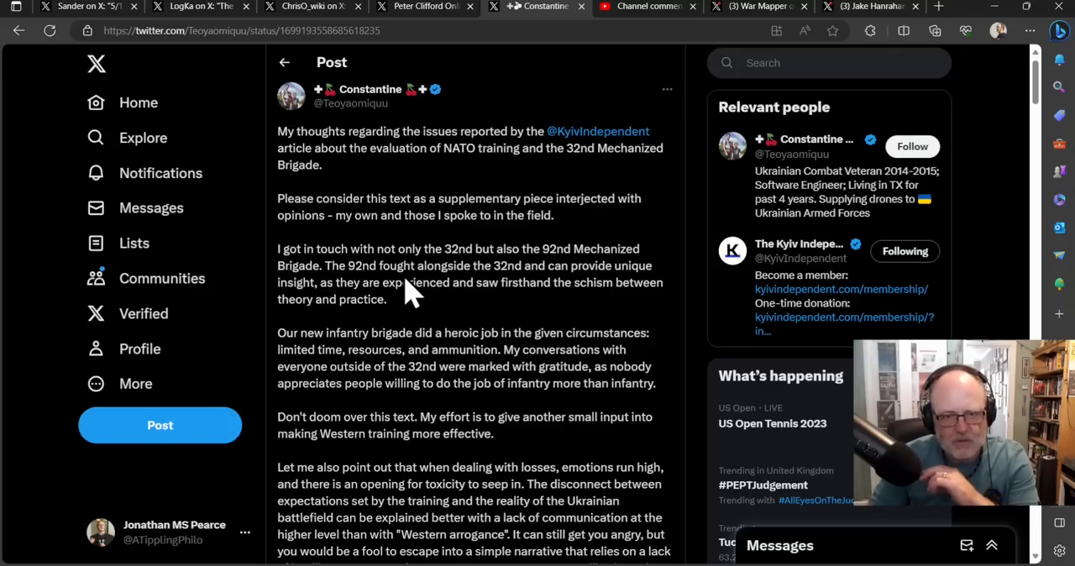
pyautogui.moveTo(399, 277)
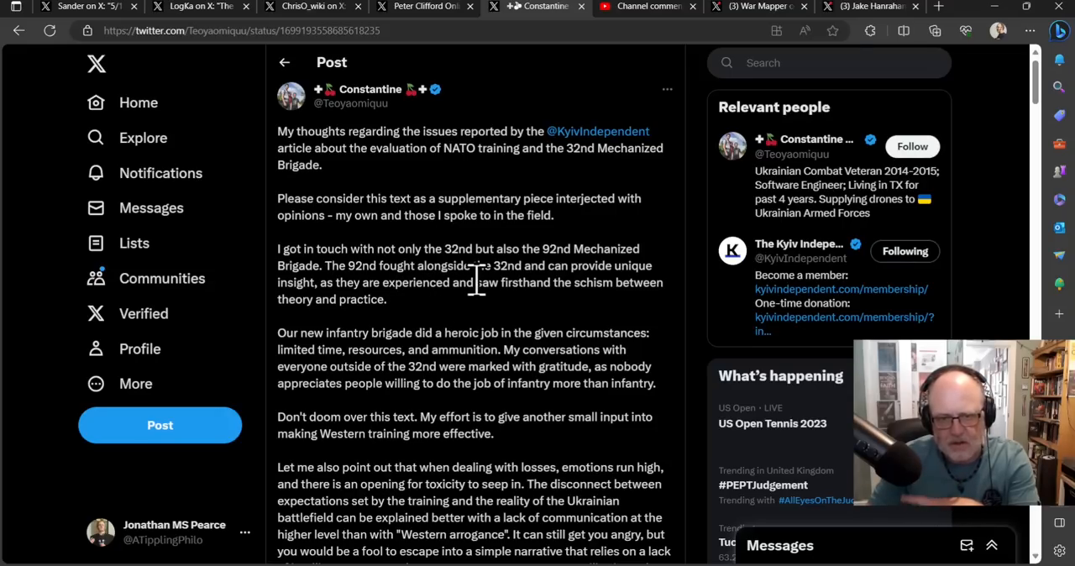
pyautogui.moveTo(517, 249)
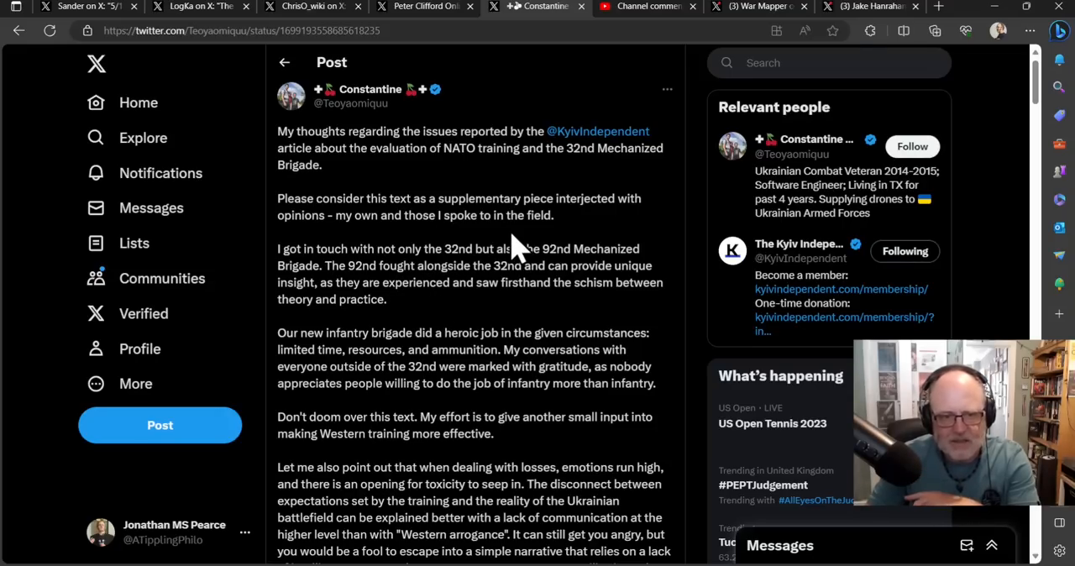
pyautogui.moveTo(613, 249)
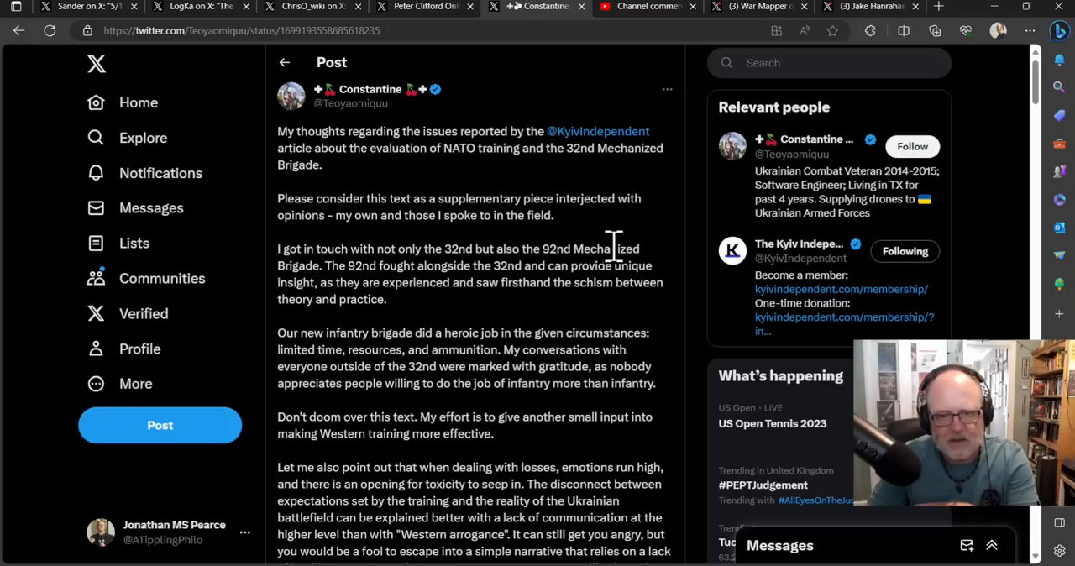
pyautogui.scroll(-3)
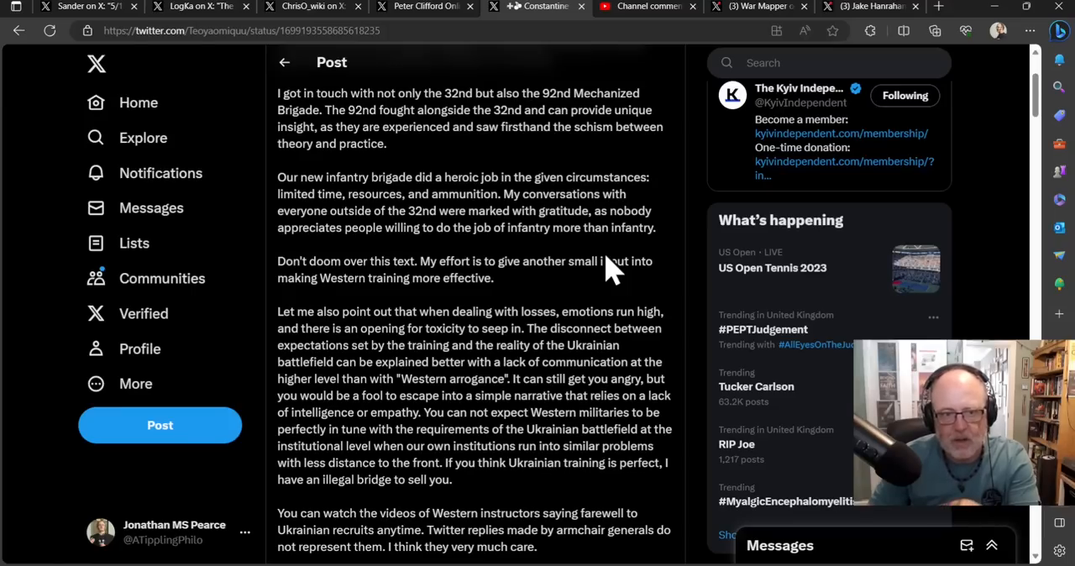
pyautogui.scroll(-3)
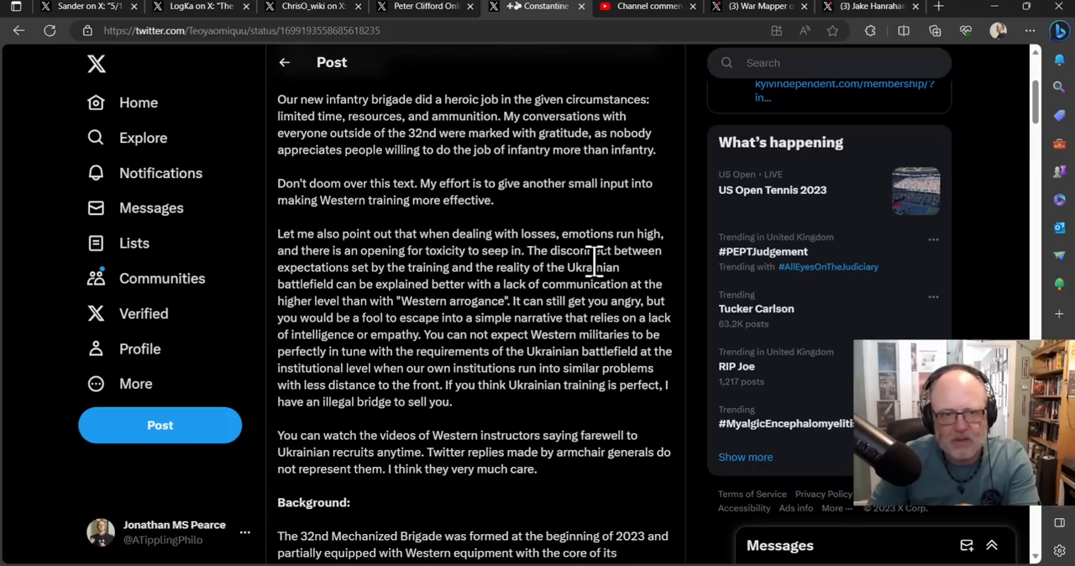
pyautogui.scroll(-3)
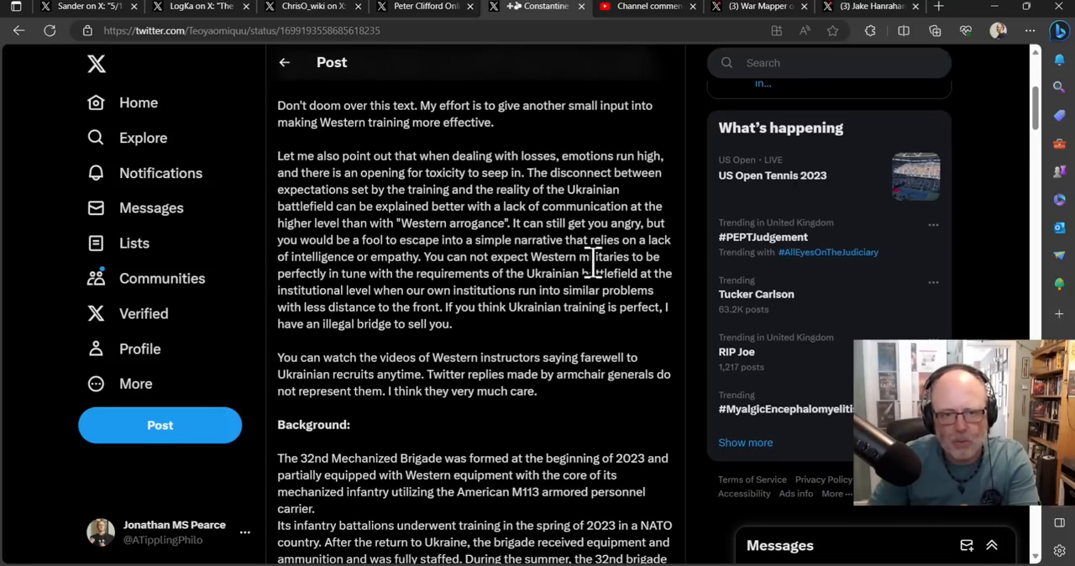
pyautogui.moveTo(579, 256)
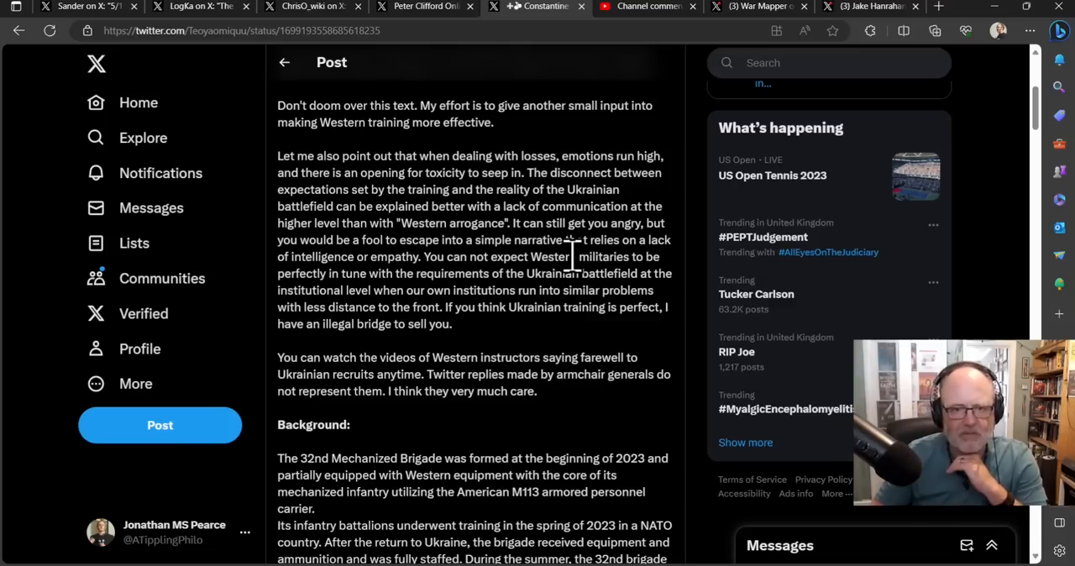
pyautogui.moveTo(571, 222)
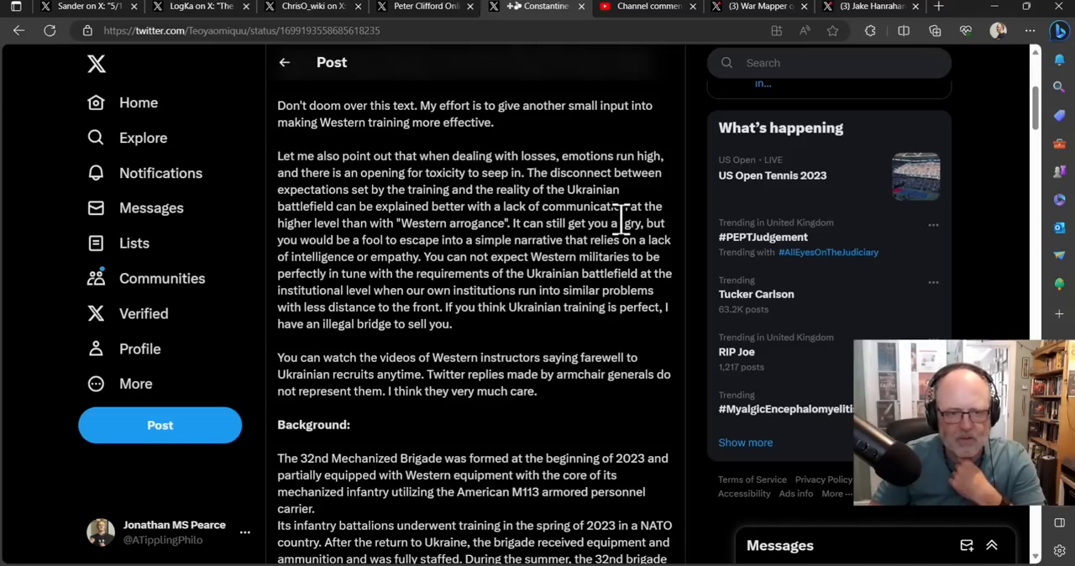
pyautogui.moveTo(624, 235)
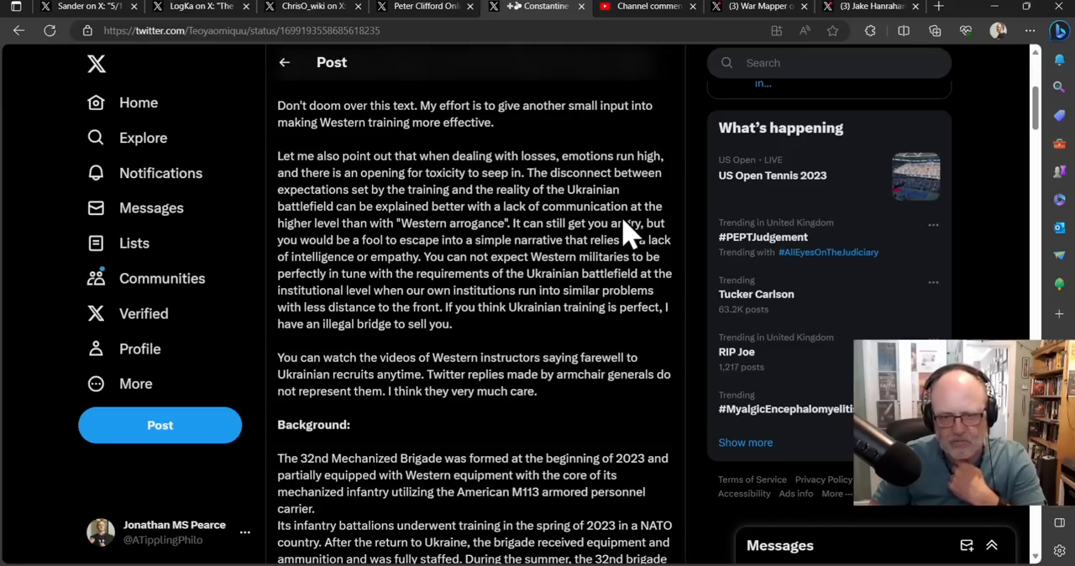
pyautogui.moveTo(628, 289)
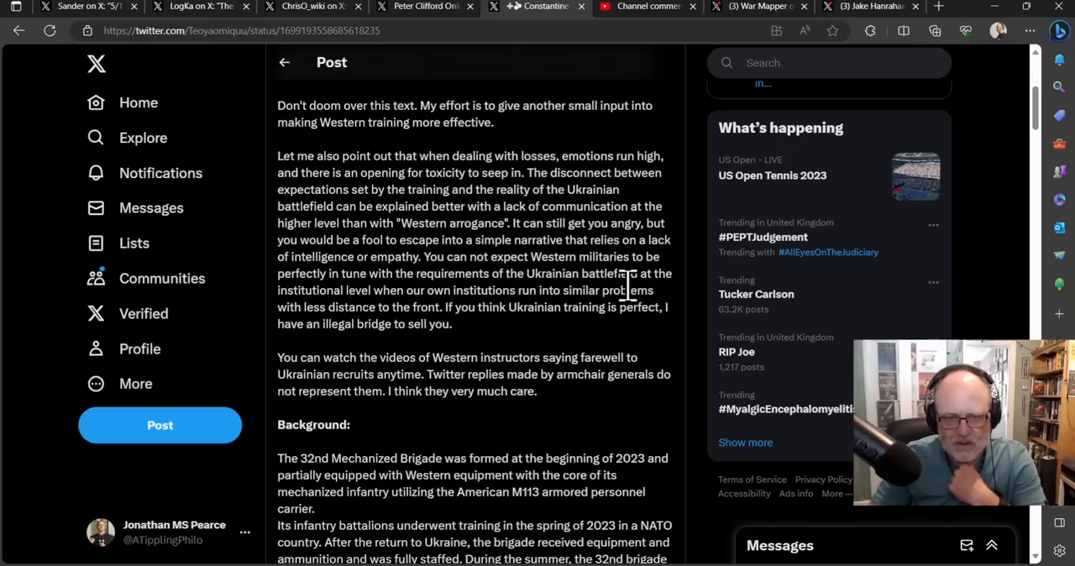
pyautogui.moveTo(625, 352)
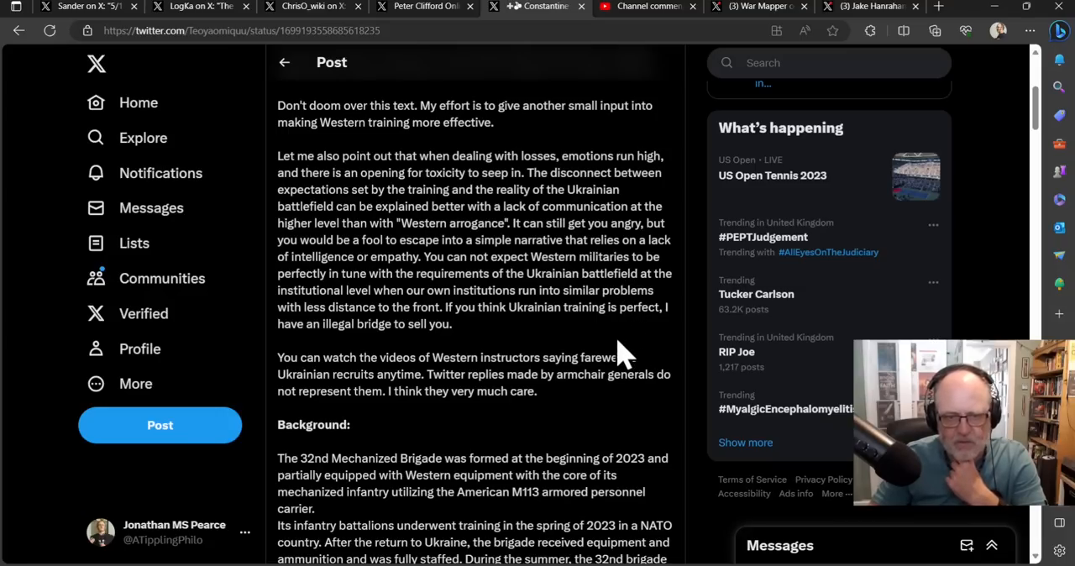
pyautogui.scroll(-3)
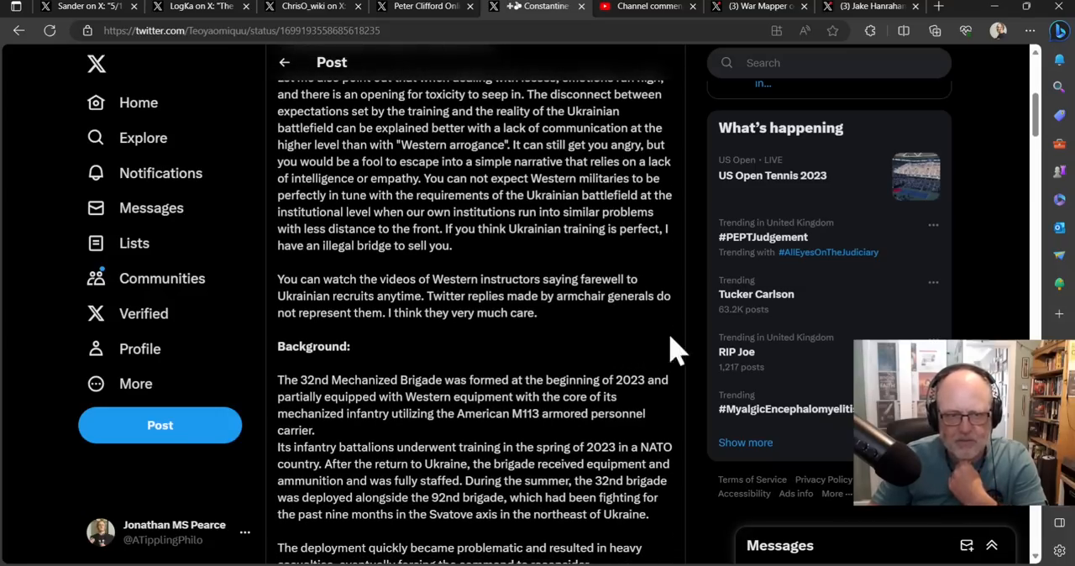
pyautogui.moveTo(538, 344)
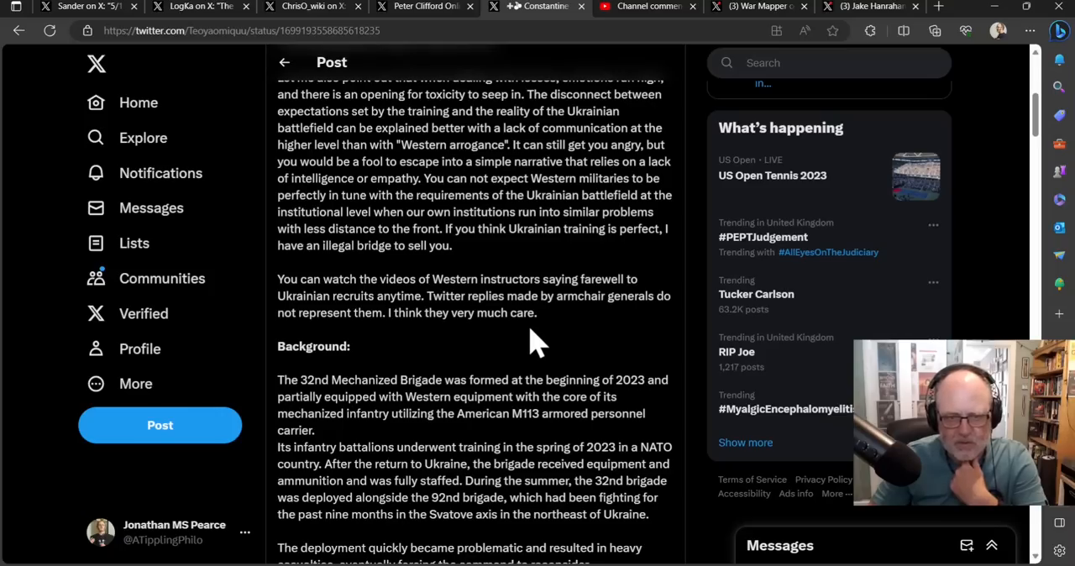
pyautogui.moveTo(501, 322)
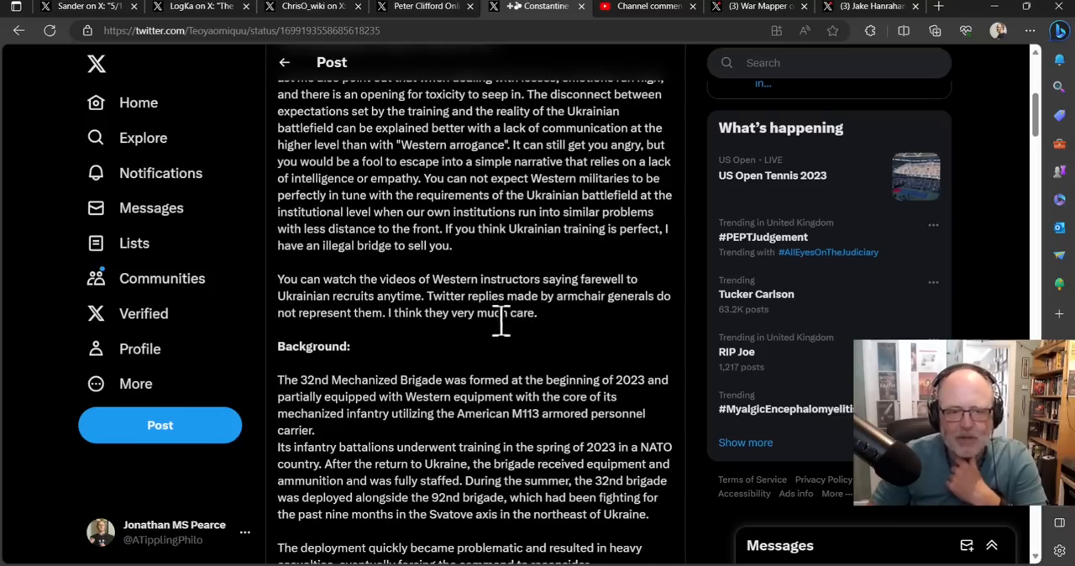
pyautogui.moveTo(602, 349)
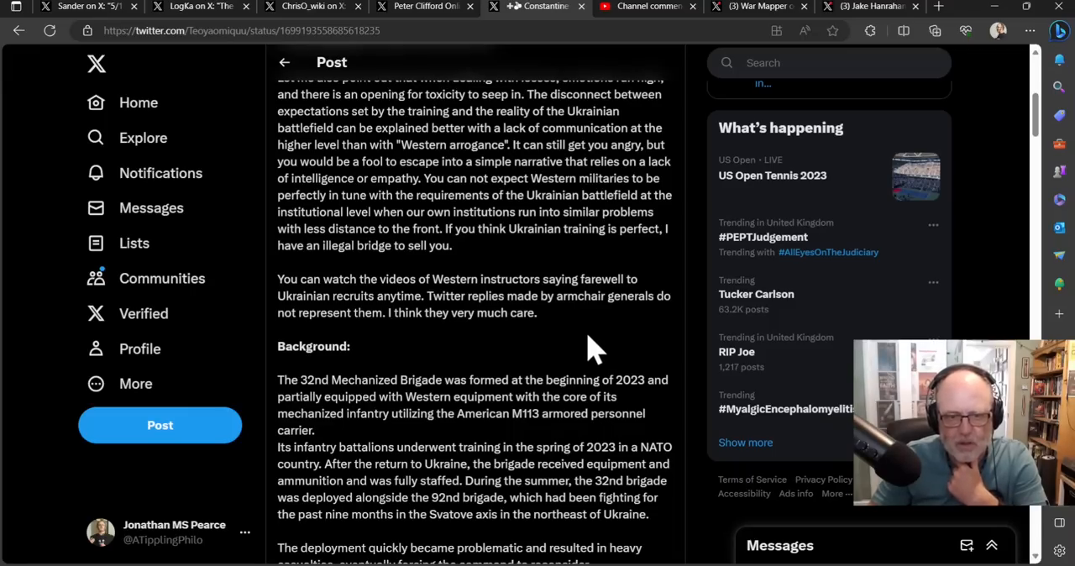
pyautogui.scroll(-3)
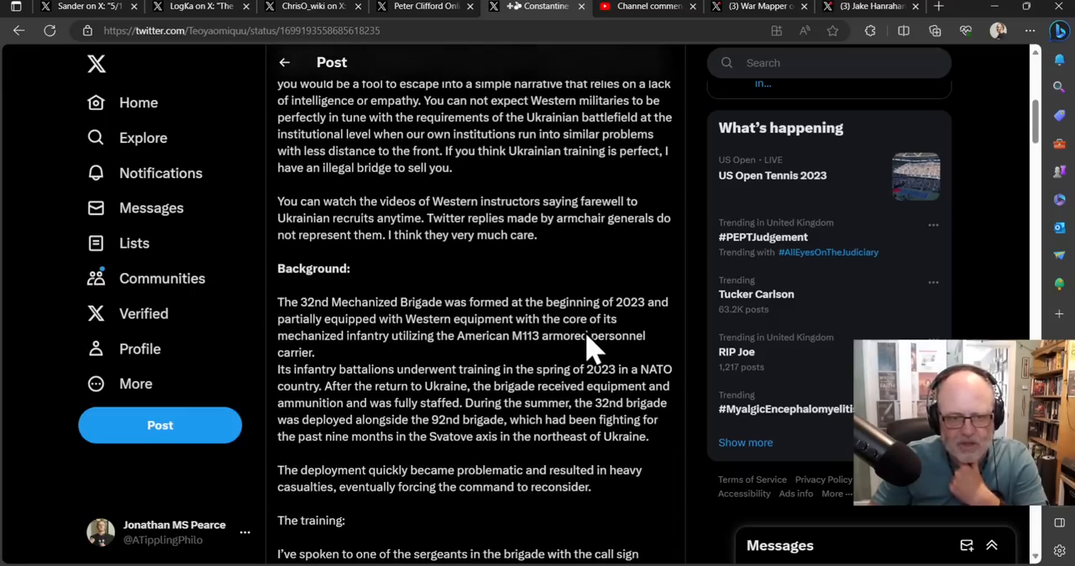
pyautogui.scroll(-3)
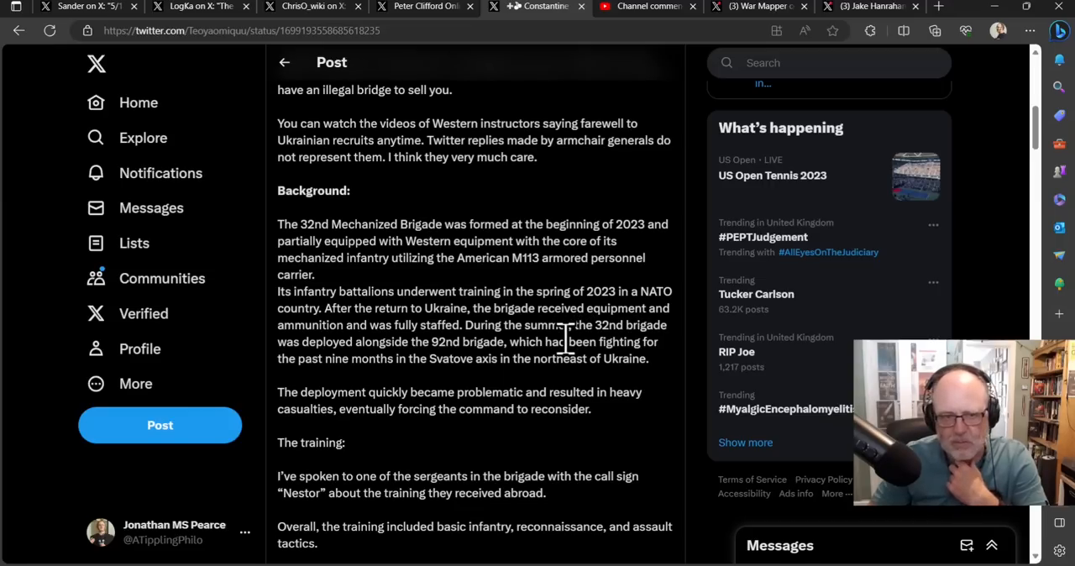
pyautogui.scroll(-3)
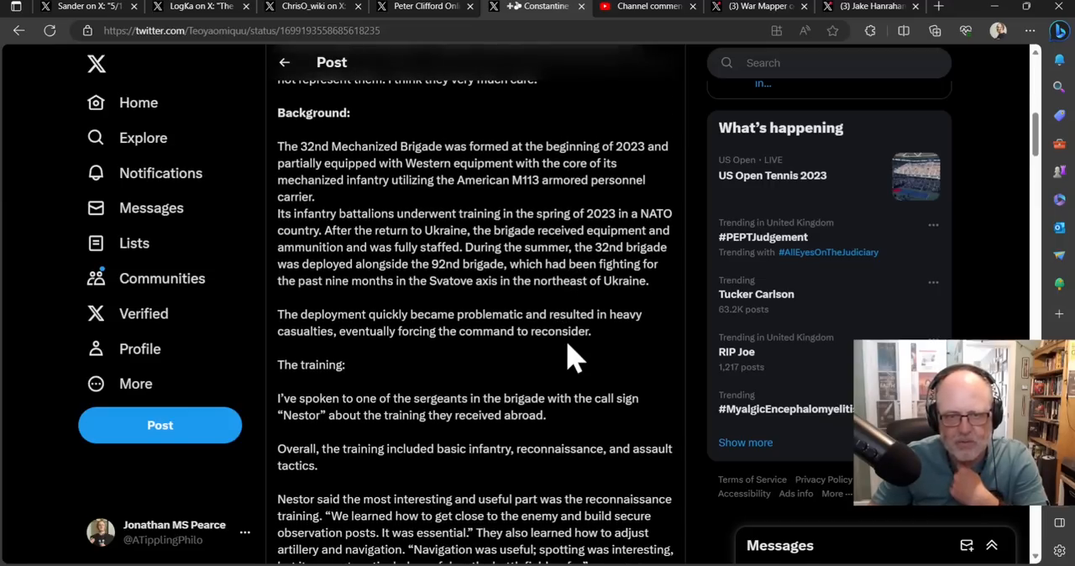
pyautogui.moveTo(552, 363)
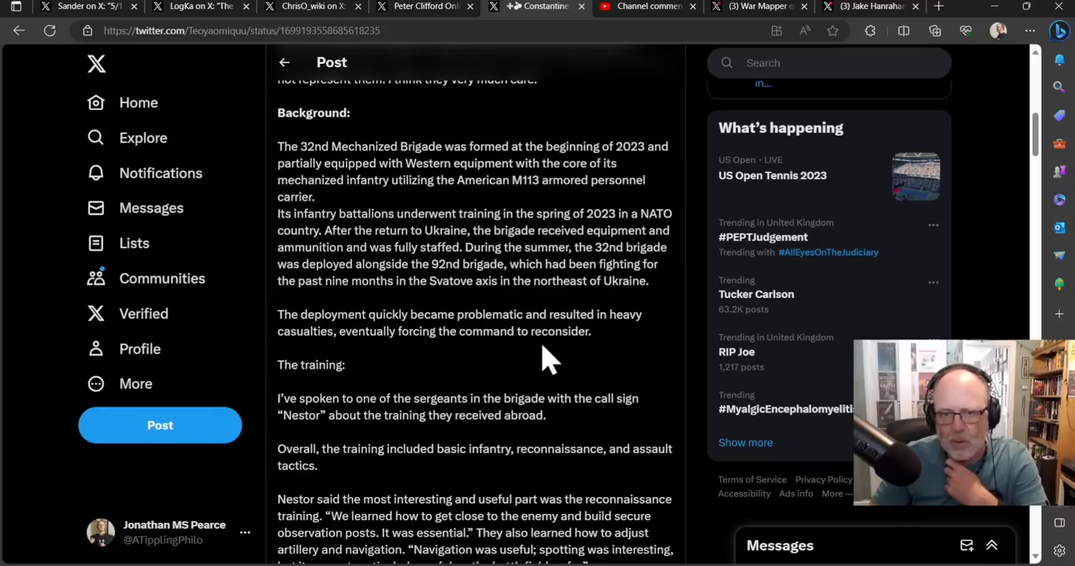
pyautogui.moveTo(519, 378)
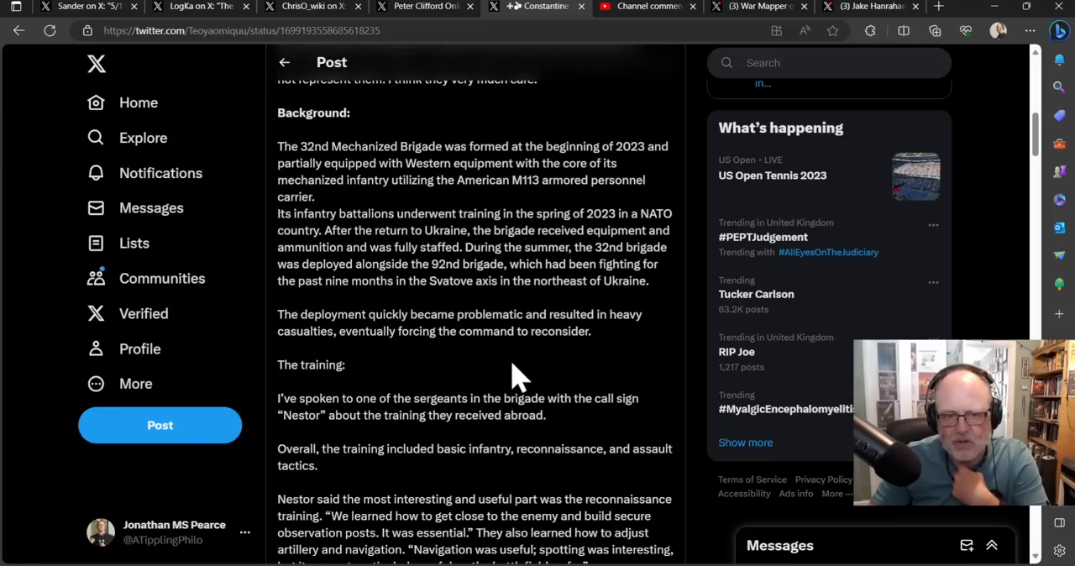
pyautogui.moveTo(520, 331)
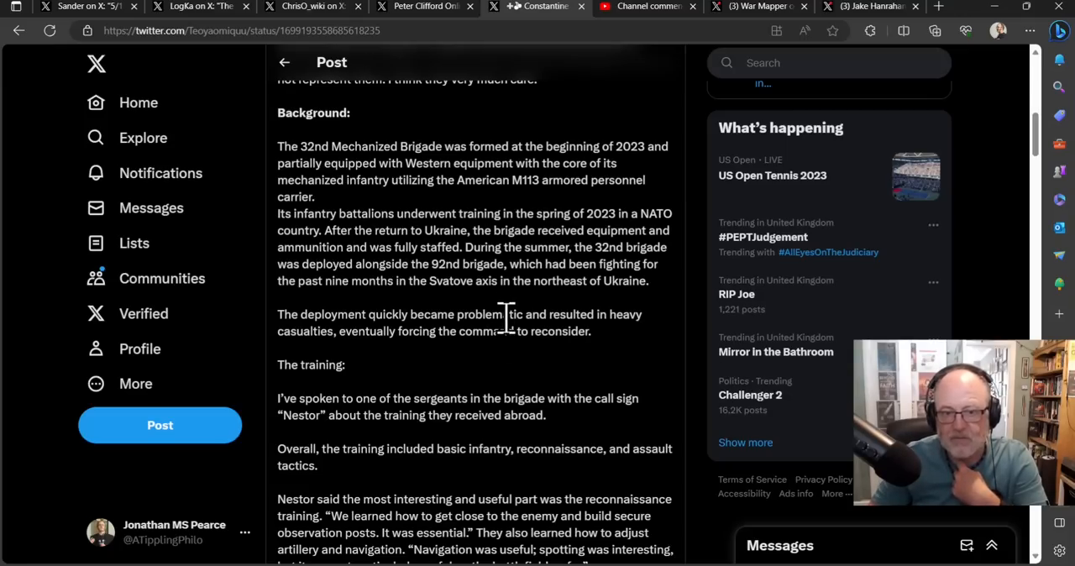
pyautogui.moveTo(517, 339)
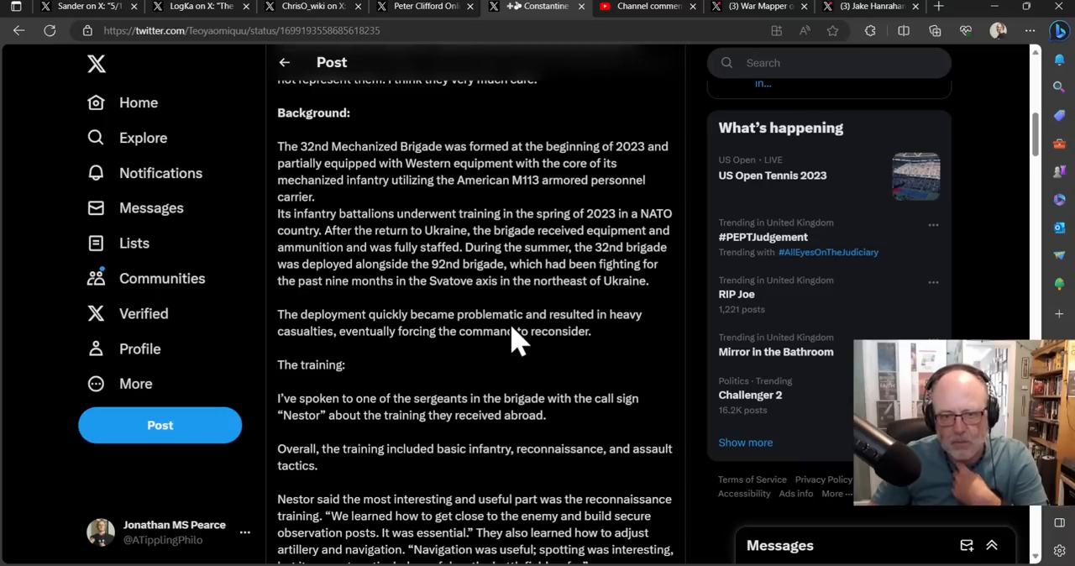
pyautogui.moveTo(623, 356)
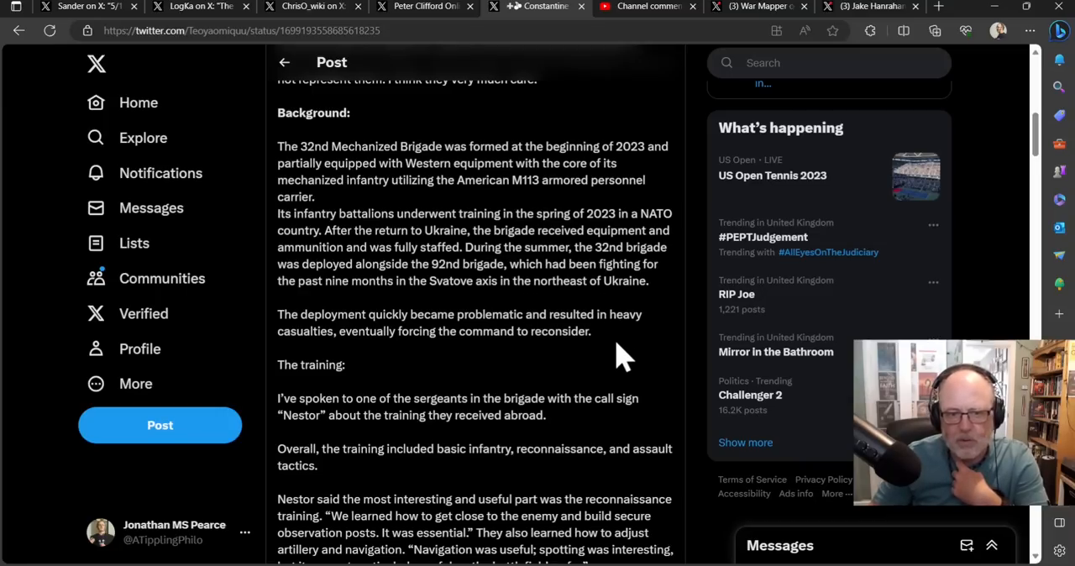
pyautogui.moveTo(668, 403)
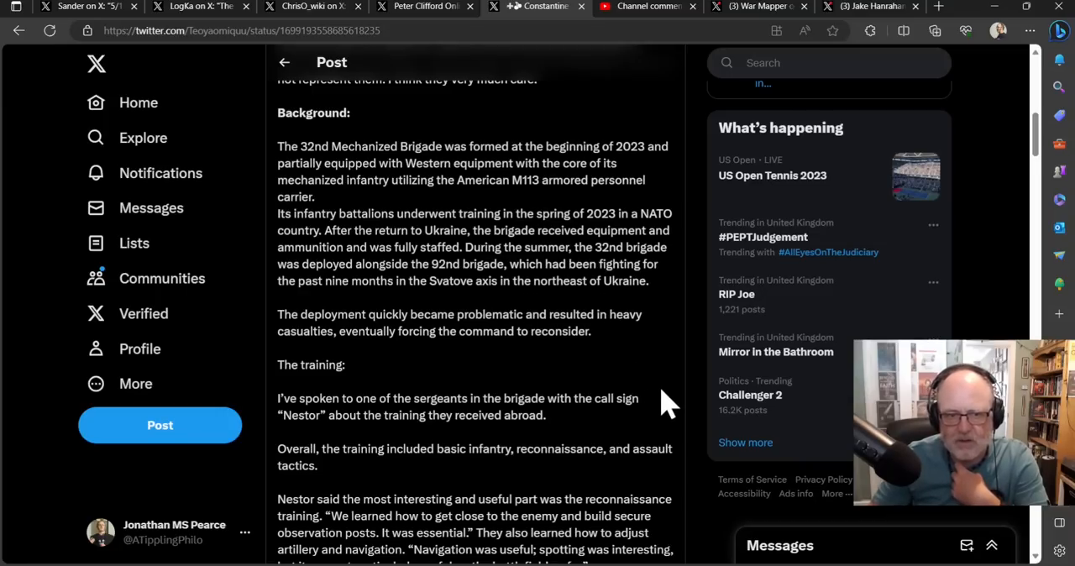
pyautogui.scroll(-3)
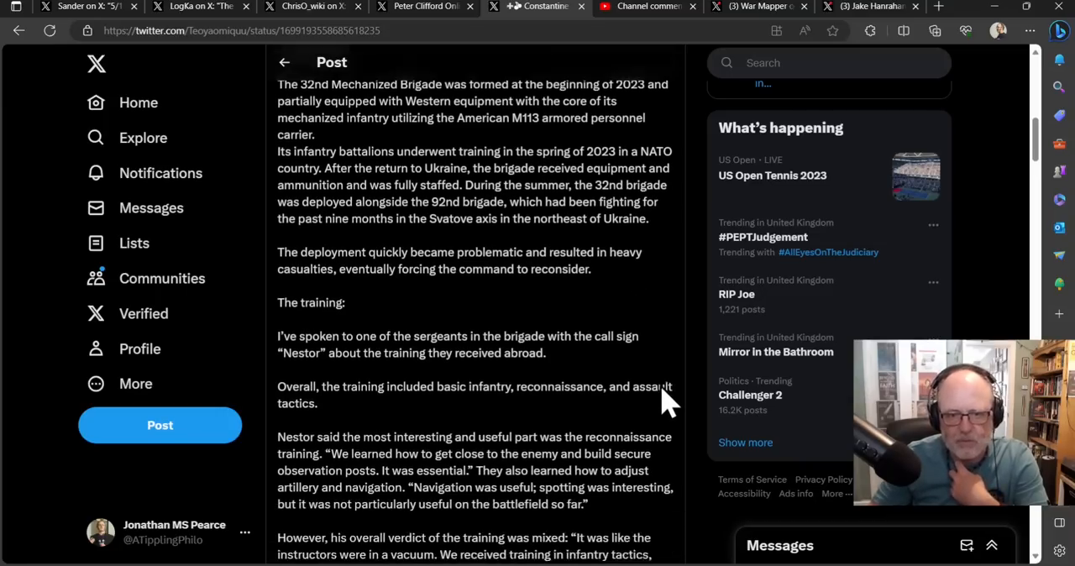
pyautogui.scroll(-3)
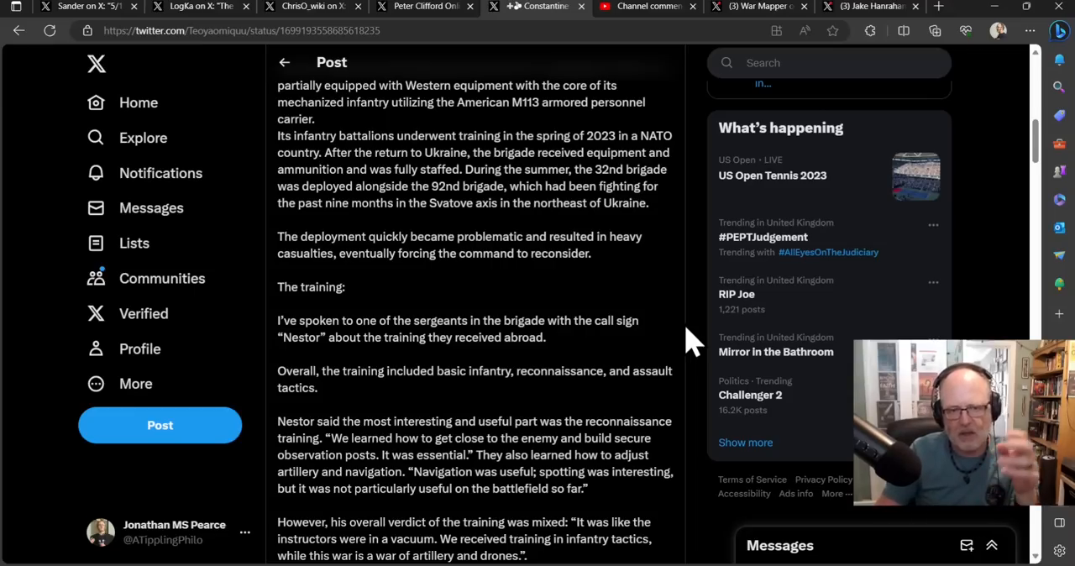
pyautogui.scroll(-3)
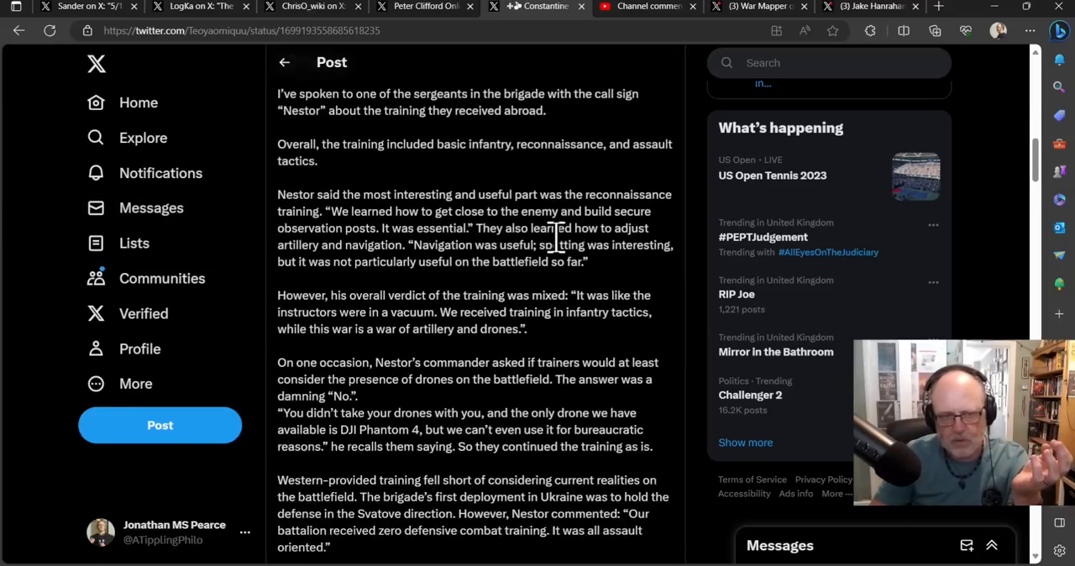
pyautogui.scroll(3)
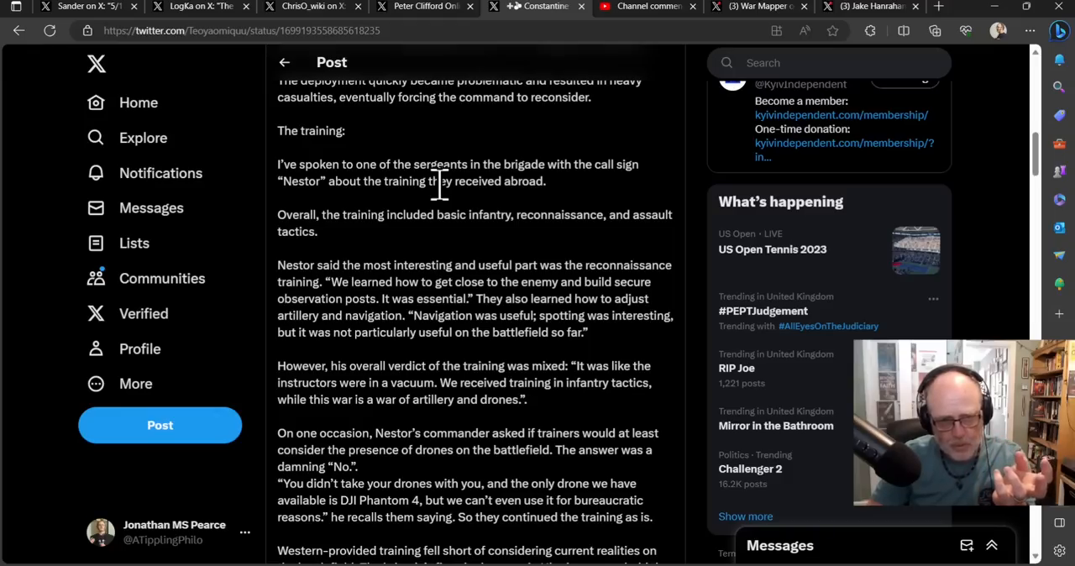
pyautogui.moveTo(507, 215)
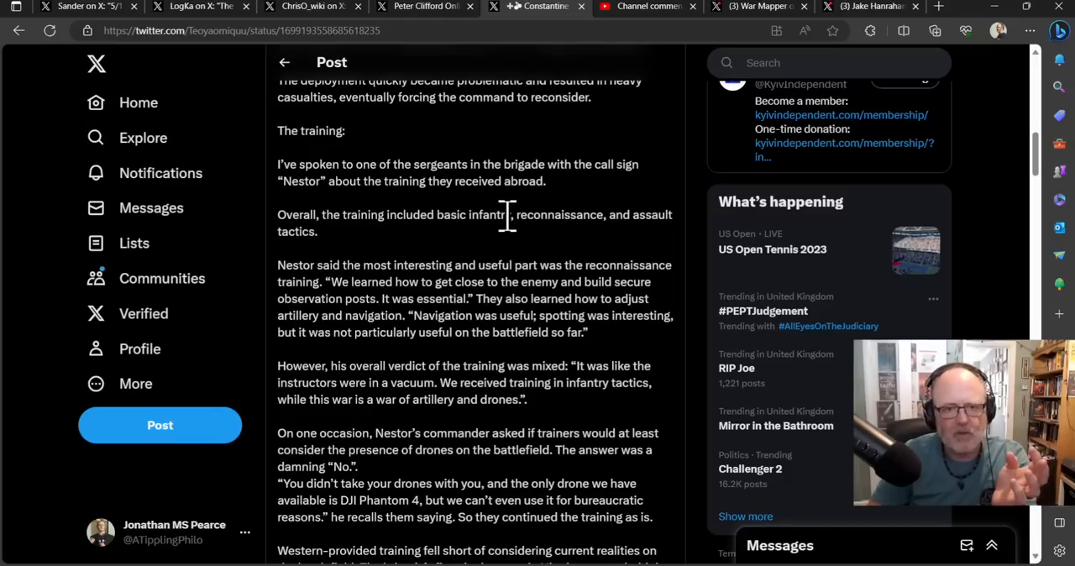
pyautogui.moveTo(499, 266)
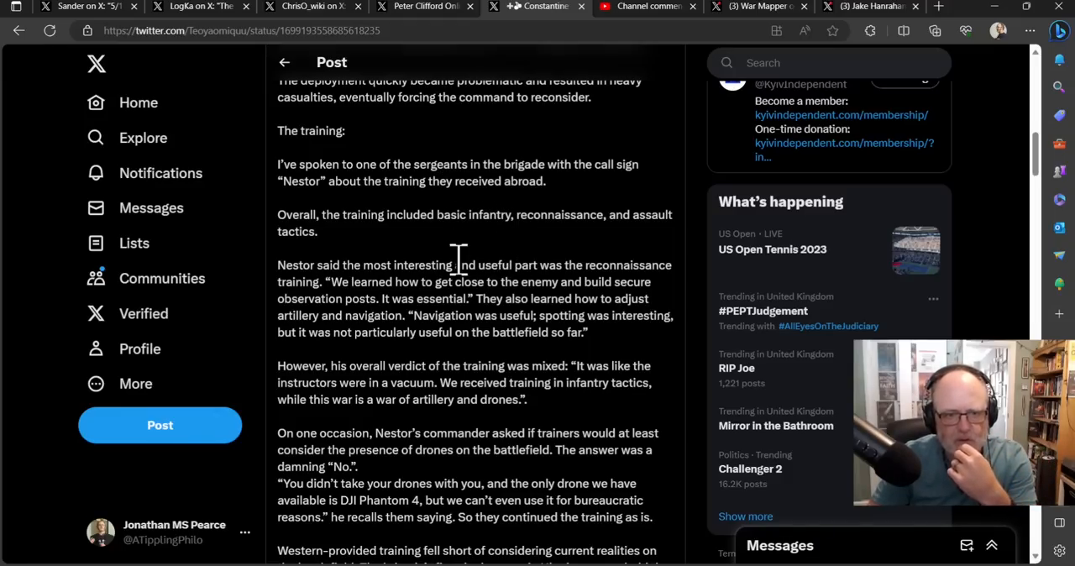
pyautogui.moveTo(488, 252)
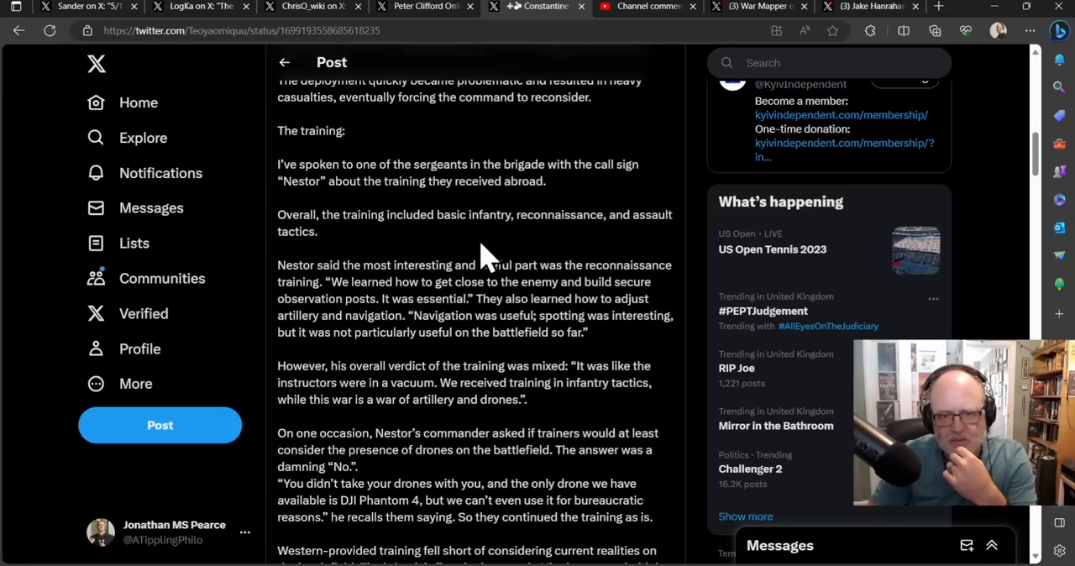
pyautogui.scroll(-3)
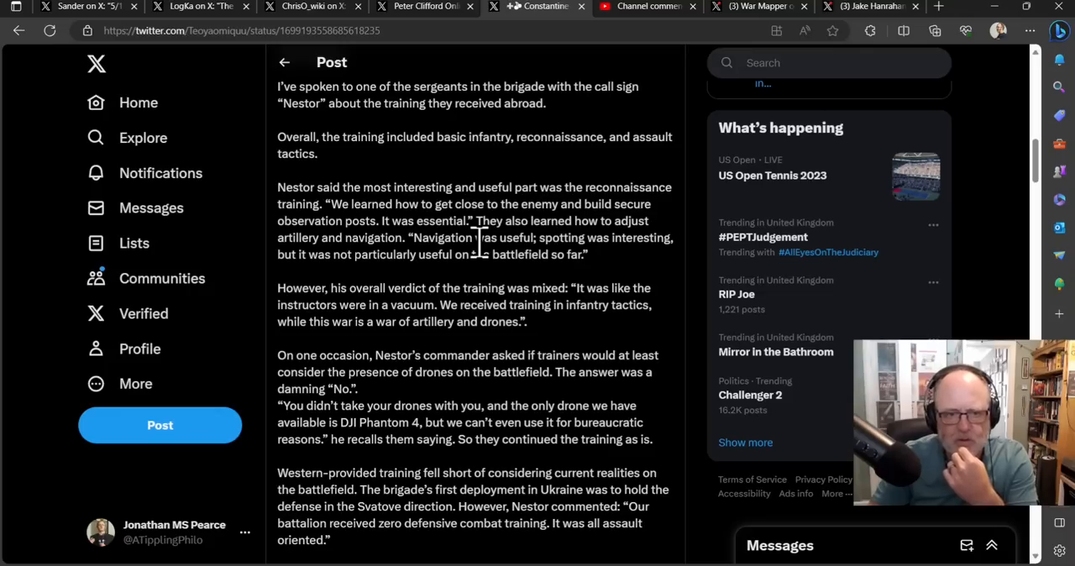
pyautogui.moveTo(426, 262)
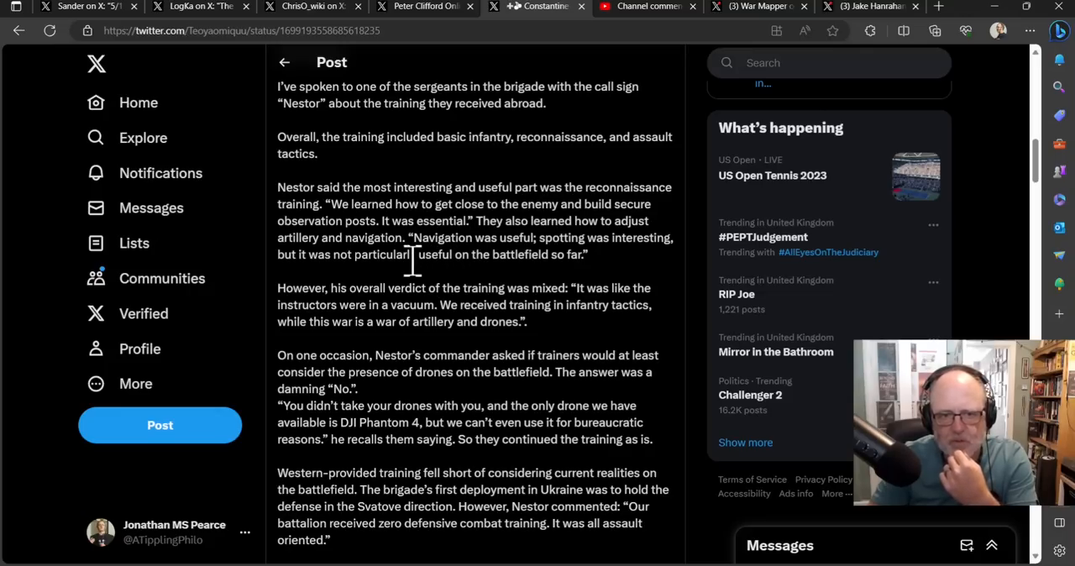
pyautogui.moveTo(437, 294)
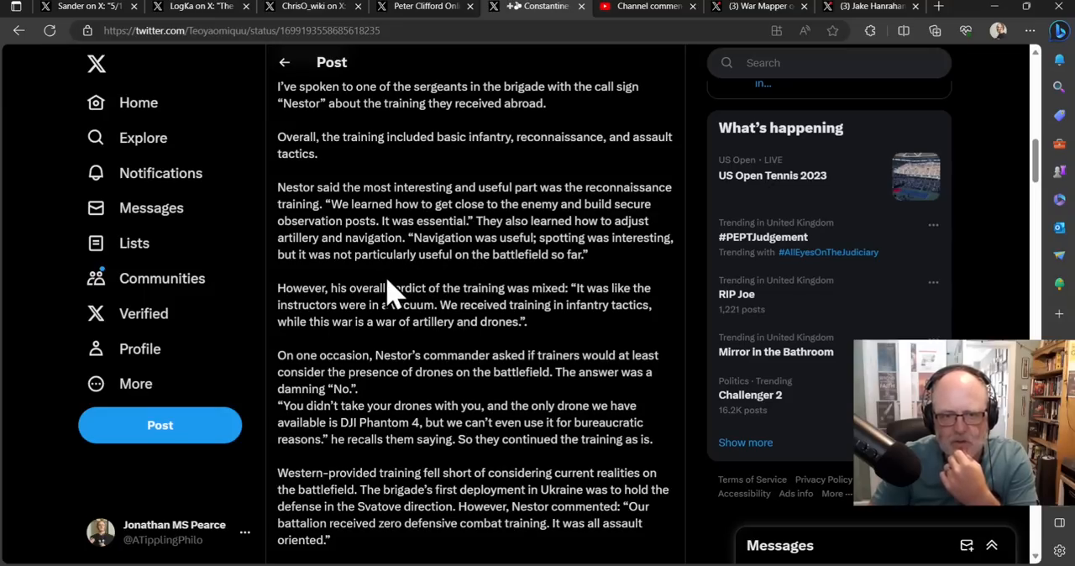
pyautogui.moveTo(395, 252)
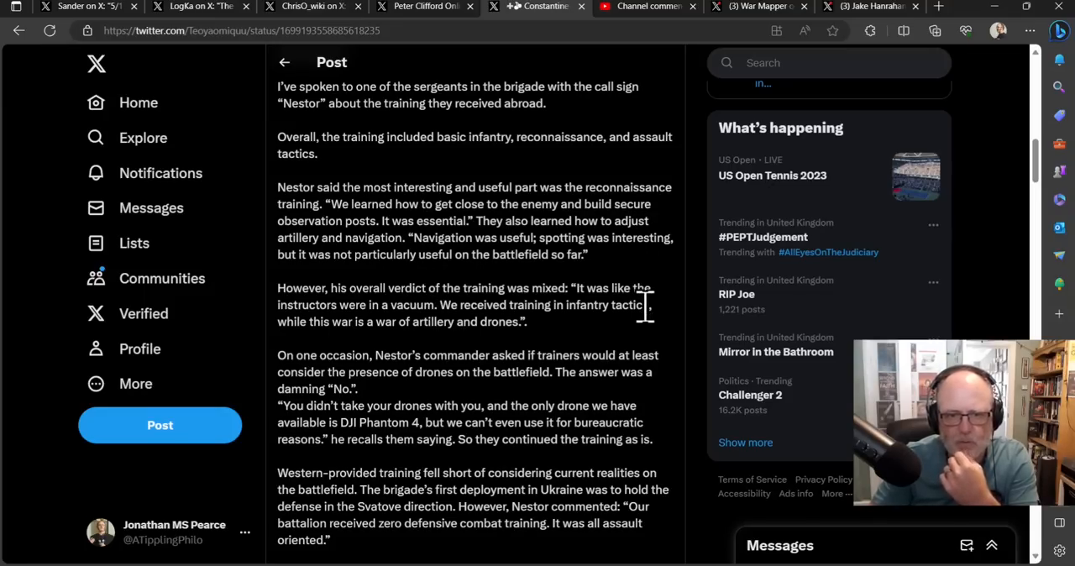
pyautogui.scroll(-3)
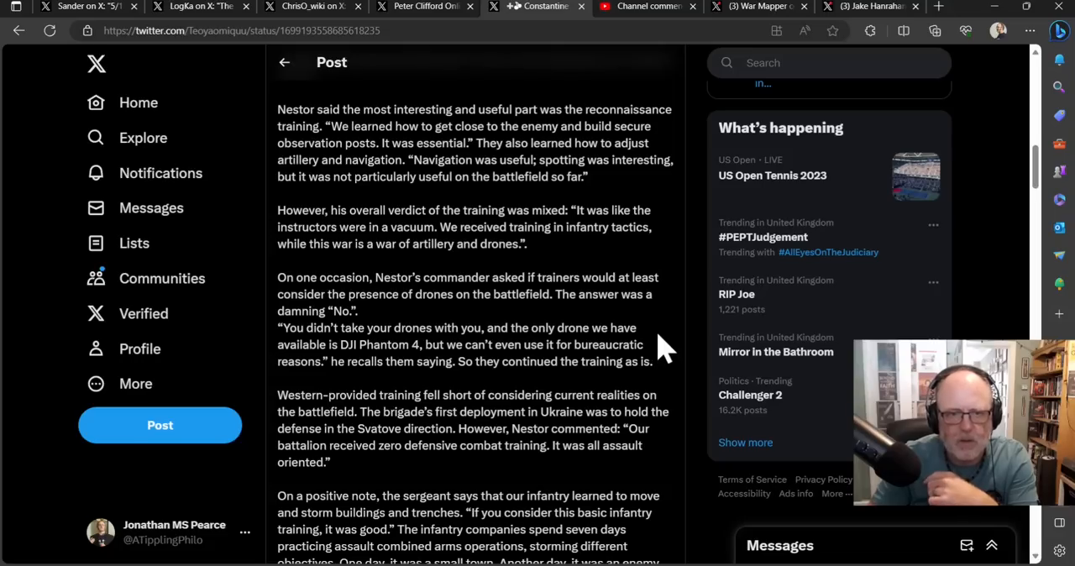
pyautogui.moveTo(651, 299)
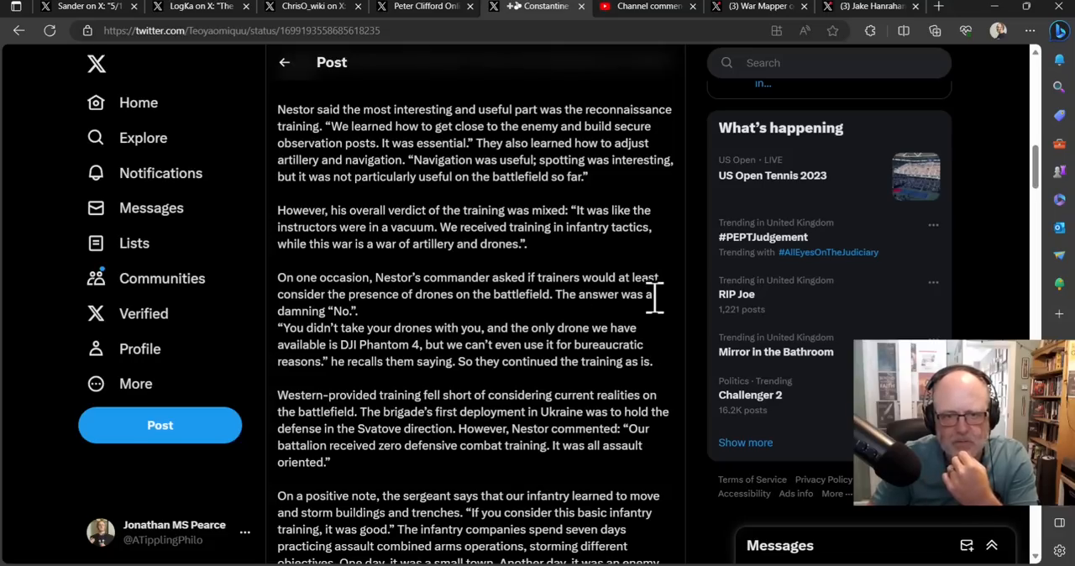
pyautogui.moveTo(676, 314)
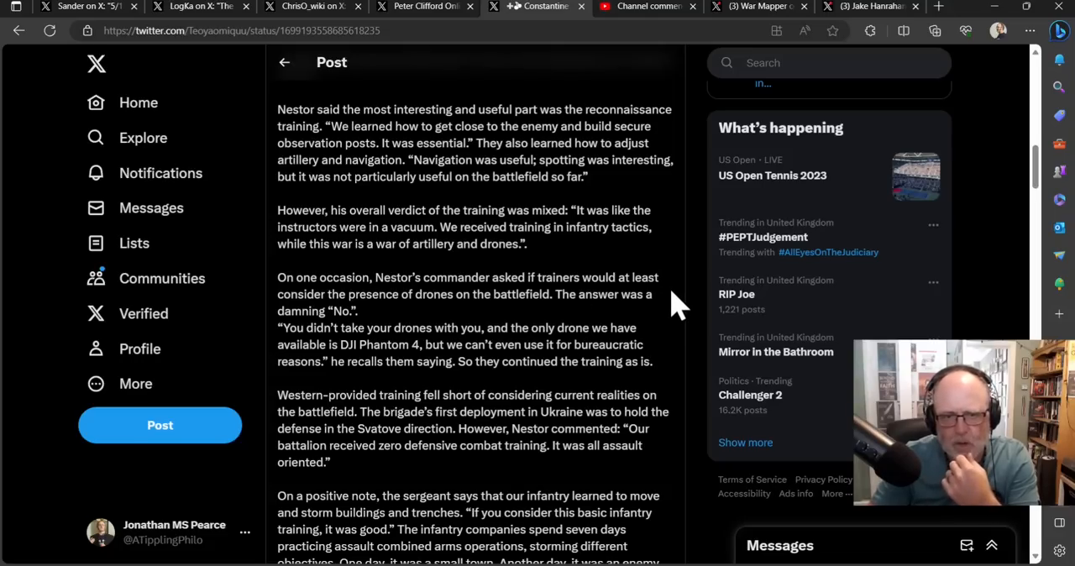
pyautogui.moveTo(641, 302)
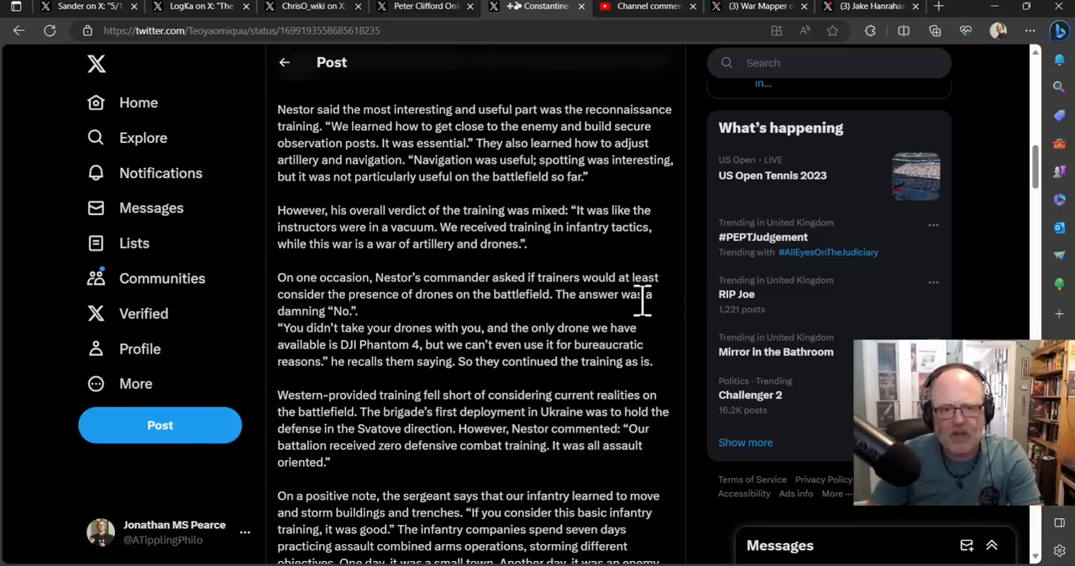
# Read down through the training critique to the EOD paragraph and 'The deployment' heading.
pyautogui.scroll(-3)
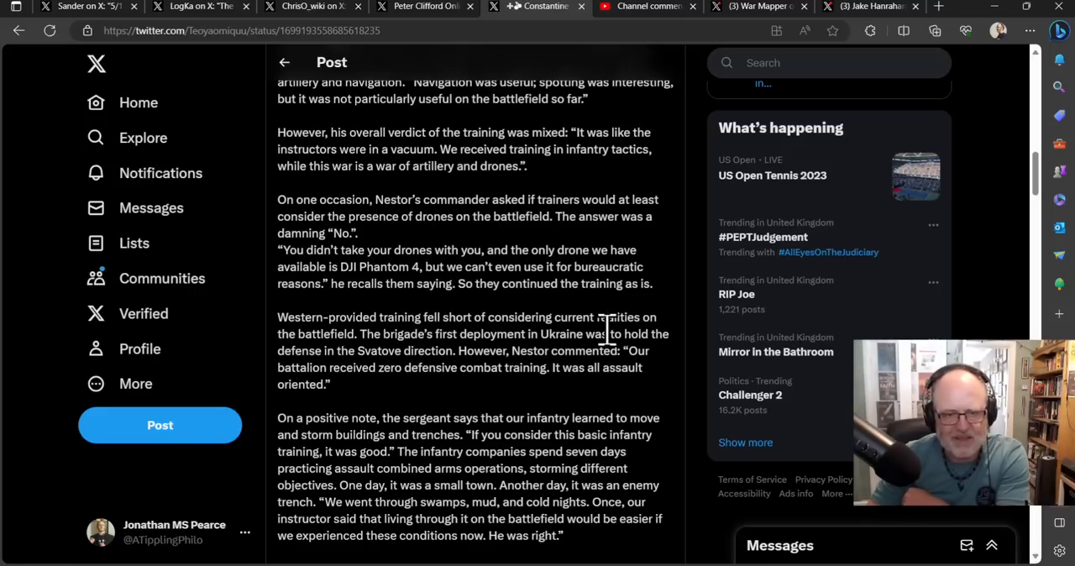
pyautogui.moveTo(592, 361)
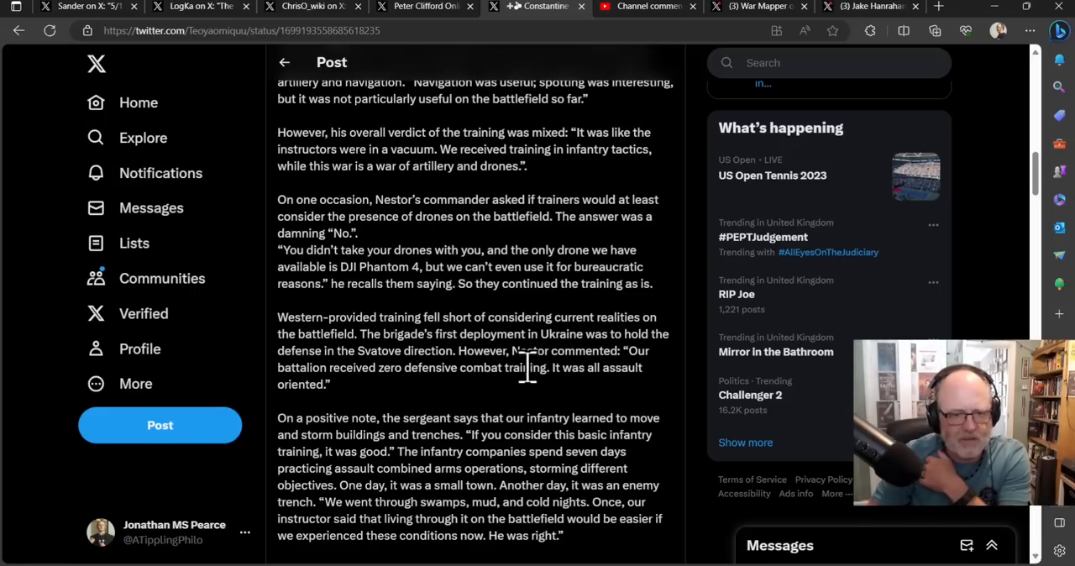
pyautogui.scroll(-3)
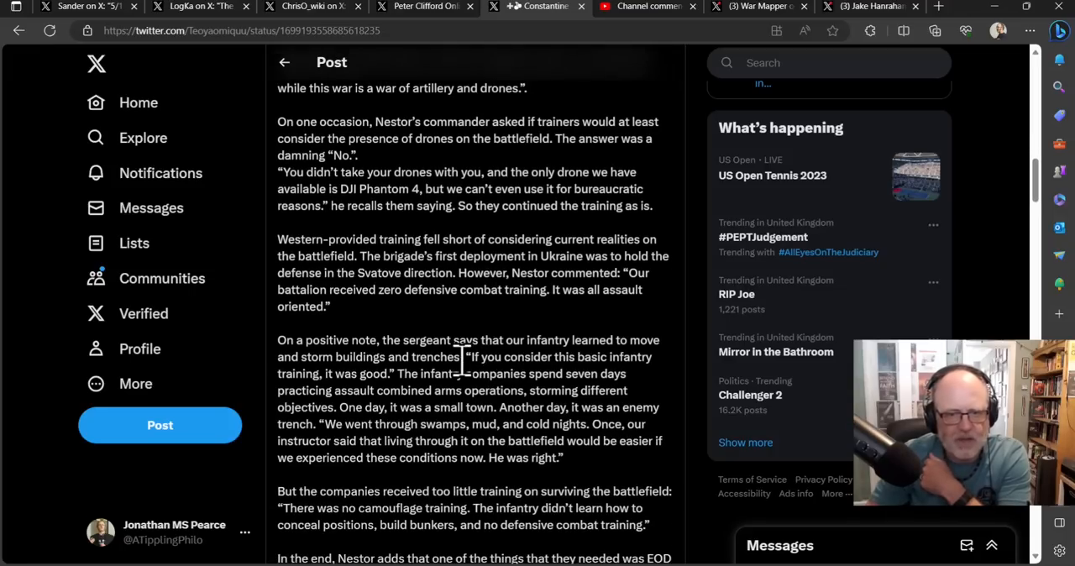
pyautogui.moveTo(546, 345)
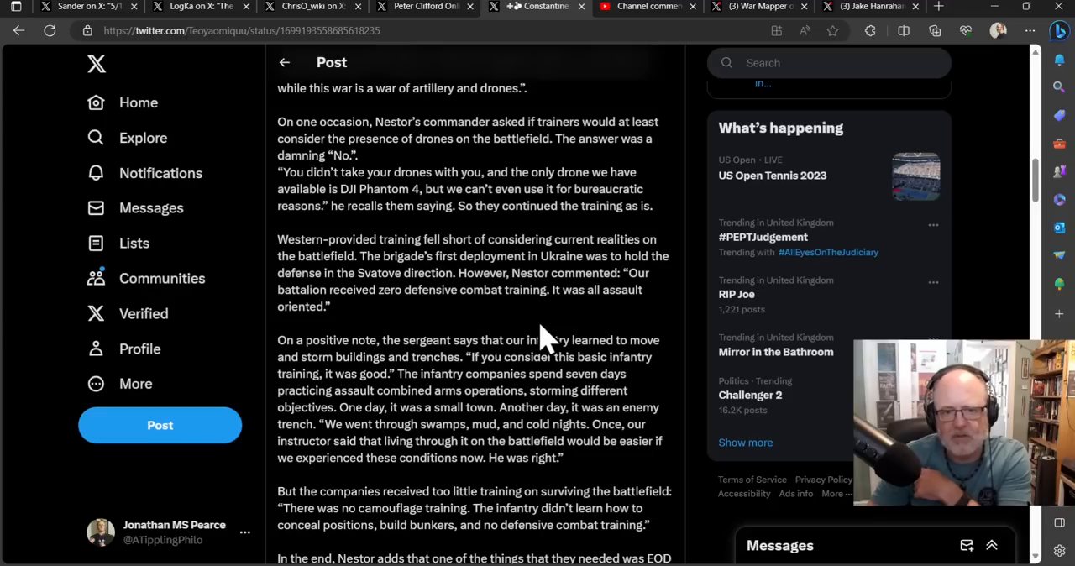
pyautogui.scroll(-3)
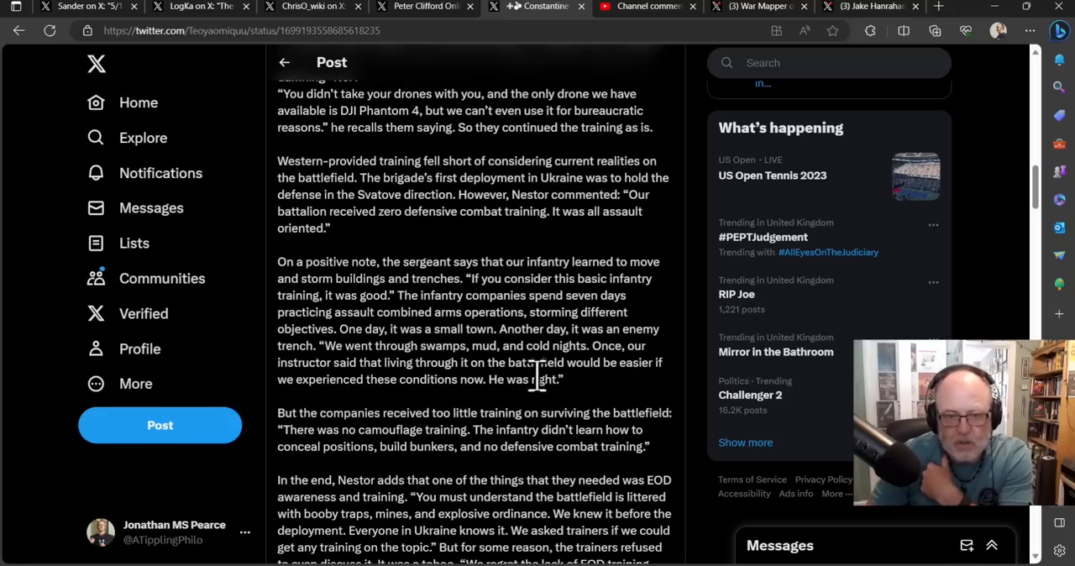
pyautogui.moveTo(361, 373)
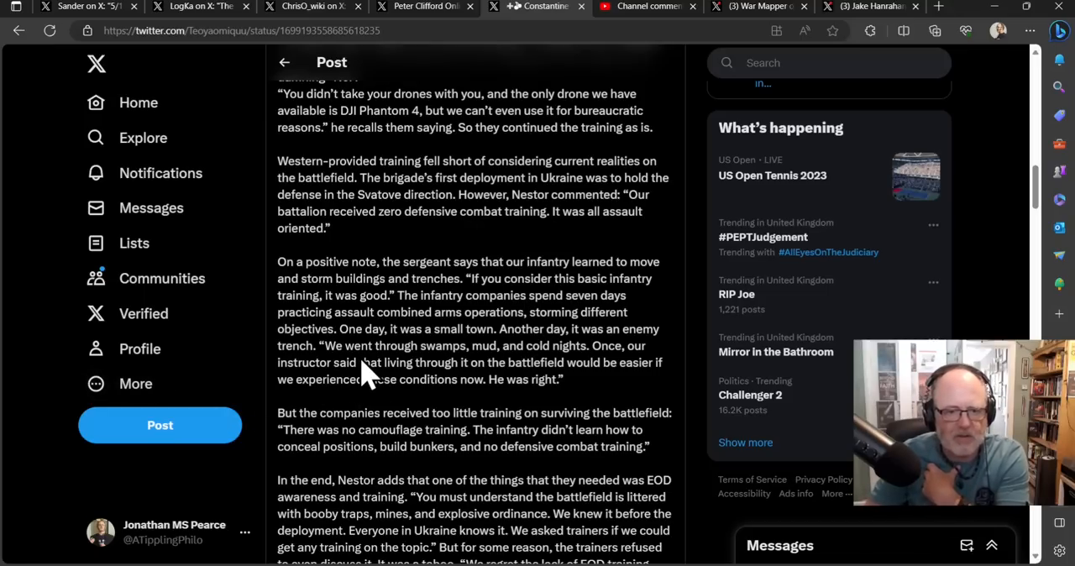
pyautogui.moveTo(424, 332)
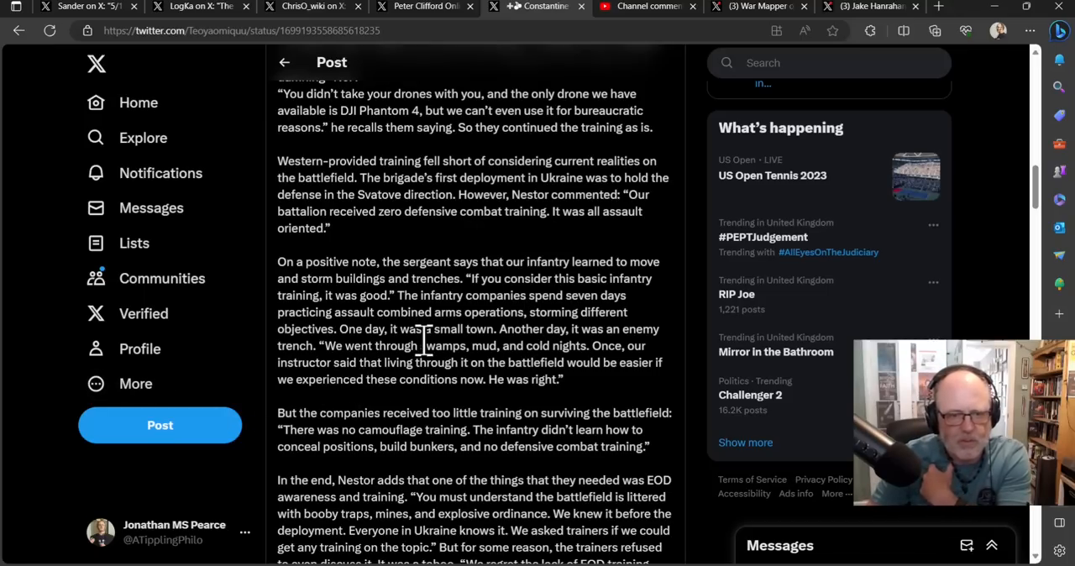
pyautogui.moveTo(400, 420)
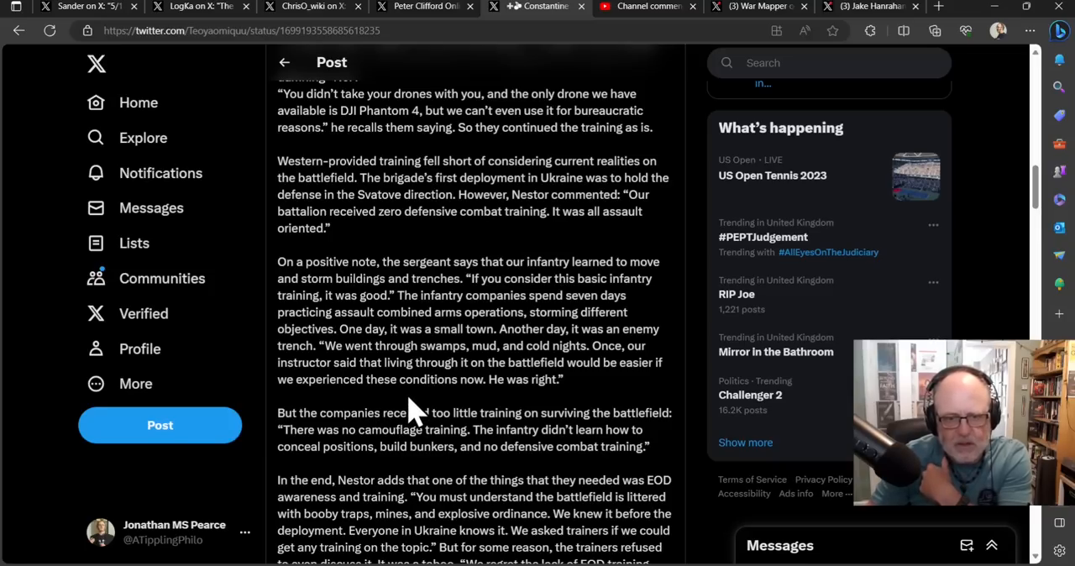
pyautogui.moveTo(420, 406)
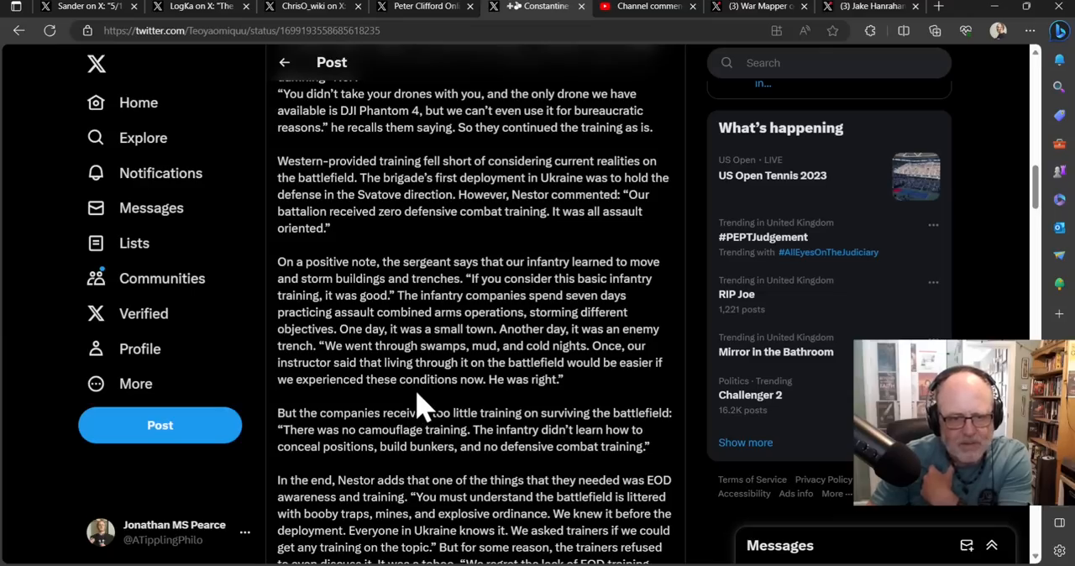
pyautogui.scroll(-3)
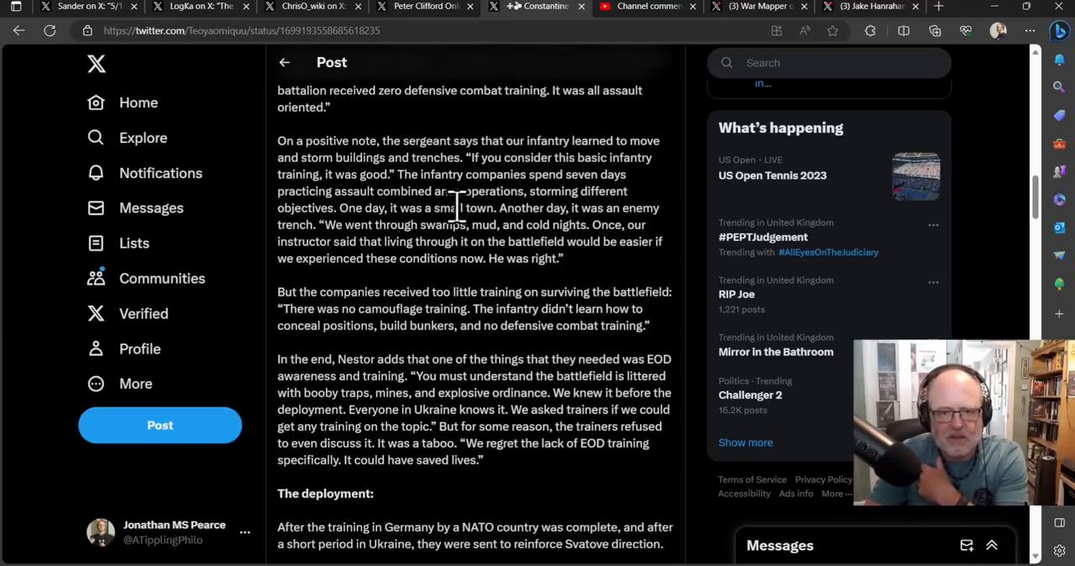
pyautogui.scroll(-3)
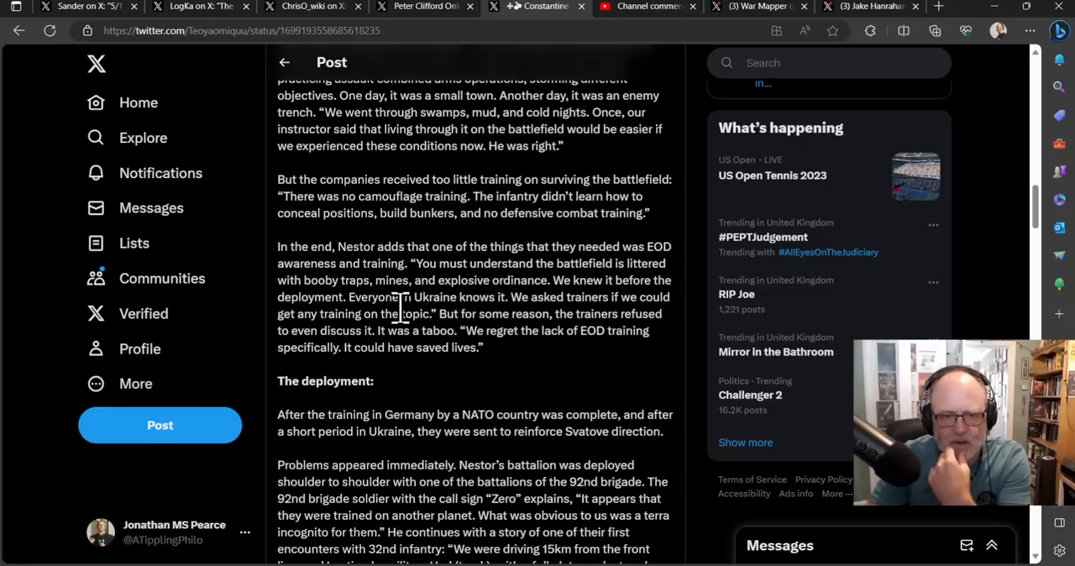
pyautogui.moveTo(578, 298)
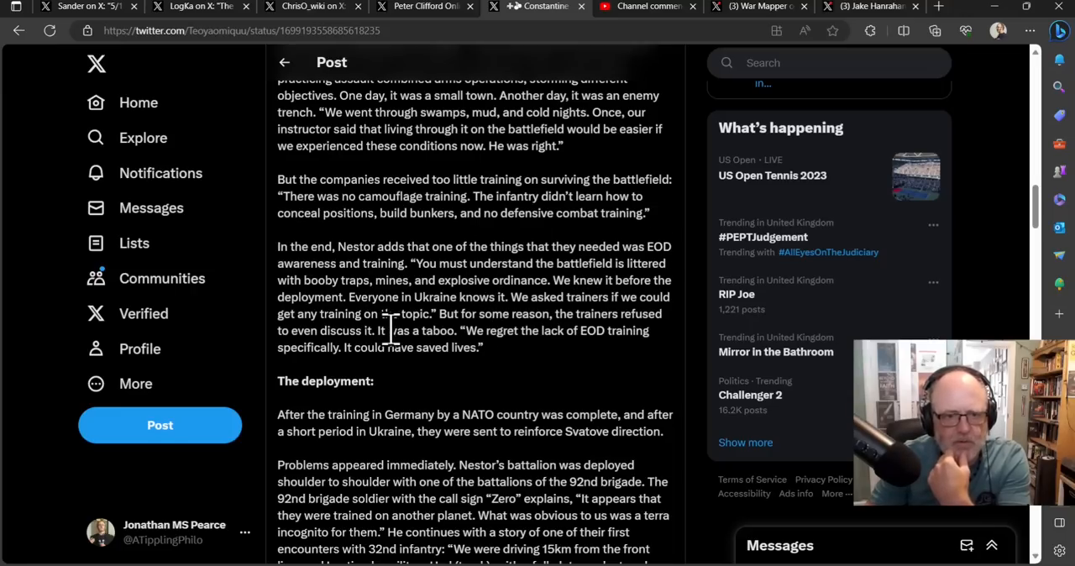
pyautogui.moveTo(618, 373)
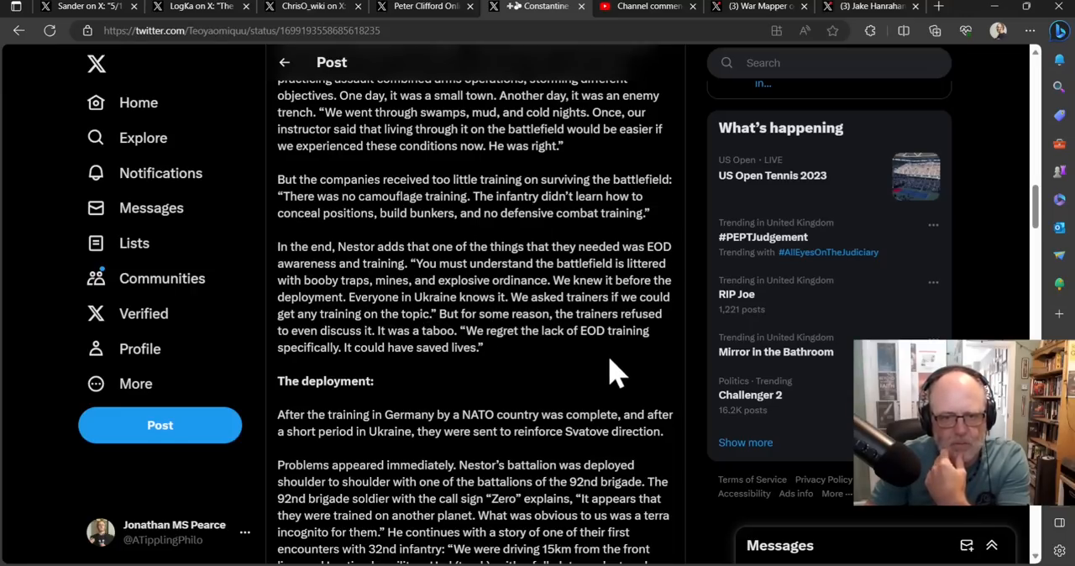
pyautogui.scroll(-3)
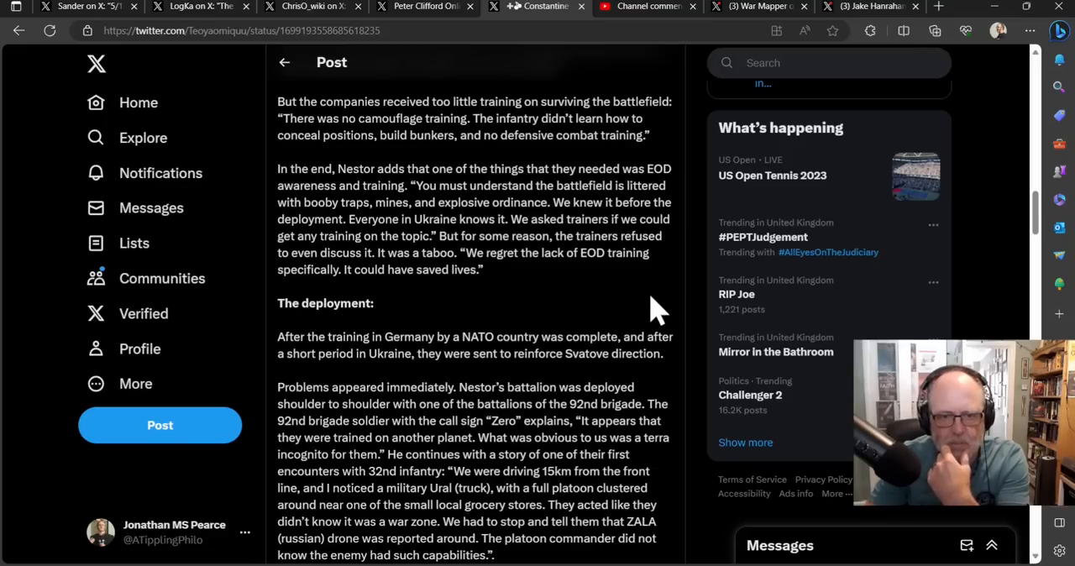
pyautogui.moveTo(500, 327)
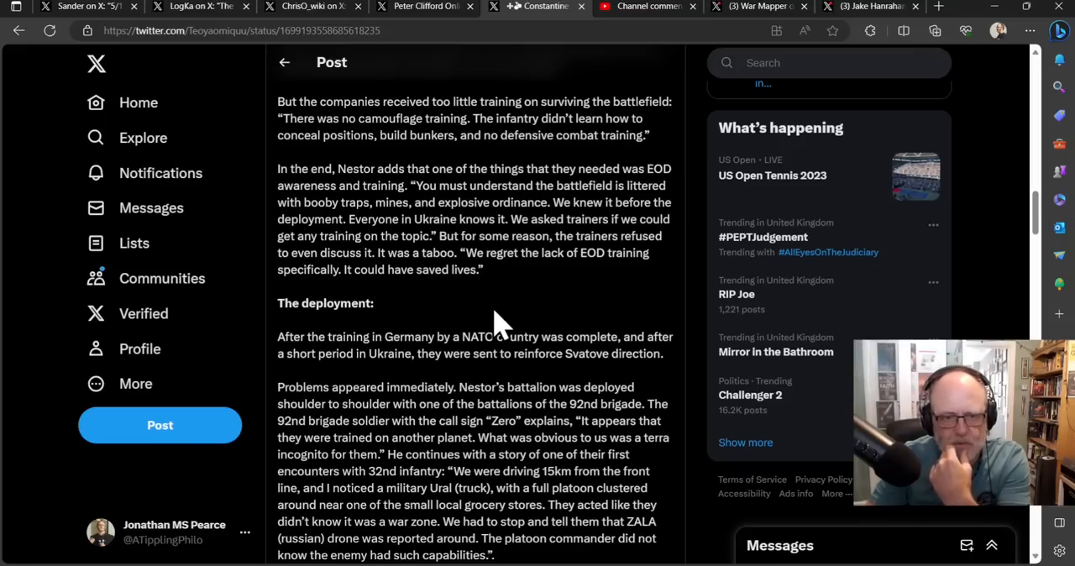
pyautogui.moveTo(485, 302)
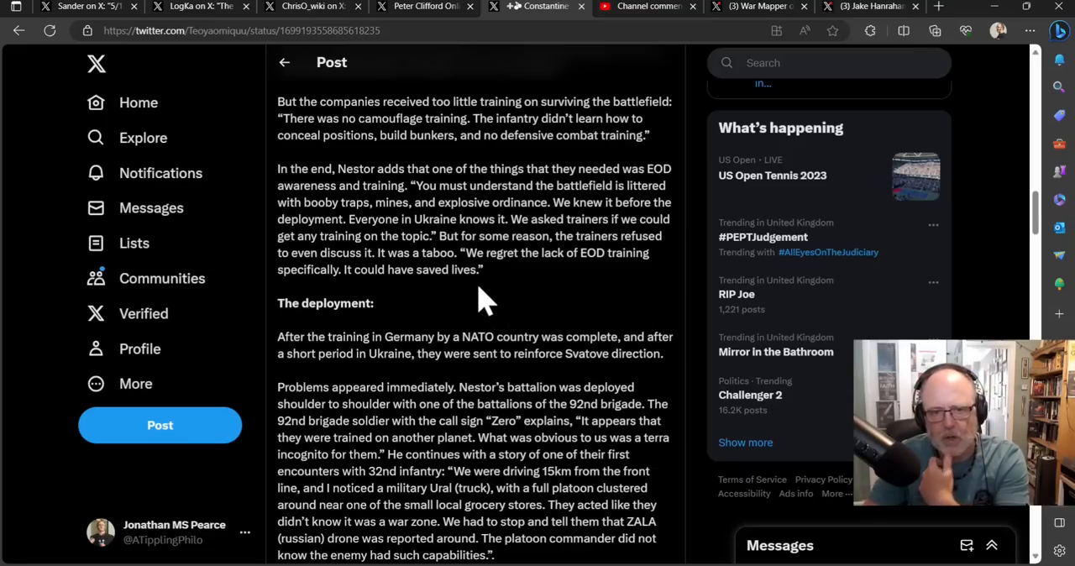
pyautogui.moveTo(546, 299)
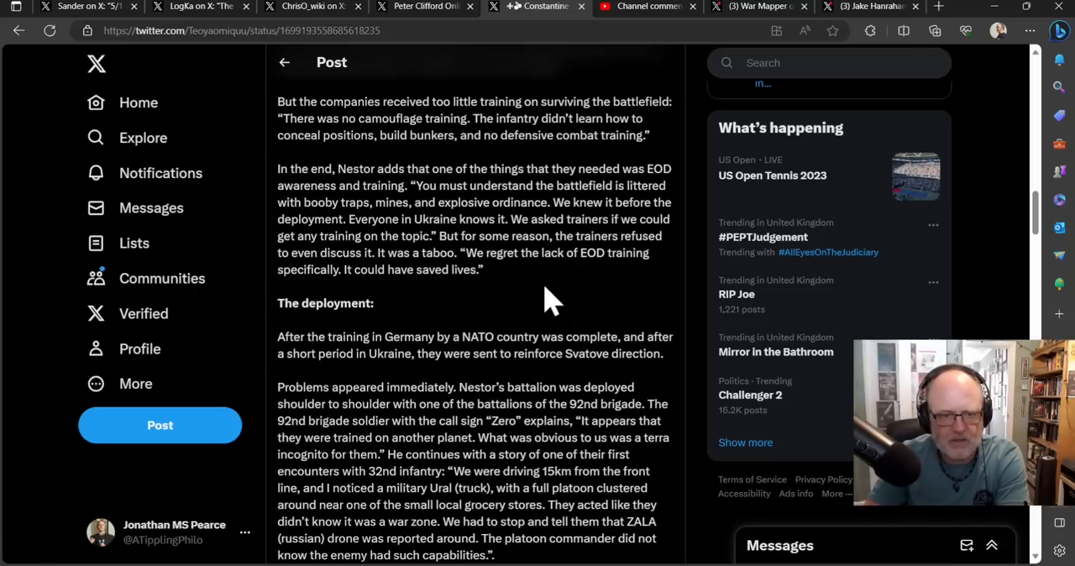
pyautogui.scroll(-3)
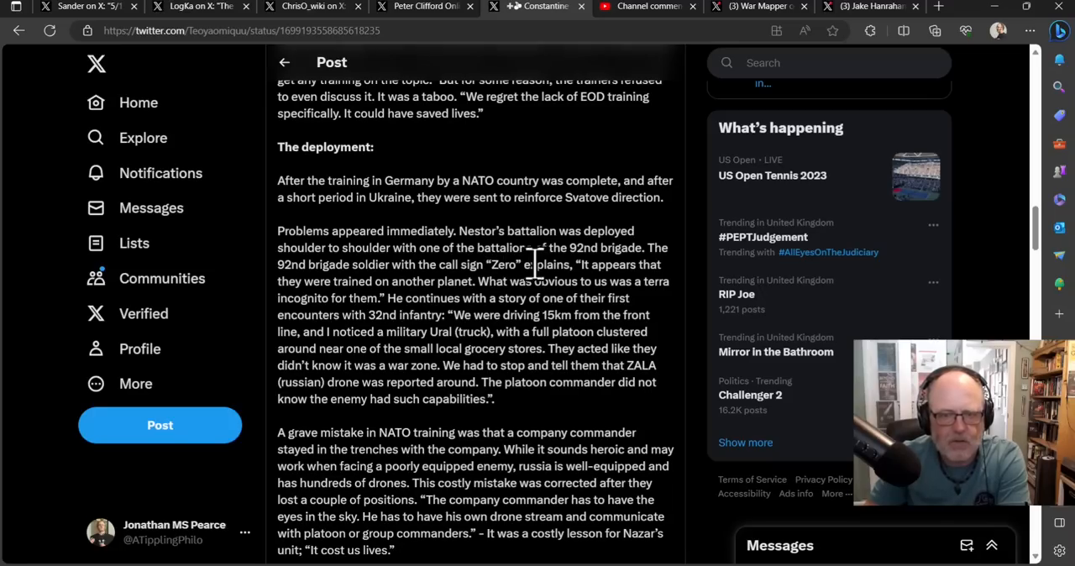
pyautogui.moveTo(589, 182)
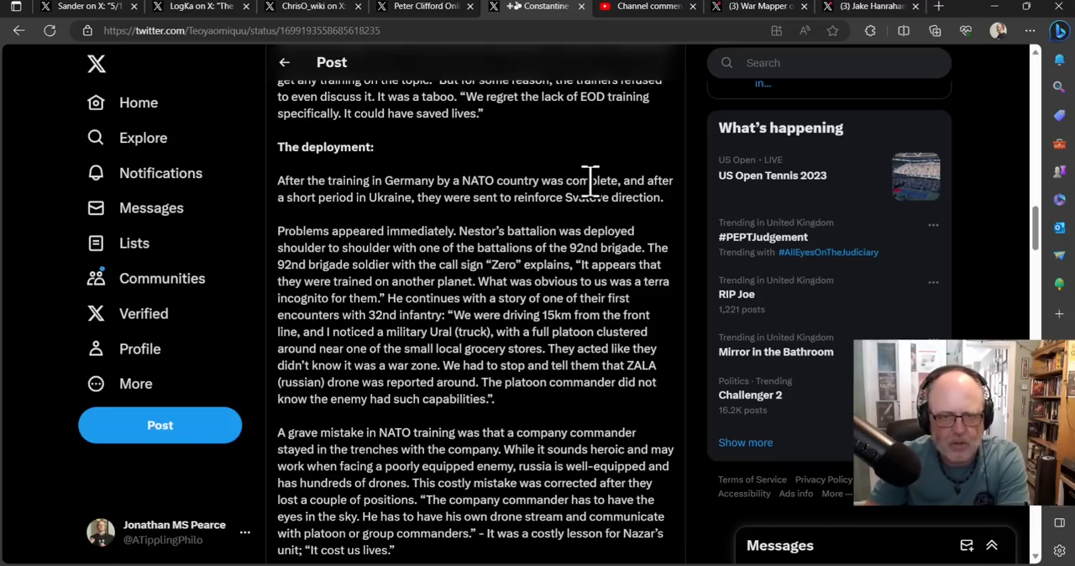
pyautogui.moveTo(429, 282)
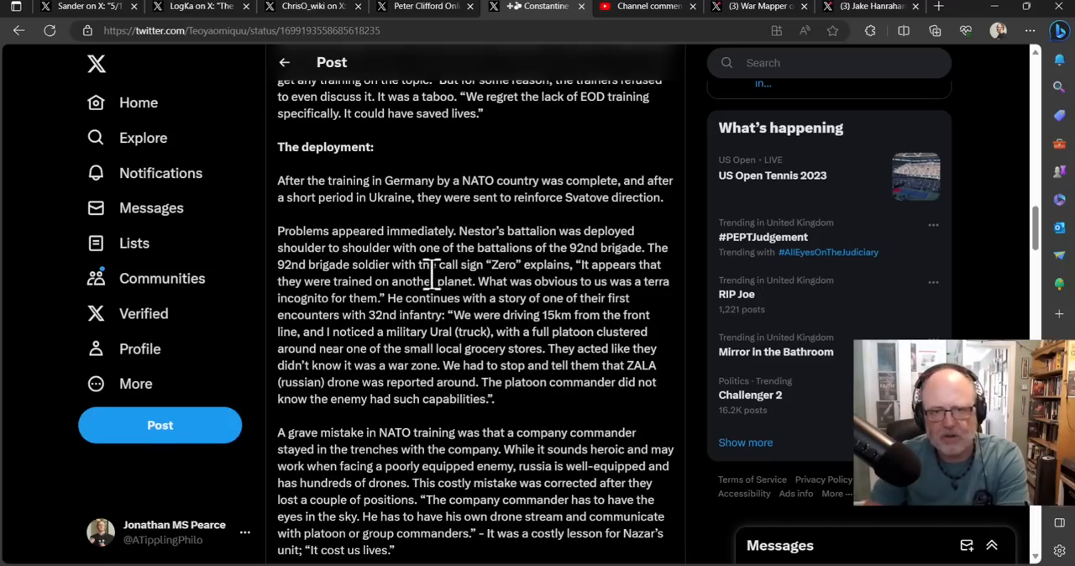
pyautogui.scroll(-3)
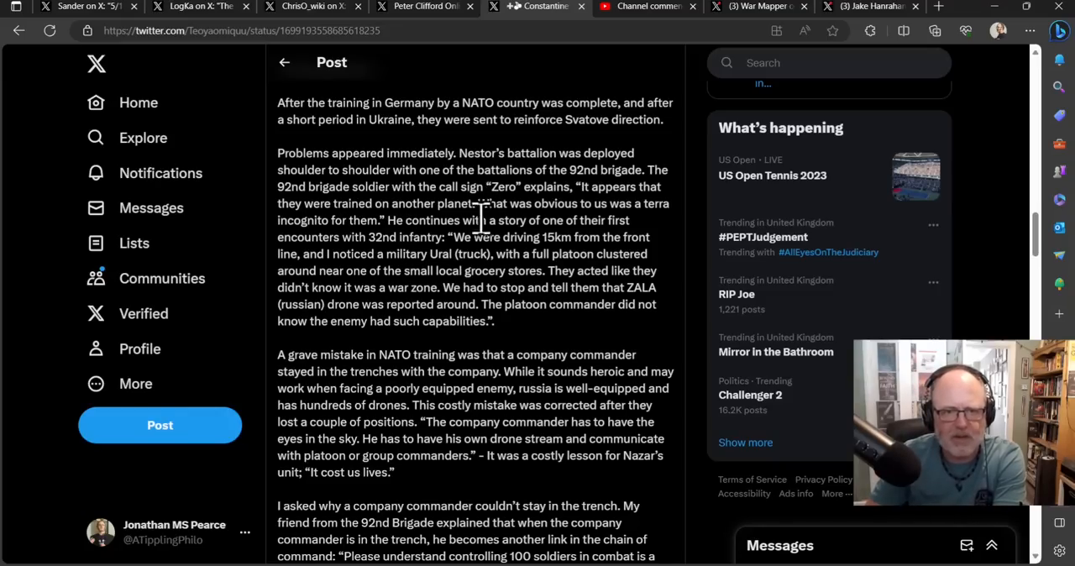
pyautogui.moveTo(411, 237)
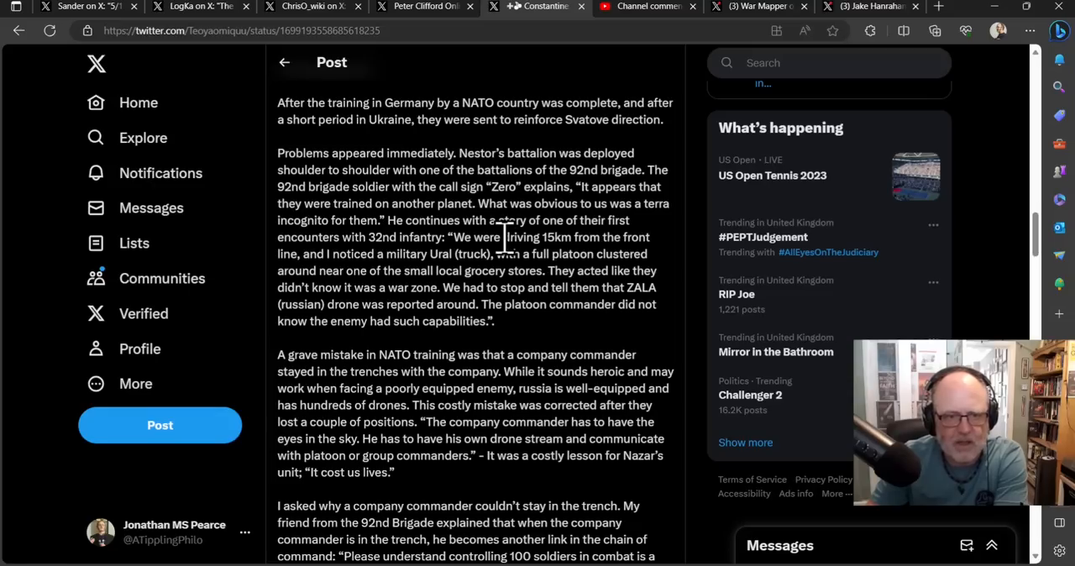
pyautogui.moveTo(524, 261)
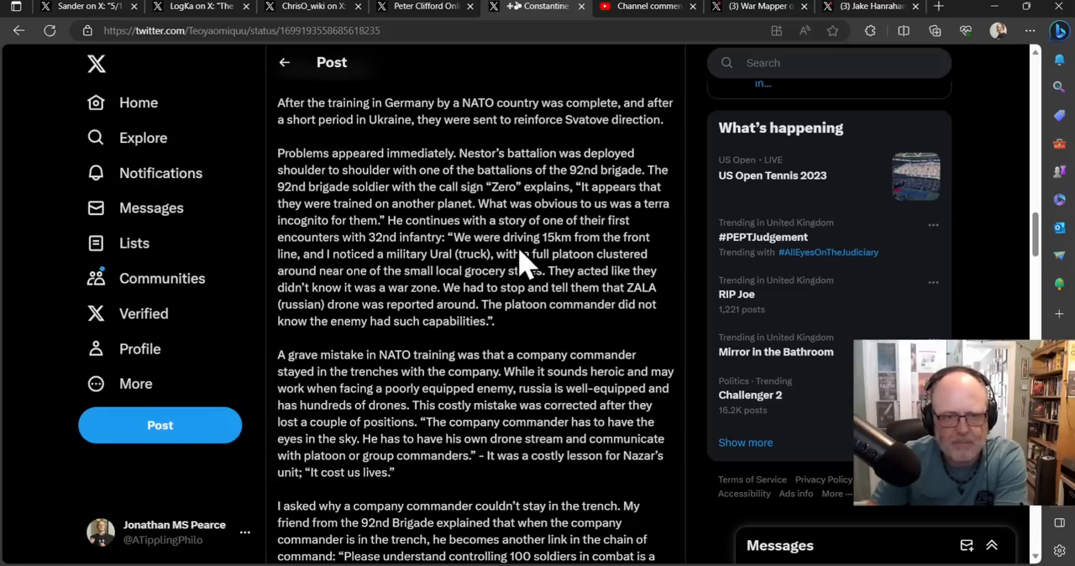
pyautogui.moveTo(540, 256)
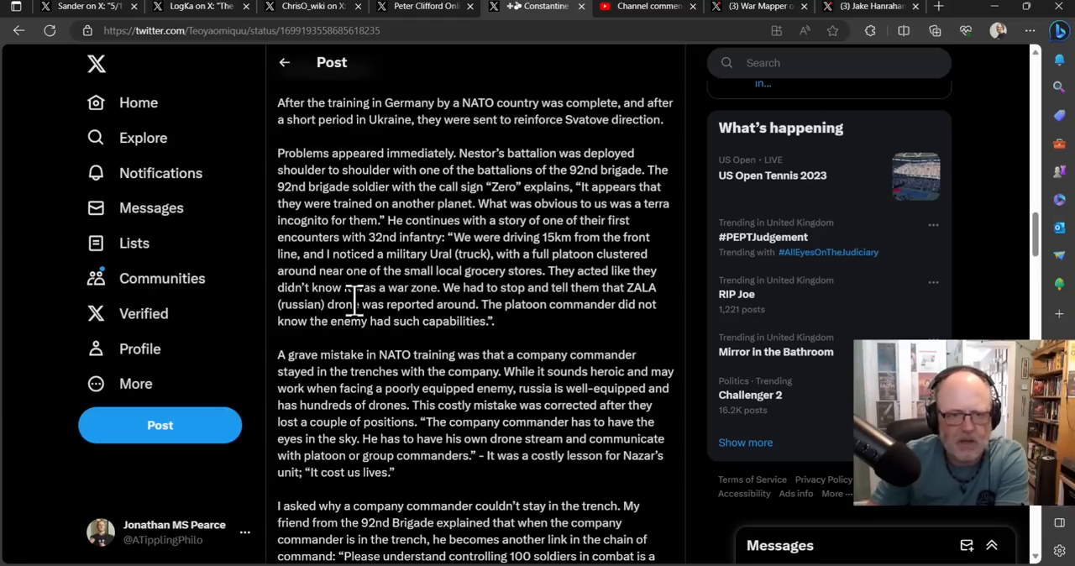
pyautogui.moveTo(672, 293)
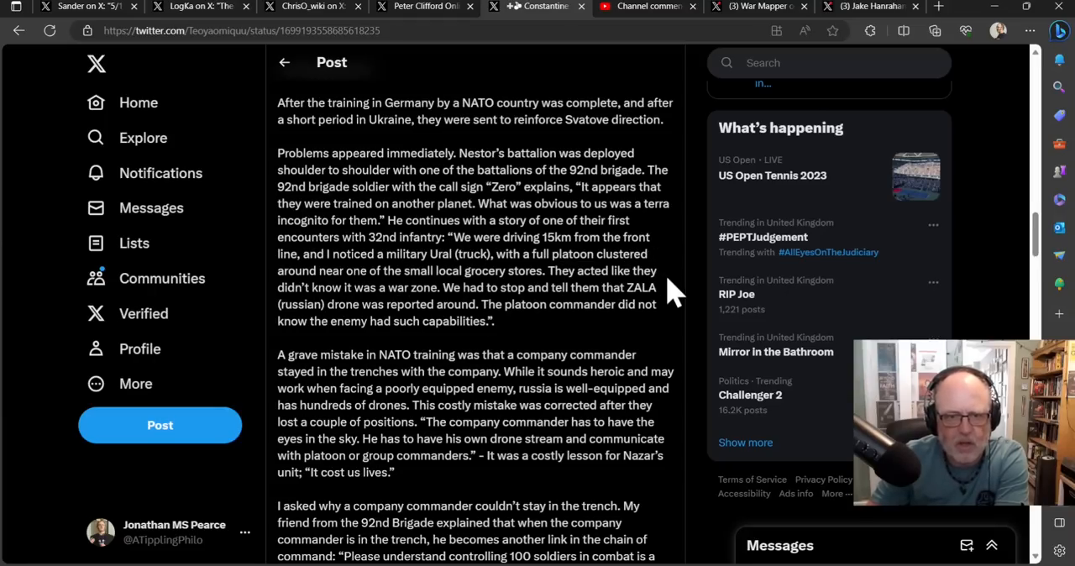
pyautogui.moveTo(689, 319)
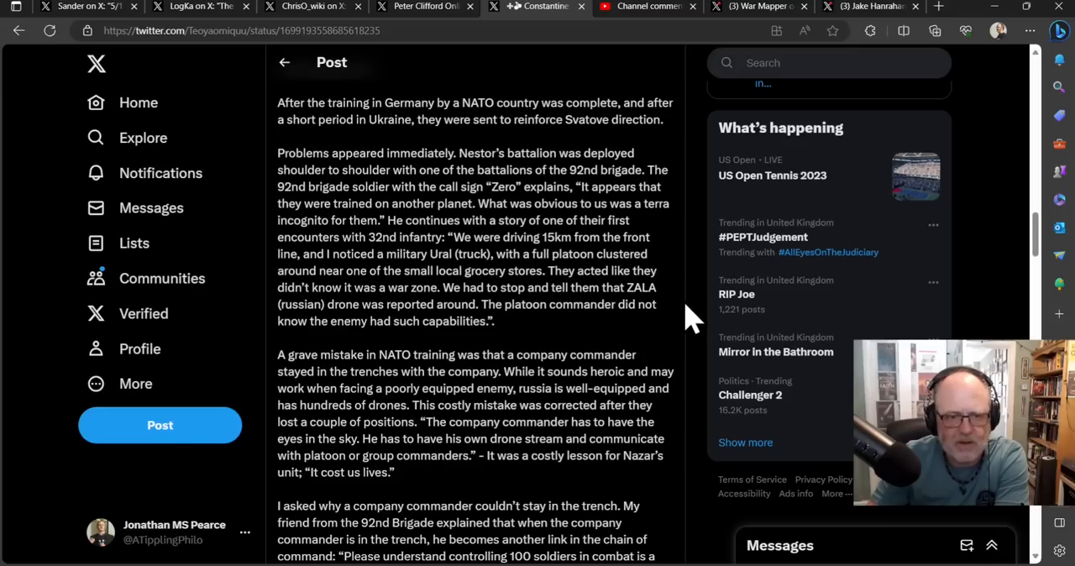
pyautogui.moveTo(646, 289)
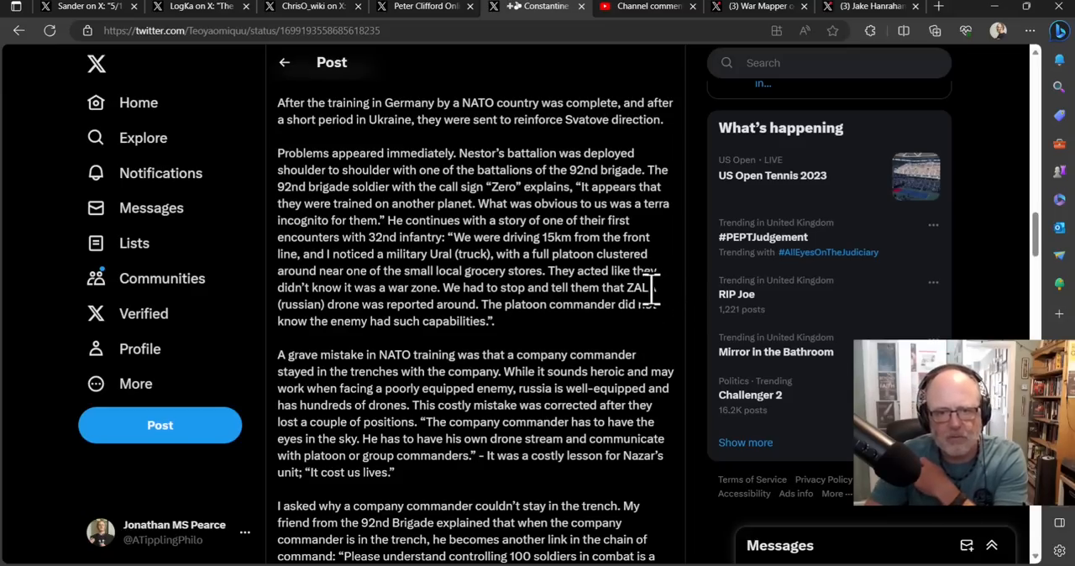
pyautogui.moveTo(680, 305)
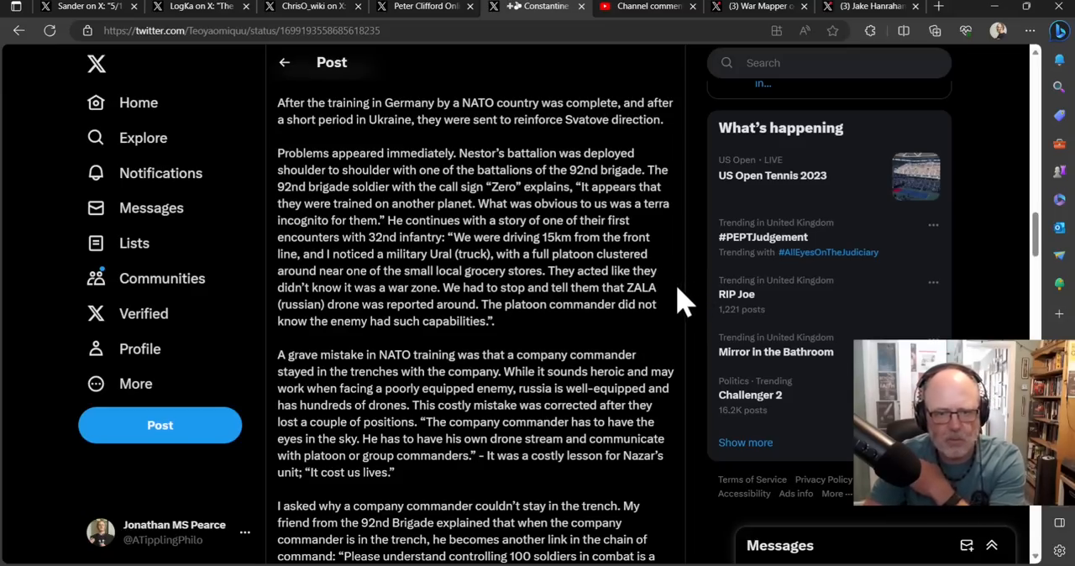
pyautogui.moveTo(687, 333)
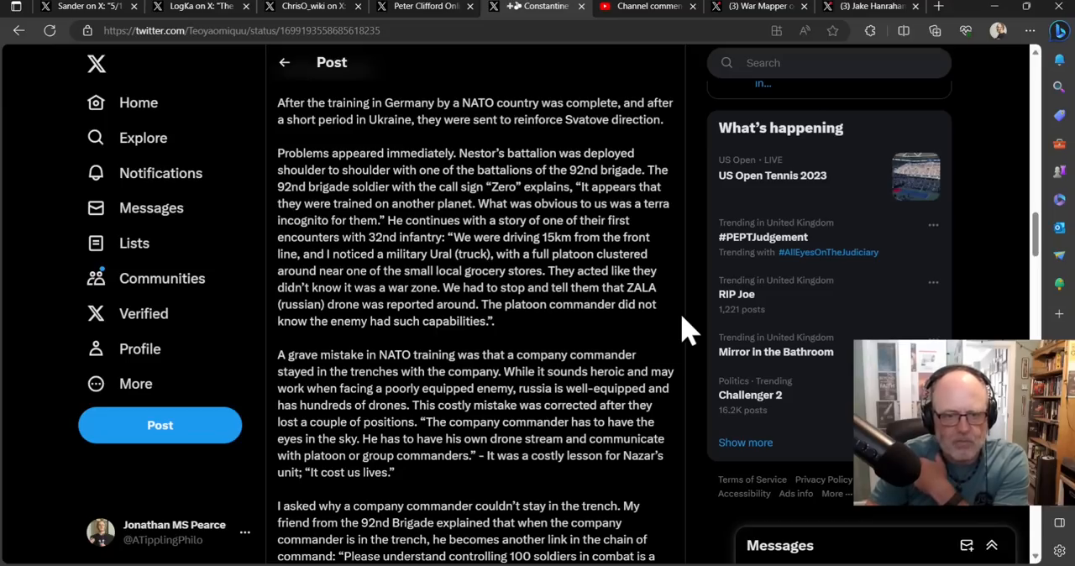
pyautogui.moveTo(675, 323)
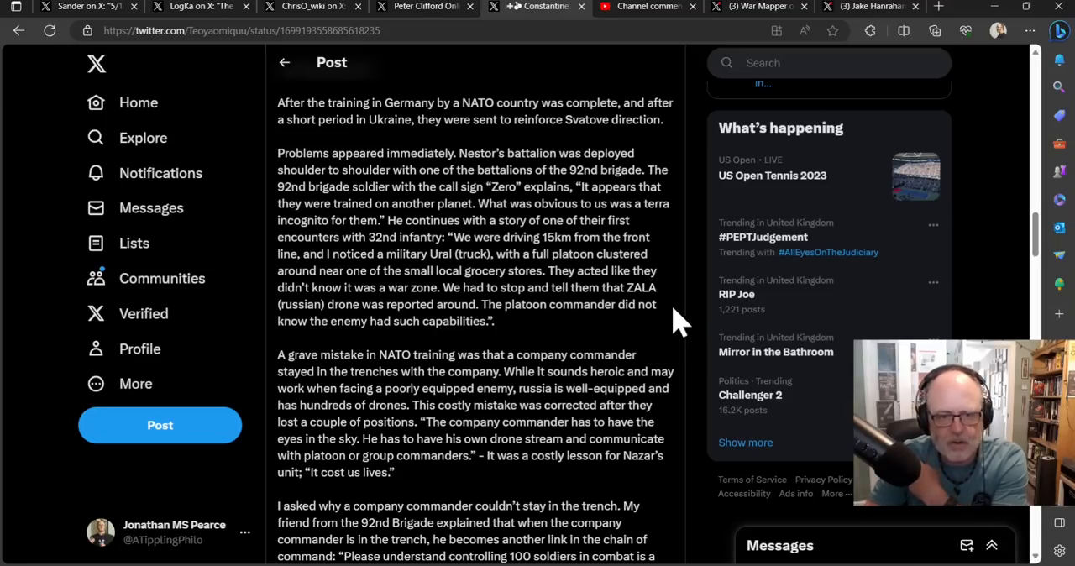
pyautogui.moveTo(625, 336)
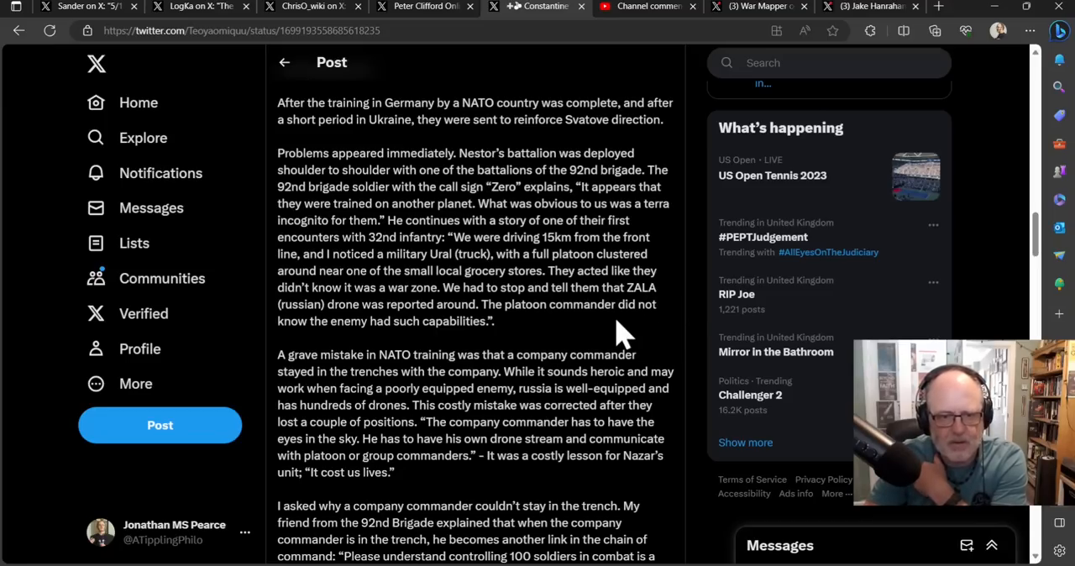
pyautogui.moveTo(604, 299)
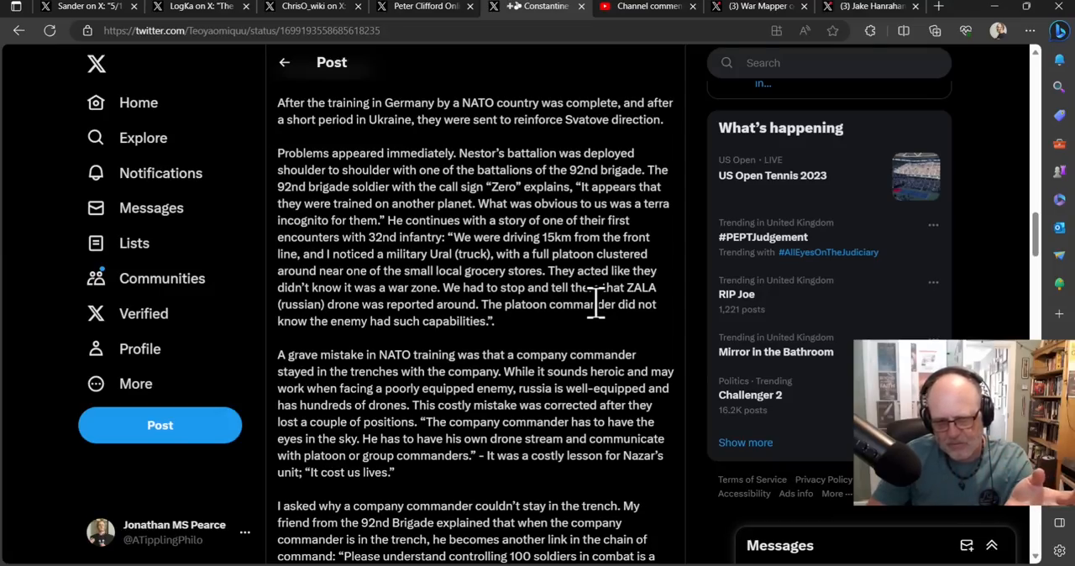
pyautogui.moveTo(571, 304)
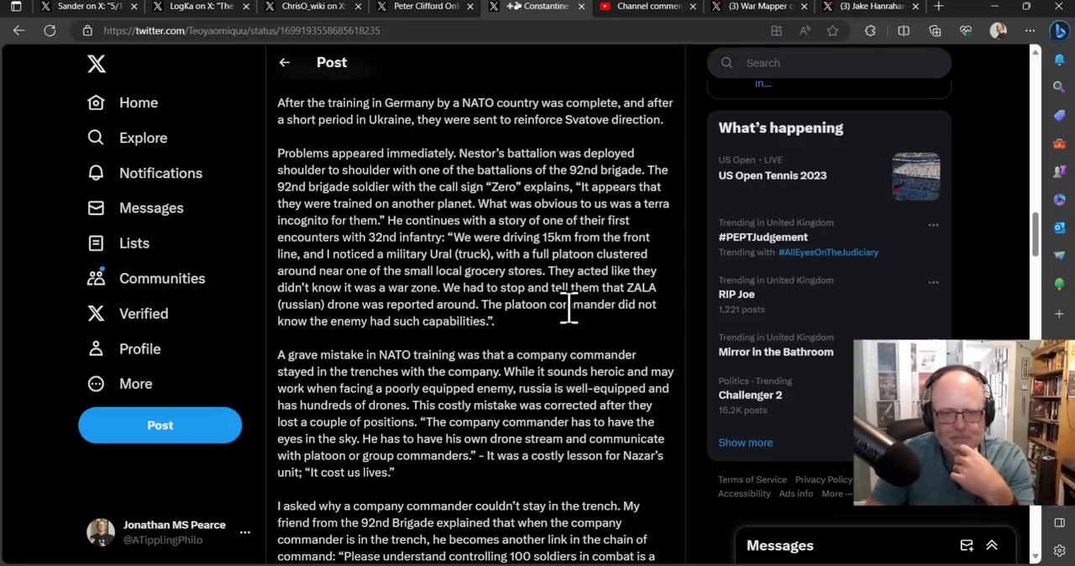
pyautogui.scroll(-3)
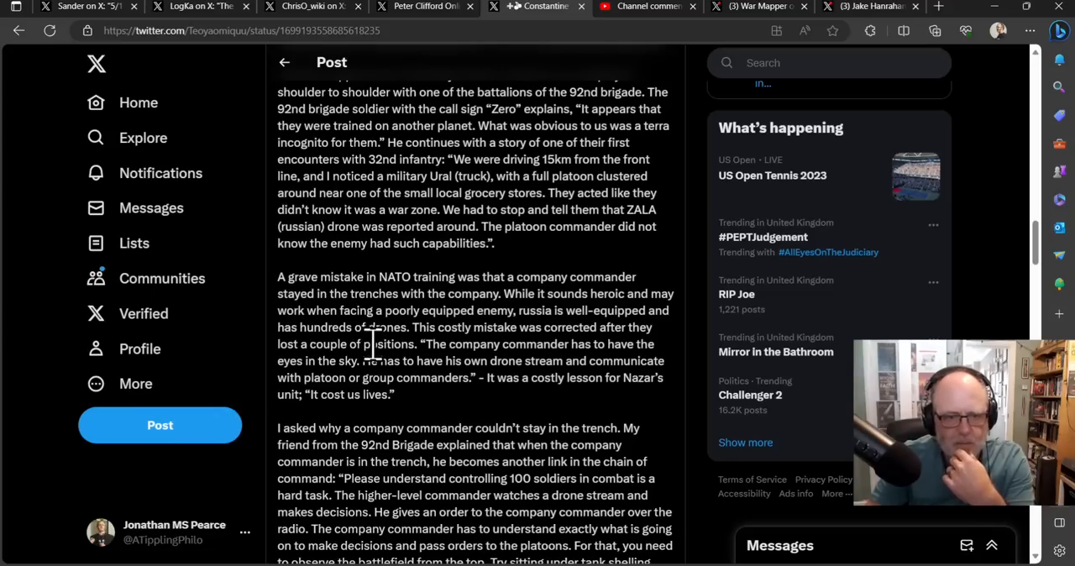
# Advance the post to the passage on why a company commander couldn't stay in the trench.
pyautogui.scroll(-3)
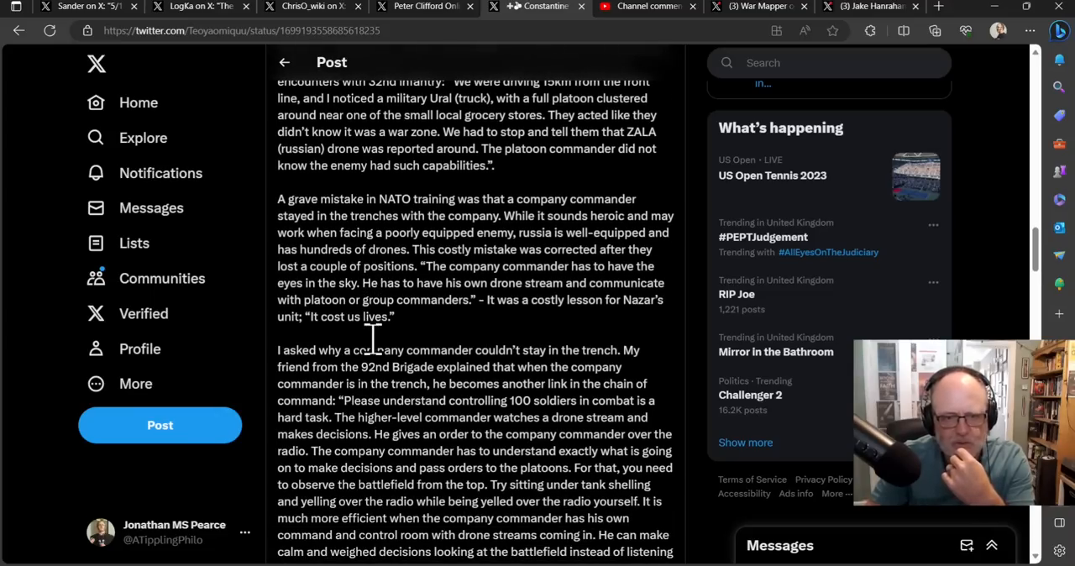
pyautogui.moveTo(407, 350)
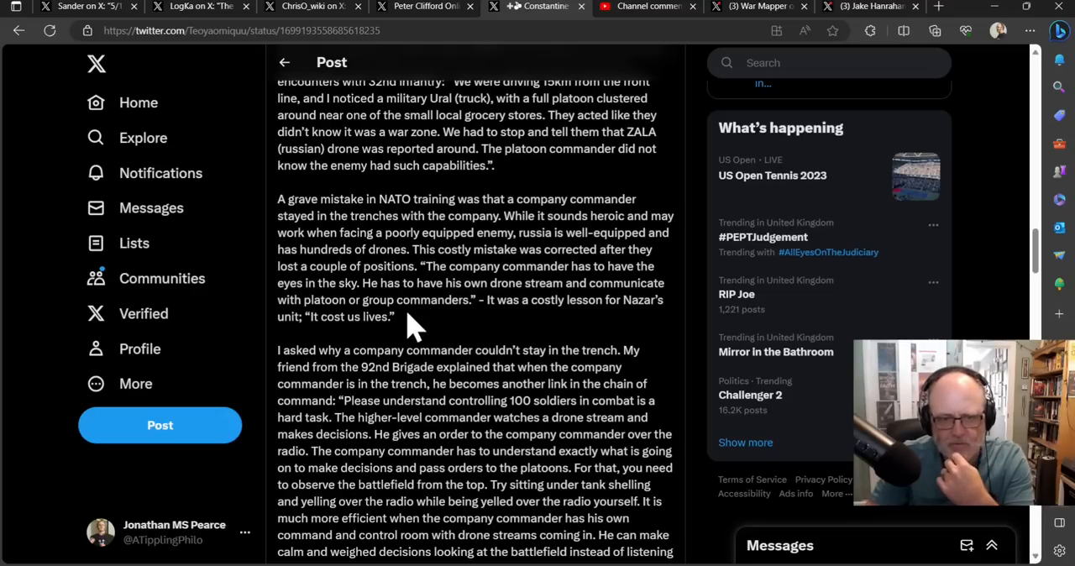
pyautogui.moveTo(416, 339)
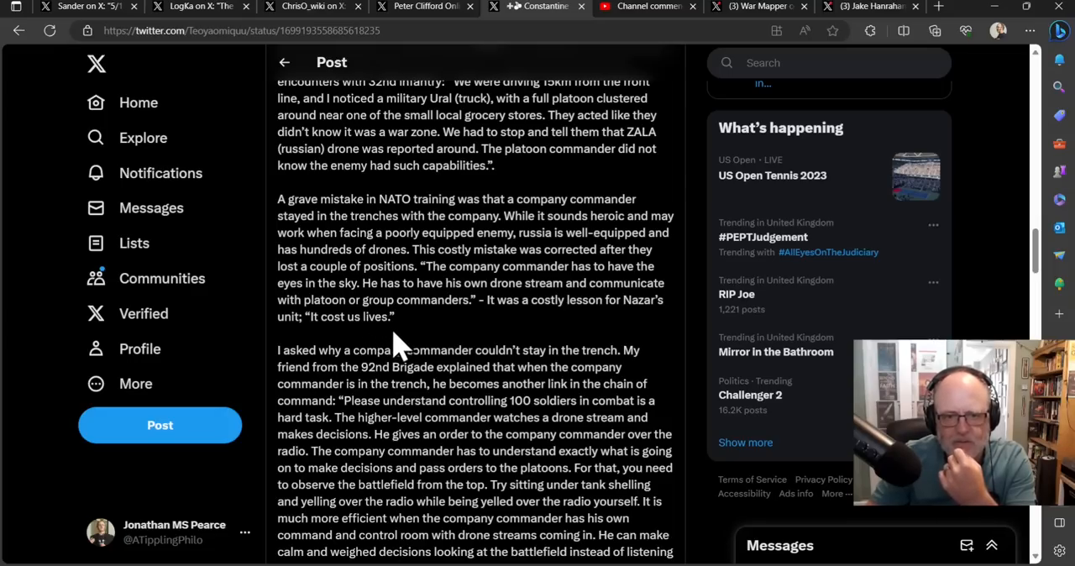
pyautogui.moveTo(359, 352)
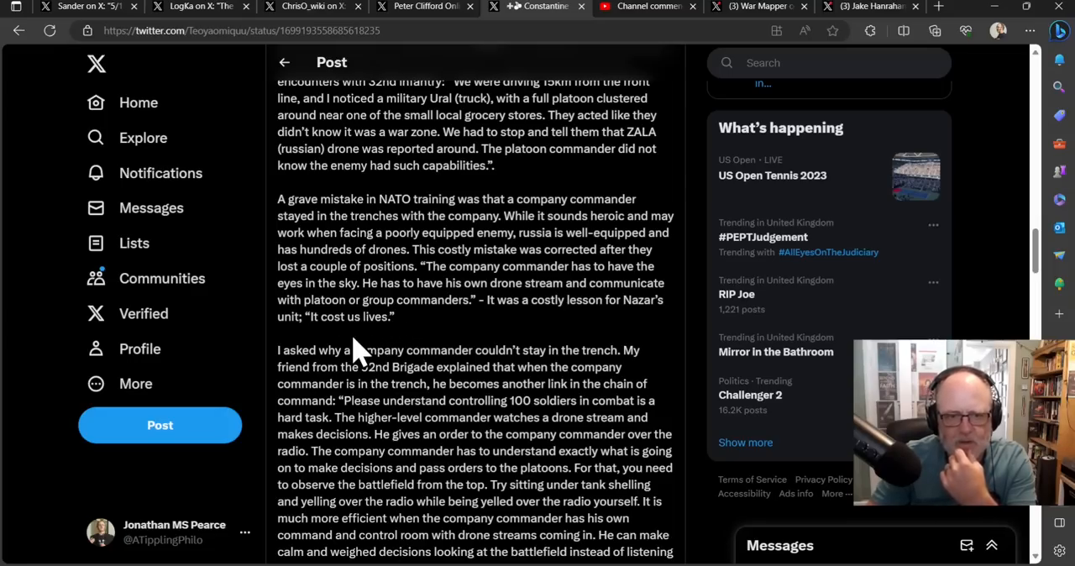
pyautogui.moveTo(445, 340)
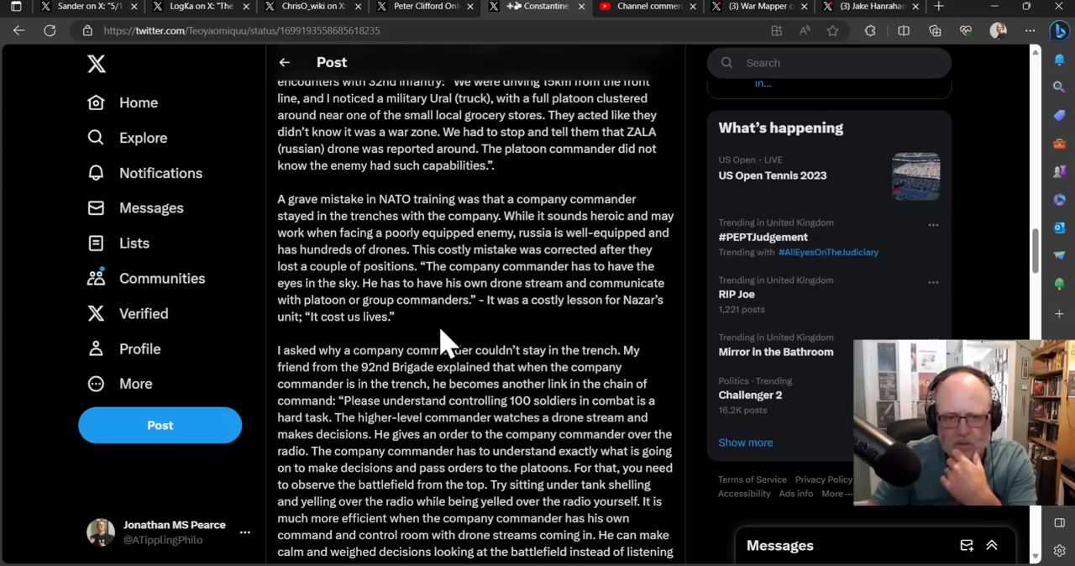
pyautogui.moveTo(334, 361)
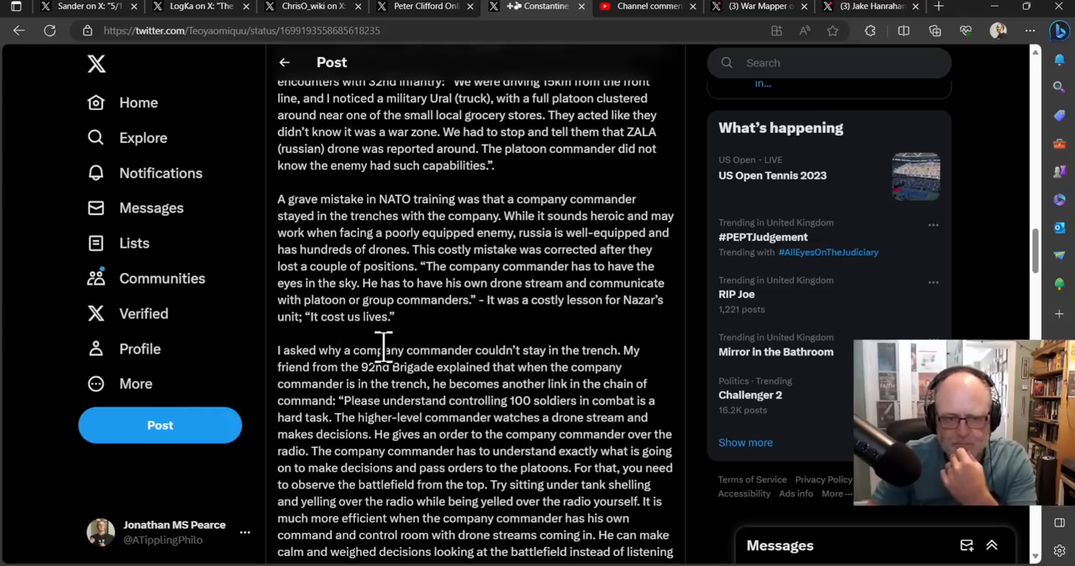
pyautogui.scroll(-3)
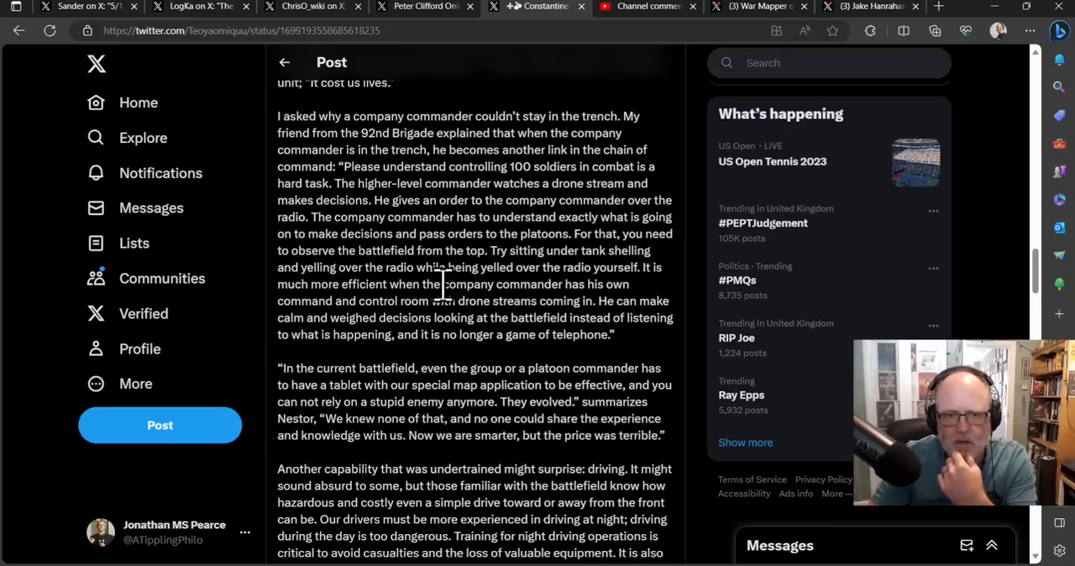
pyautogui.moveTo(433, 311)
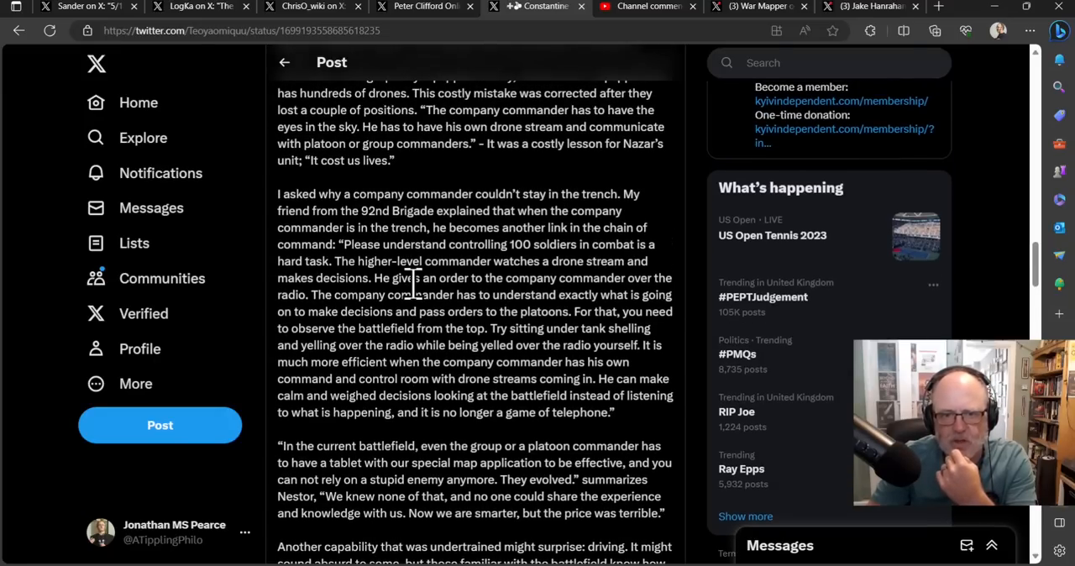
pyautogui.moveTo(664, 387)
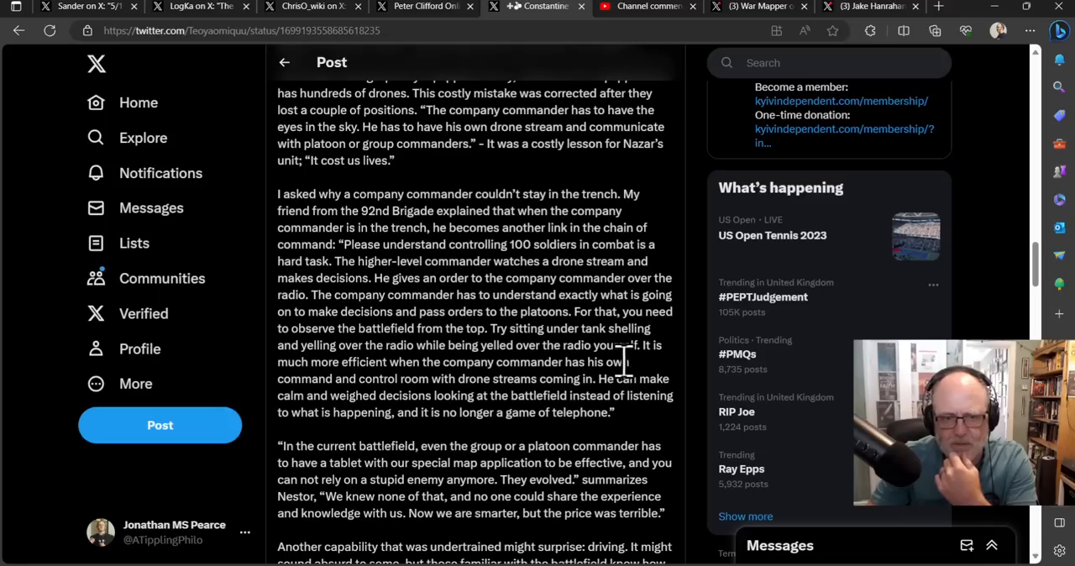
pyautogui.moveTo(597, 373)
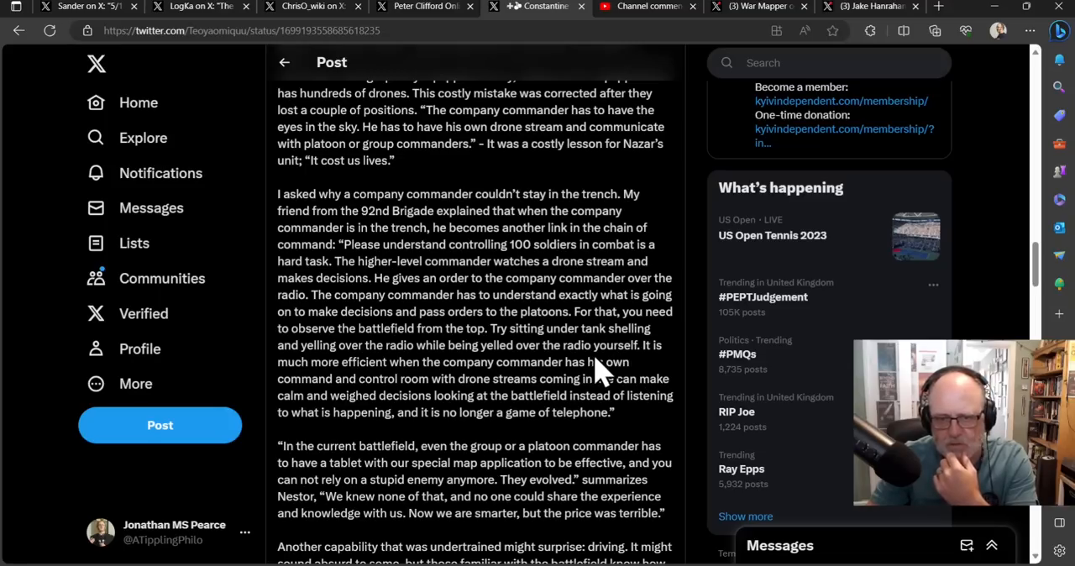
pyautogui.moveTo(591, 346)
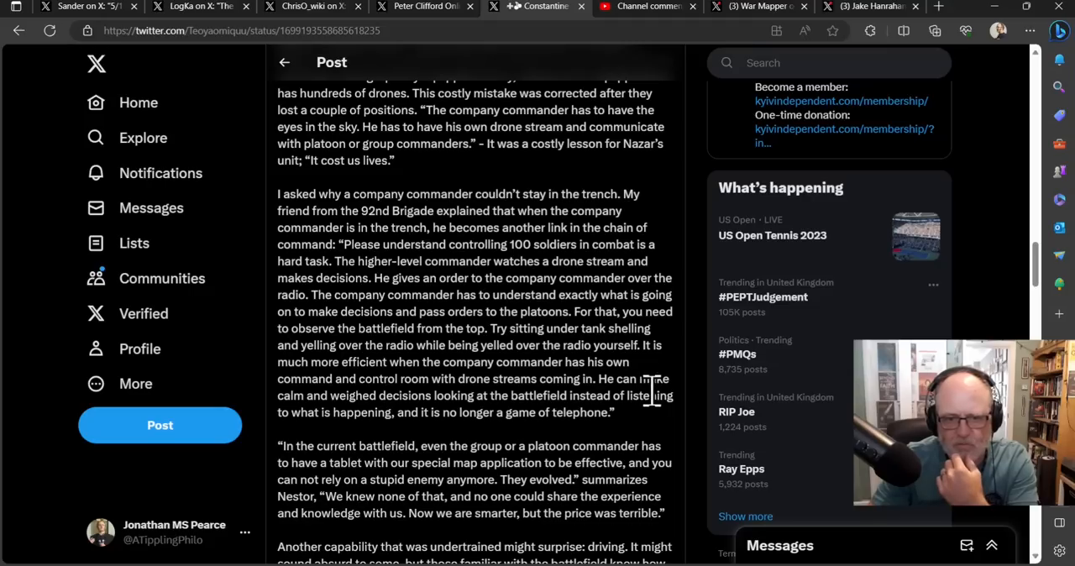
pyautogui.moveTo(662, 353)
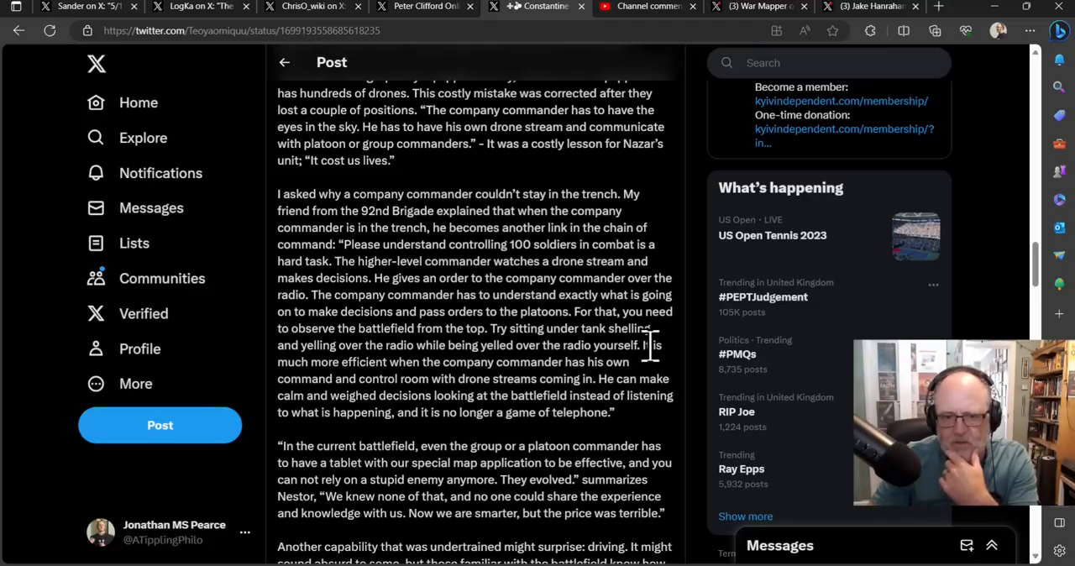
pyautogui.moveTo(641, 386)
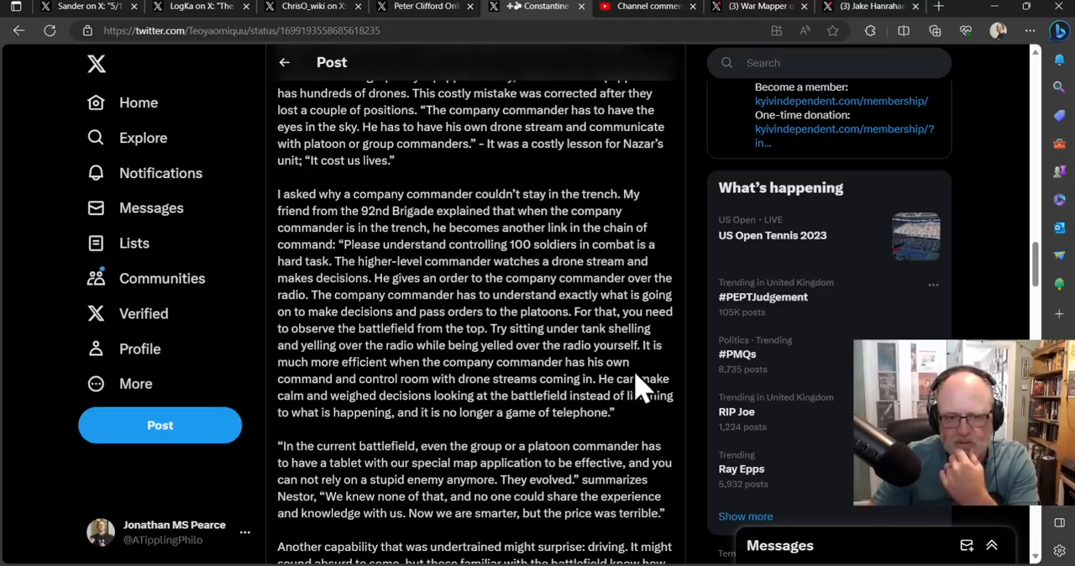
pyautogui.scroll(-3)
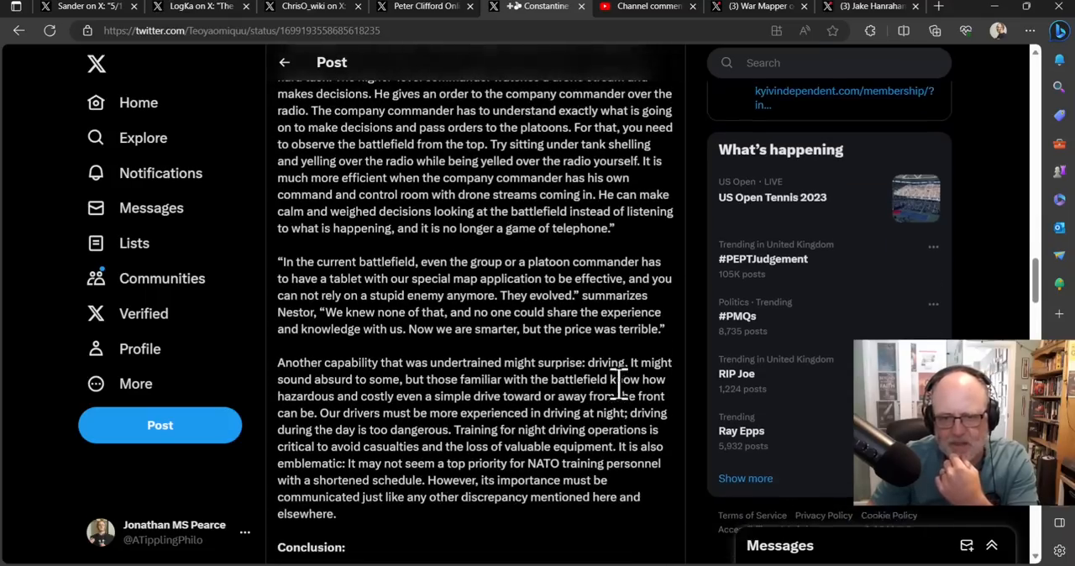
# Reach the undertrained night-driving passage and the Conclusion heading.
pyautogui.scroll(3)
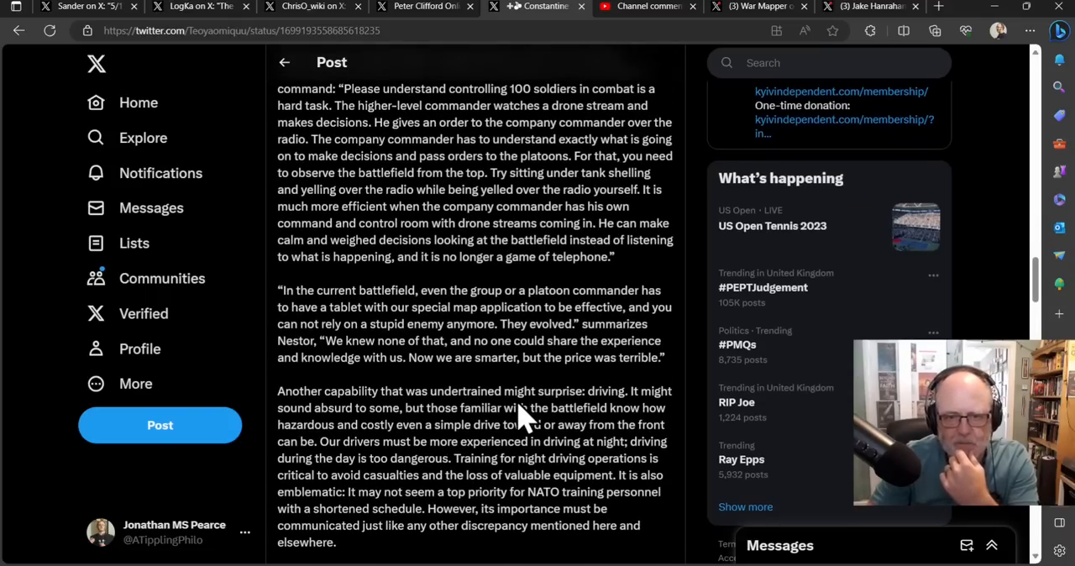
pyautogui.scroll(-3)
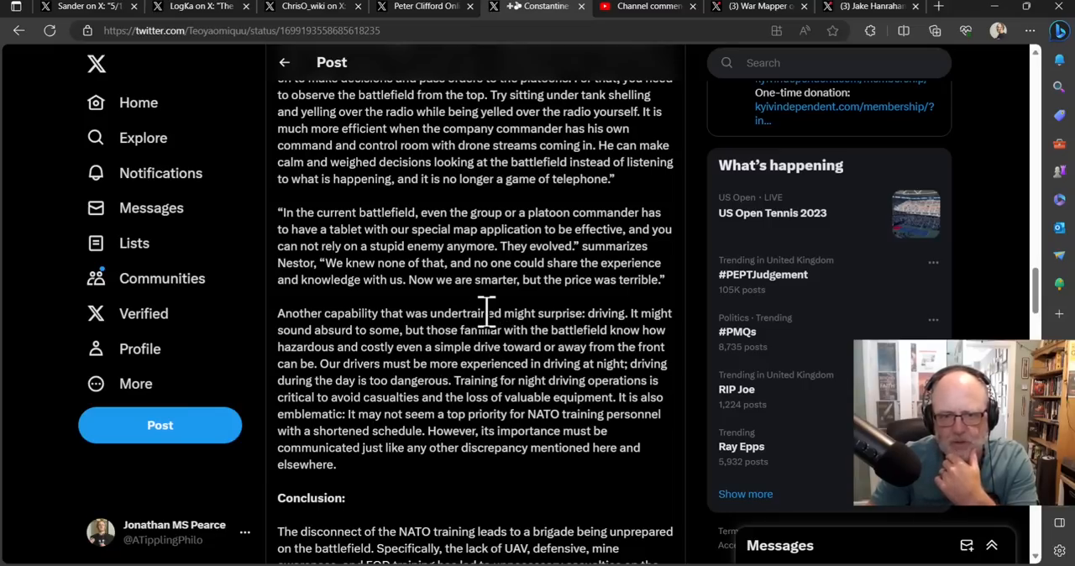
pyautogui.moveTo(521, 339)
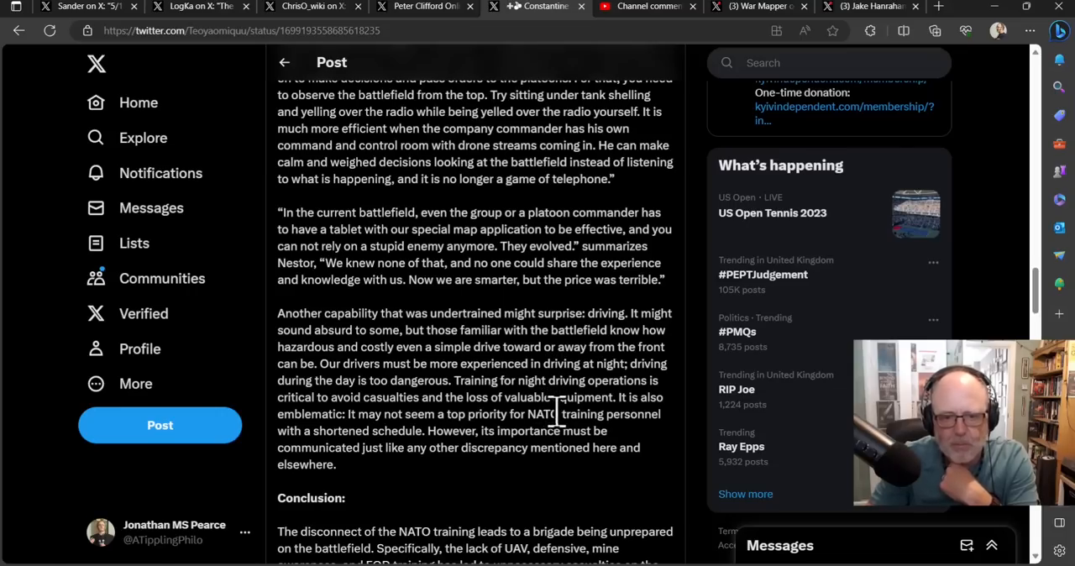
pyautogui.scroll(-3)
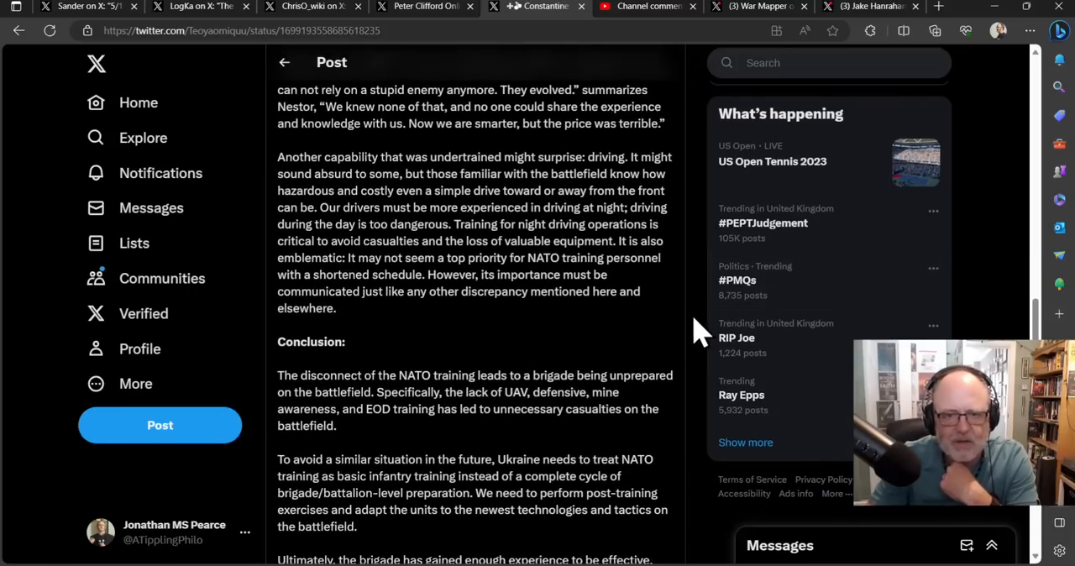
pyautogui.moveTo(672, 351)
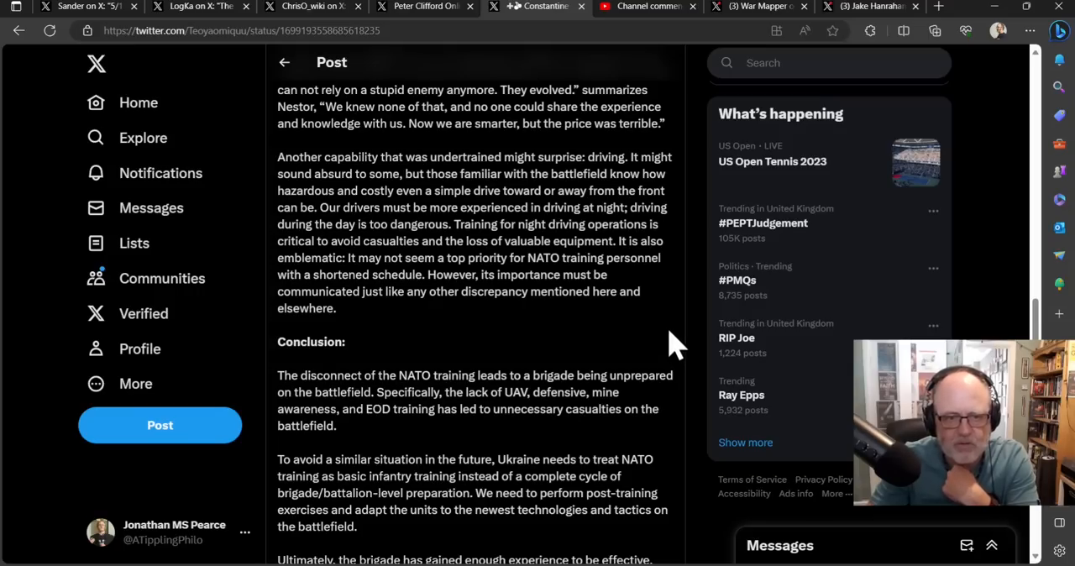
pyautogui.moveTo(662, 314)
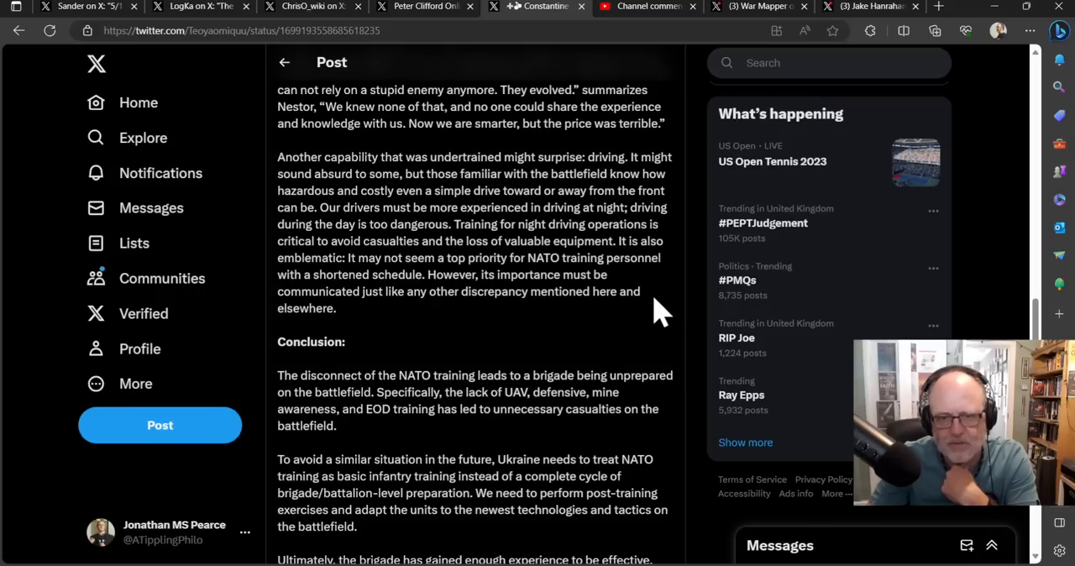
pyautogui.moveTo(638, 332)
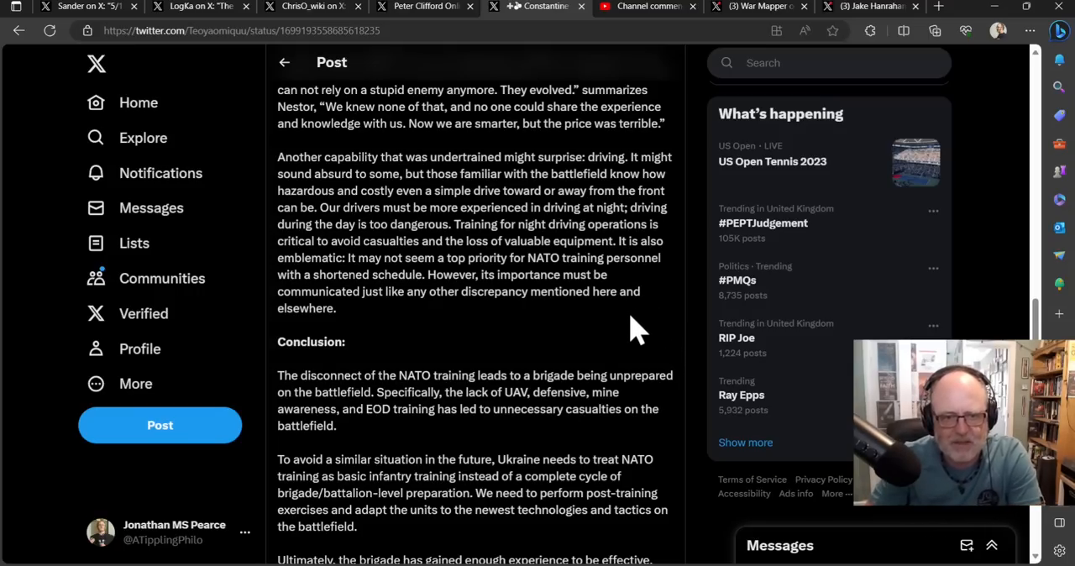
pyautogui.moveTo(664, 306)
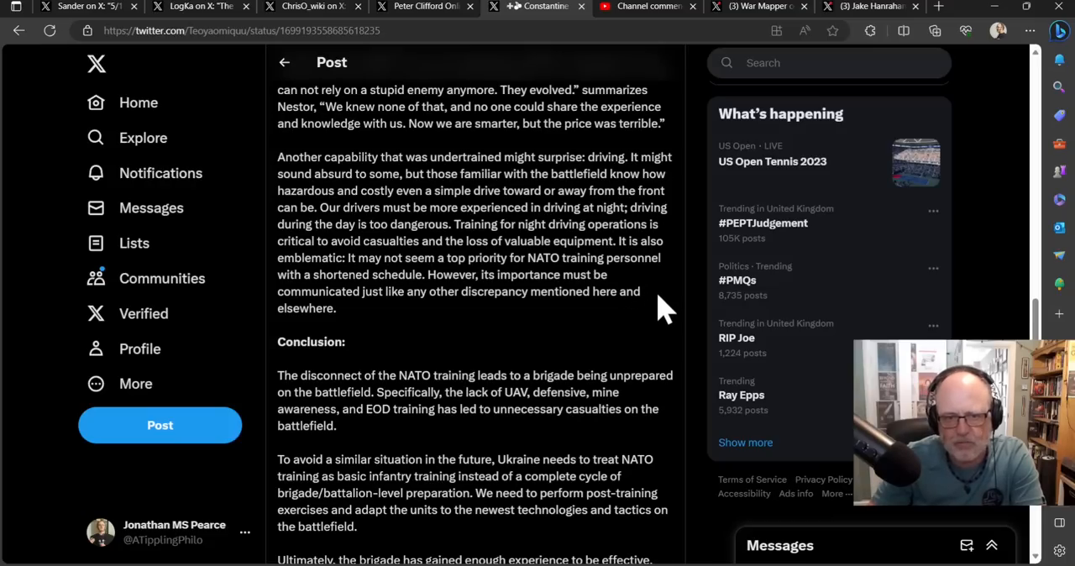
pyautogui.moveTo(645, 322)
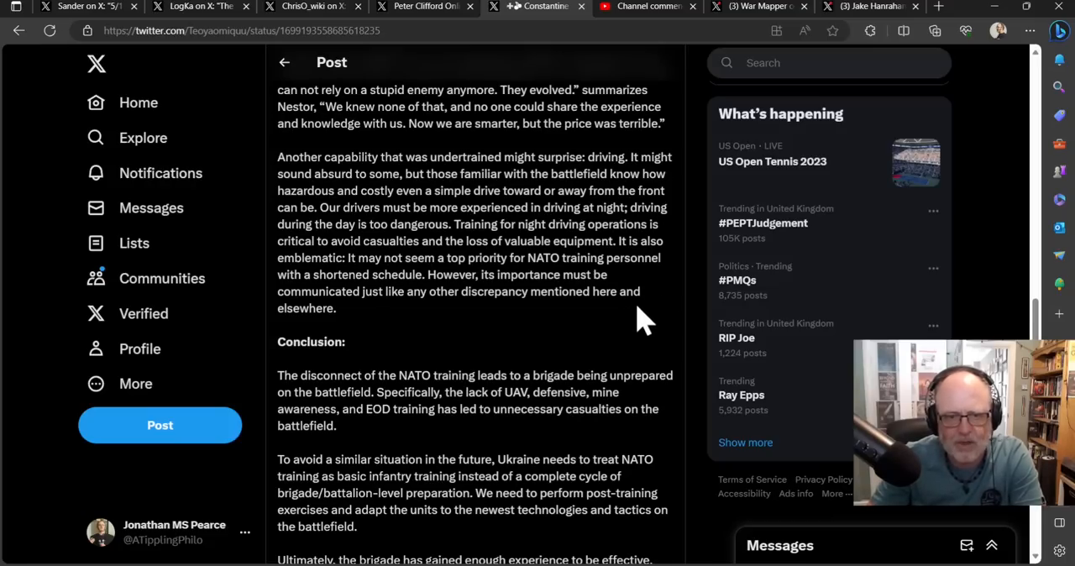
pyautogui.moveTo(636, 299)
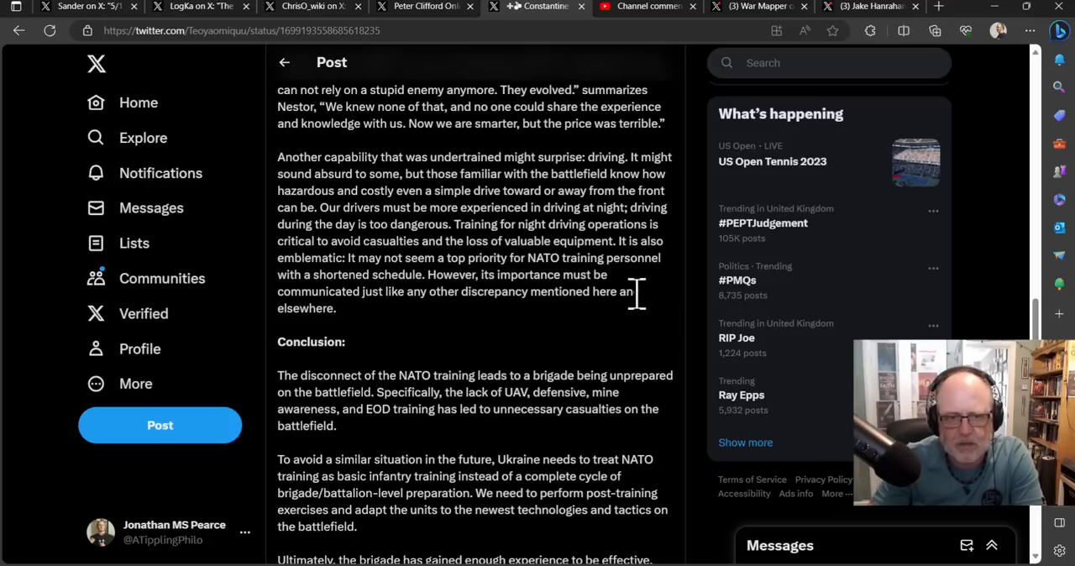
pyautogui.moveTo(685, 261)
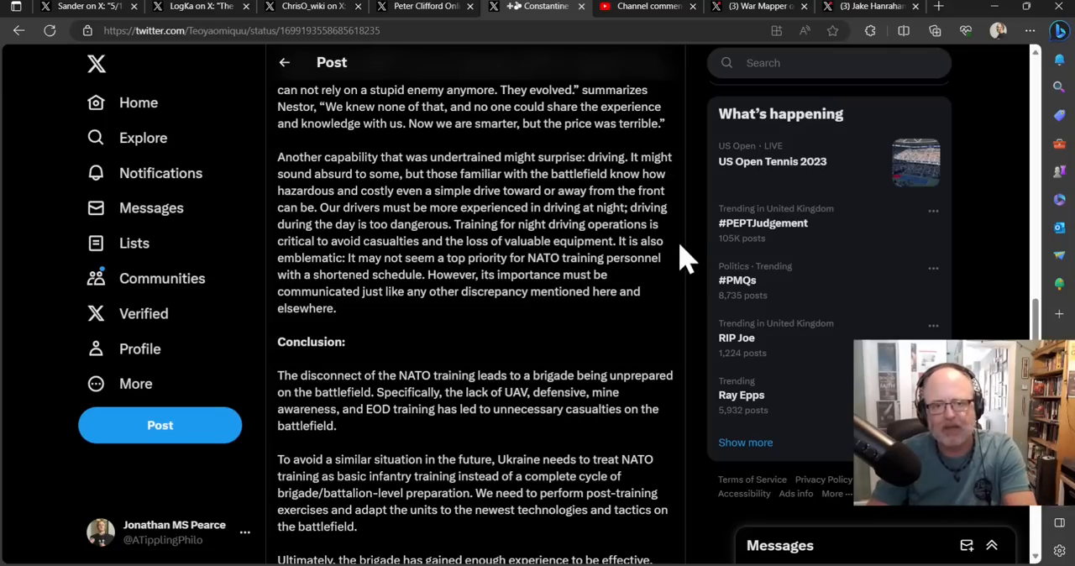
pyautogui.moveTo(702, 252)
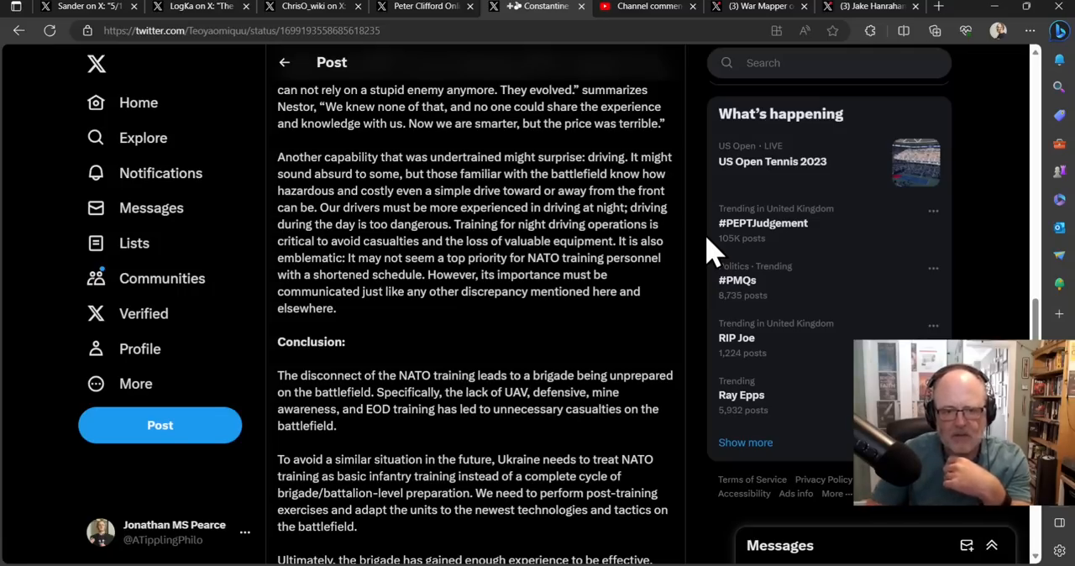
# Reach the post's end: closing line, two combat photos and 663.1K views.
pyautogui.scroll(-3)
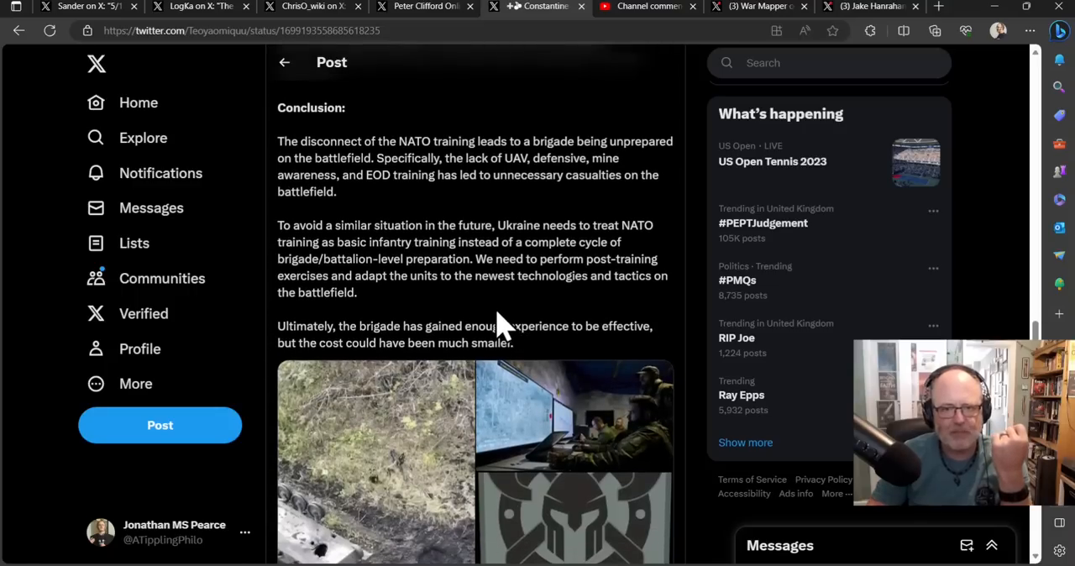
pyautogui.moveTo(536, 277)
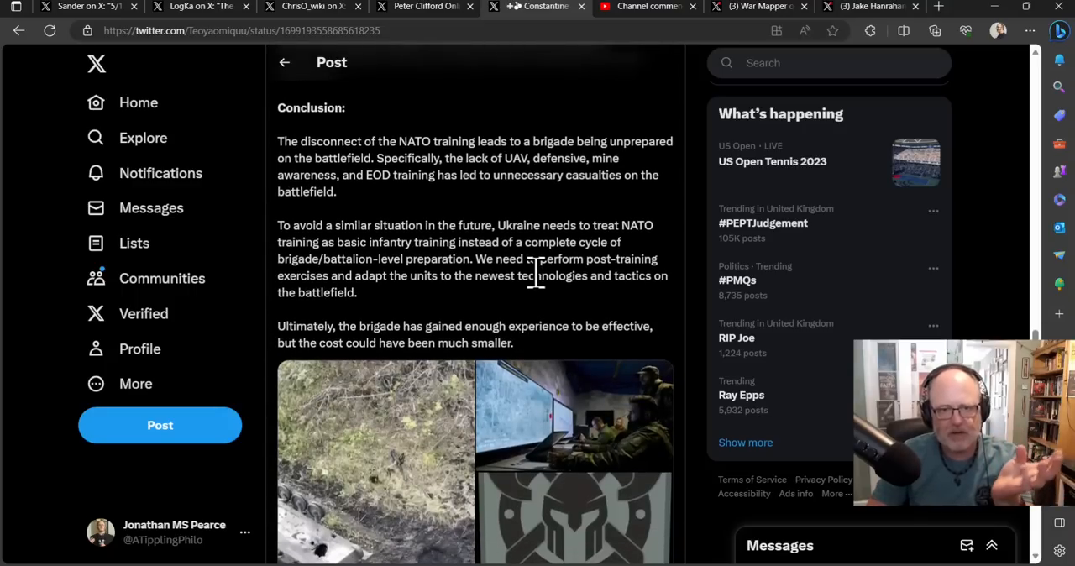
pyautogui.moveTo(574, 208)
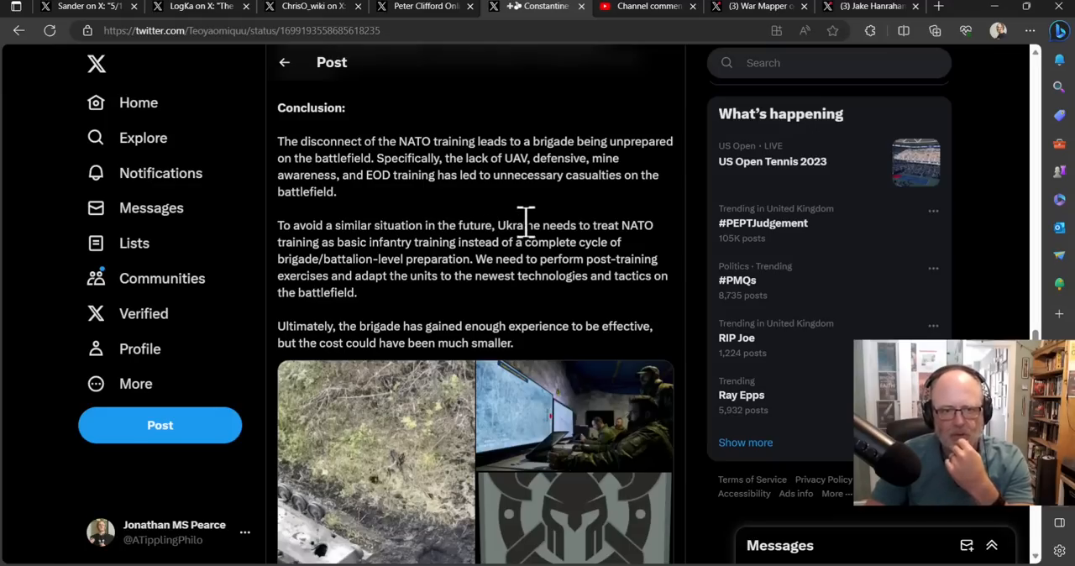
pyautogui.moveTo(690, 205)
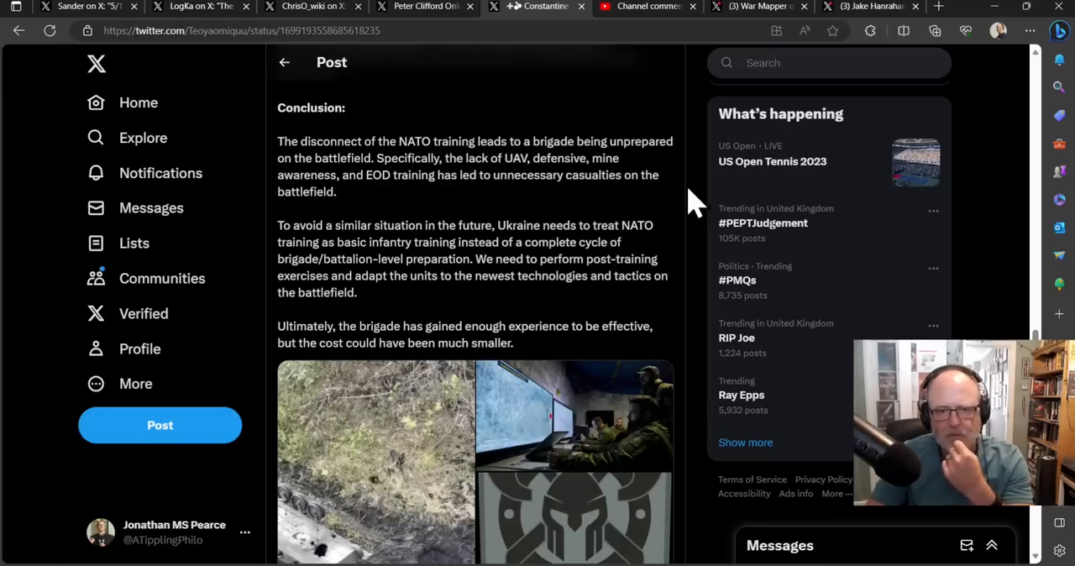
pyautogui.scroll(-3)
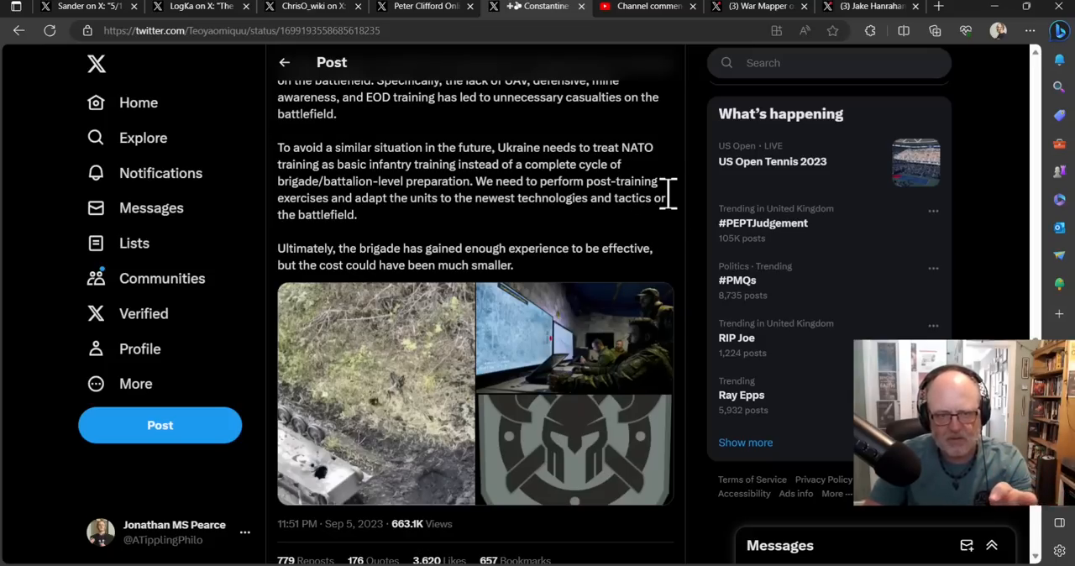
pyautogui.moveTo(658, 239)
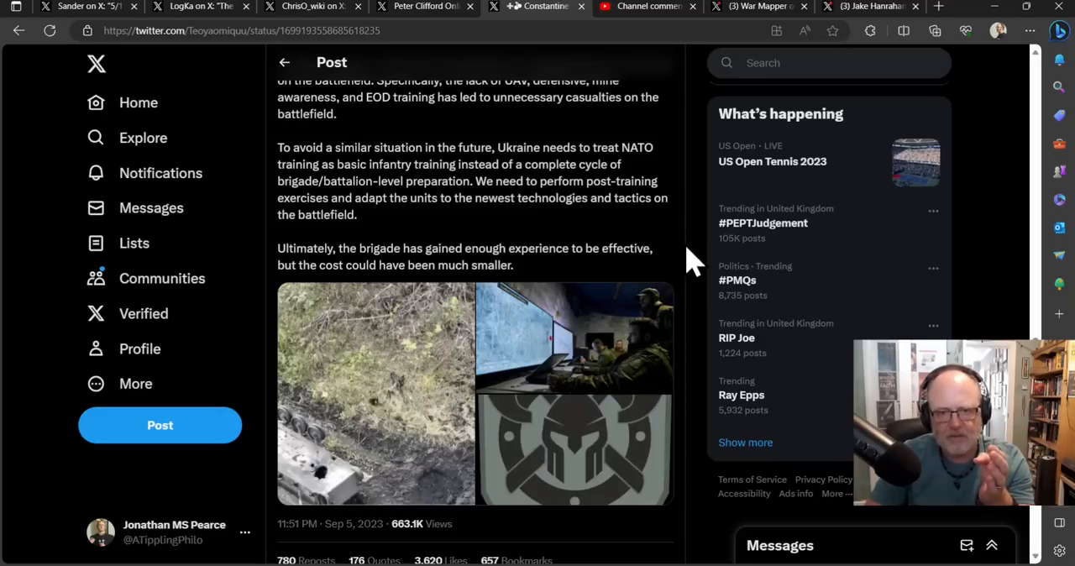
pyautogui.moveTo(675, 266)
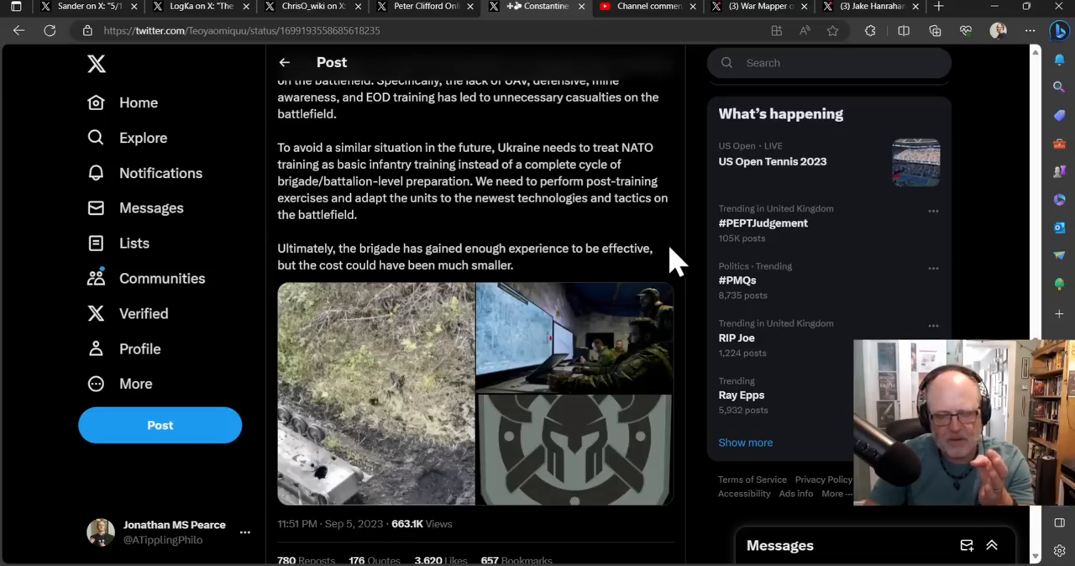
pyautogui.moveTo(646, 251)
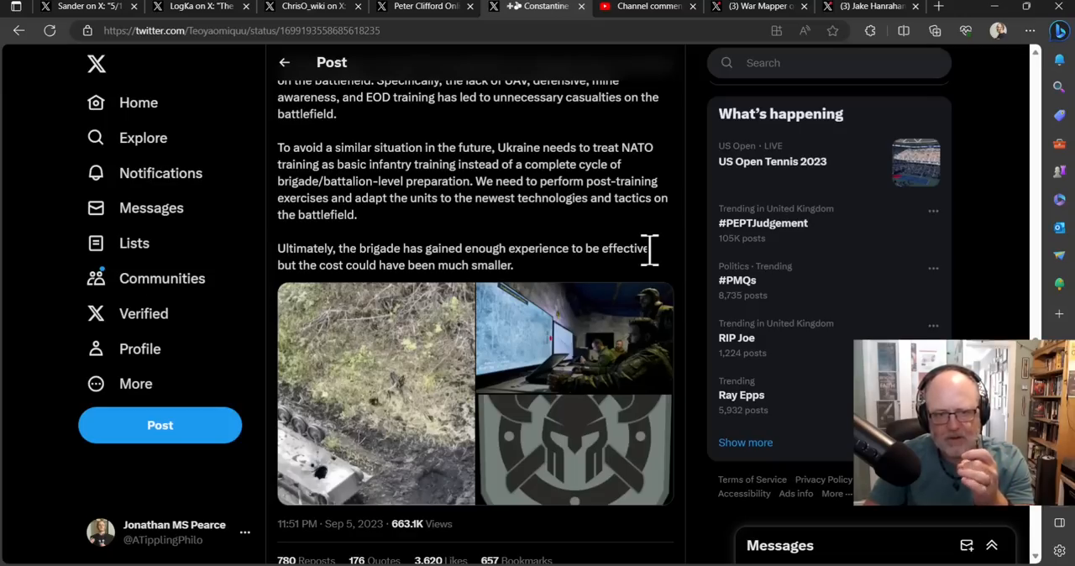
pyautogui.moveTo(571, 148)
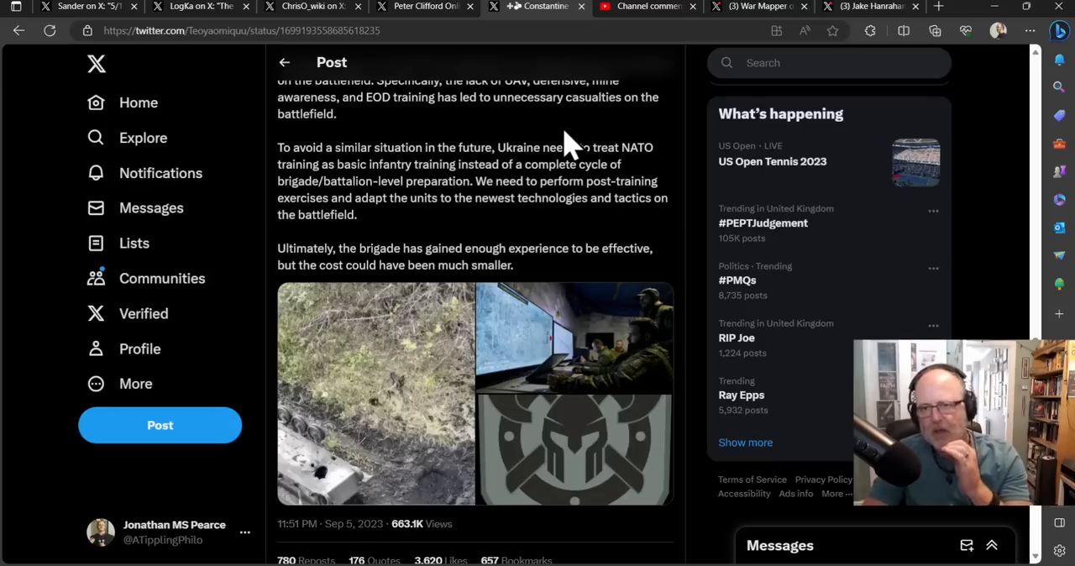
# Return to the top of the post, its opening lines on the 32nd Mechanized Brigade.
pyautogui.scroll(3)
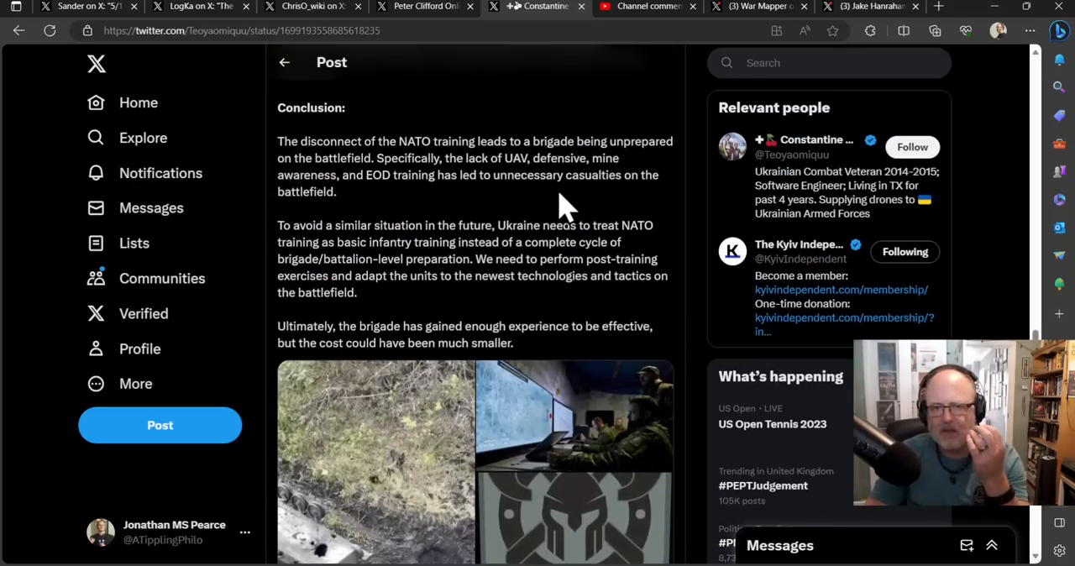
pyautogui.scroll(3)
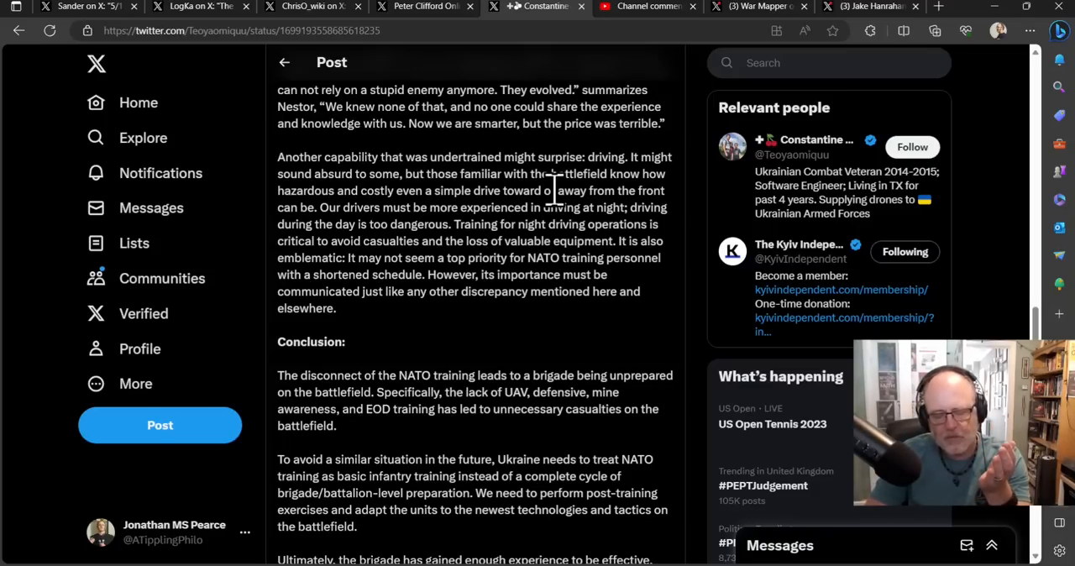
pyautogui.moveTo(663, 165)
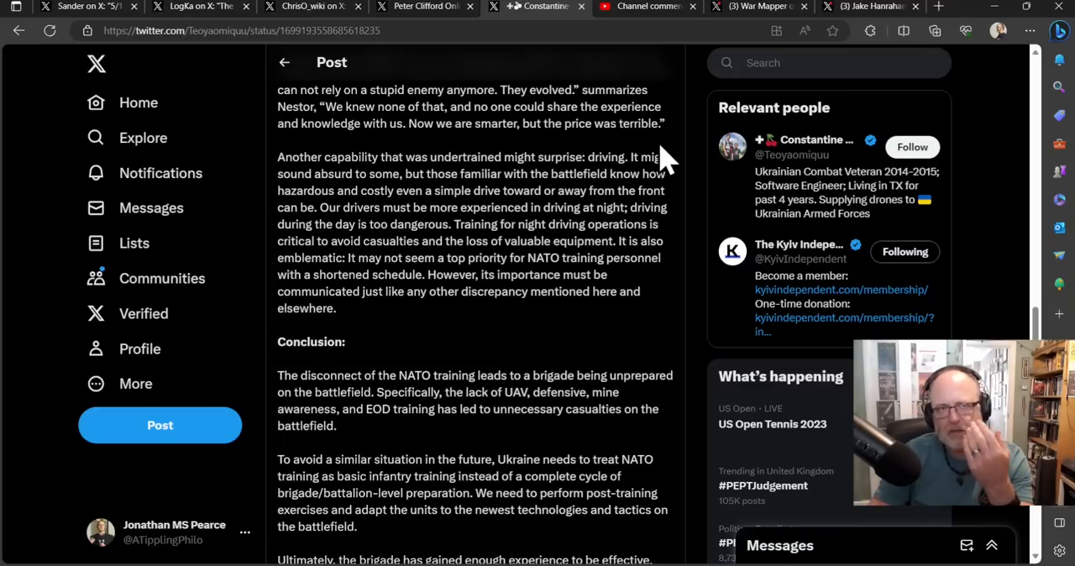
pyautogui.moveTo(618, 171)
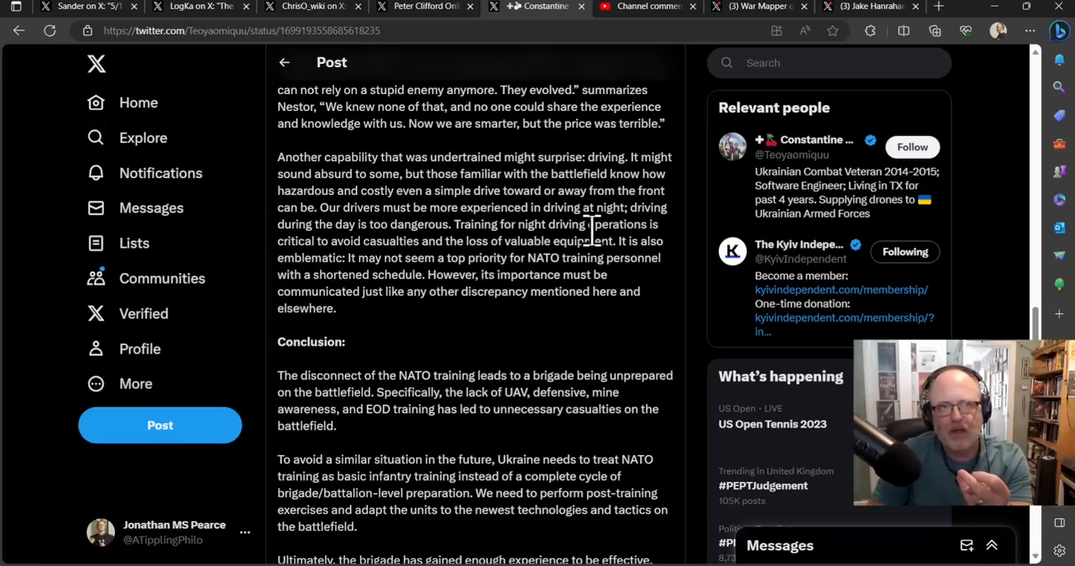
pyautogui.moveTo(588, 268)
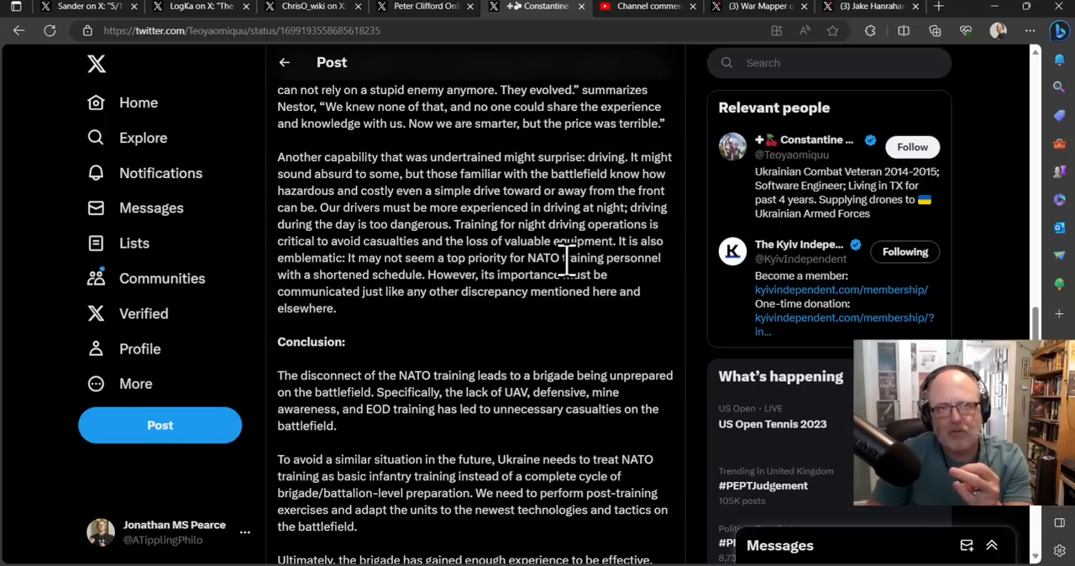
pyautogui.moveTo(571, 282)
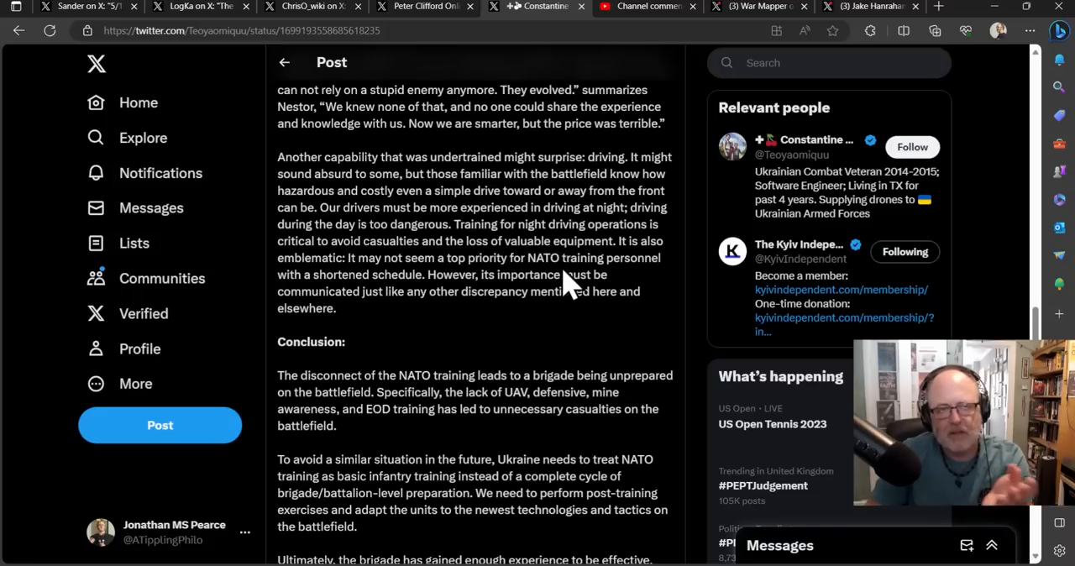
pyautogui.moveTo(537, 285)
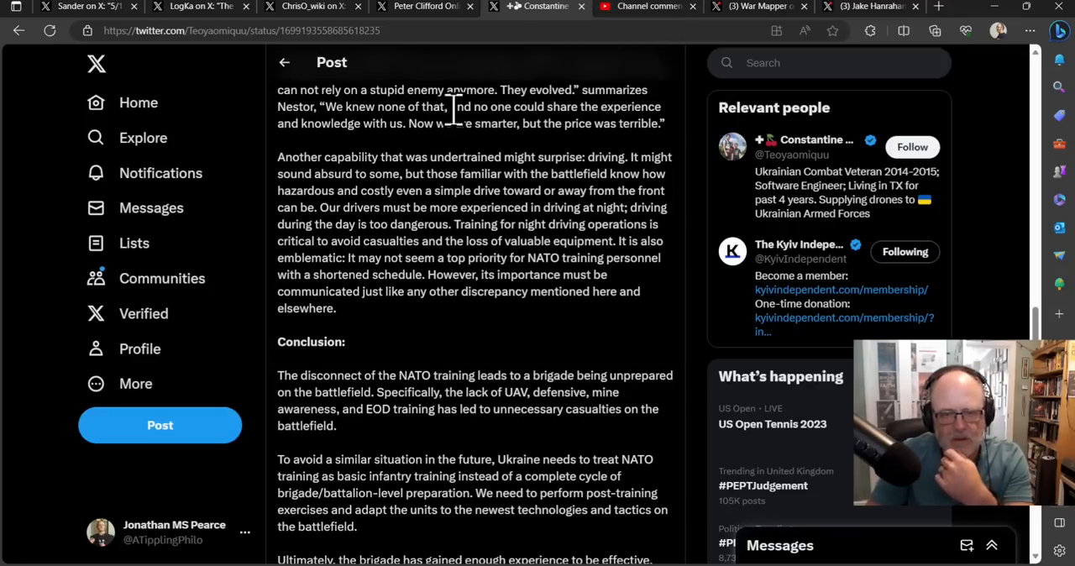
pyautogui.scroll(3)
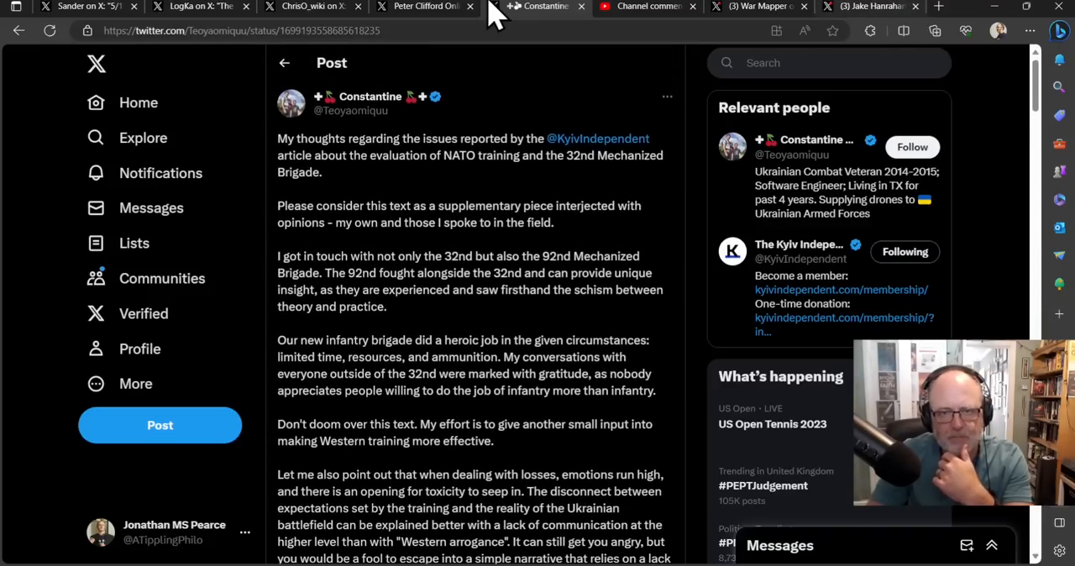
# Show YouTube Studio channel comments filtered by the 'French strike' search.
pyautogui.click(646, 7)
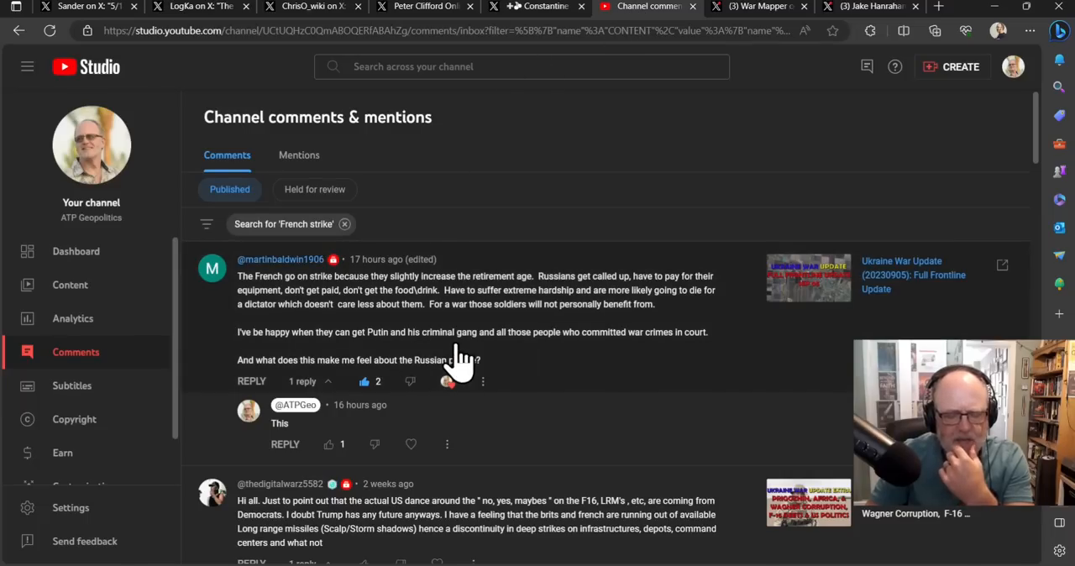
pyautogui.moveTo(719, 142)
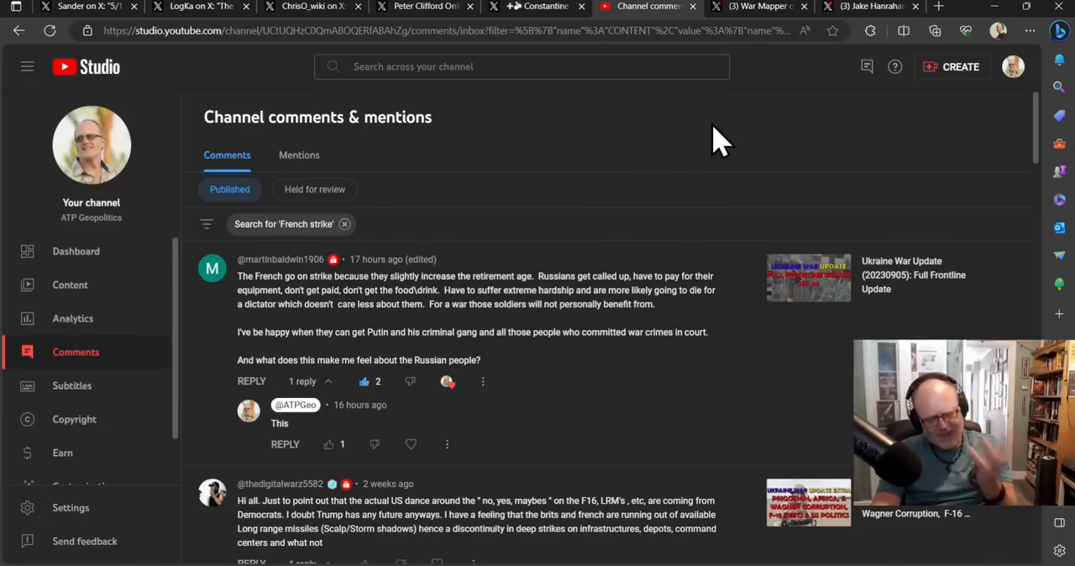
pyautogui.moveTo(718, 208)
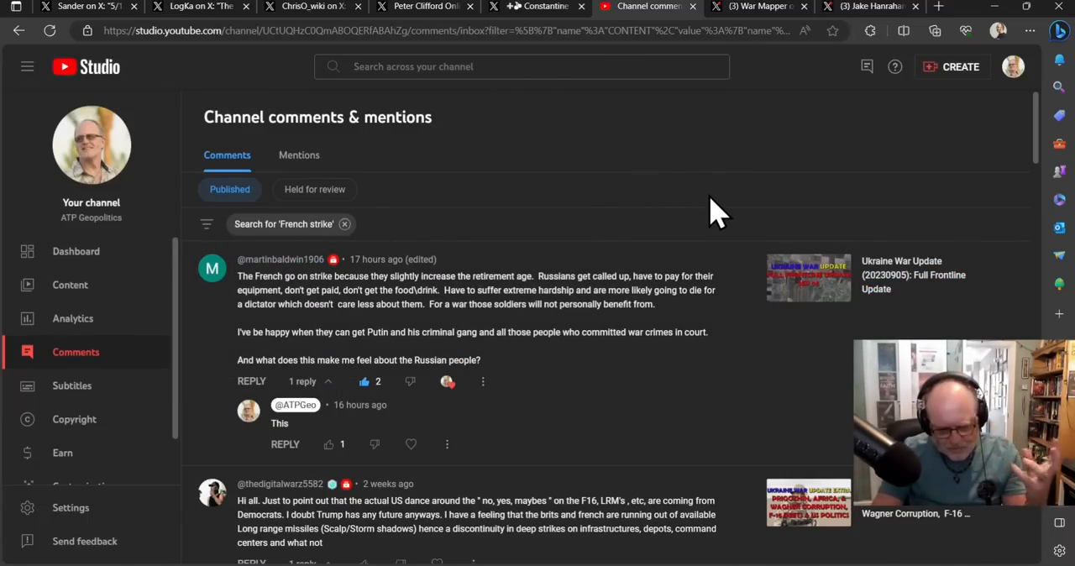
pyautogui.moveTo(456, 282)
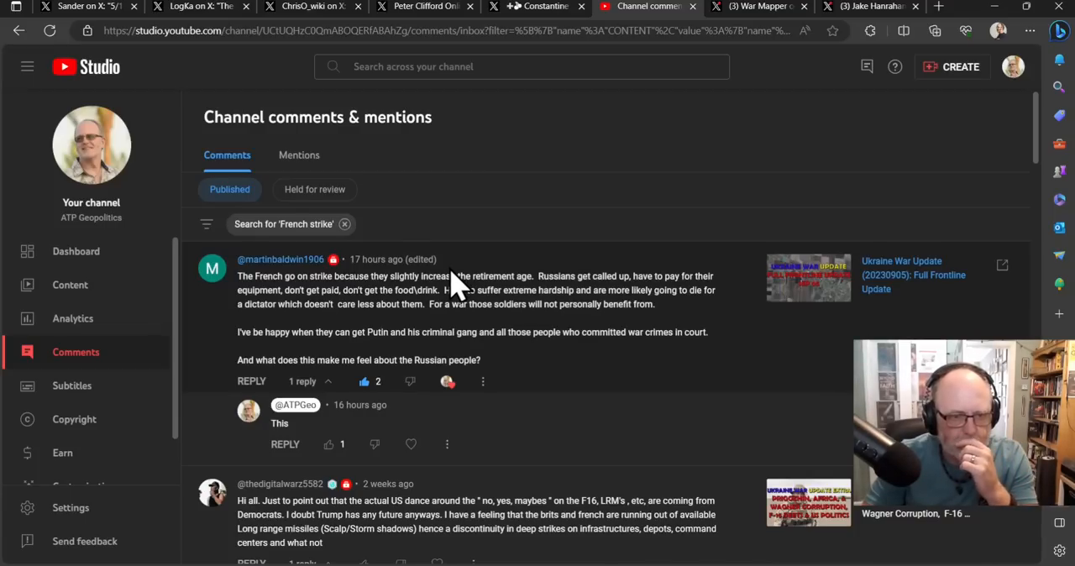
pyautogui.moveTo(411, 299)
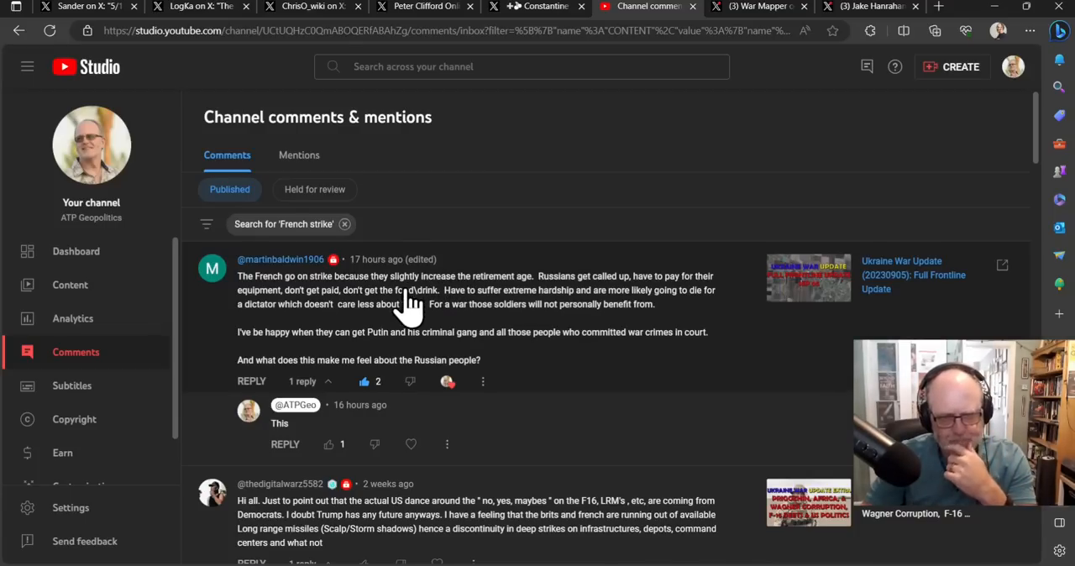
pyautogui.moveTo(428, 323)
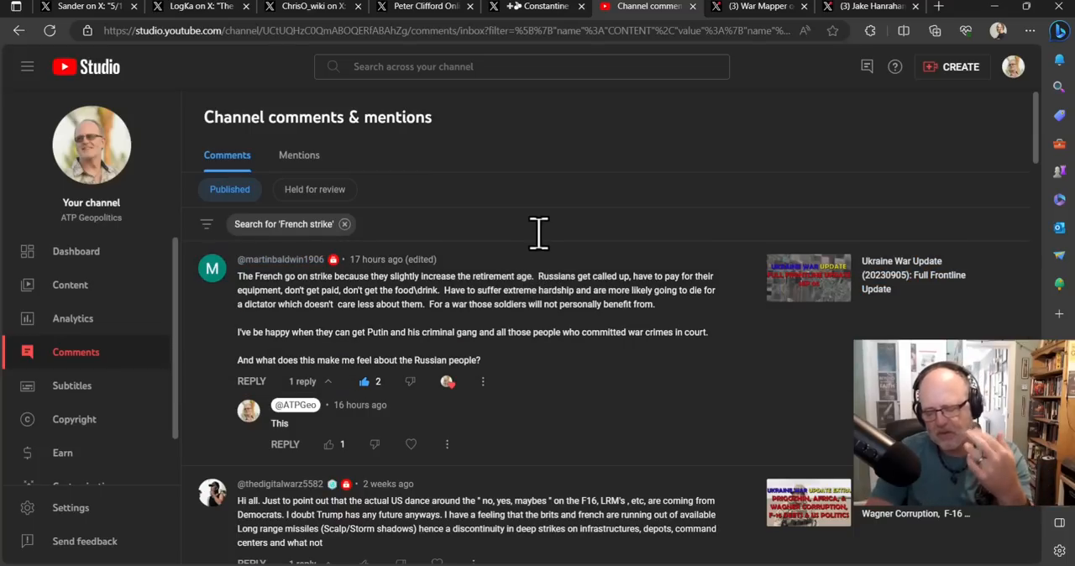
pyautogui.moveTo(655, 138)
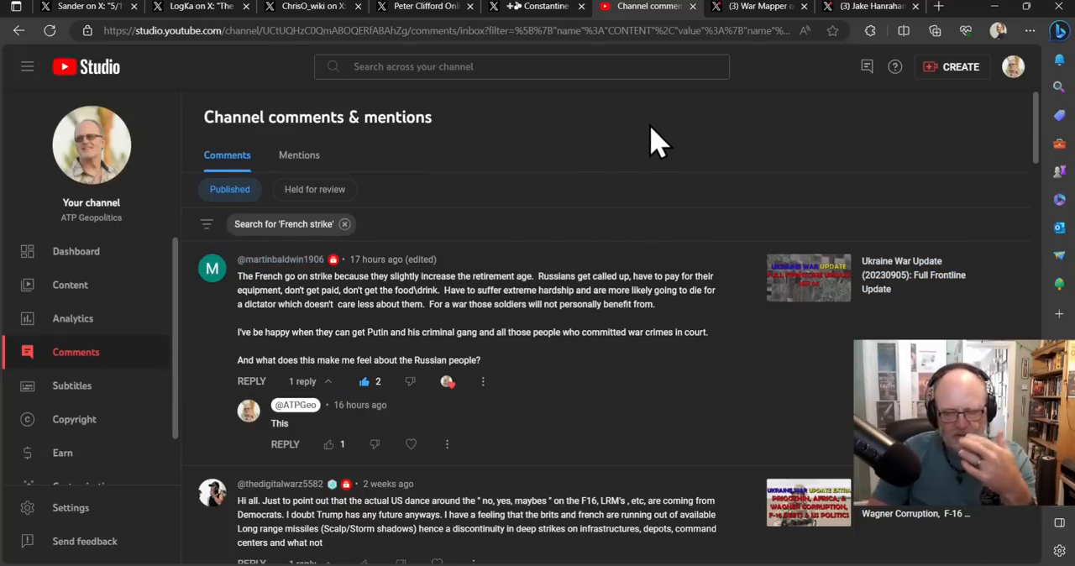
pyautogui.moveTo(563, 165)
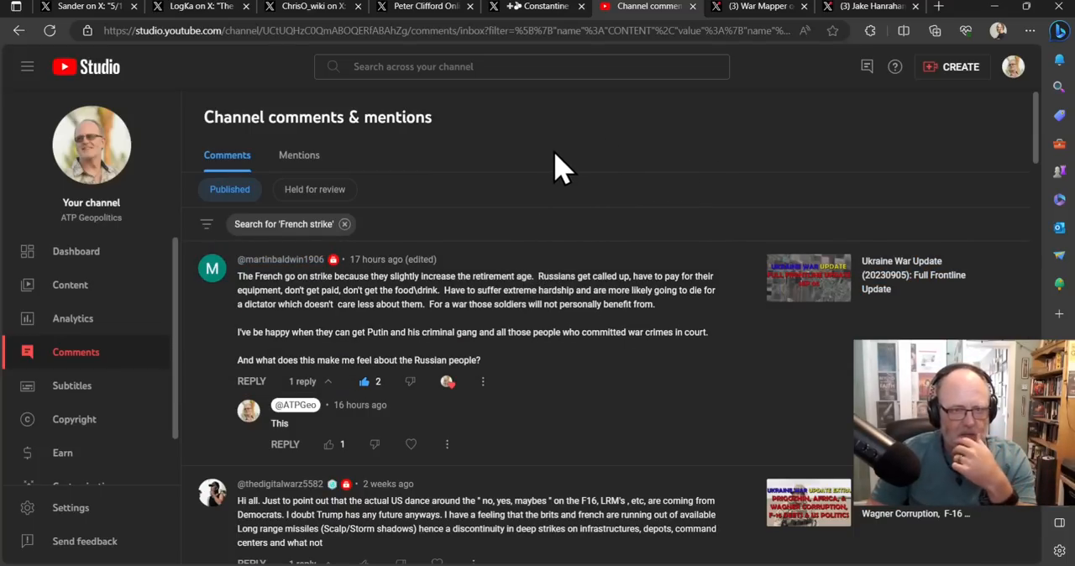
pyautogui.moveTo(618, 158)
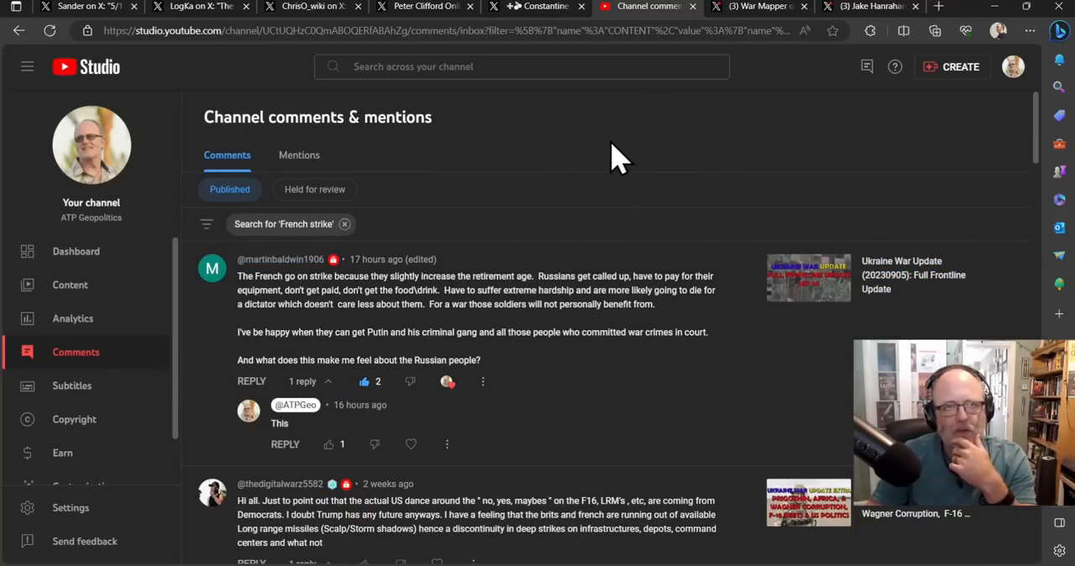
pyautogui.moveTo(587, 185)
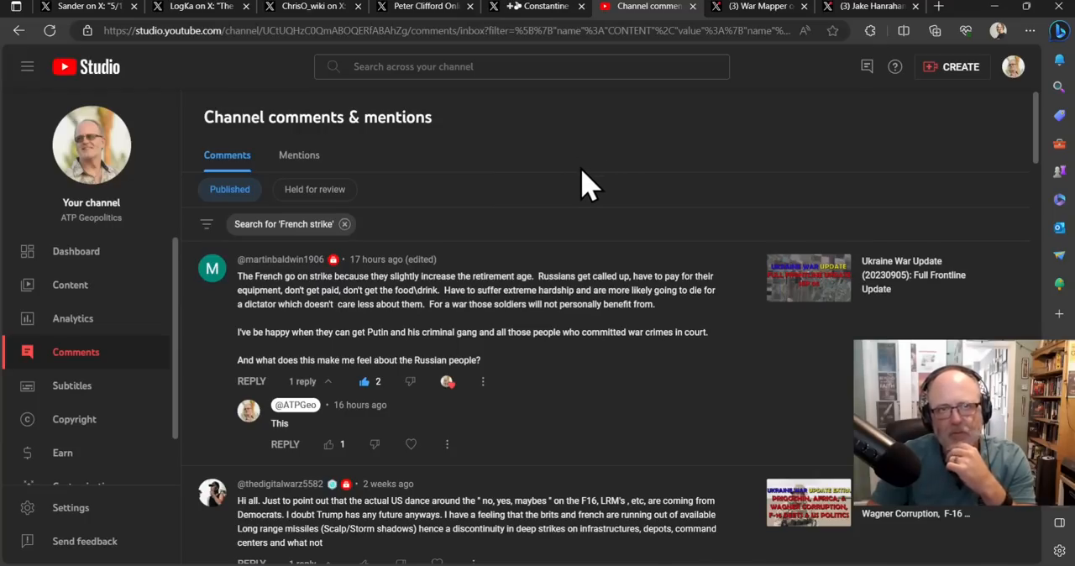
pyautogui.moveTo(564, 198)
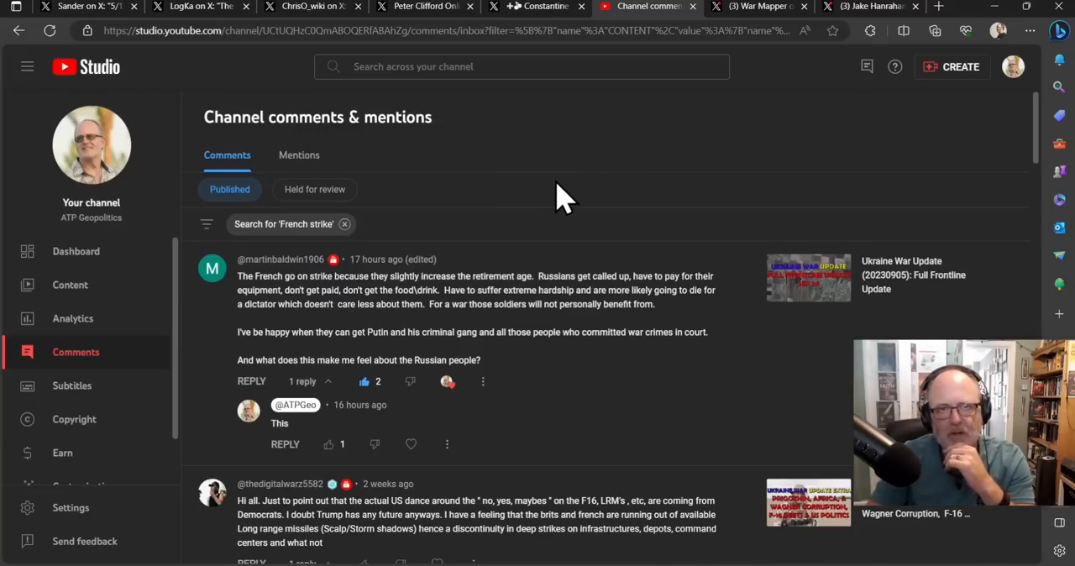
pyautogui.moveTo(494, 218)
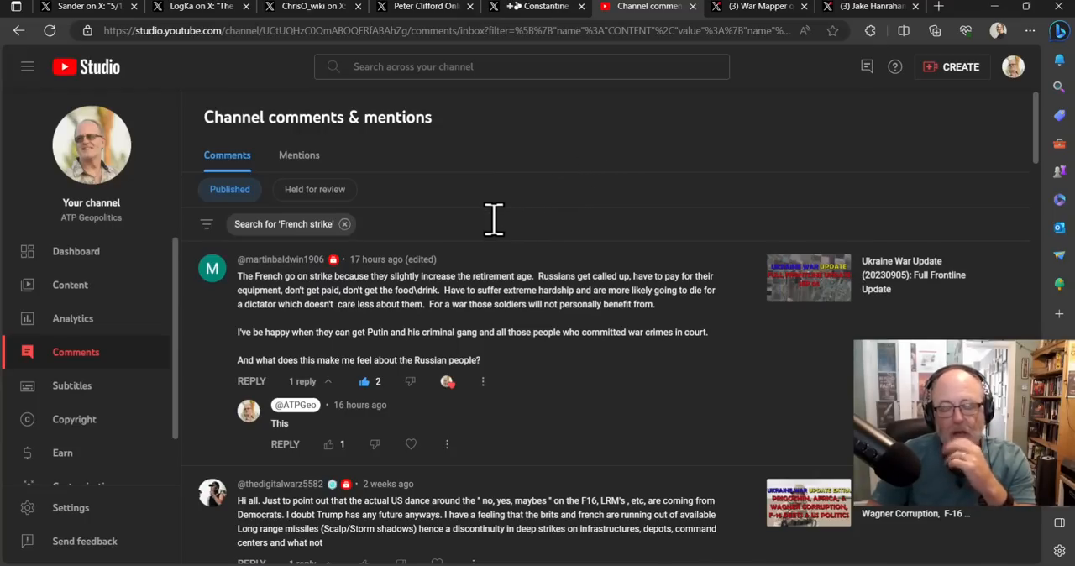
pyautogui.moveTo(484, 210)
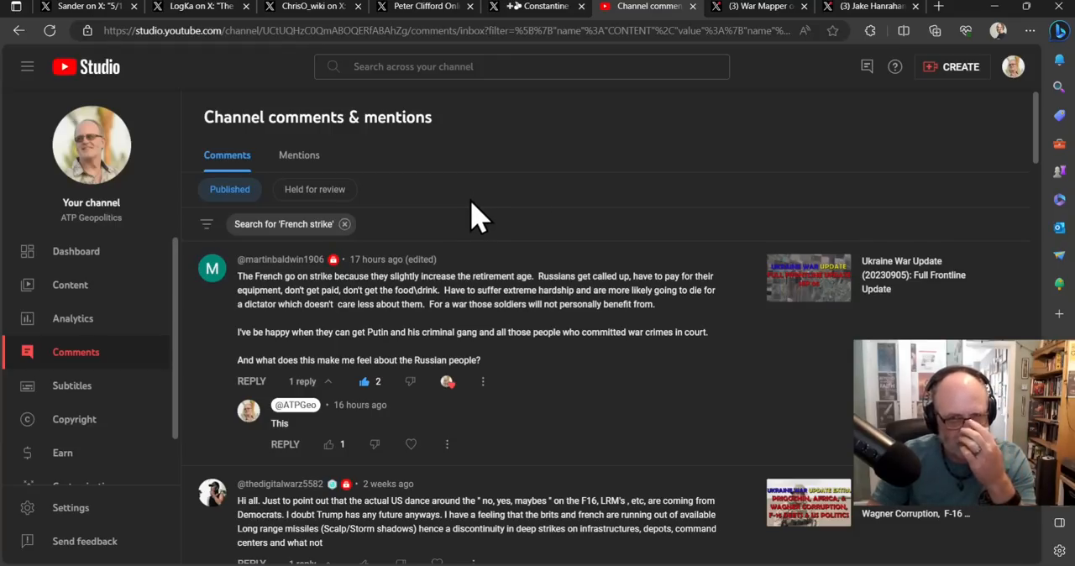
pyautogui.moveTo(491, 215)
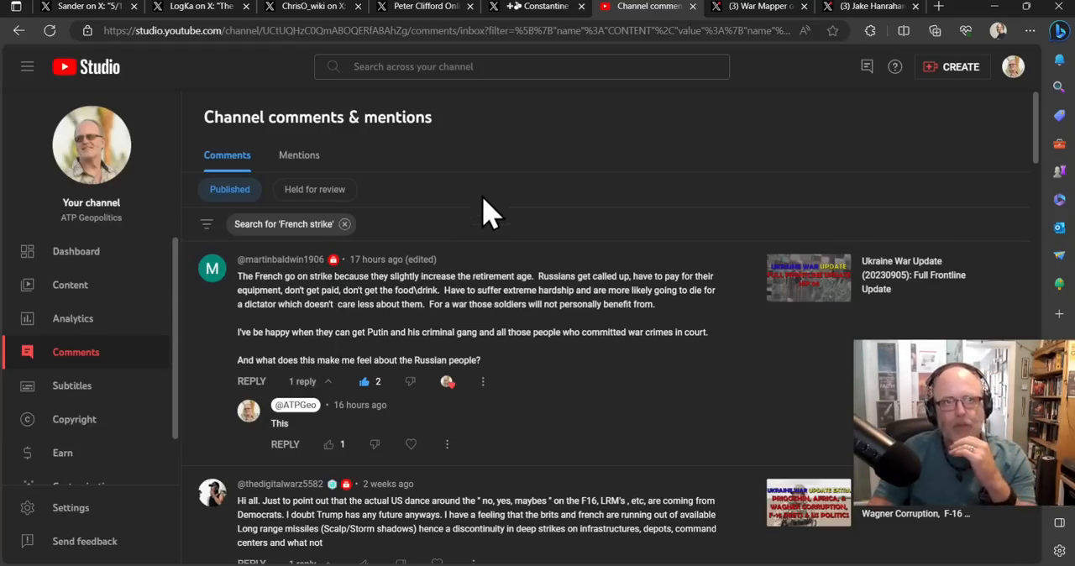
pyautogui.moveTo(474, 314)
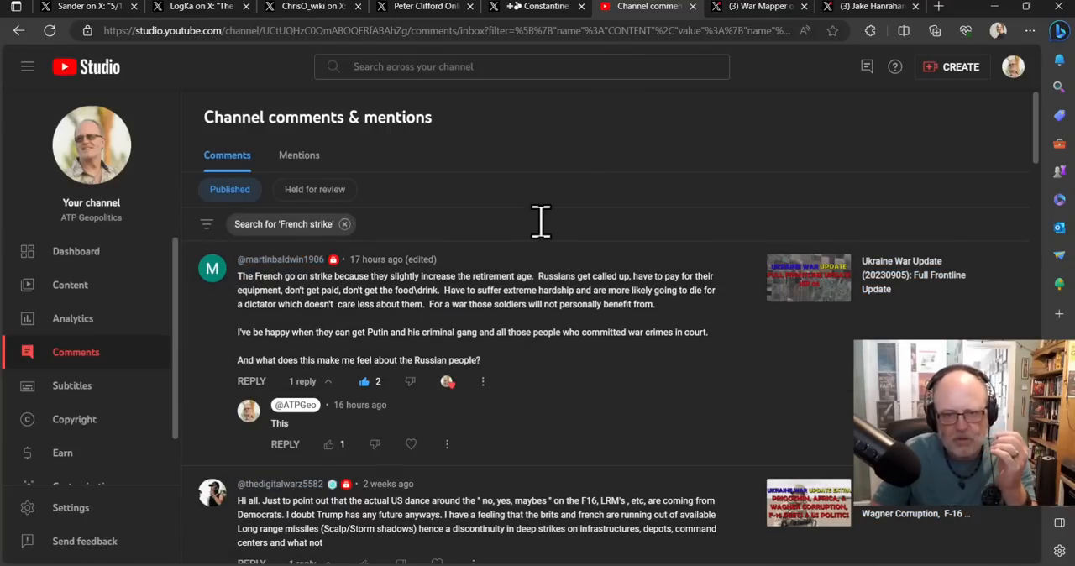
pyautogui.moveTo(554, 198)
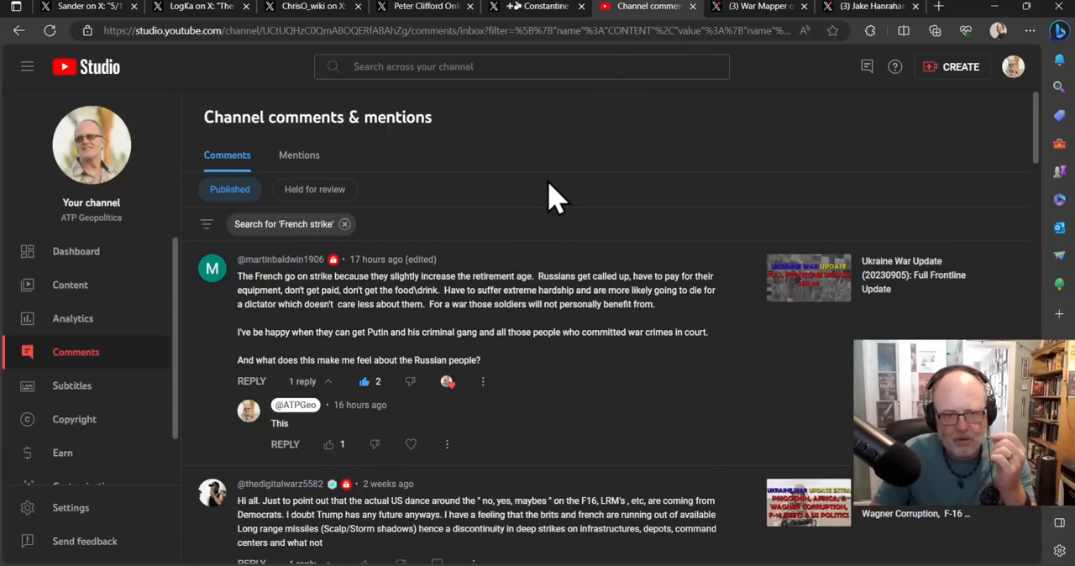
pyautogui.moveTo(538, 209)
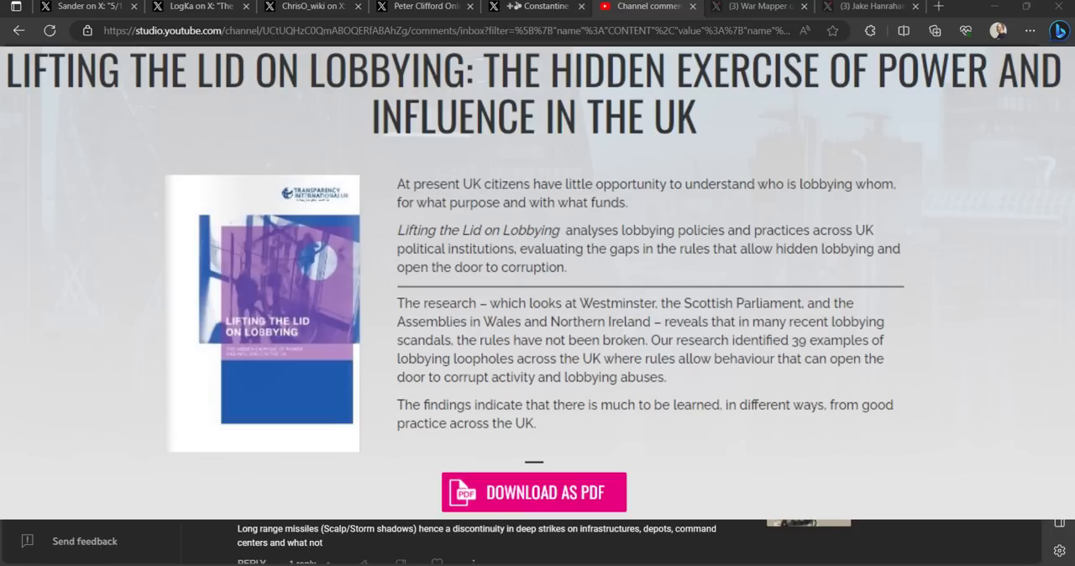
pyautogui.click(647, 6)
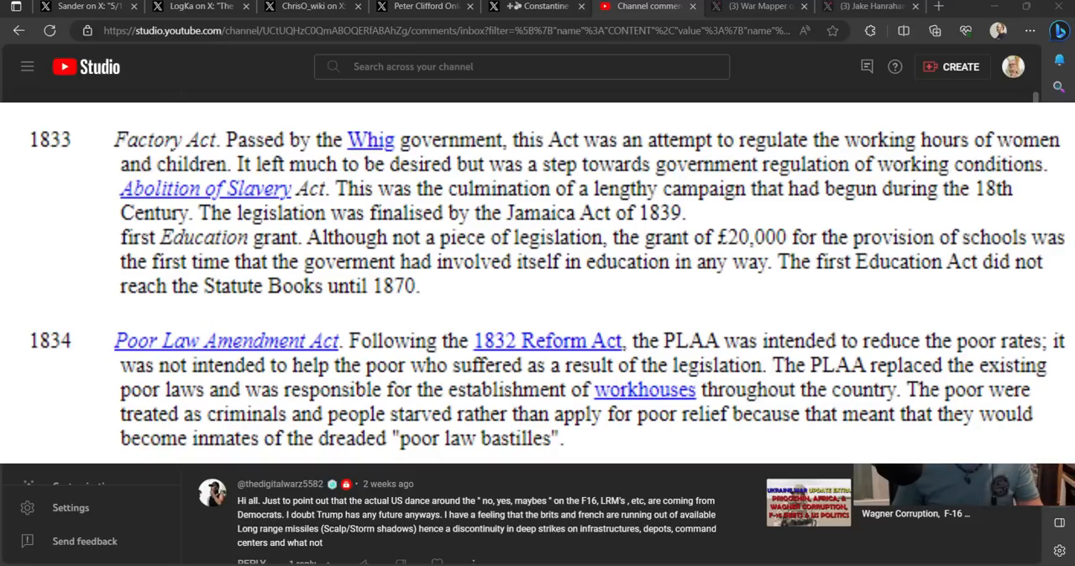
# Skim the 1833–1850 legislation entries, then return to YouTube Studio's 'French strike' comments.
pyautogui.scroll(-3)
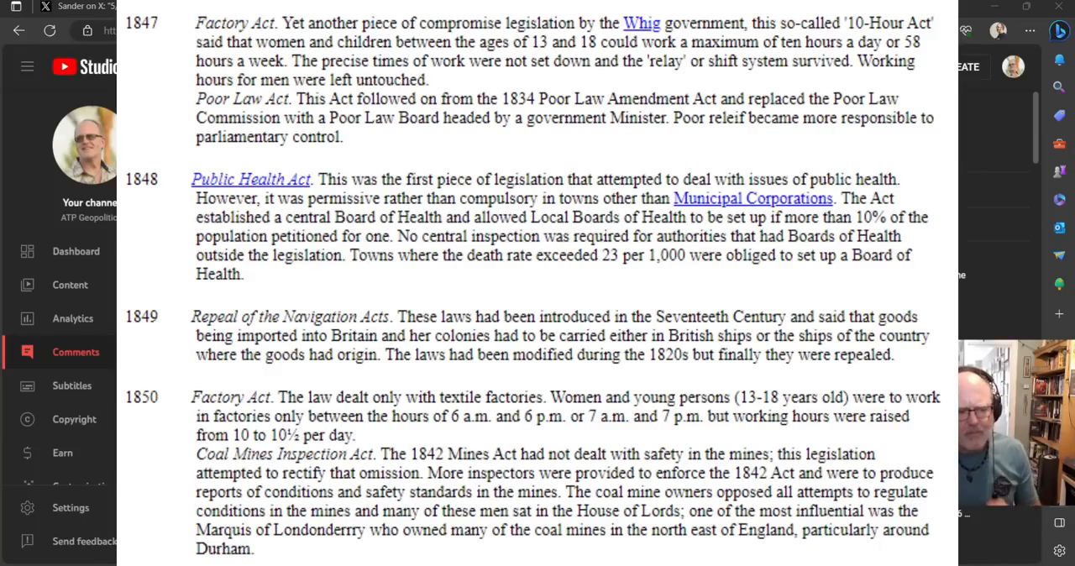
pyautogui.click(647, 6)
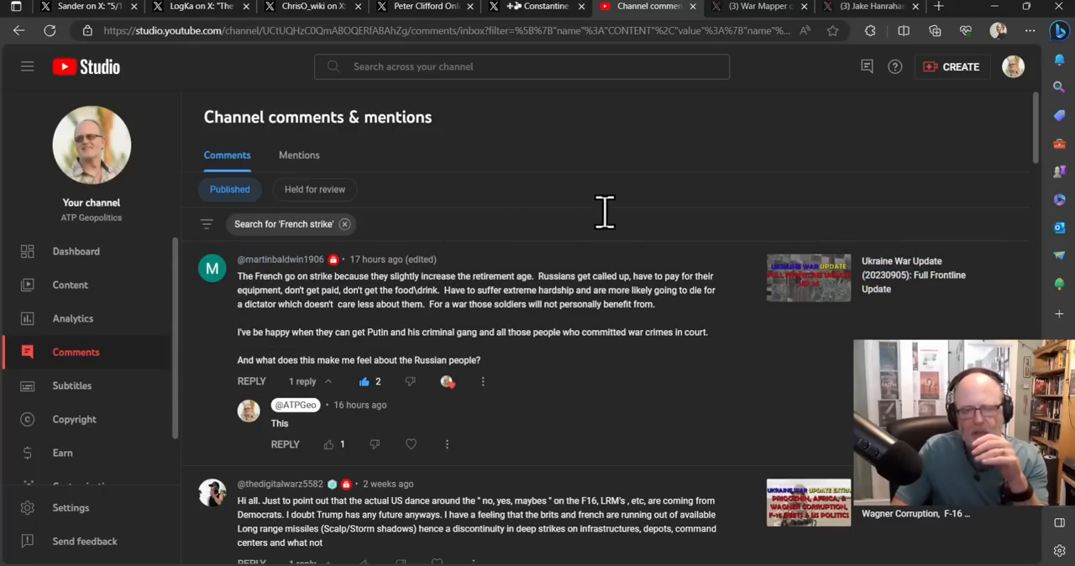
pyautogui.moveTo(529, 208)
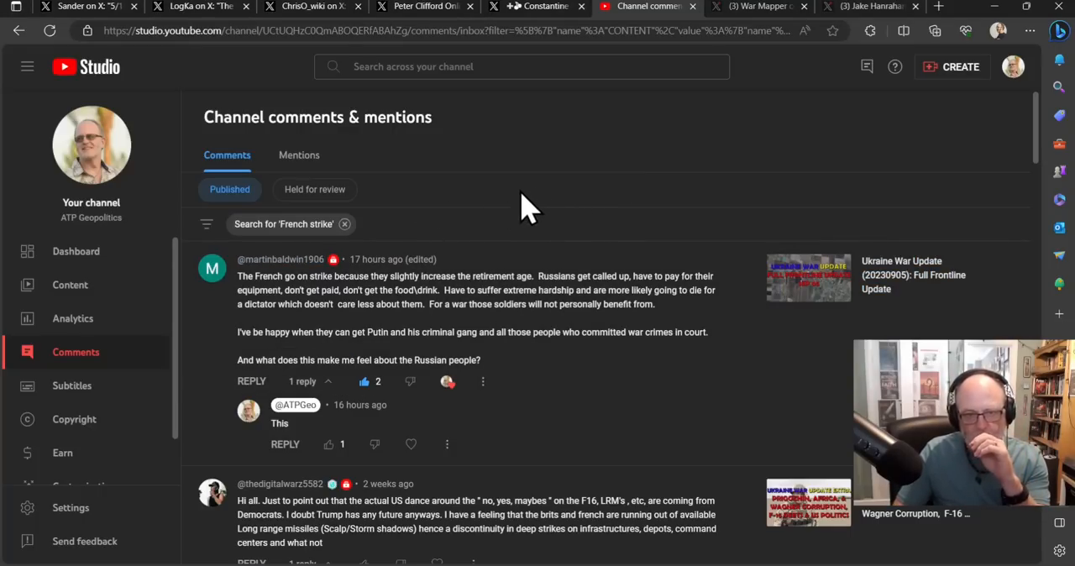
pyautogui.moveTo(568, 289)
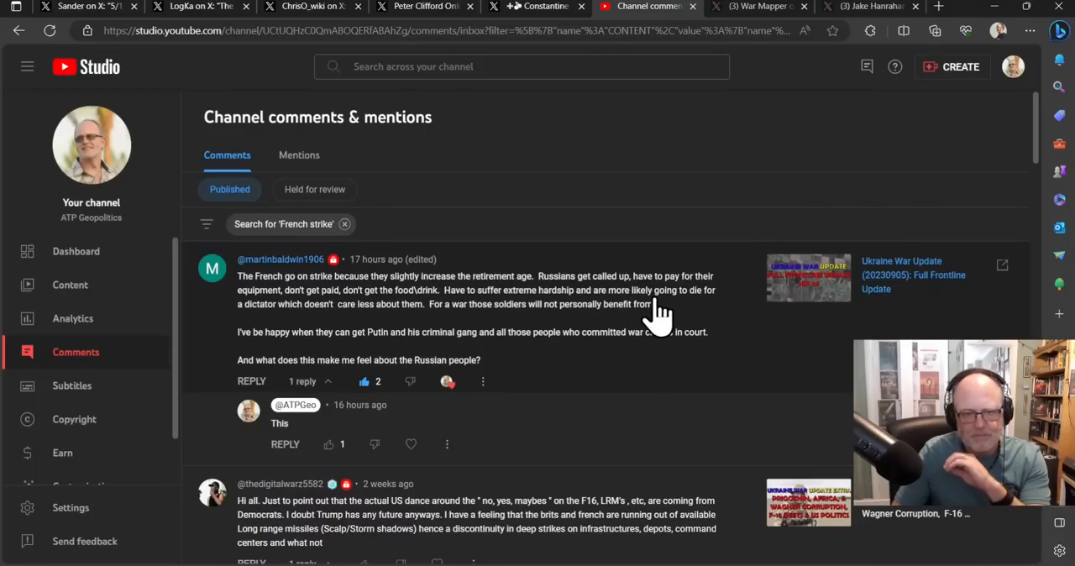
pyautogui.moveTo(672, 314)
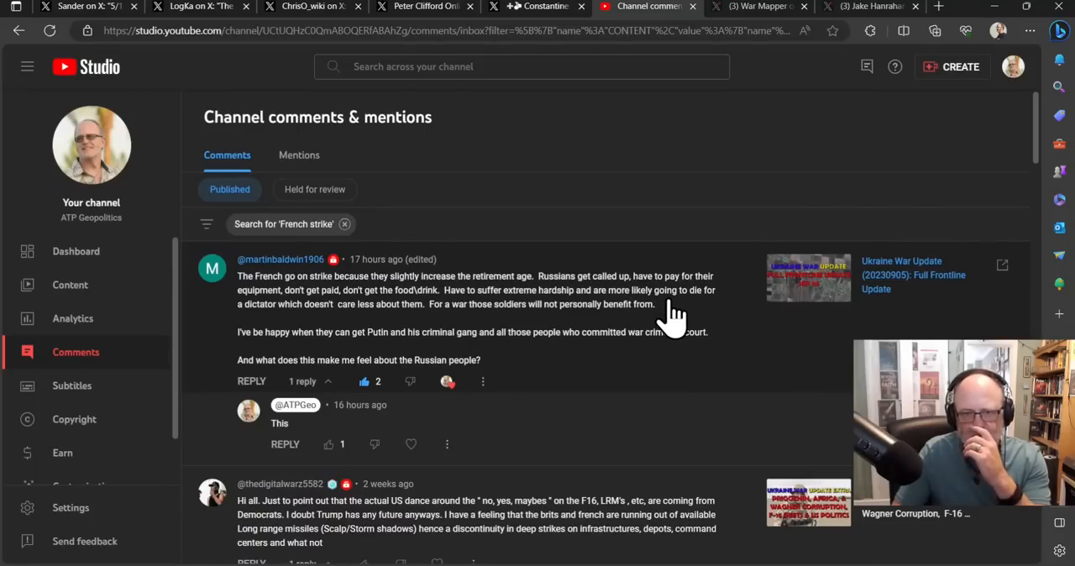
pyautogui.moveTo(495, 239)
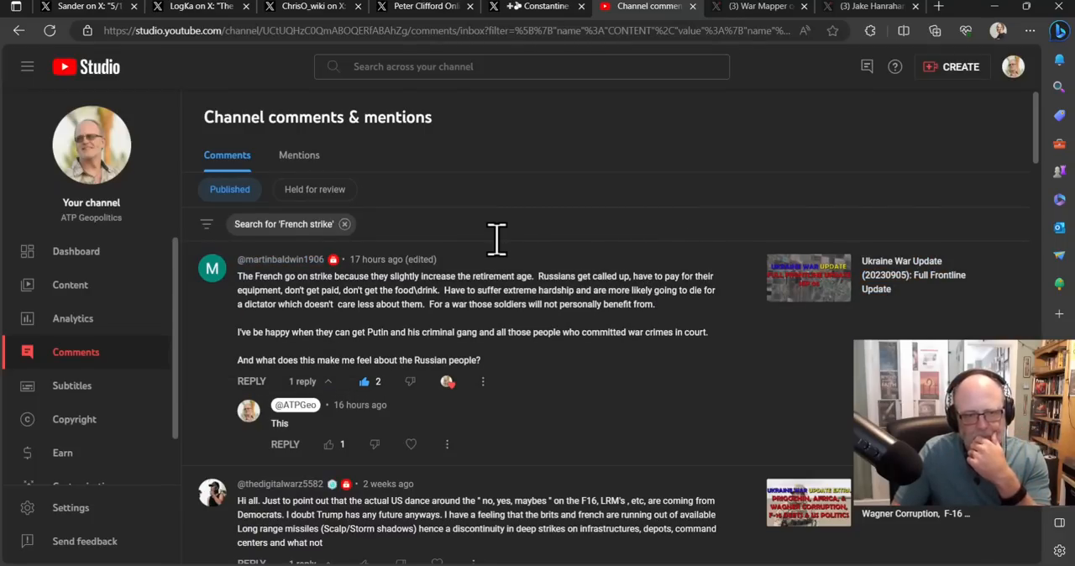
pyautogui.moveTo(470, 261)
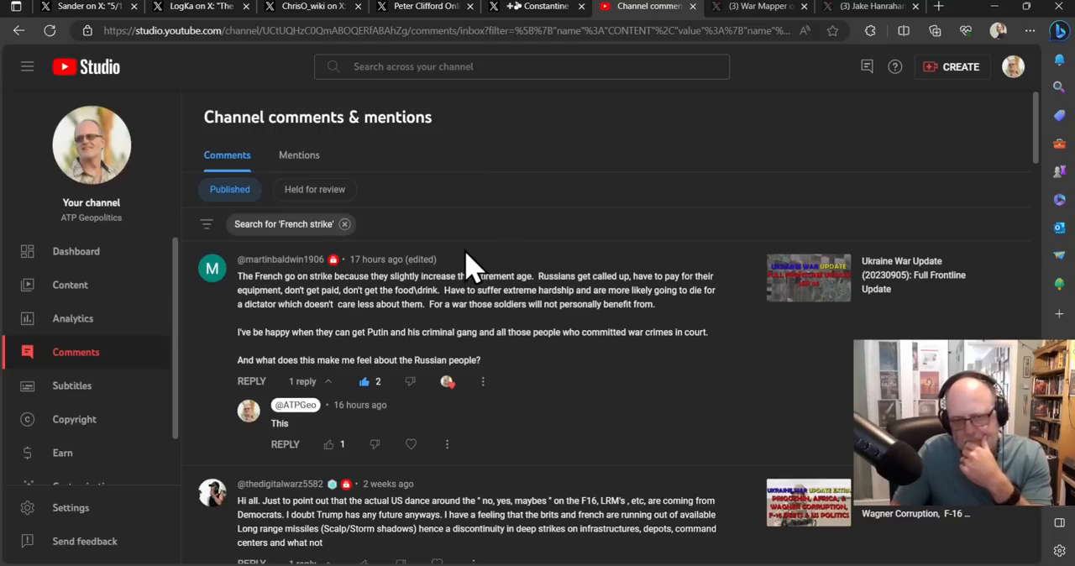
pyautogui.moveTo(504, 412)
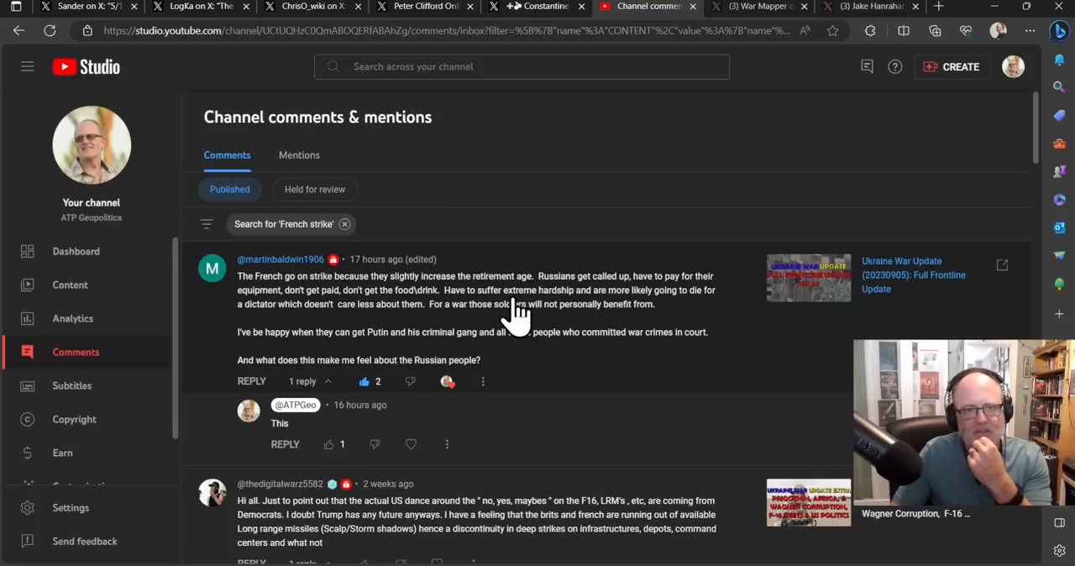
pyautogui.moveTo(473, 344)
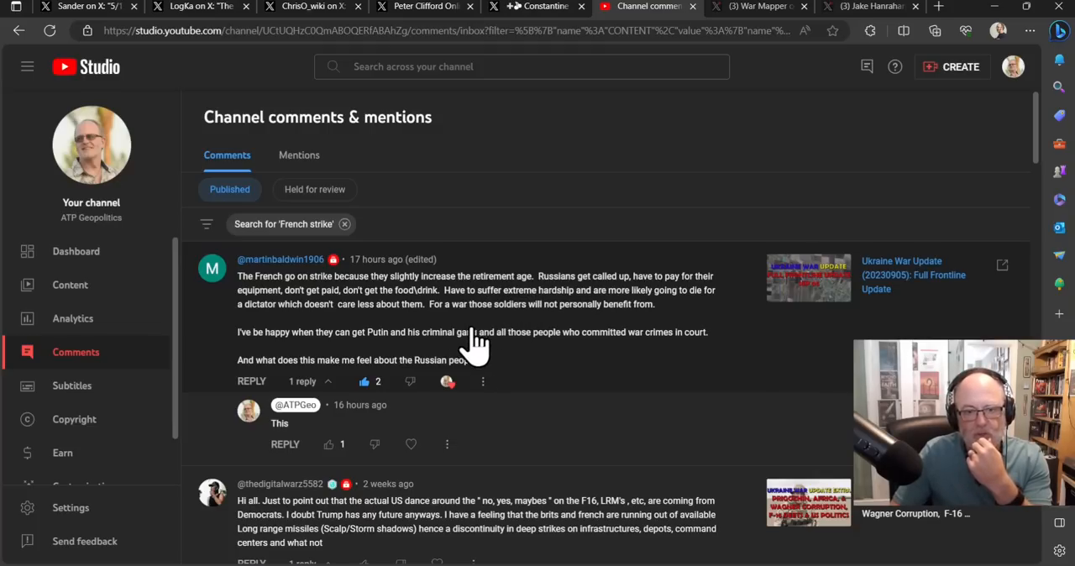
pyautogui.moveTo(501, 467)
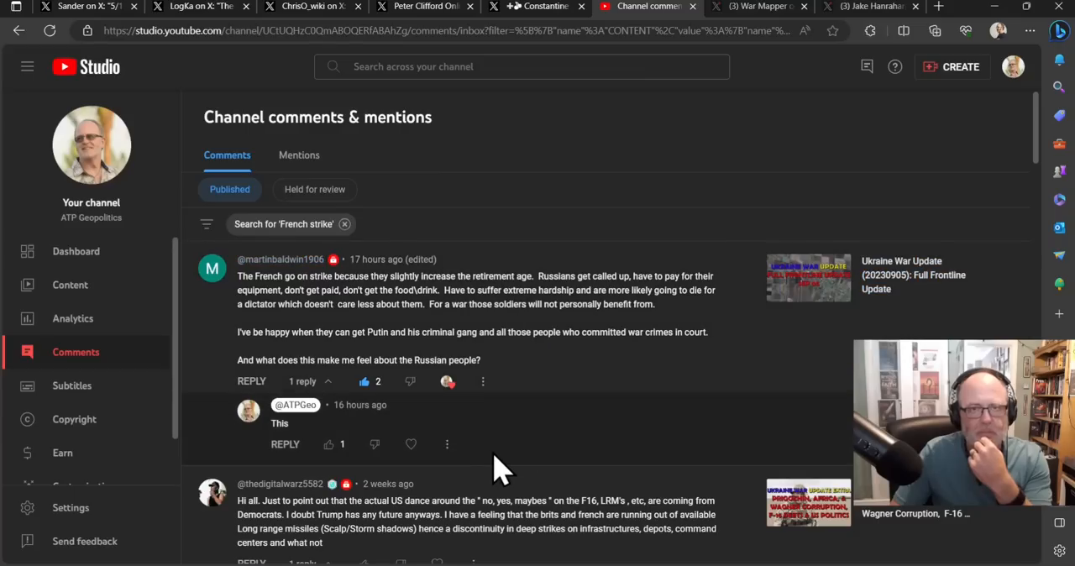
pyautogui.moveTo(597, 185)
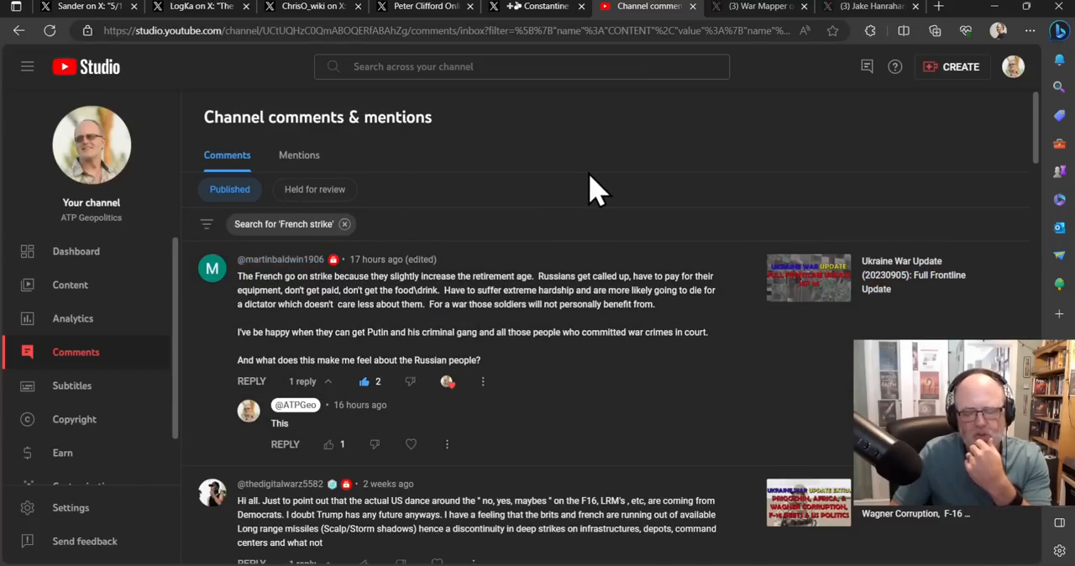